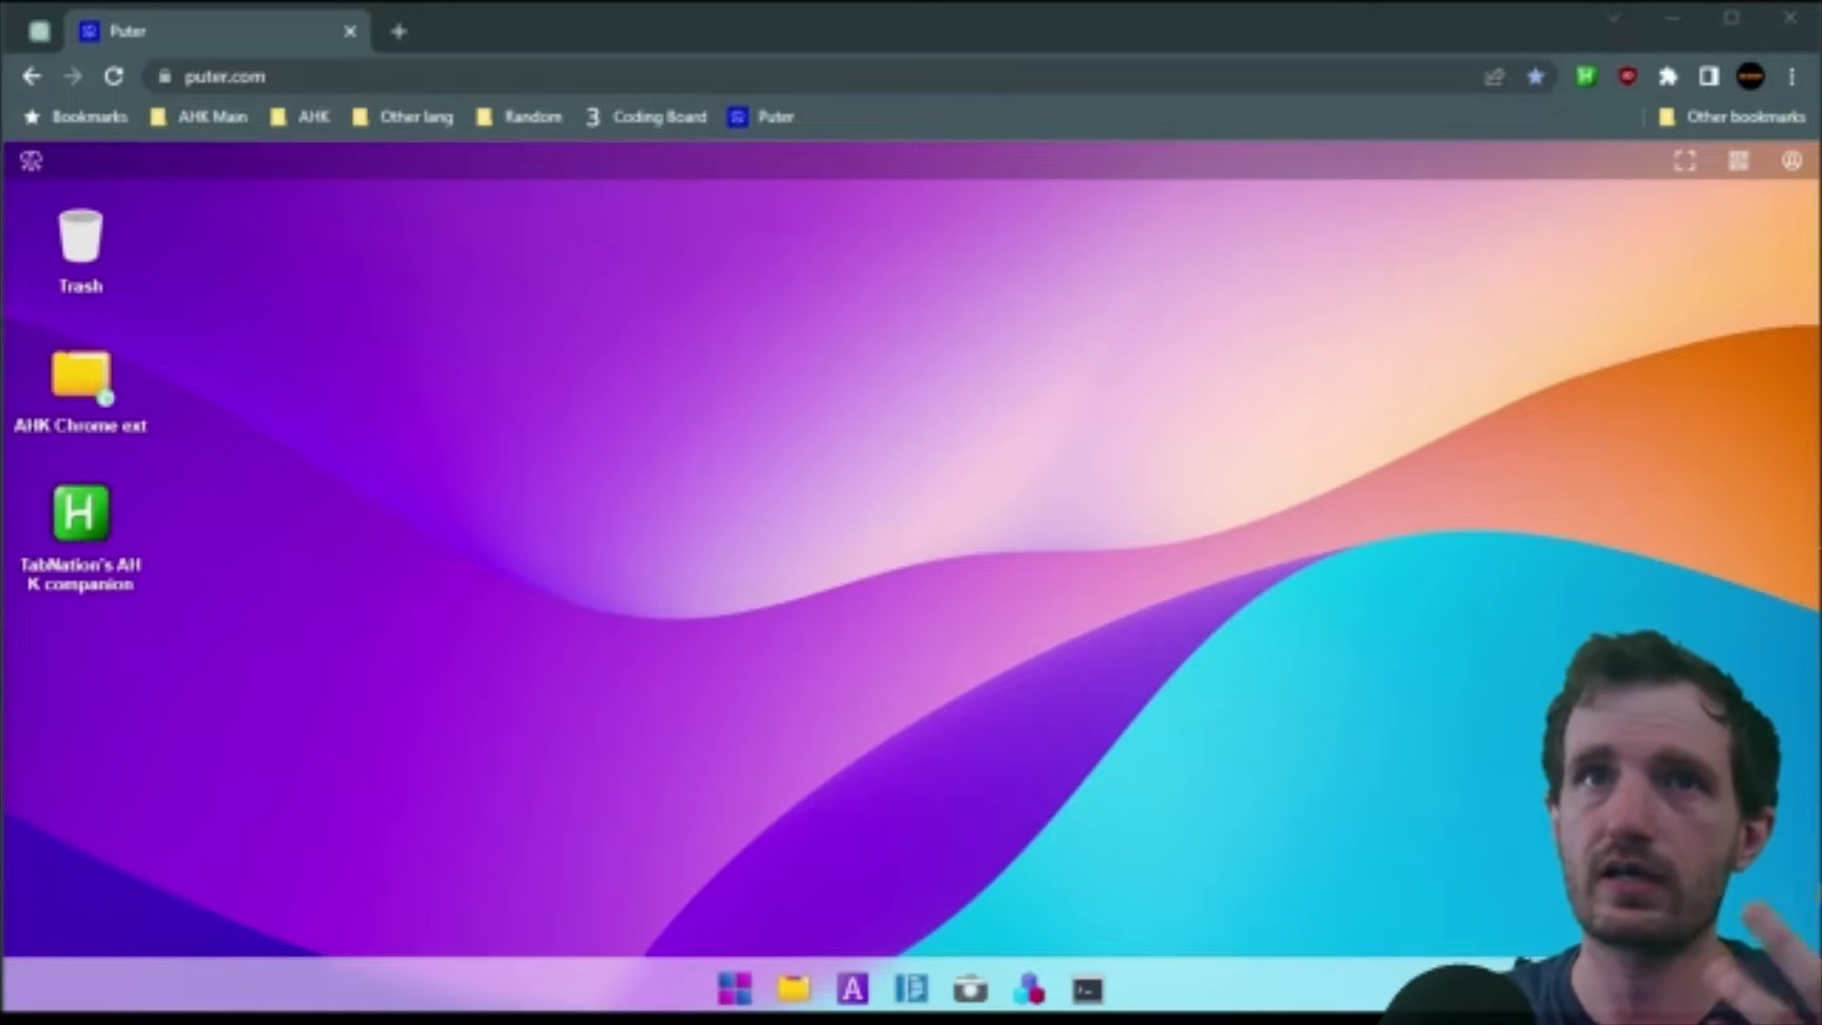
mouse_move(345, 615)
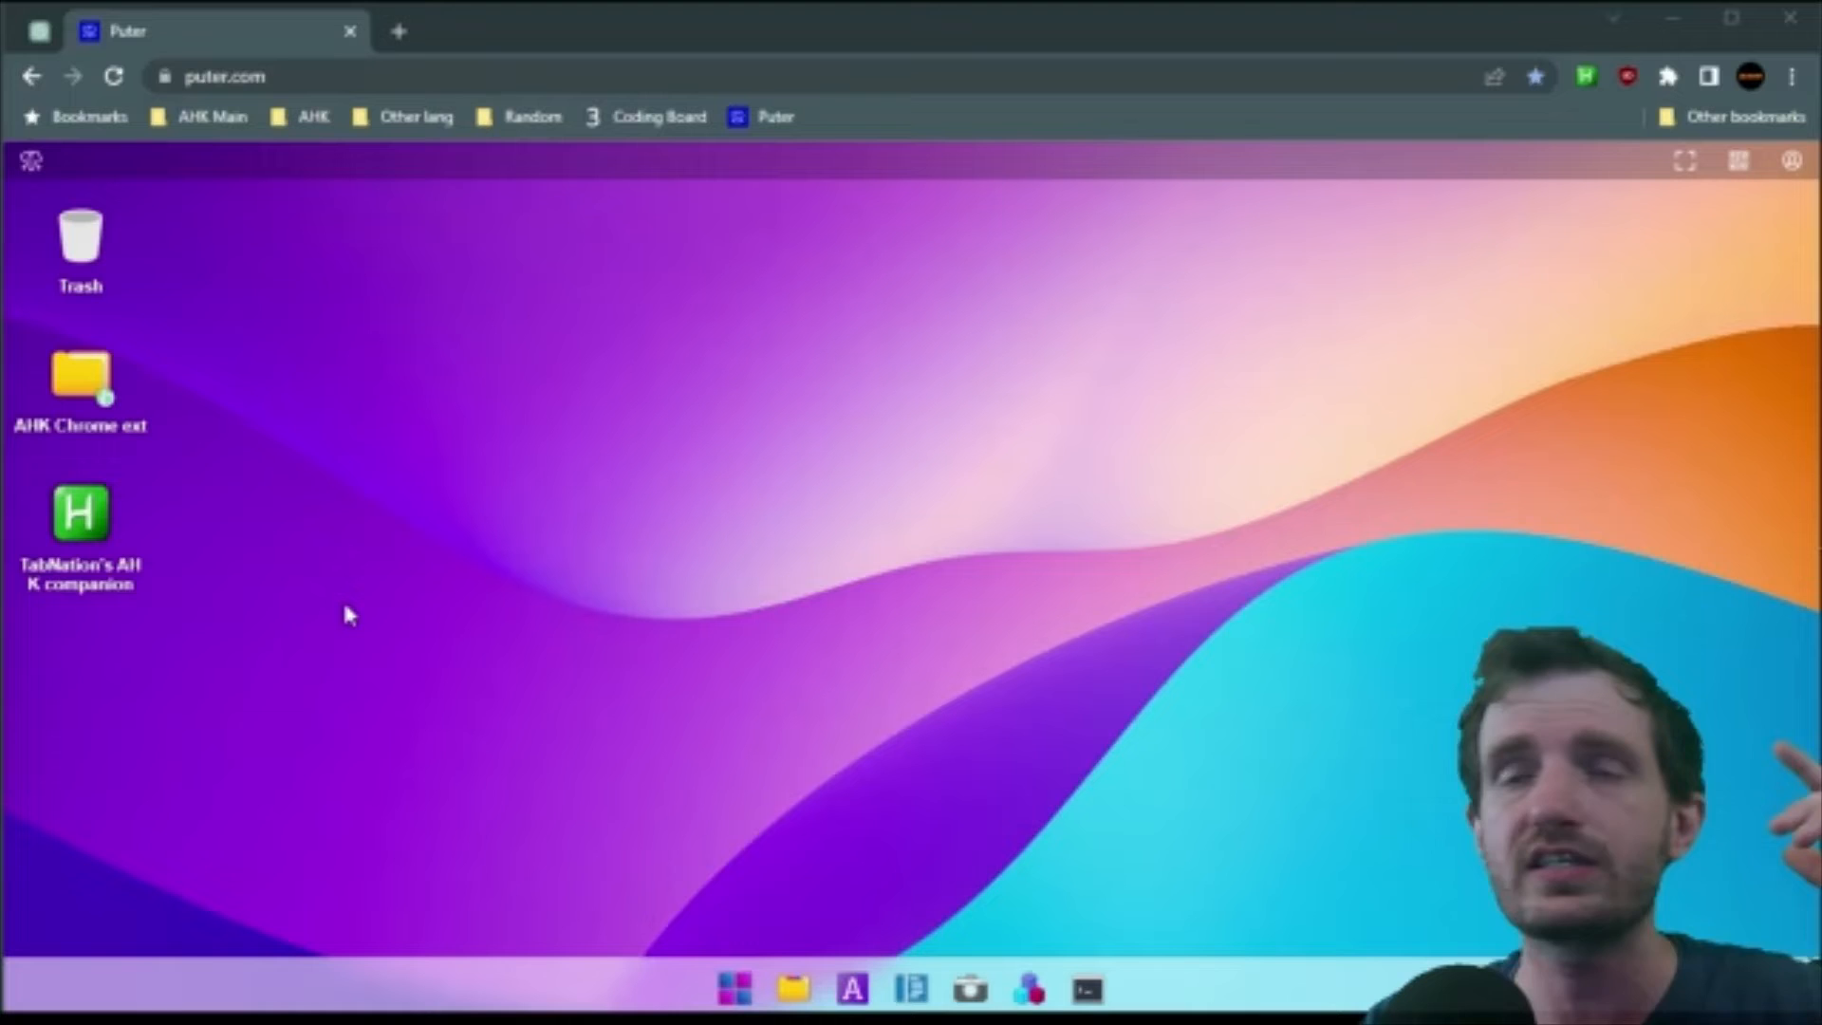
mouse_move(648, 584)
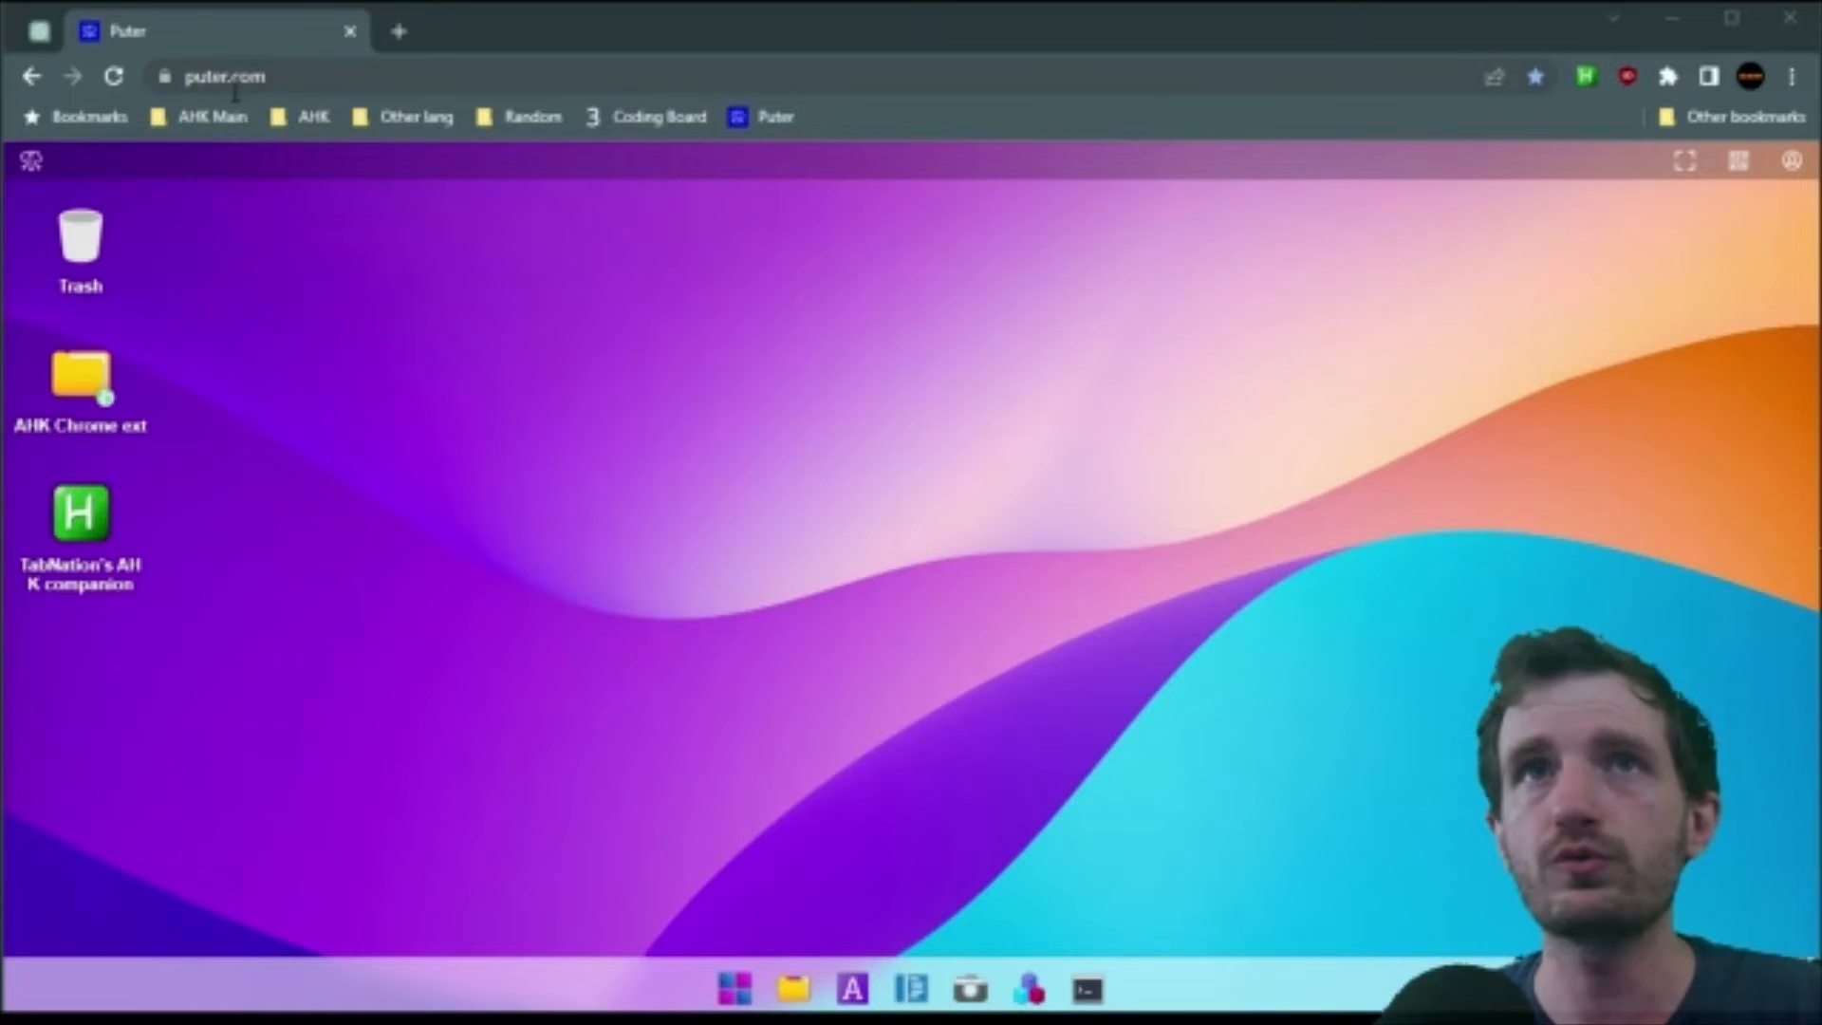
mouse_move(376, 368)
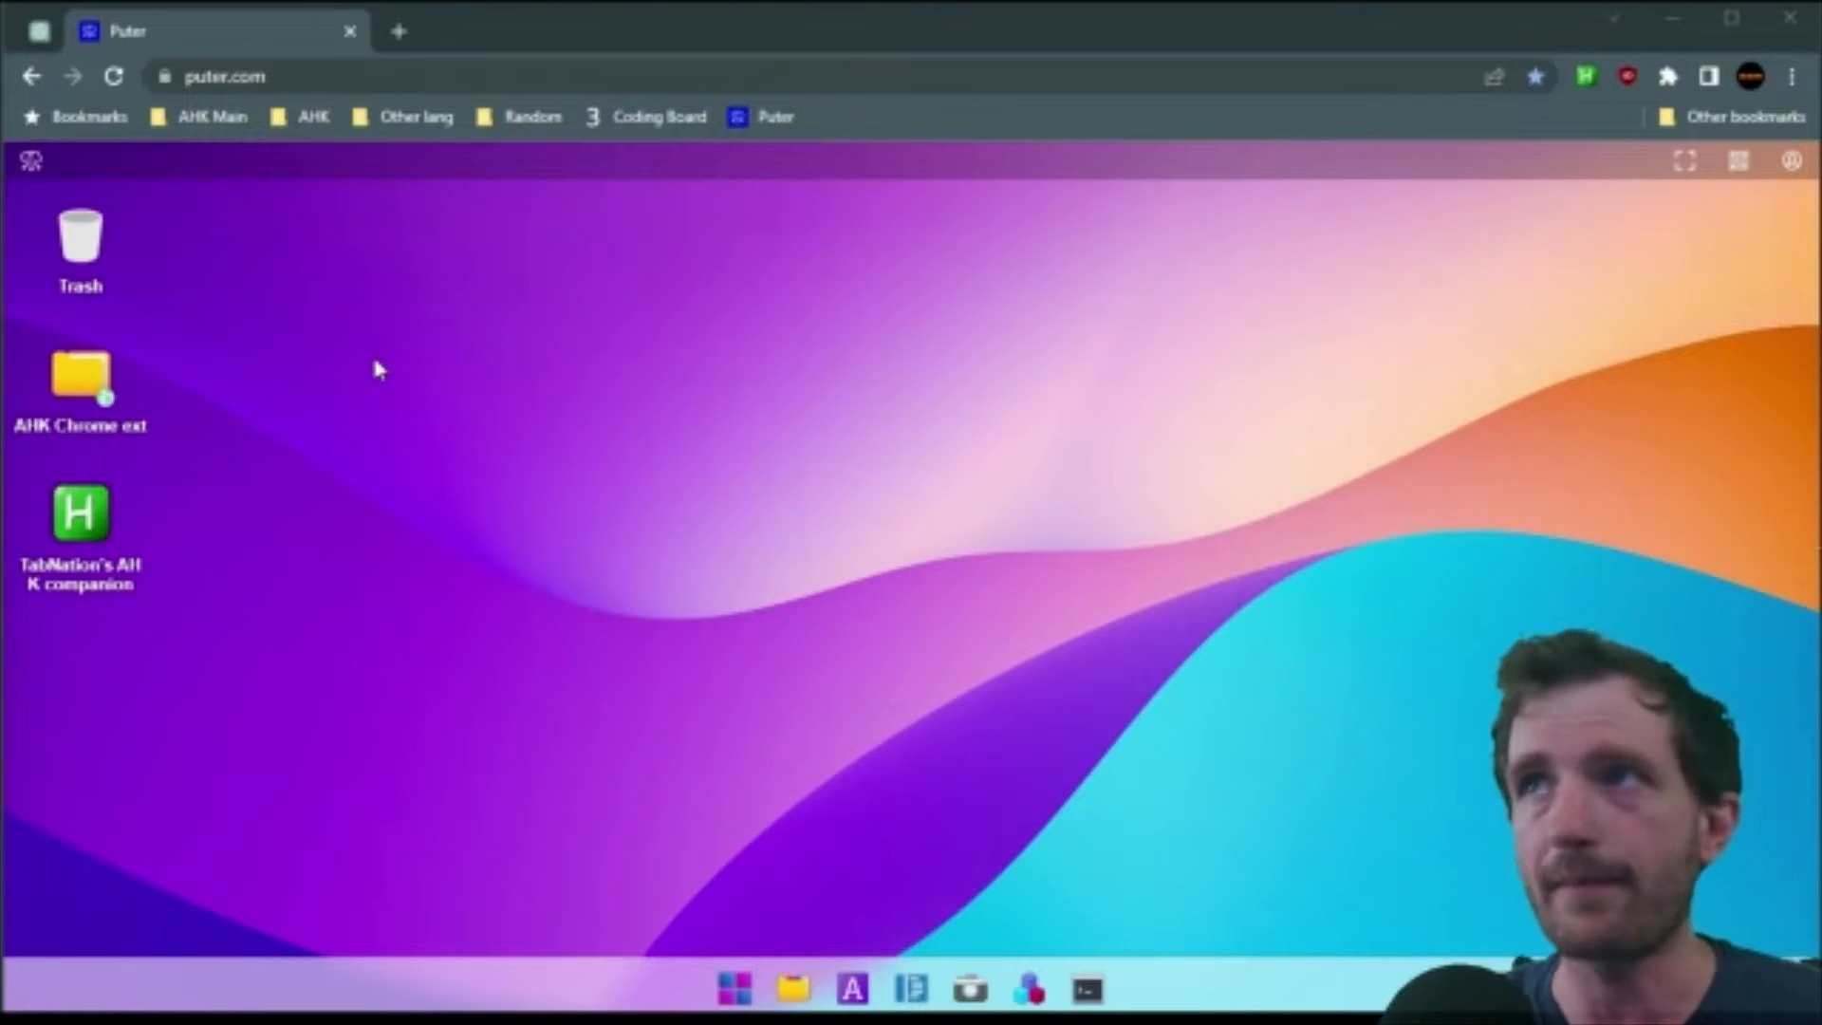
mouse_move(1788, 199)
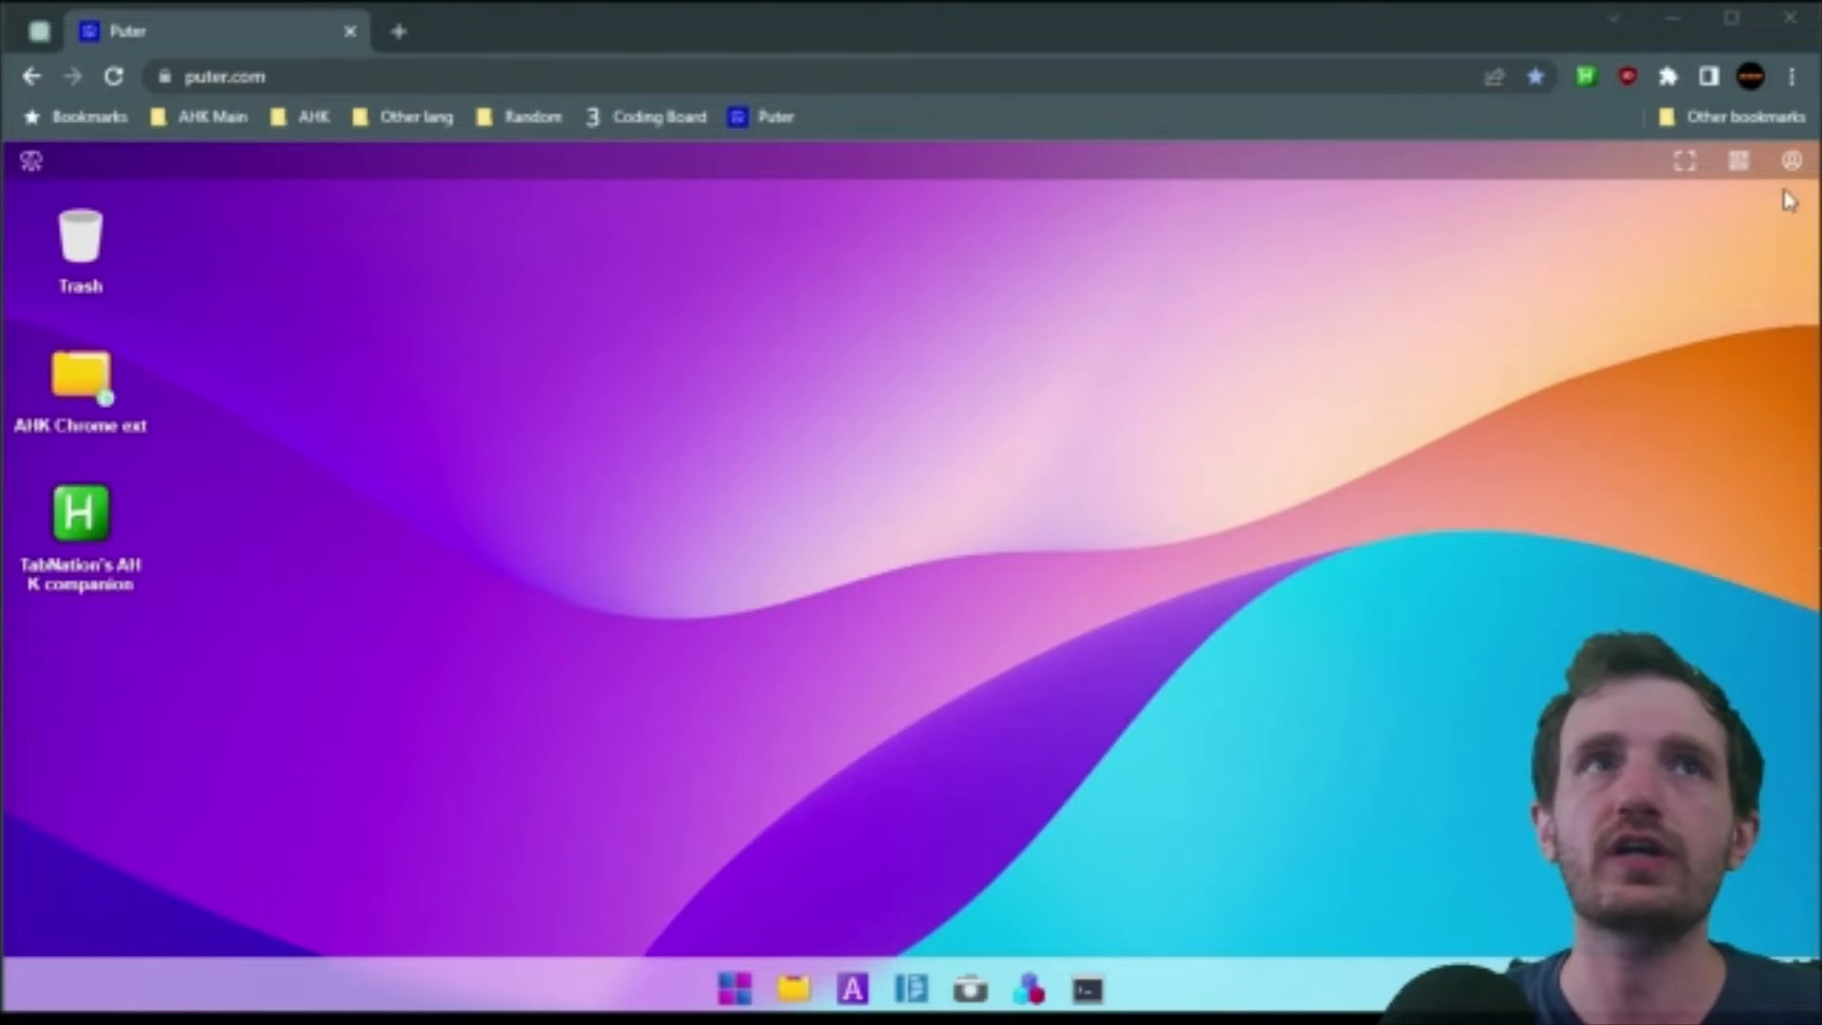
- Peek at the account menu, then box-select the AHK Chrome ext folder and TabNation's AHK companion app
left_click(1790, 160)
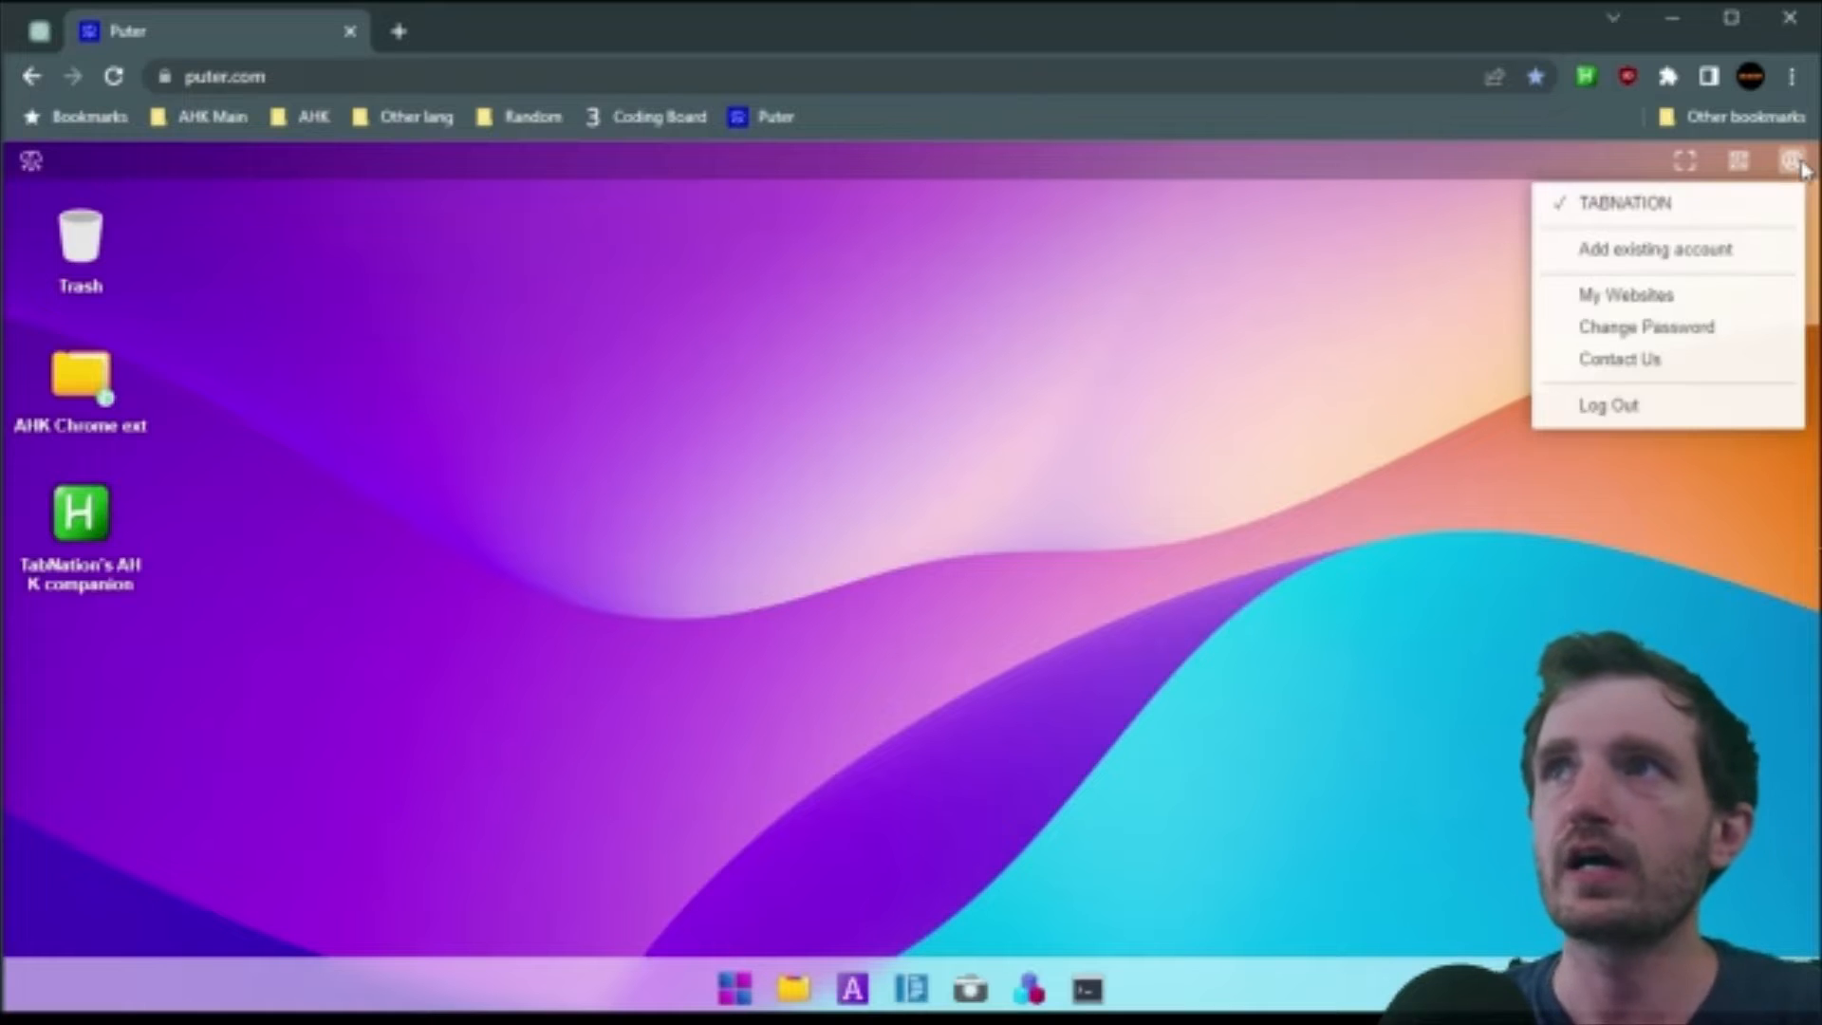
left_click(1124, 562)
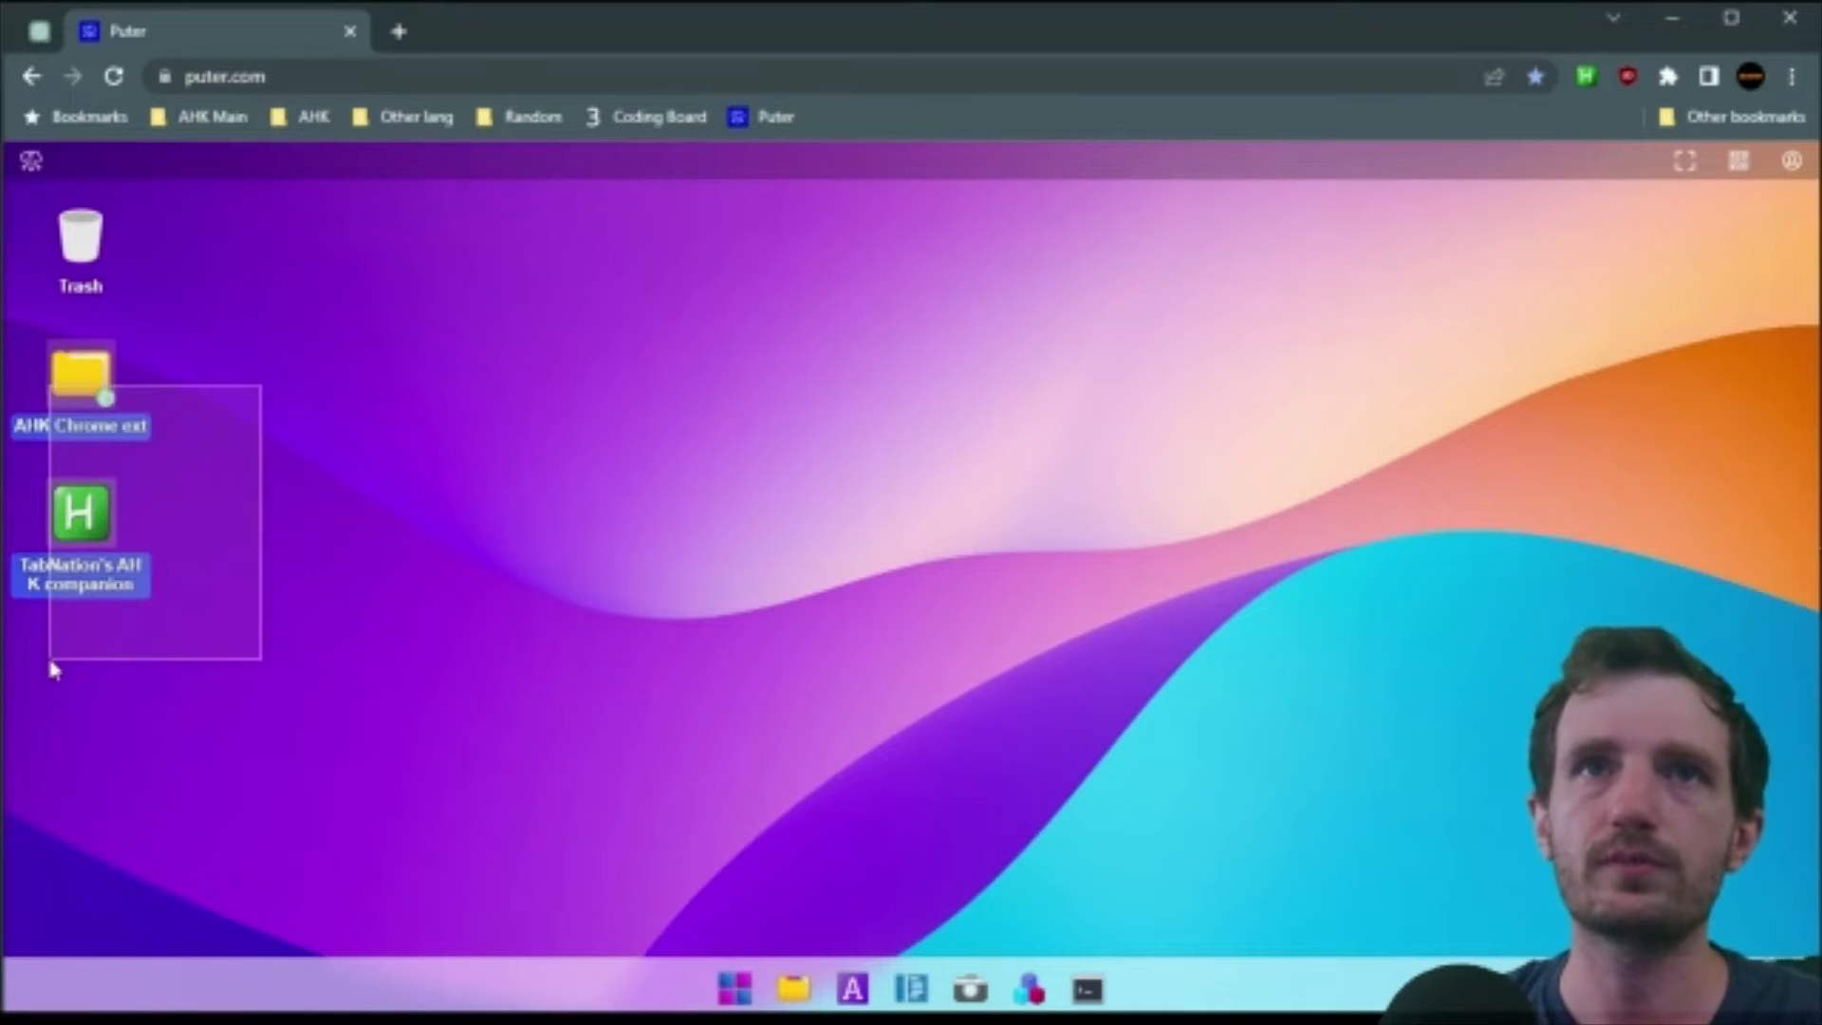
left_click(351, 594)
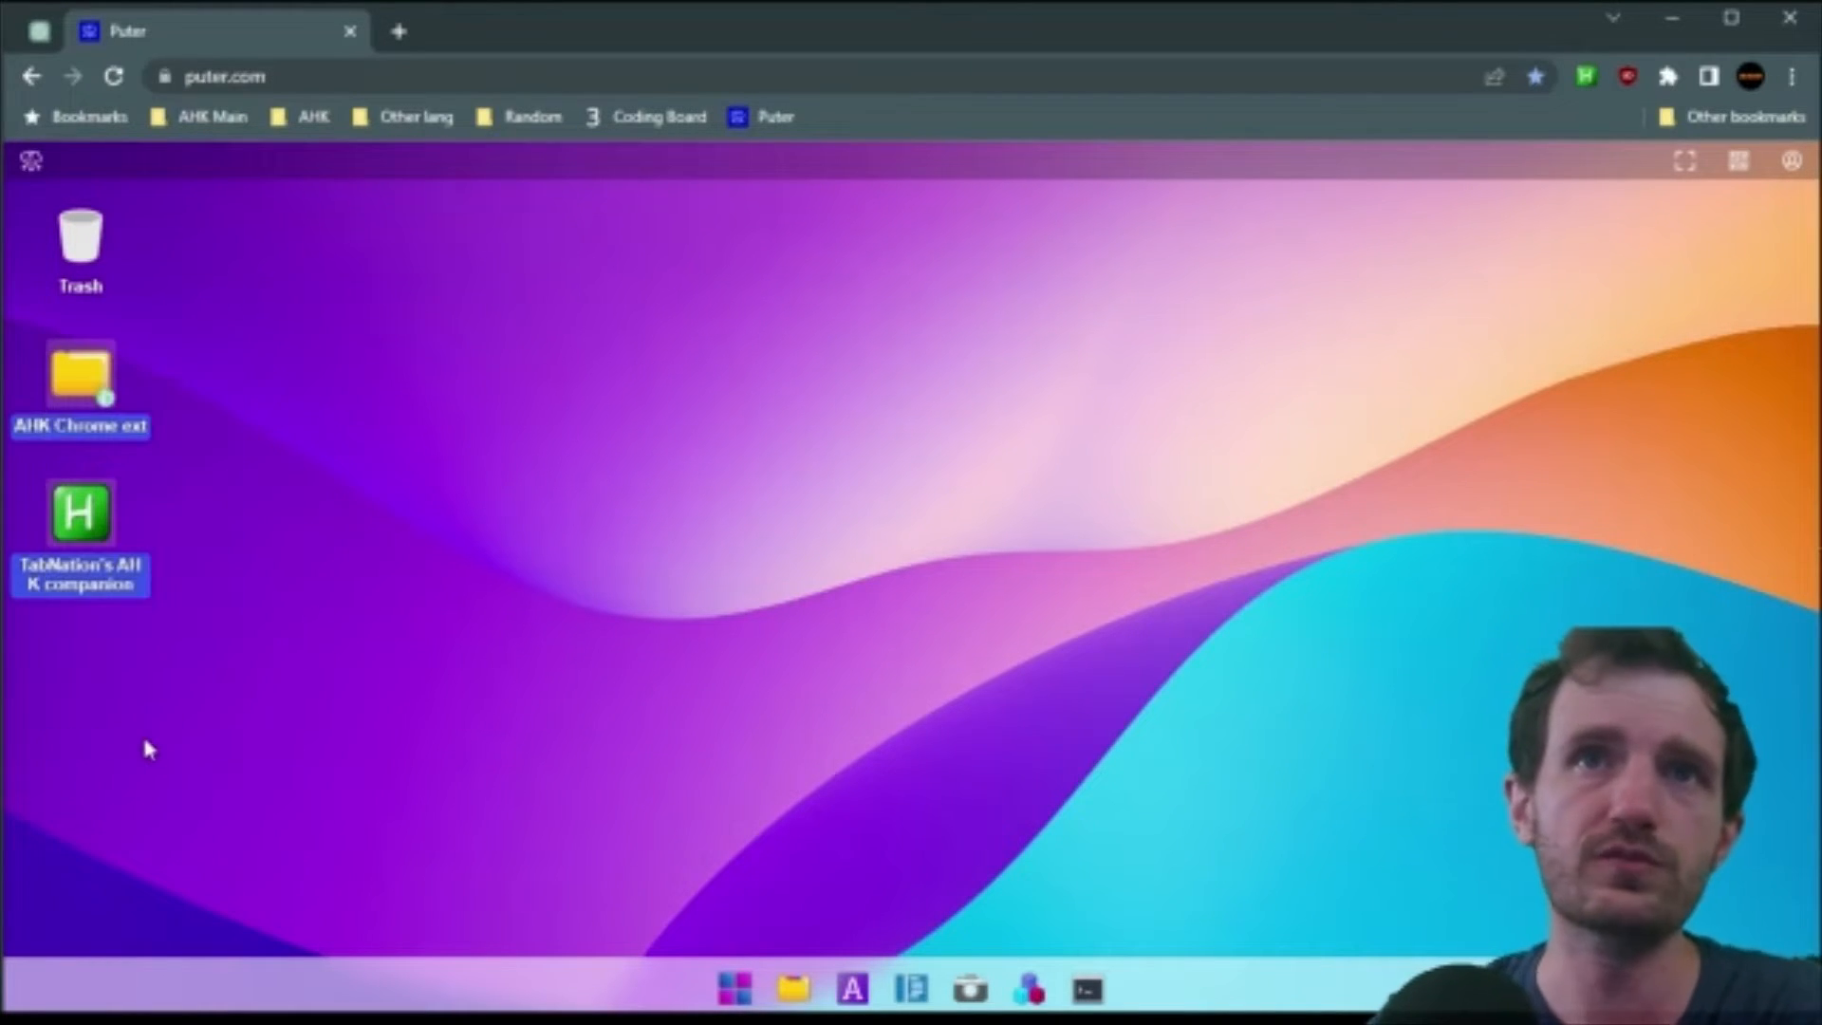
mouse_move(495, 524)
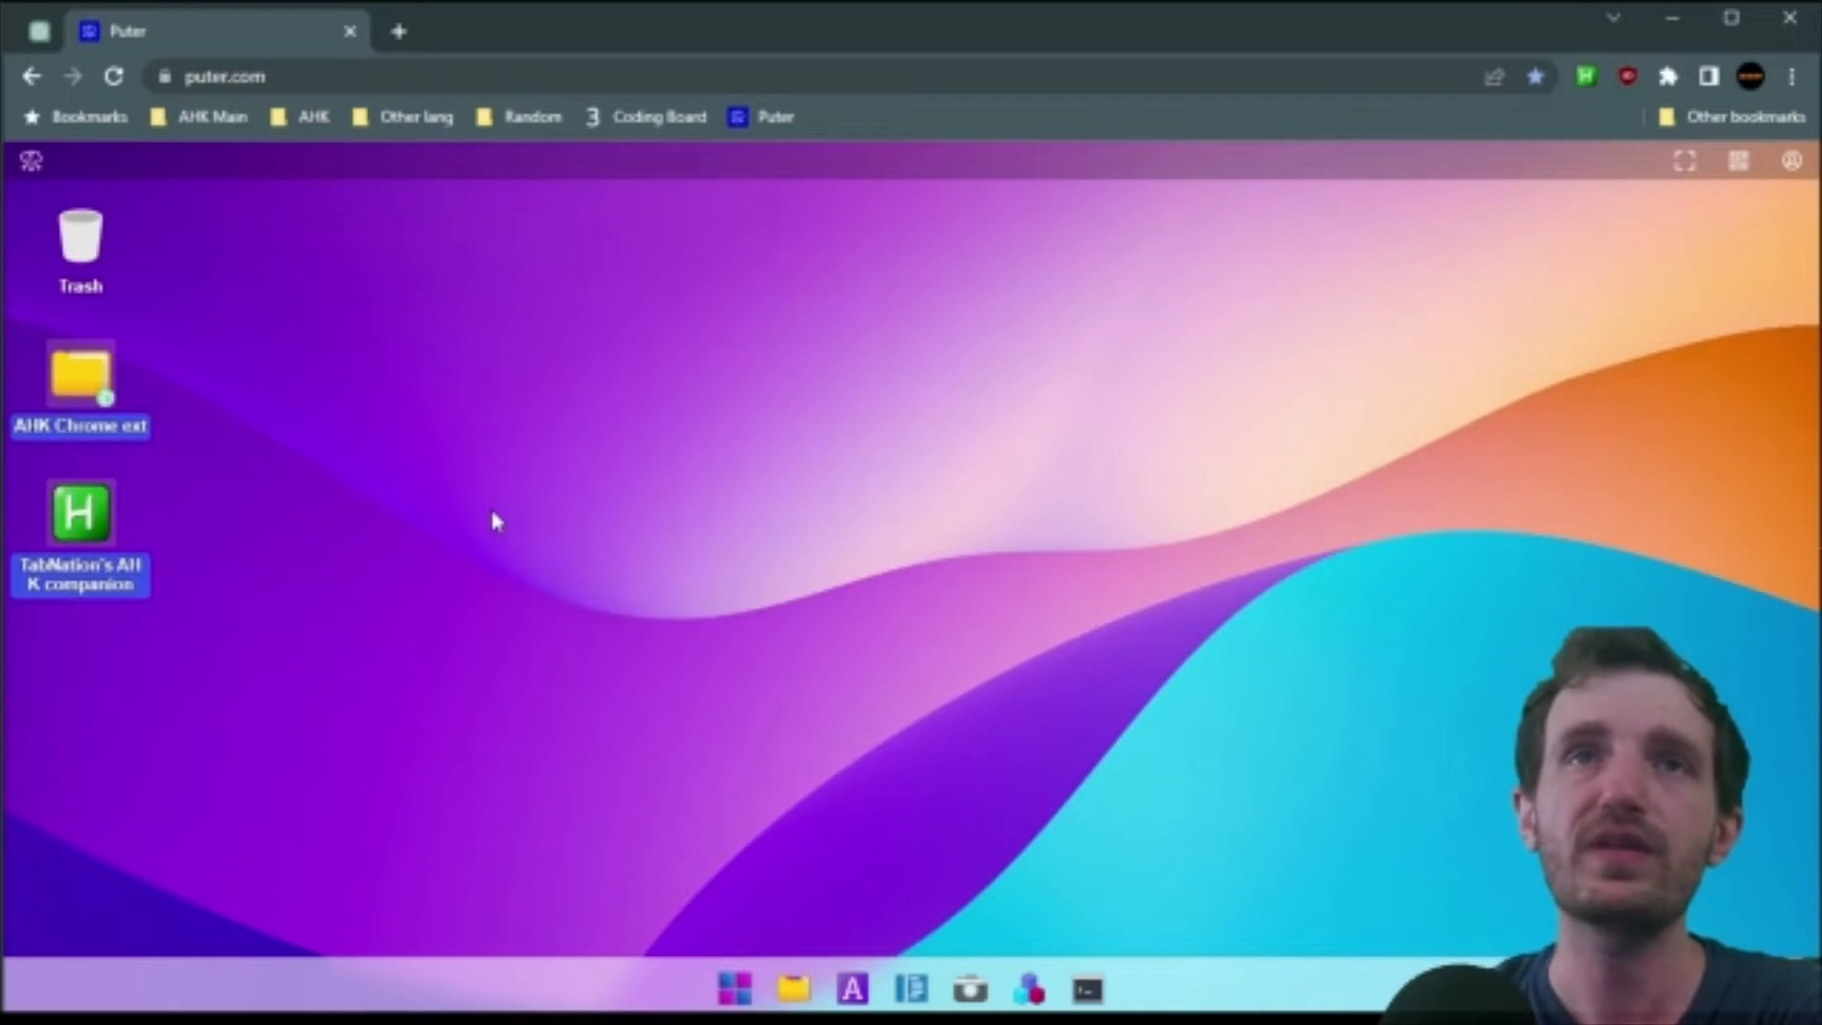
right_click(495, 520)
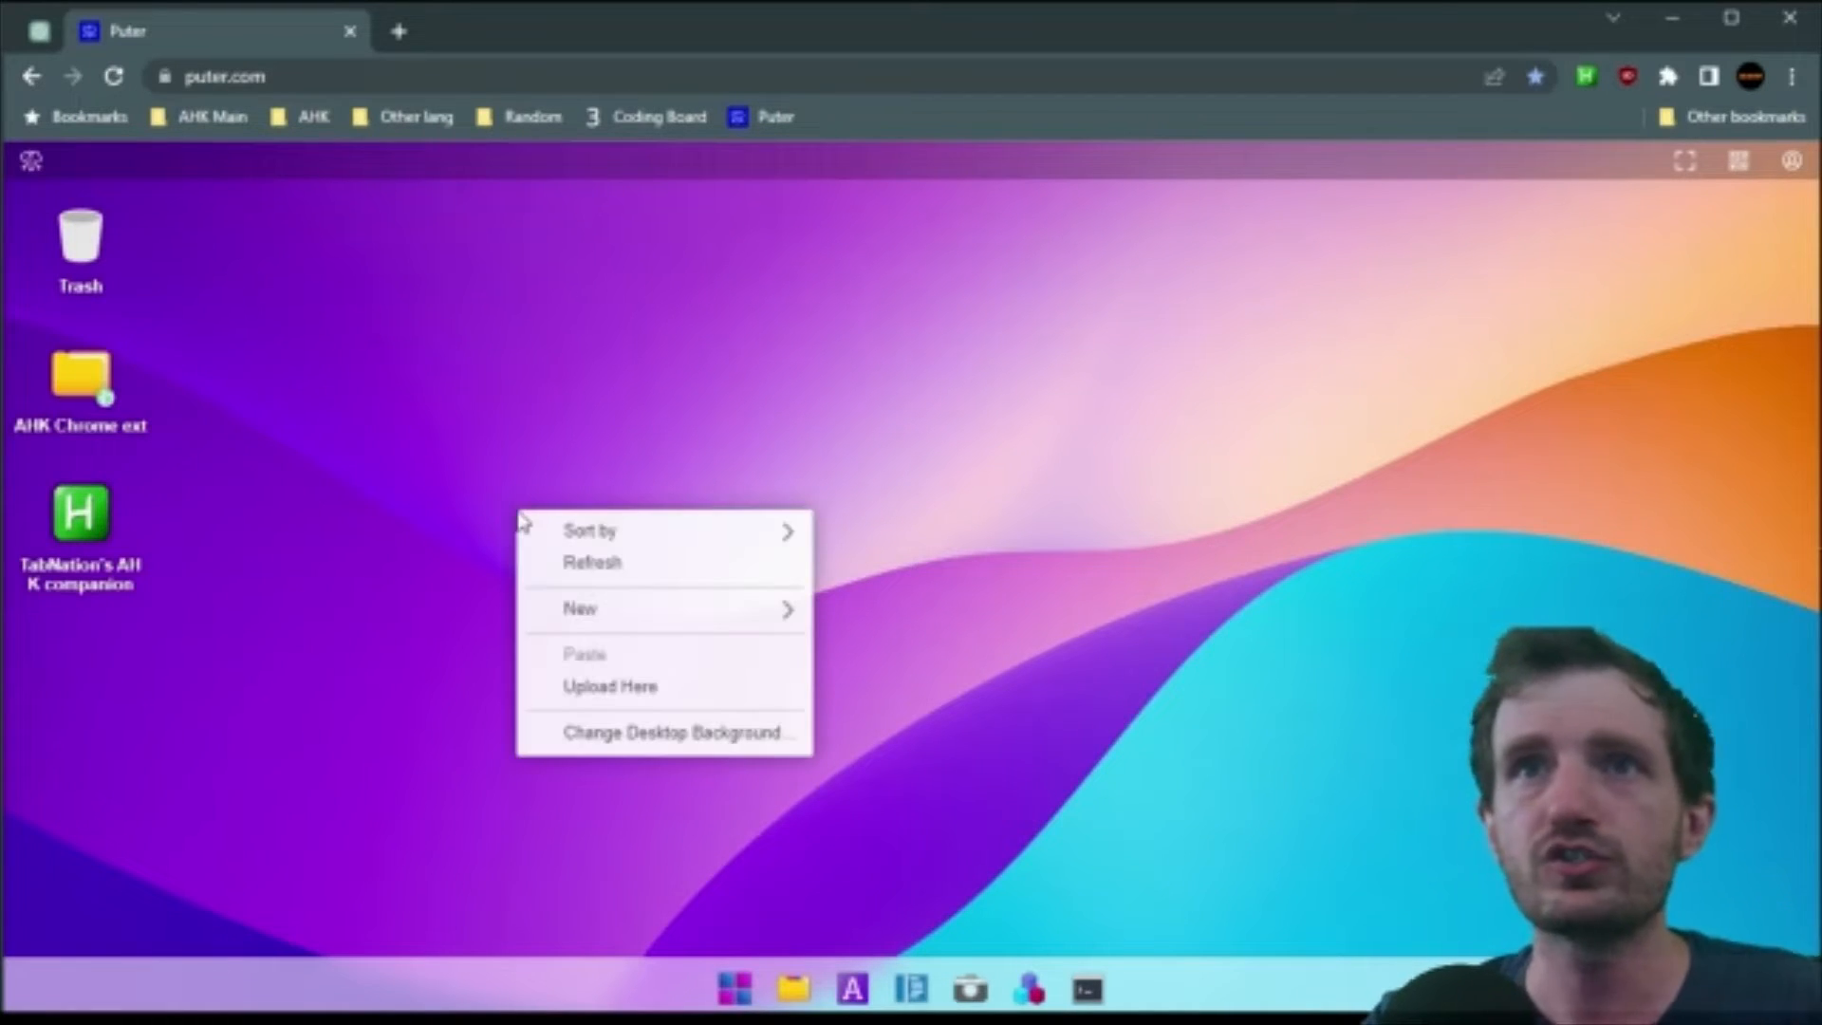
mouse_move(611, 699)
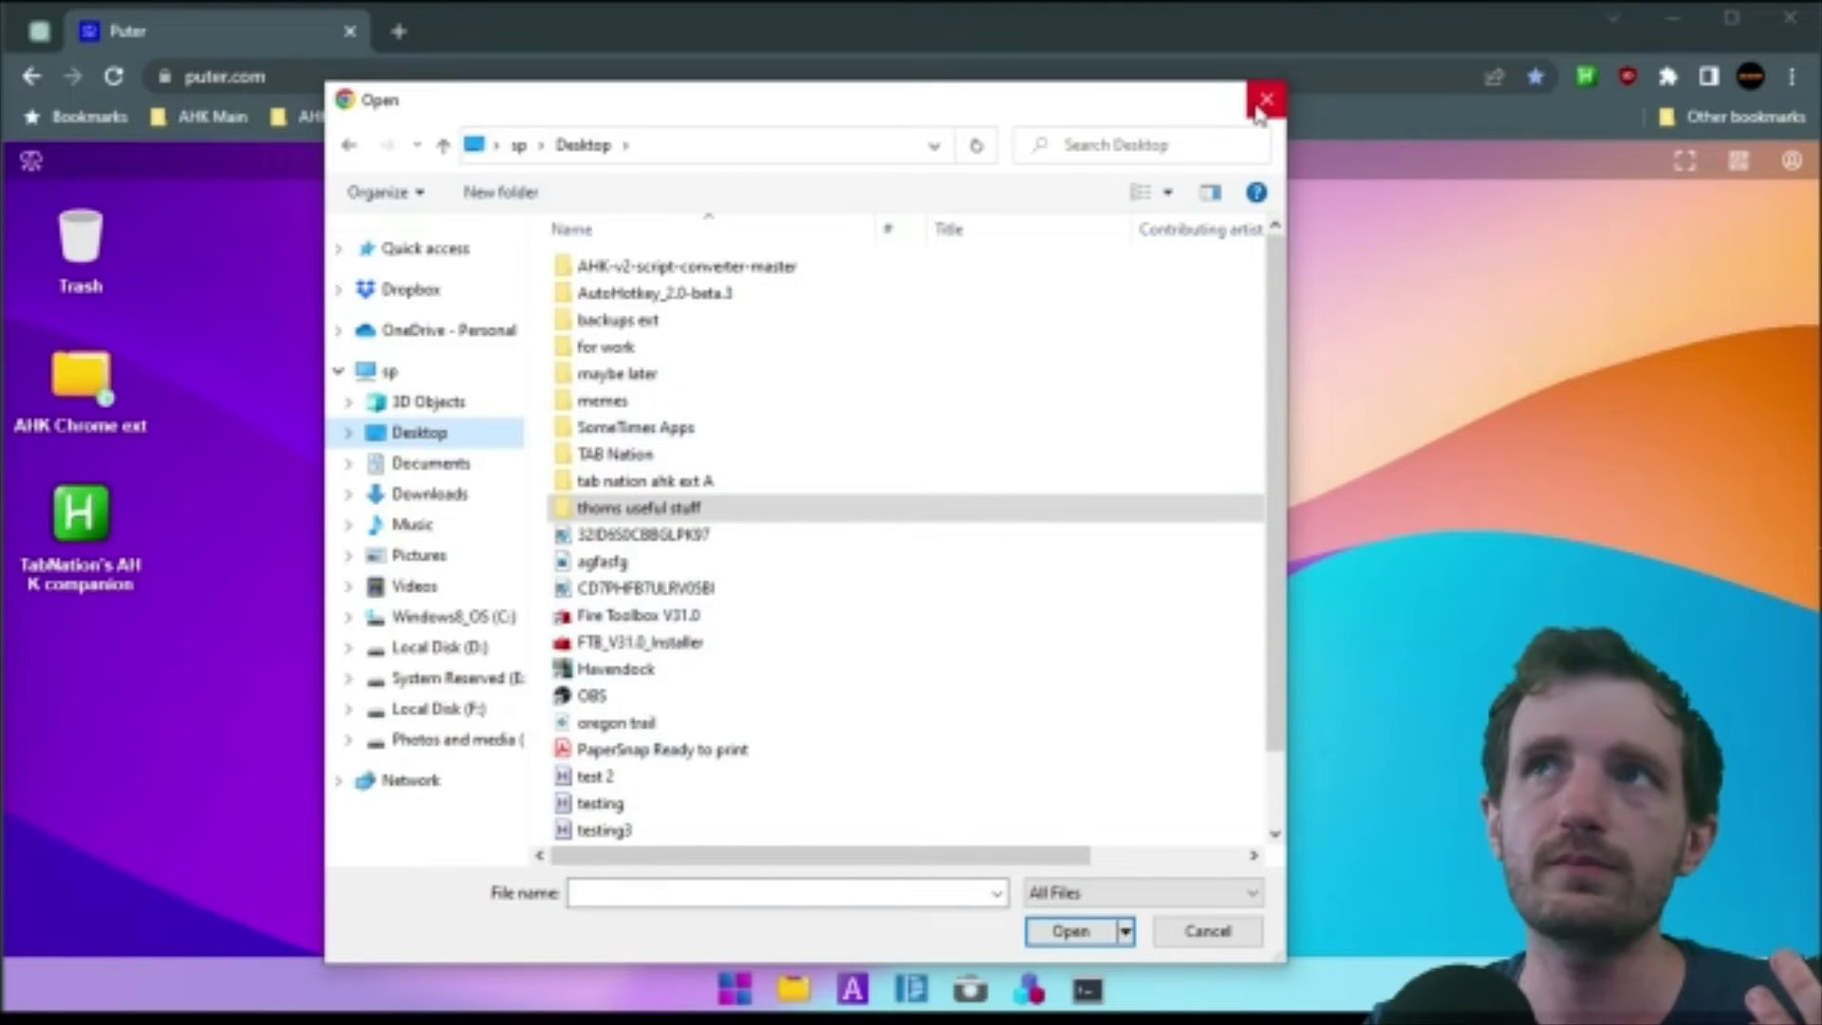
left_click(1266, 99)
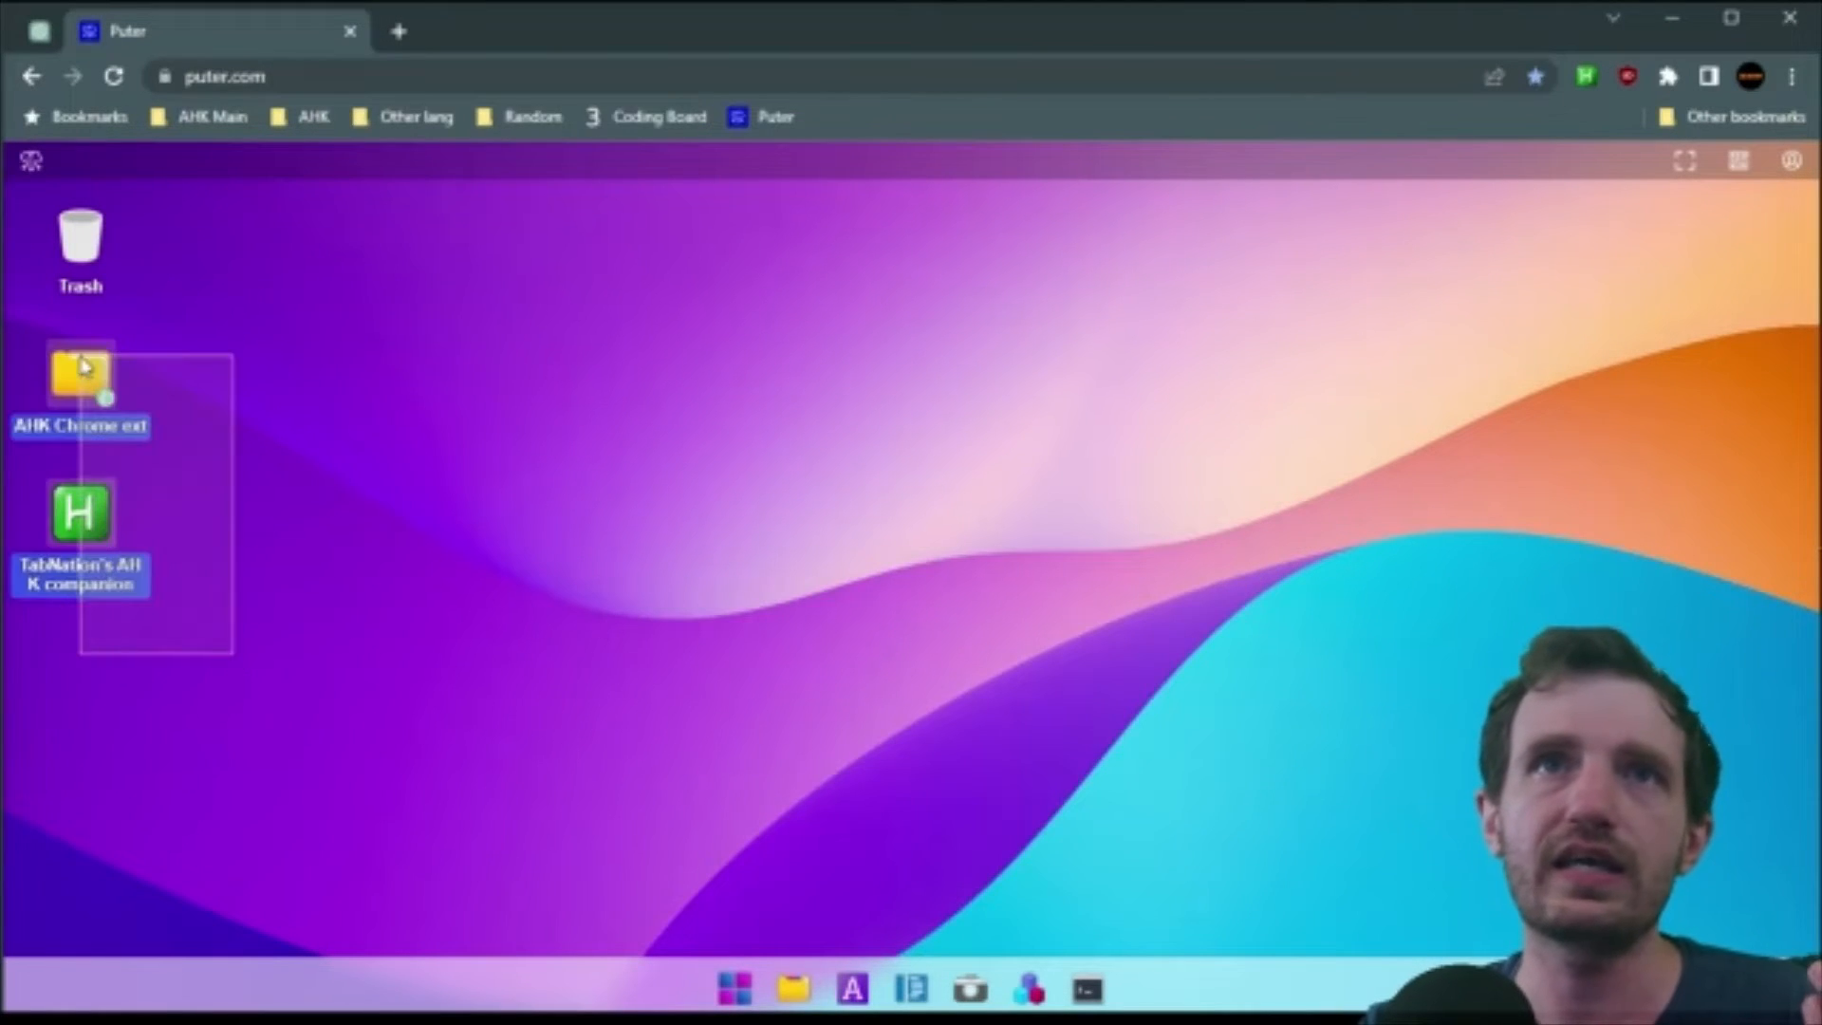
left_click(380, 626)
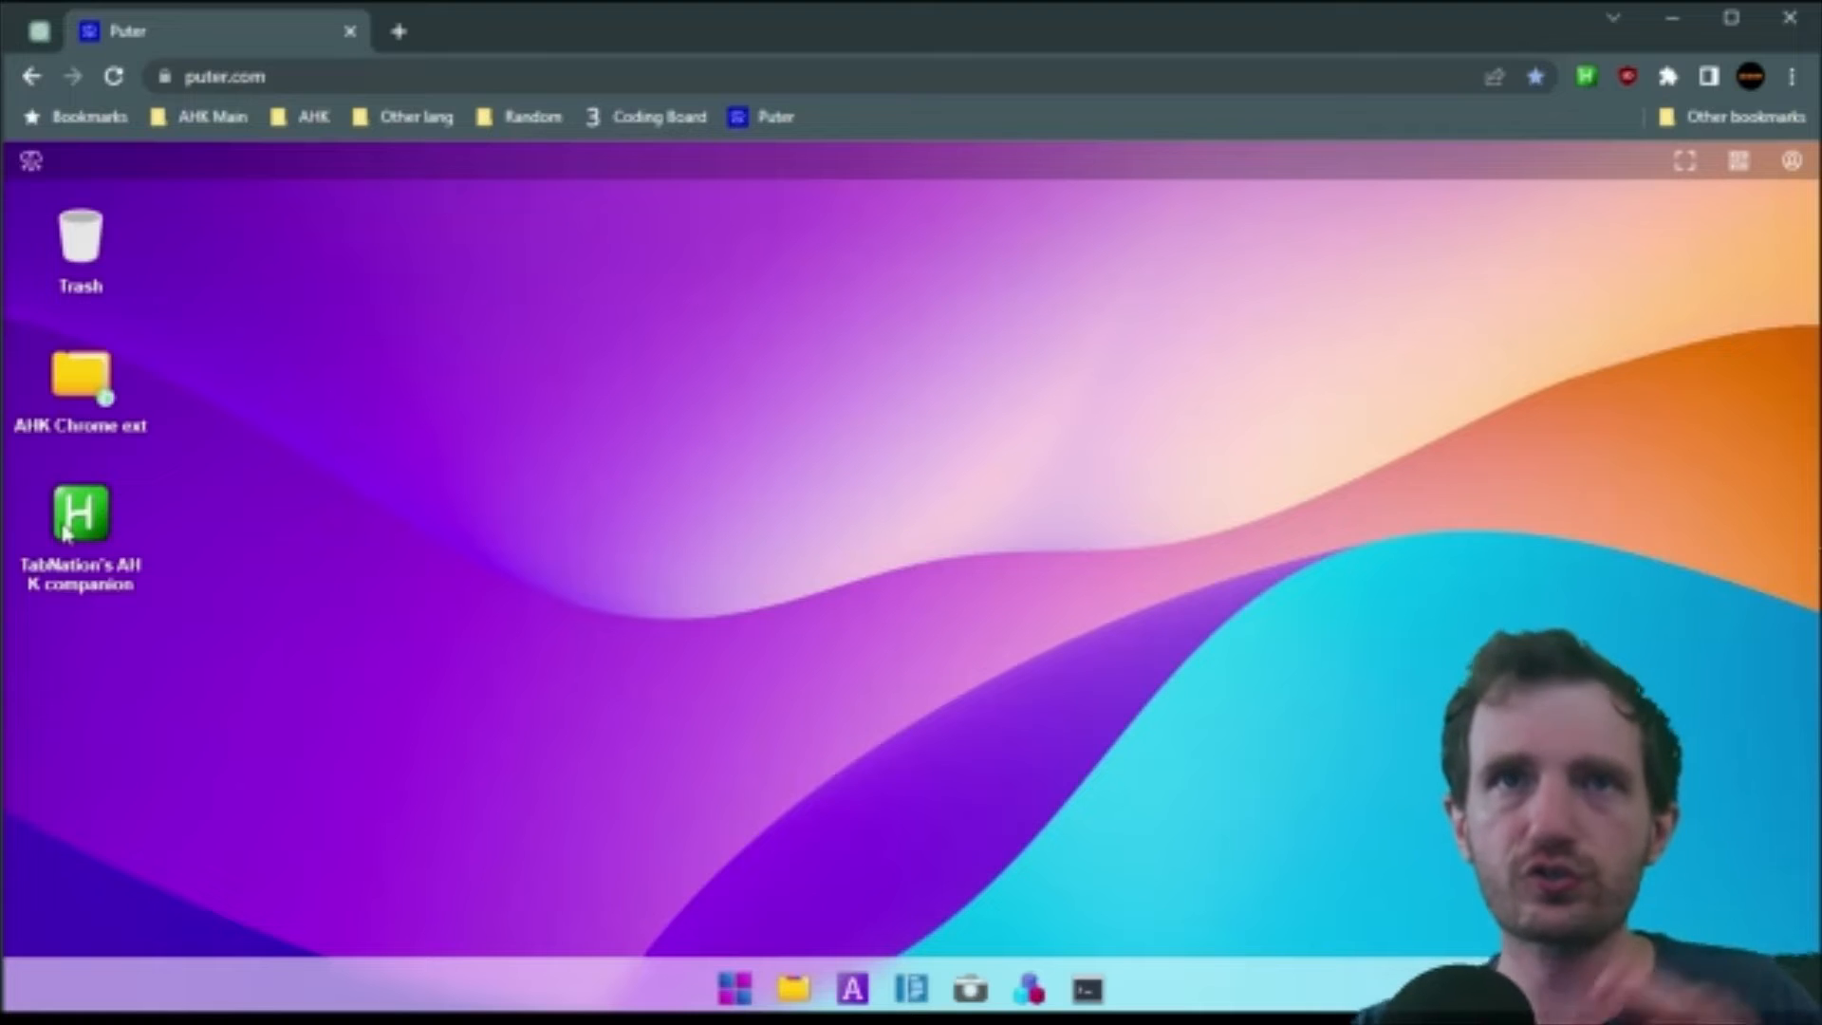
mouse_move(266, 620)
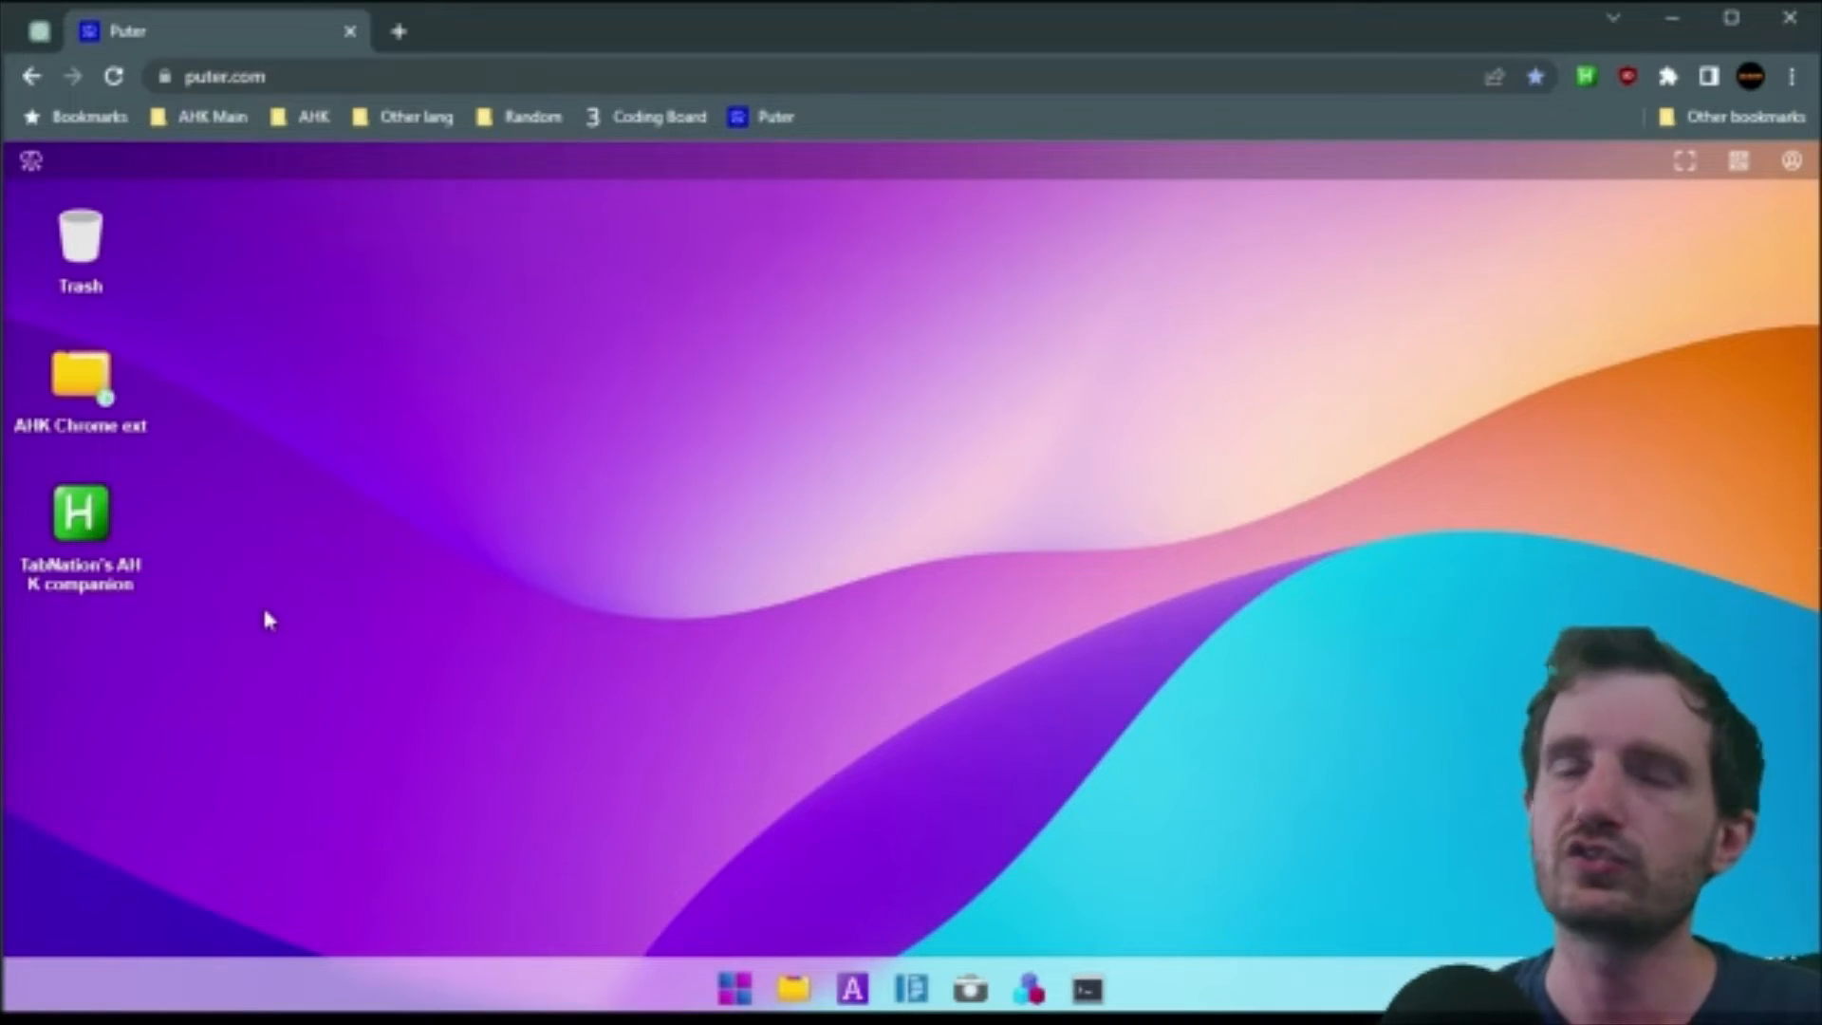
mouse_move(444, 486)
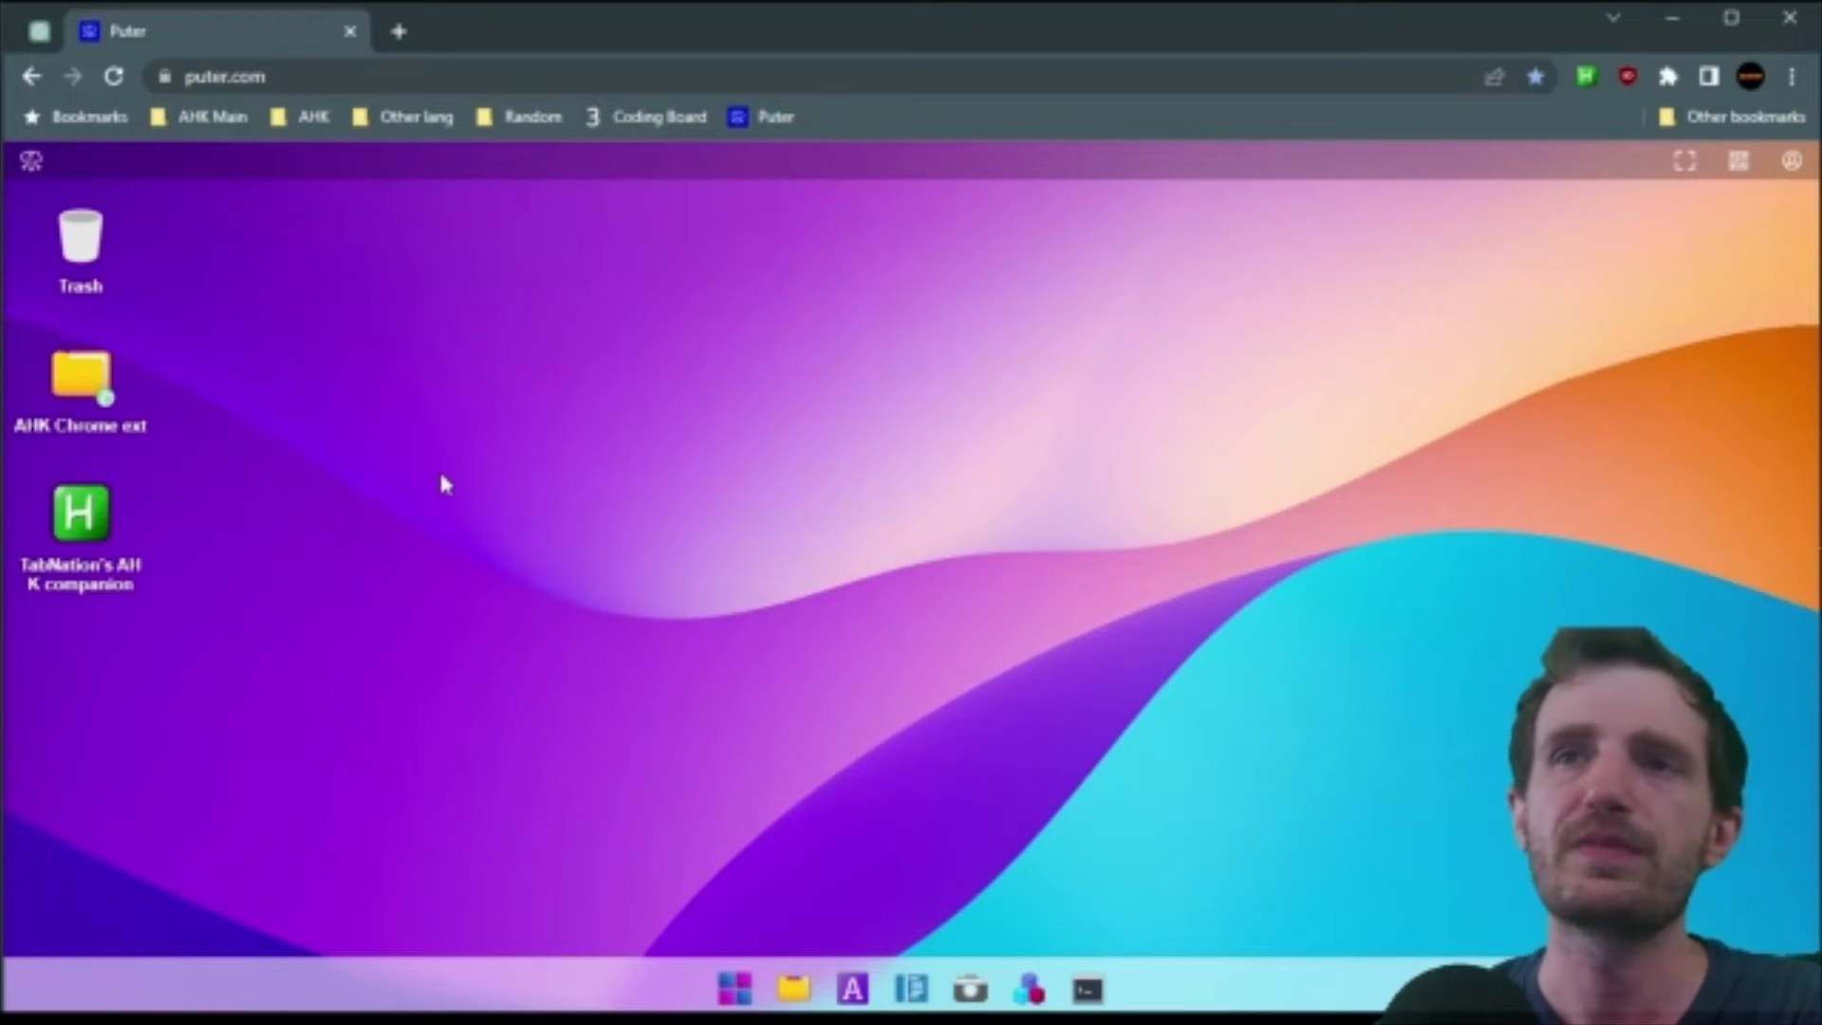
mouse_move(471, 478)
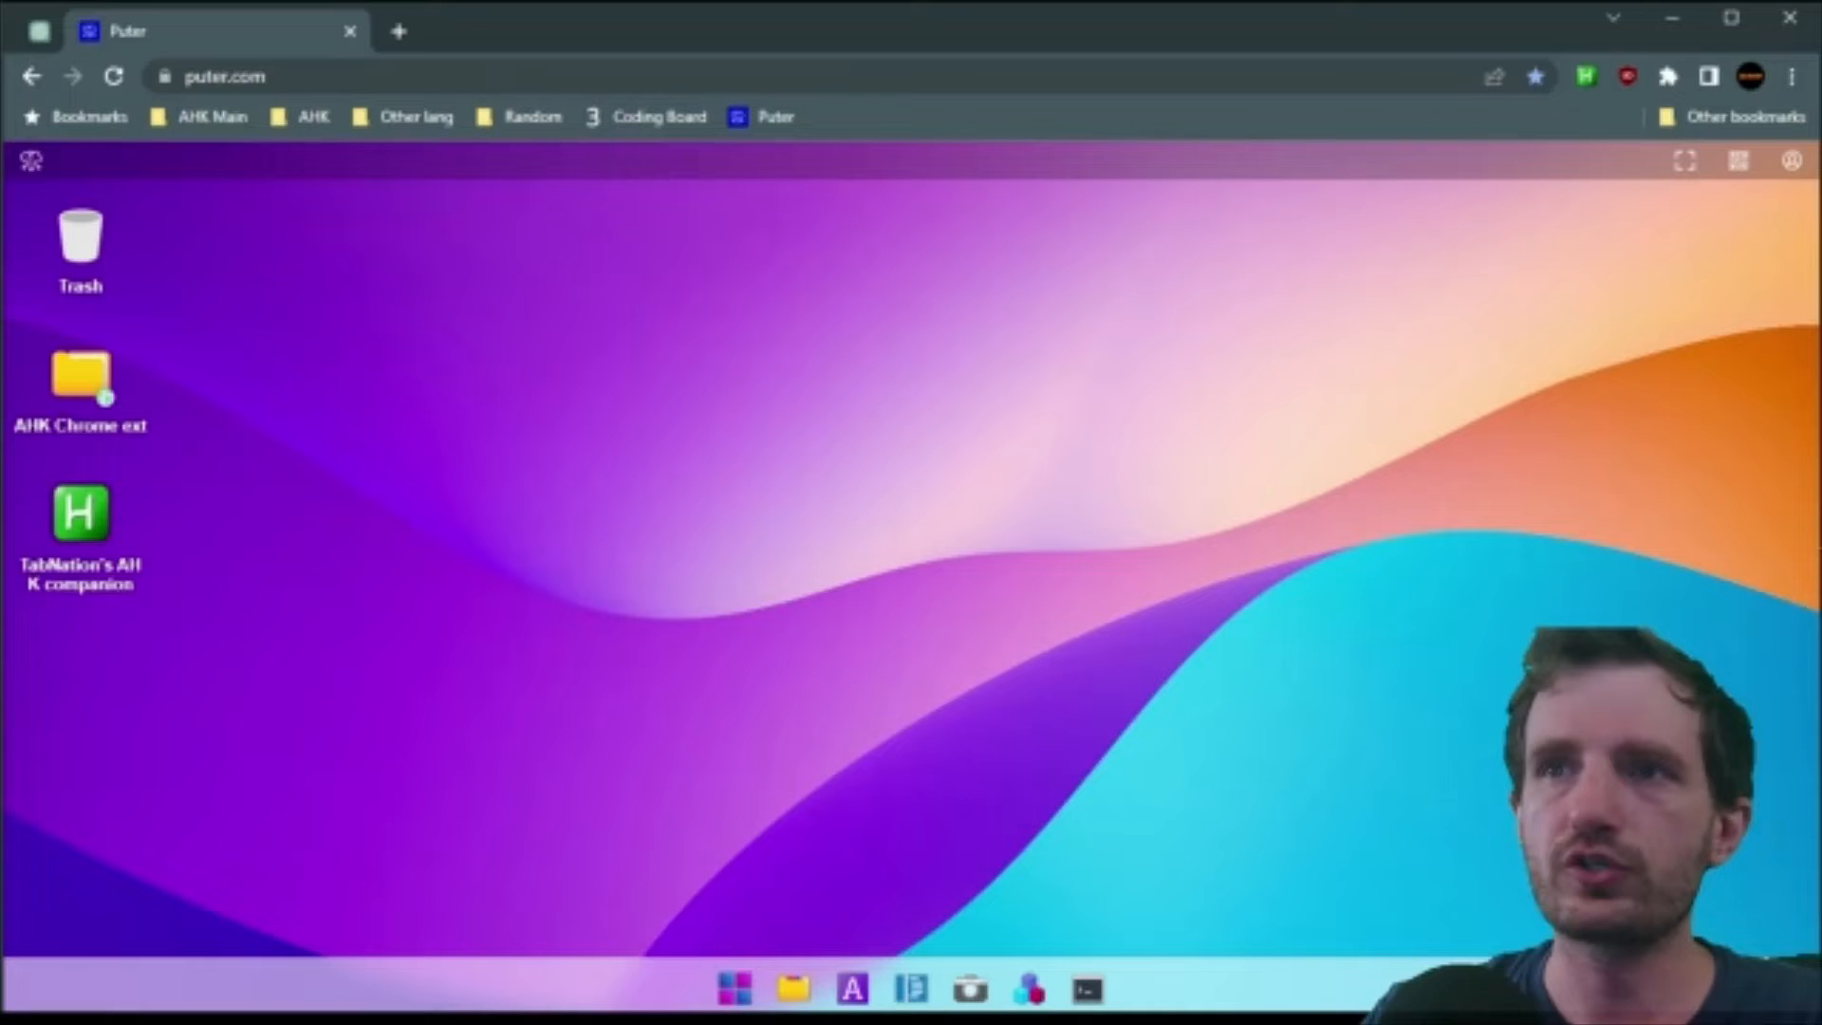
mouse_move(740, 1006)
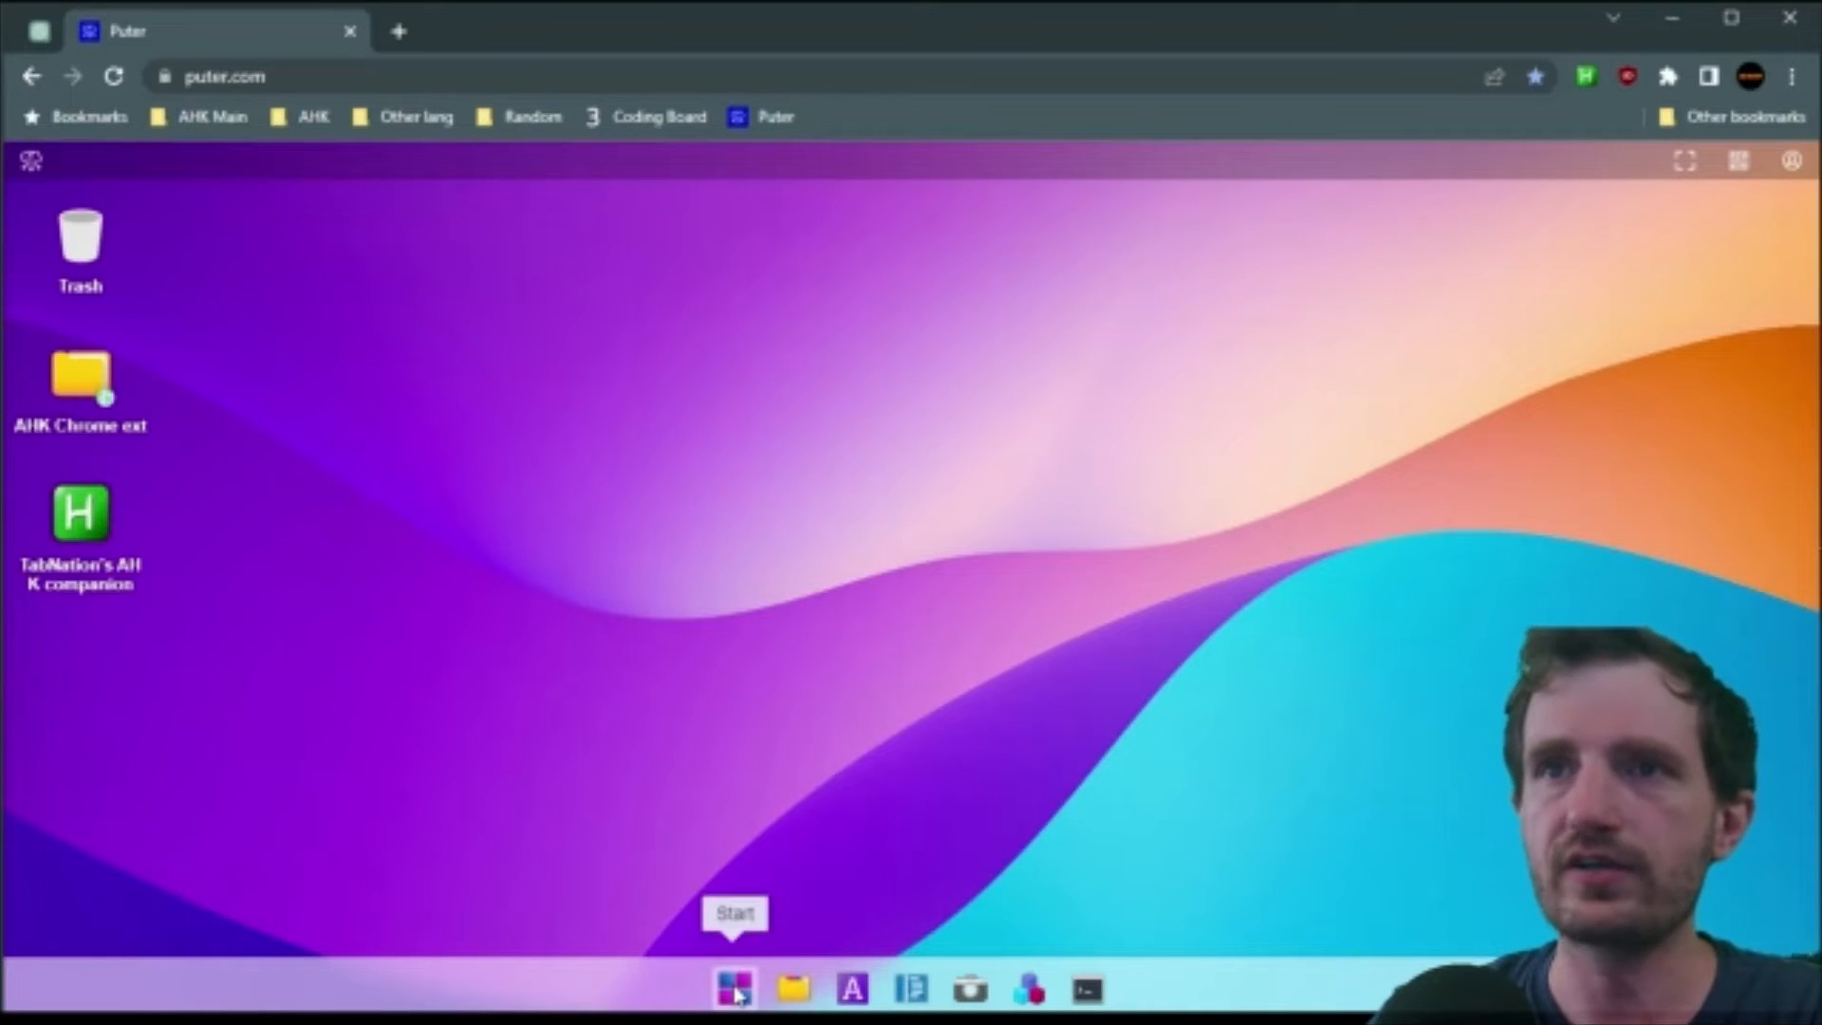
- Show the Start launcher and browse down the recommended apps, with miniPaint first among recents
left_click(741, 985)
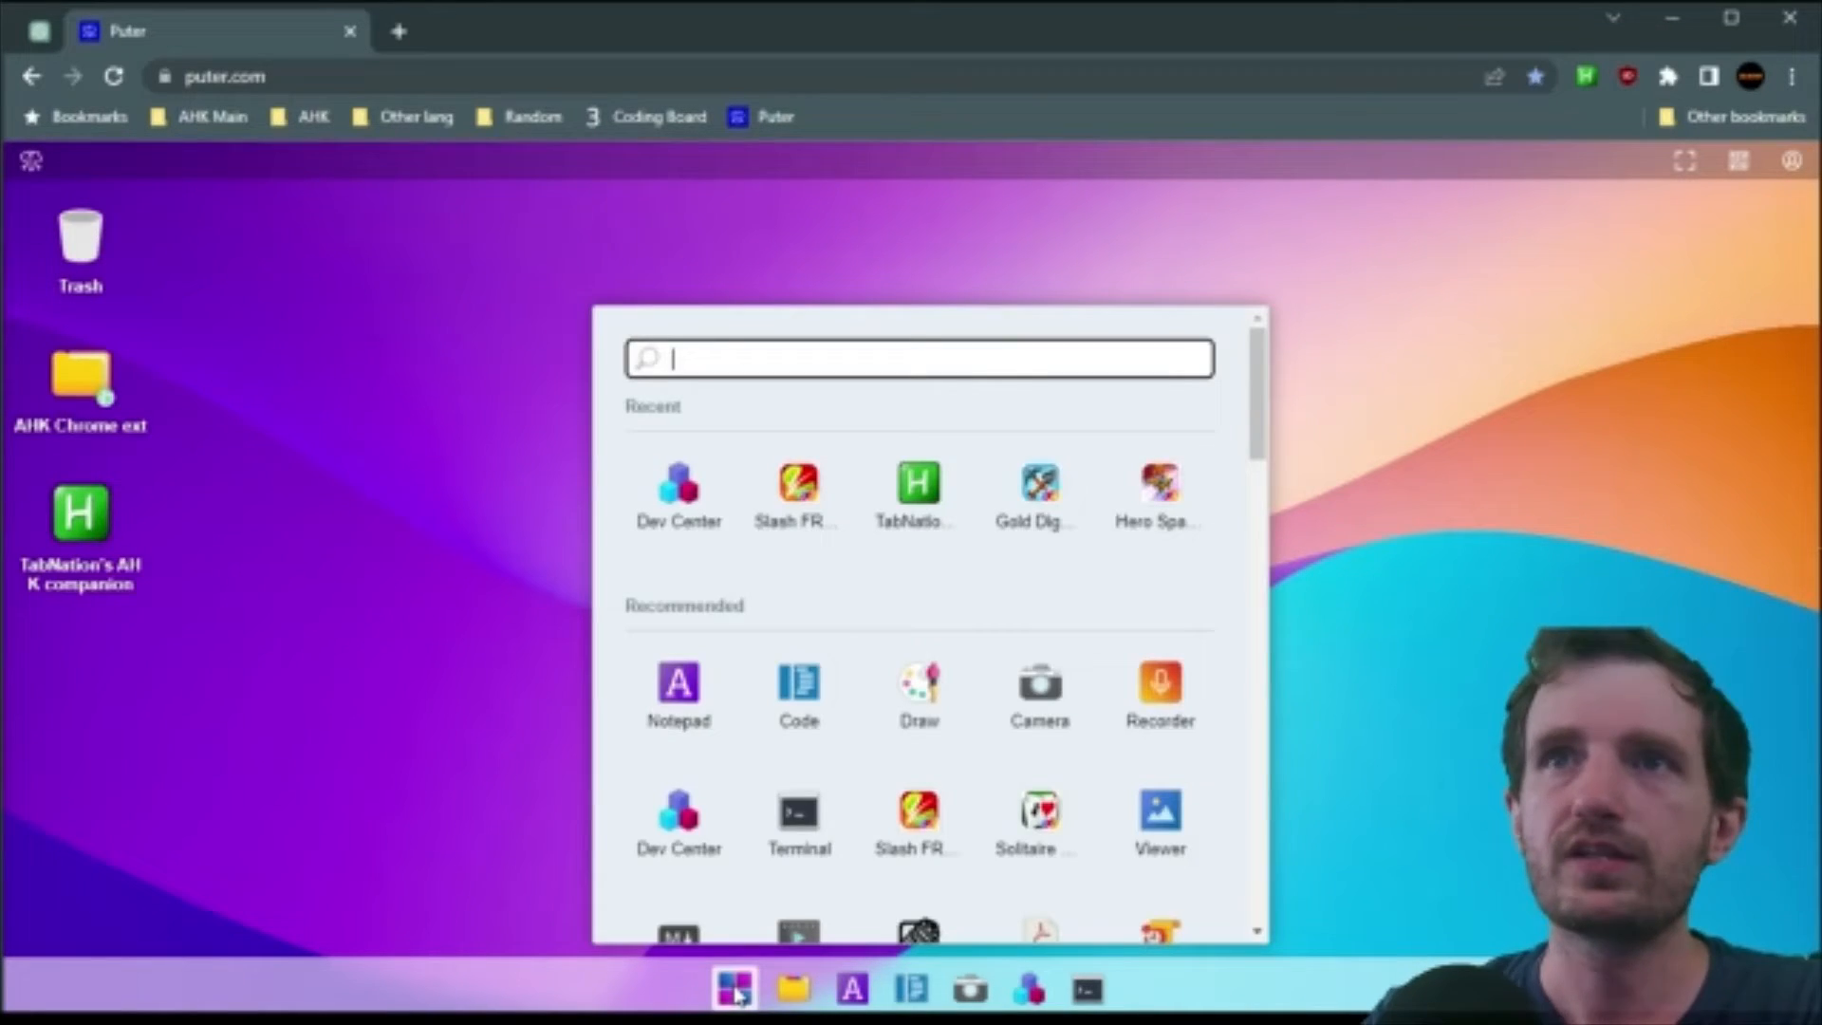
mouse_move(805, 243)
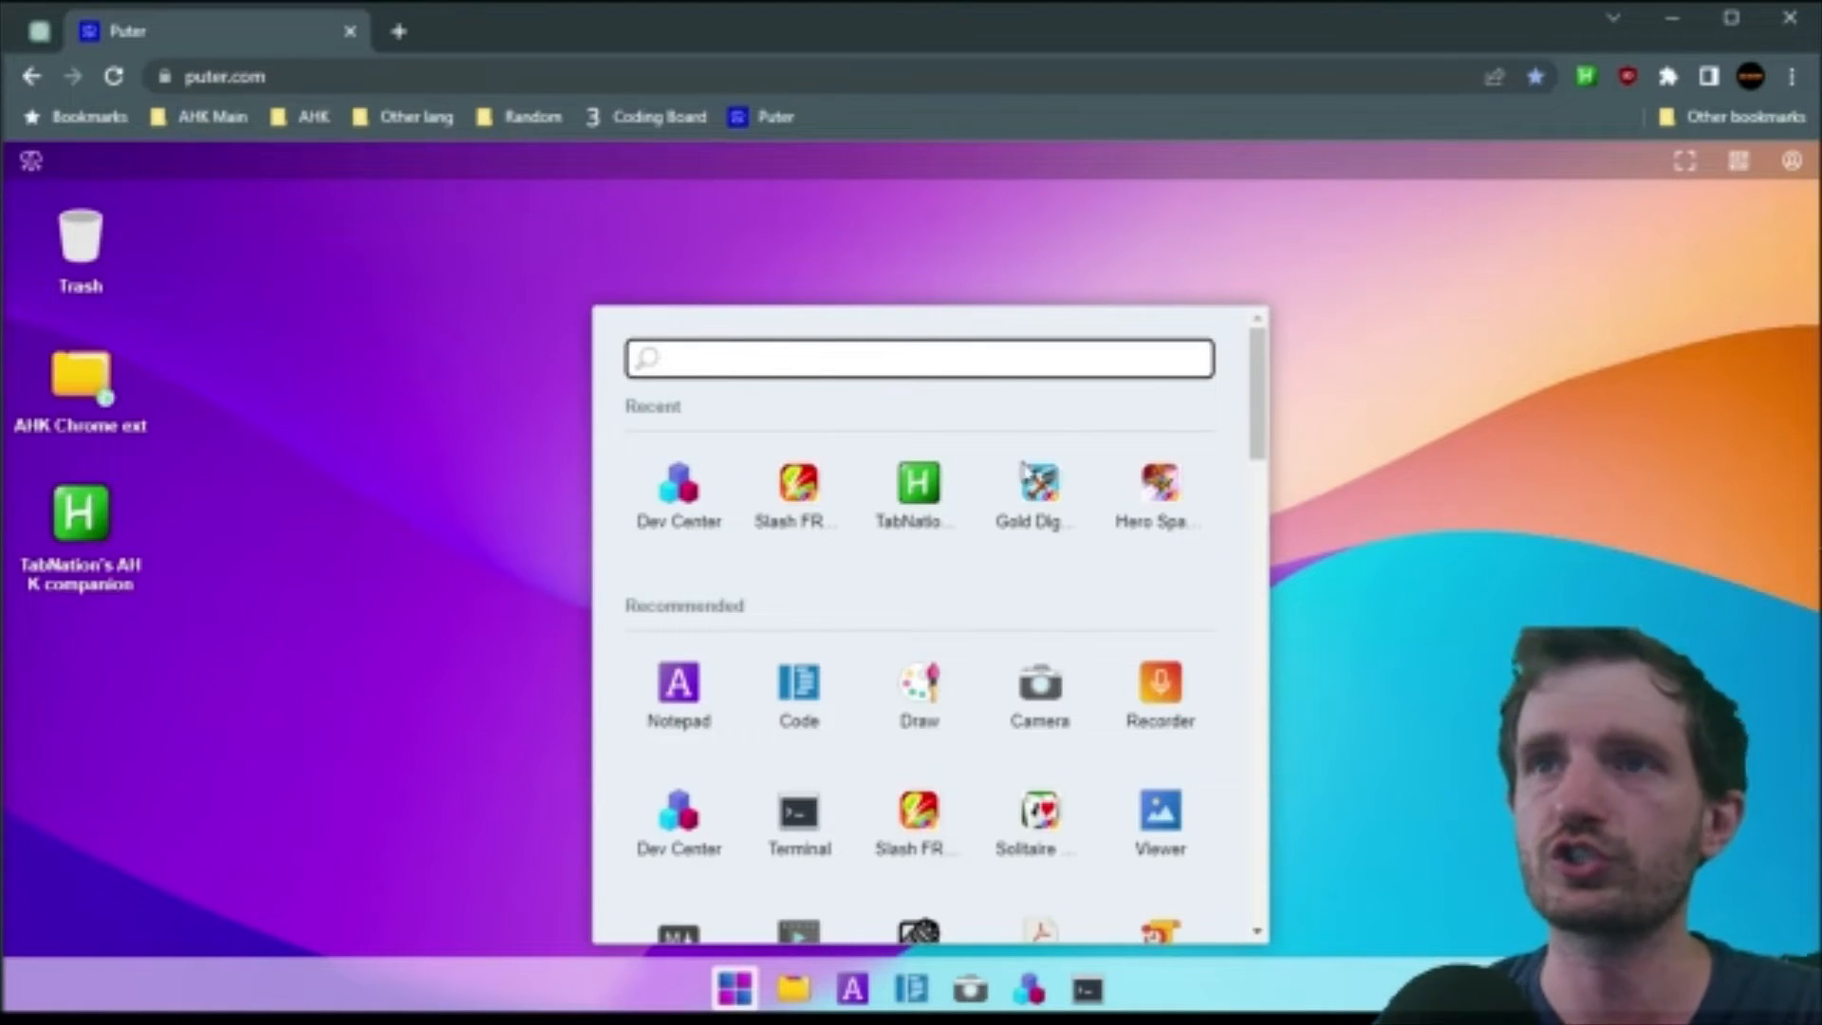
scroll("down", 3)
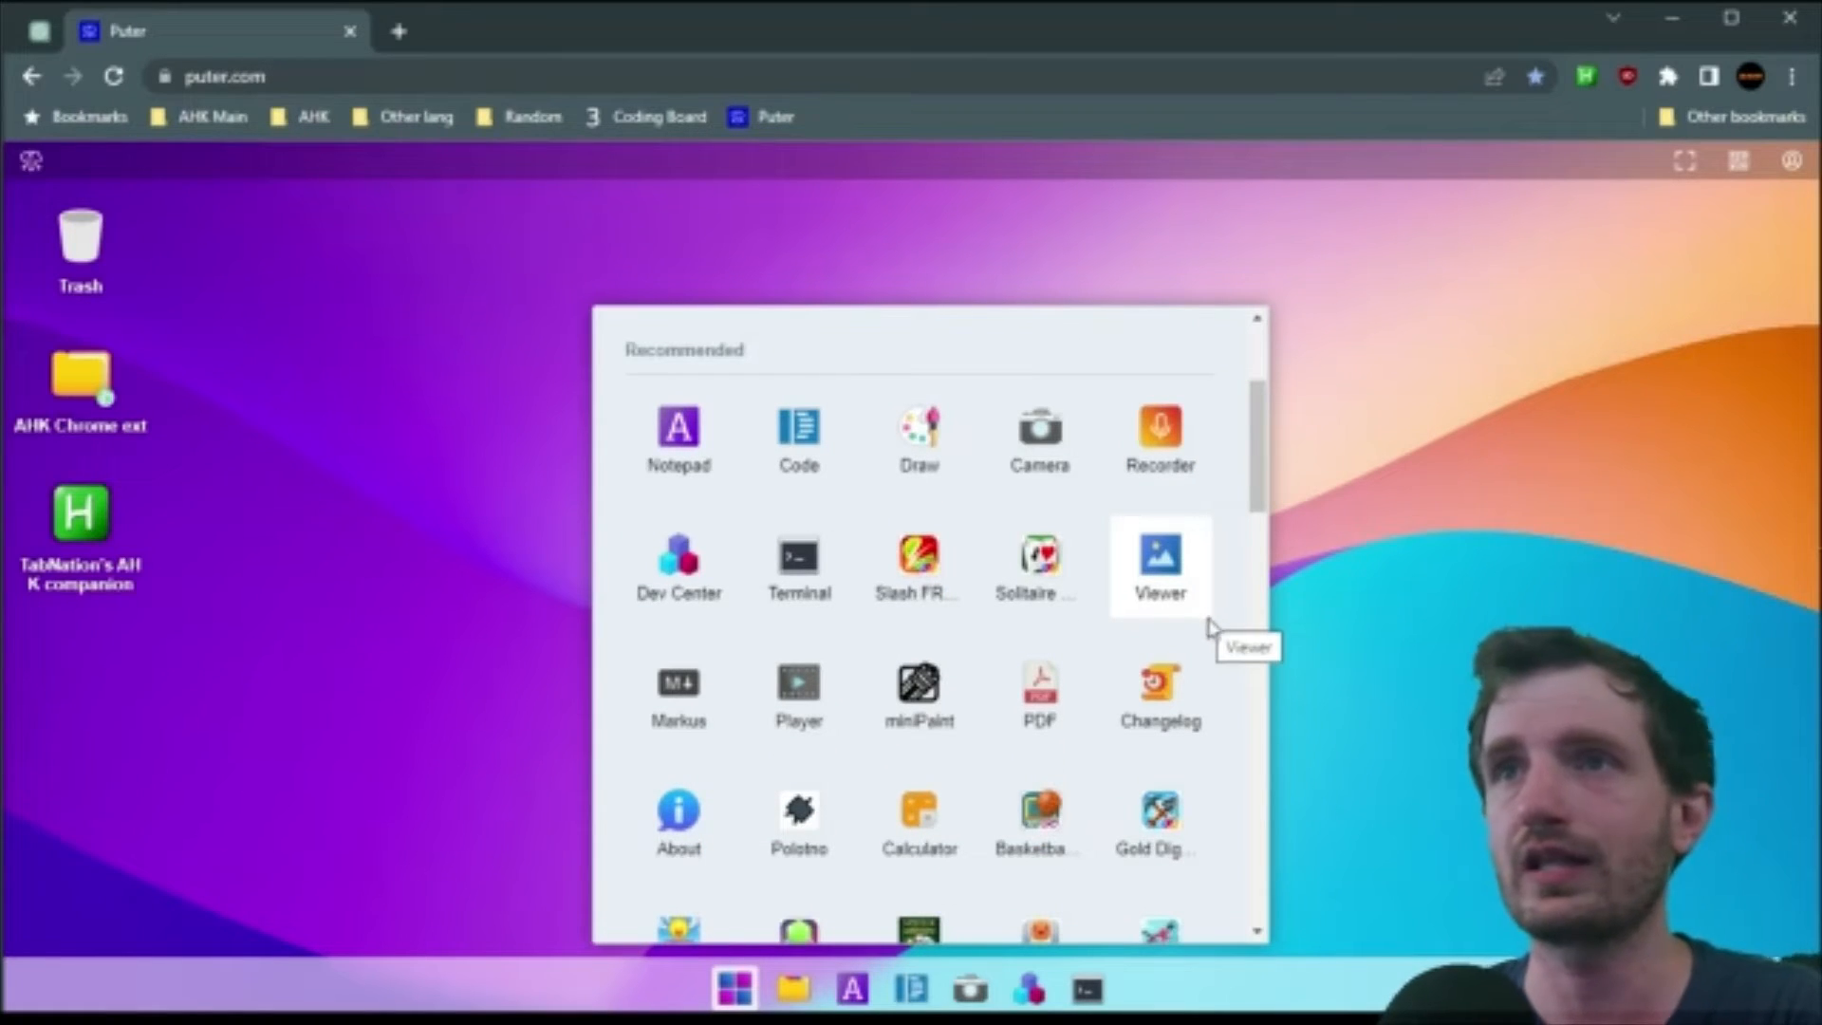
mouse_move(1235, 619)
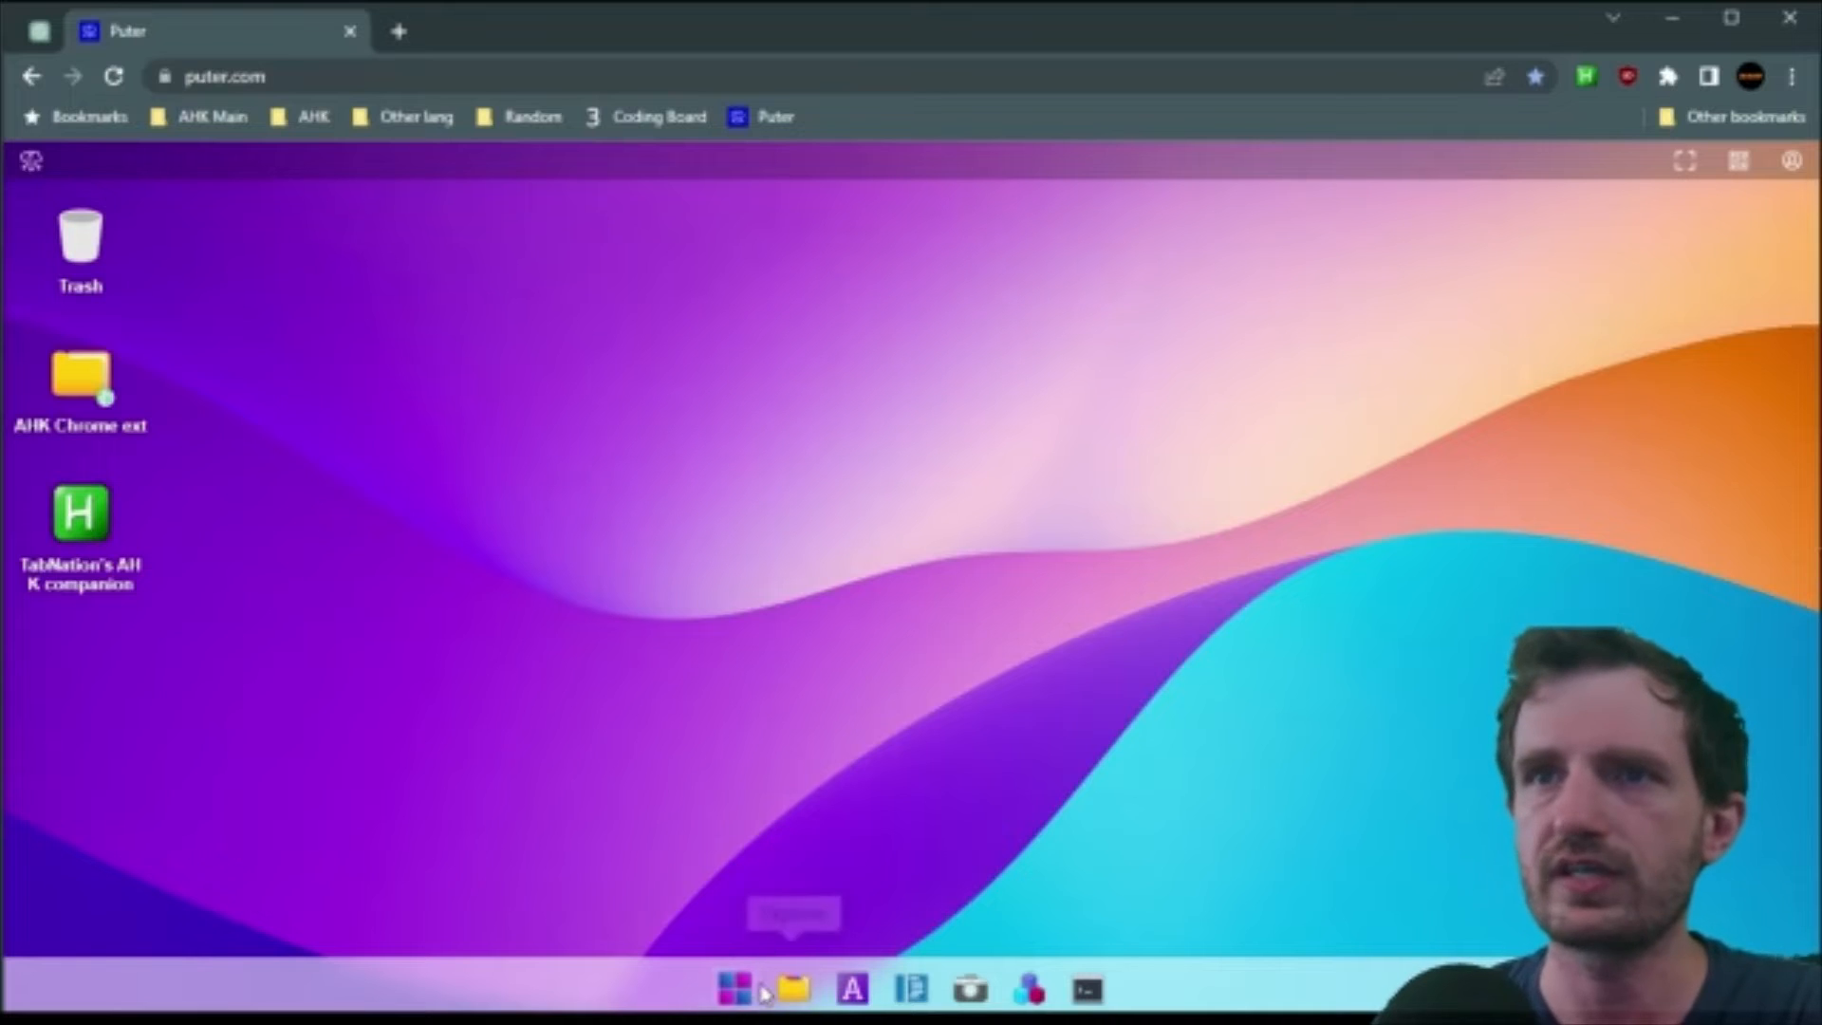
left_click(735, 989)
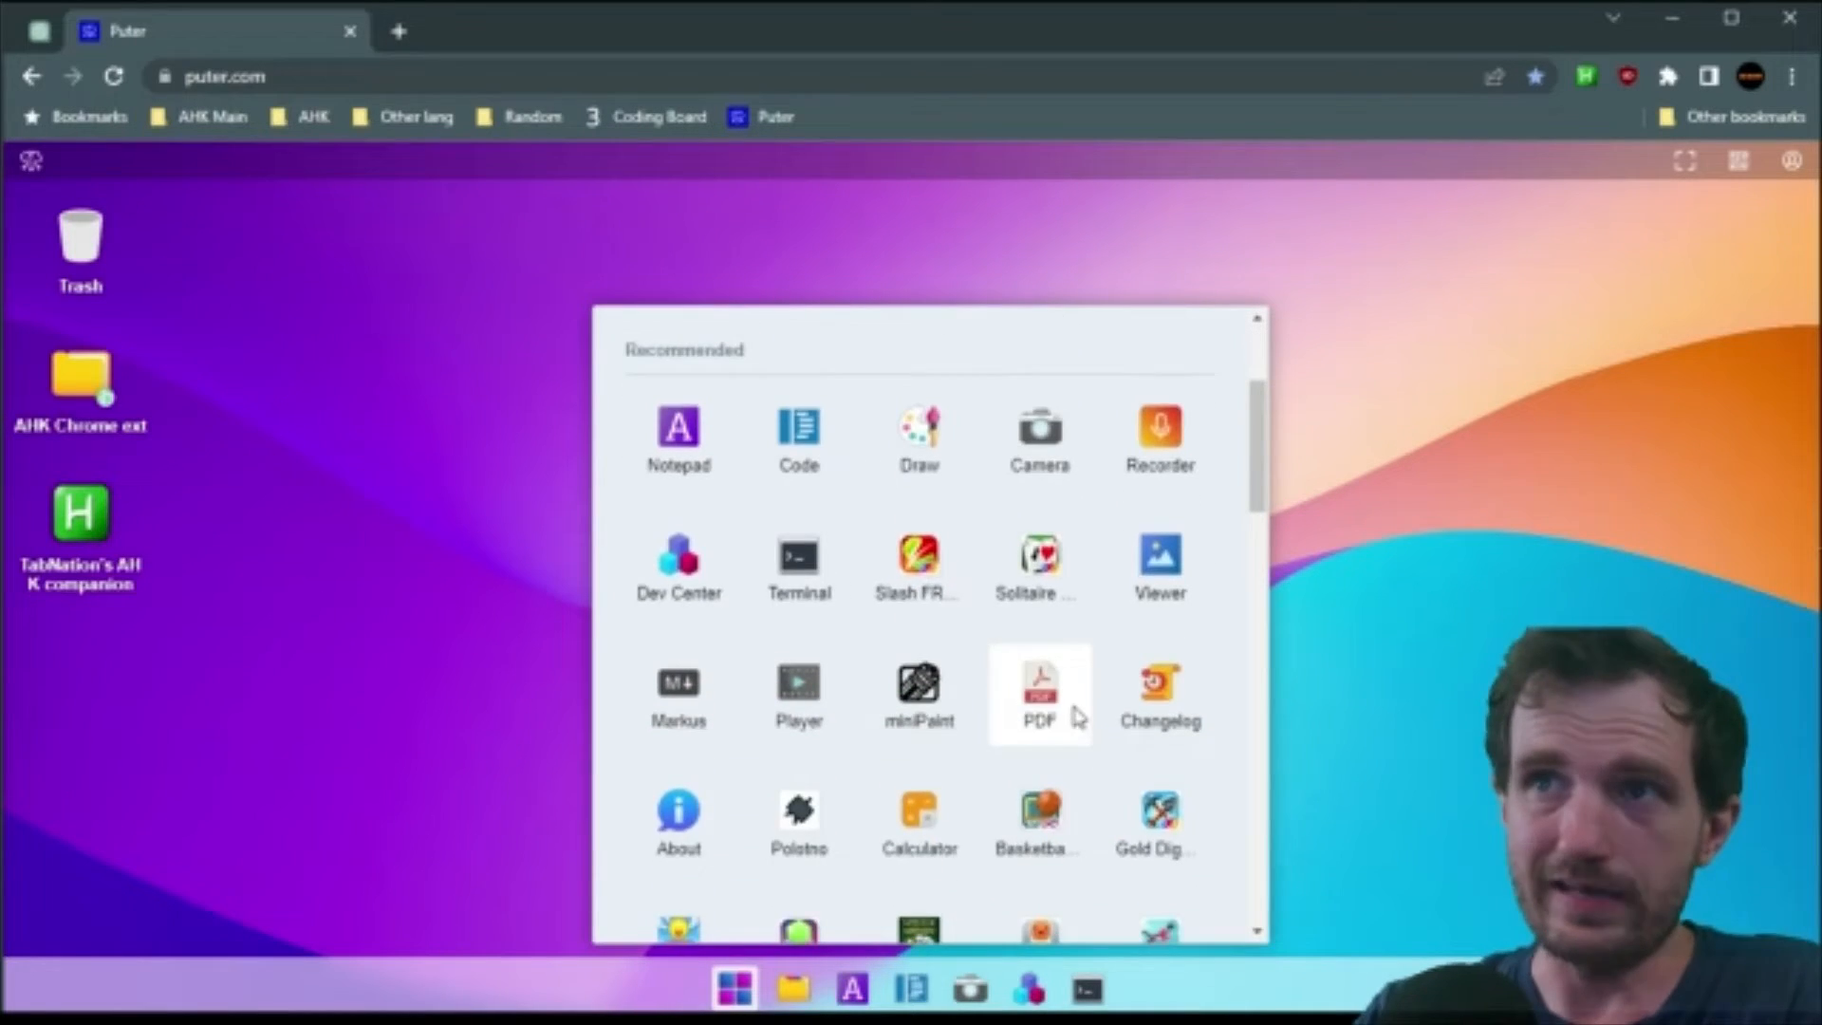
scroll("down", 3)
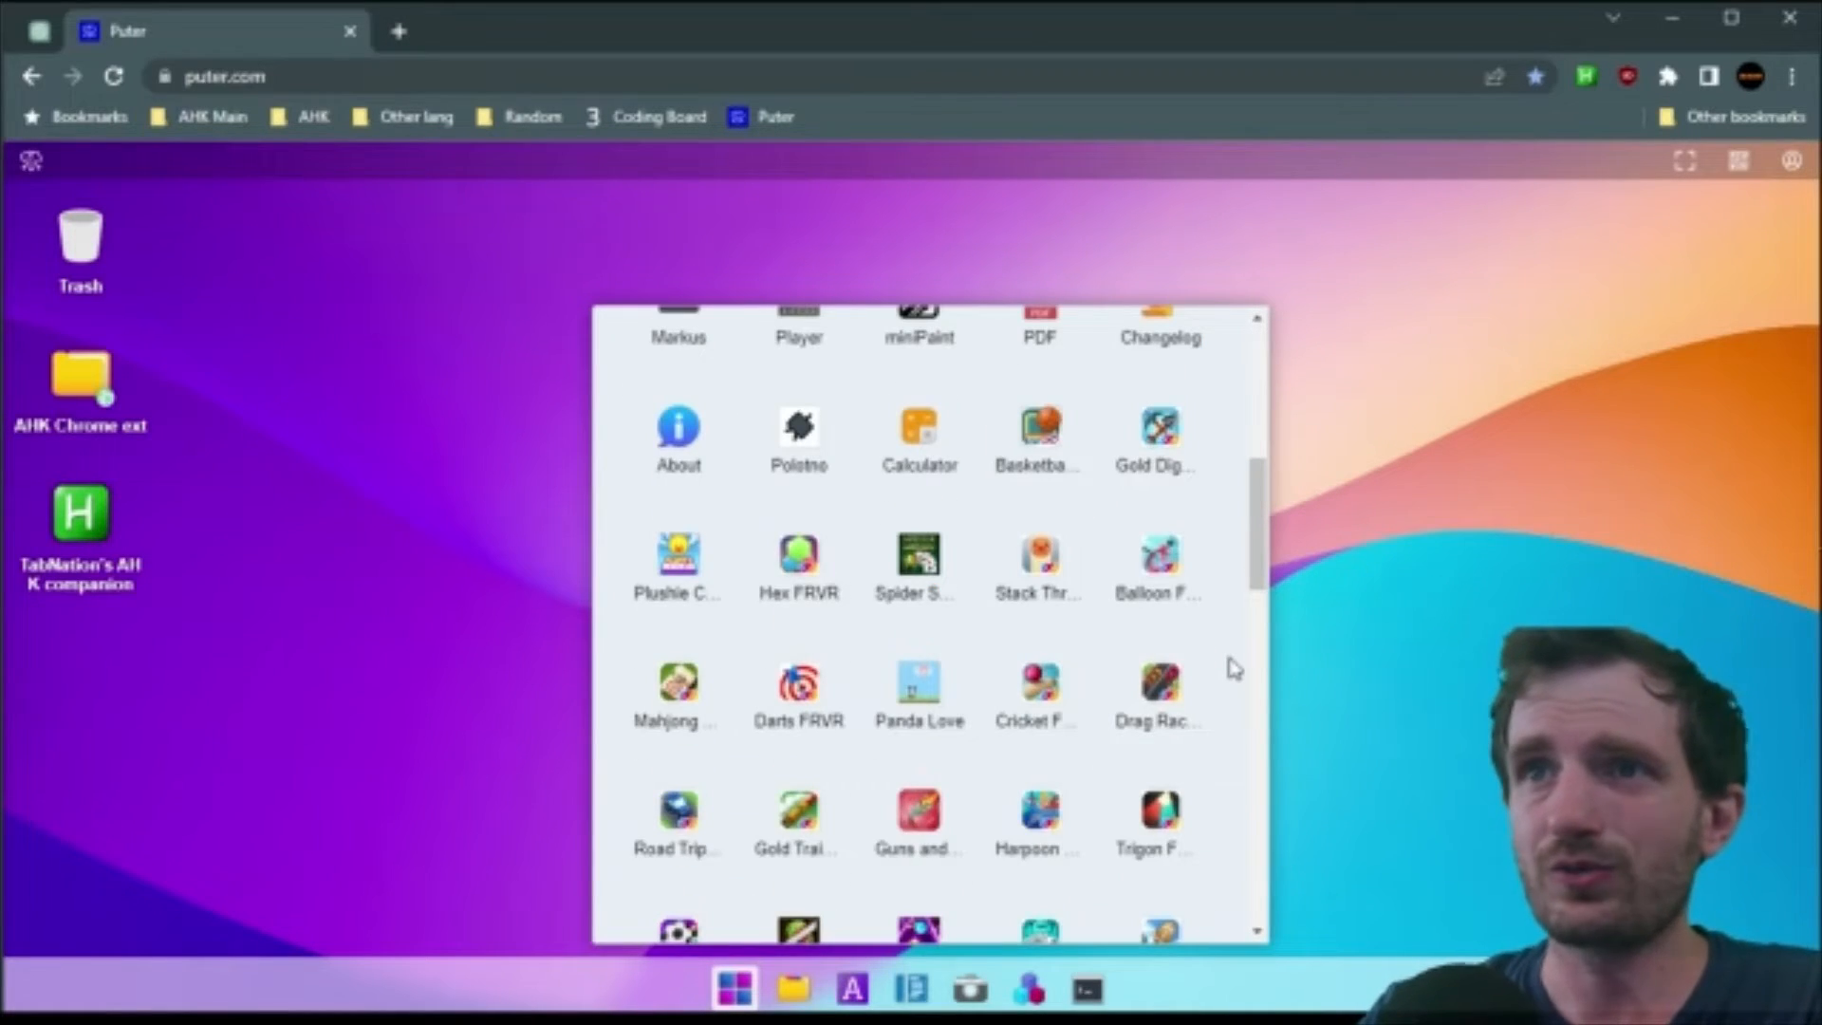
scroll("down", 3)
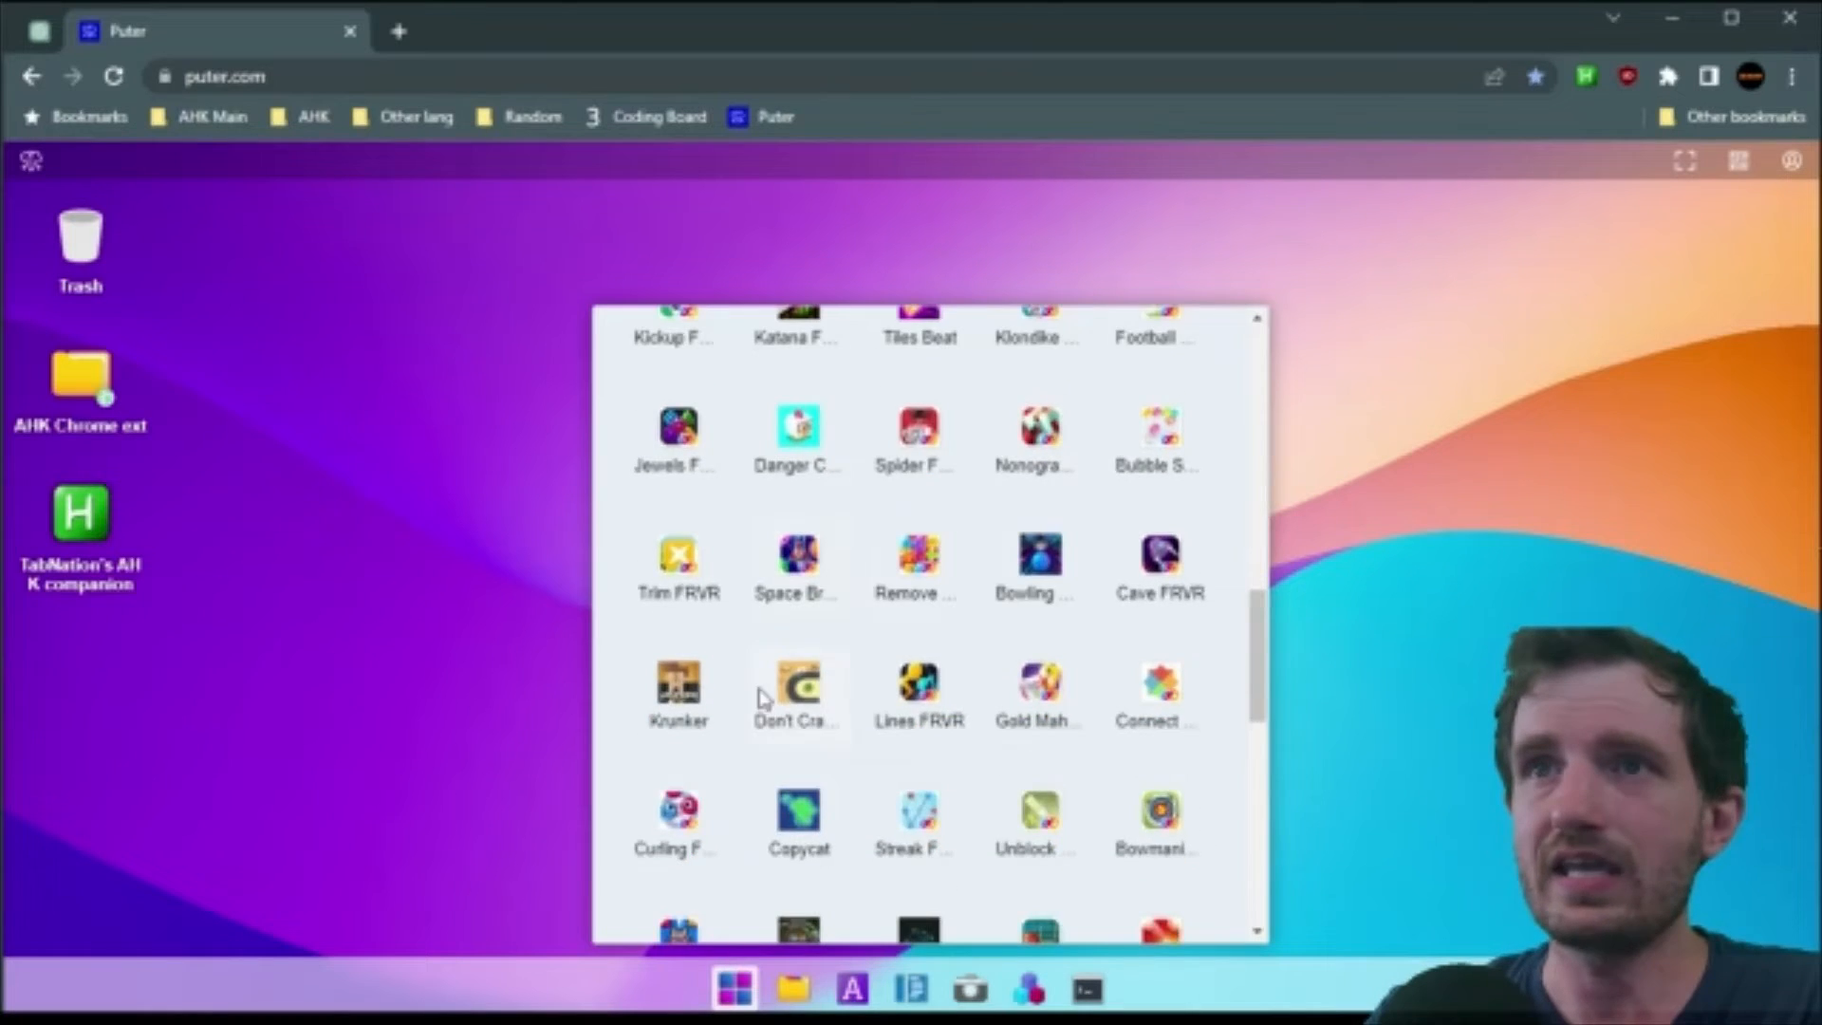
scroll("down", 3)
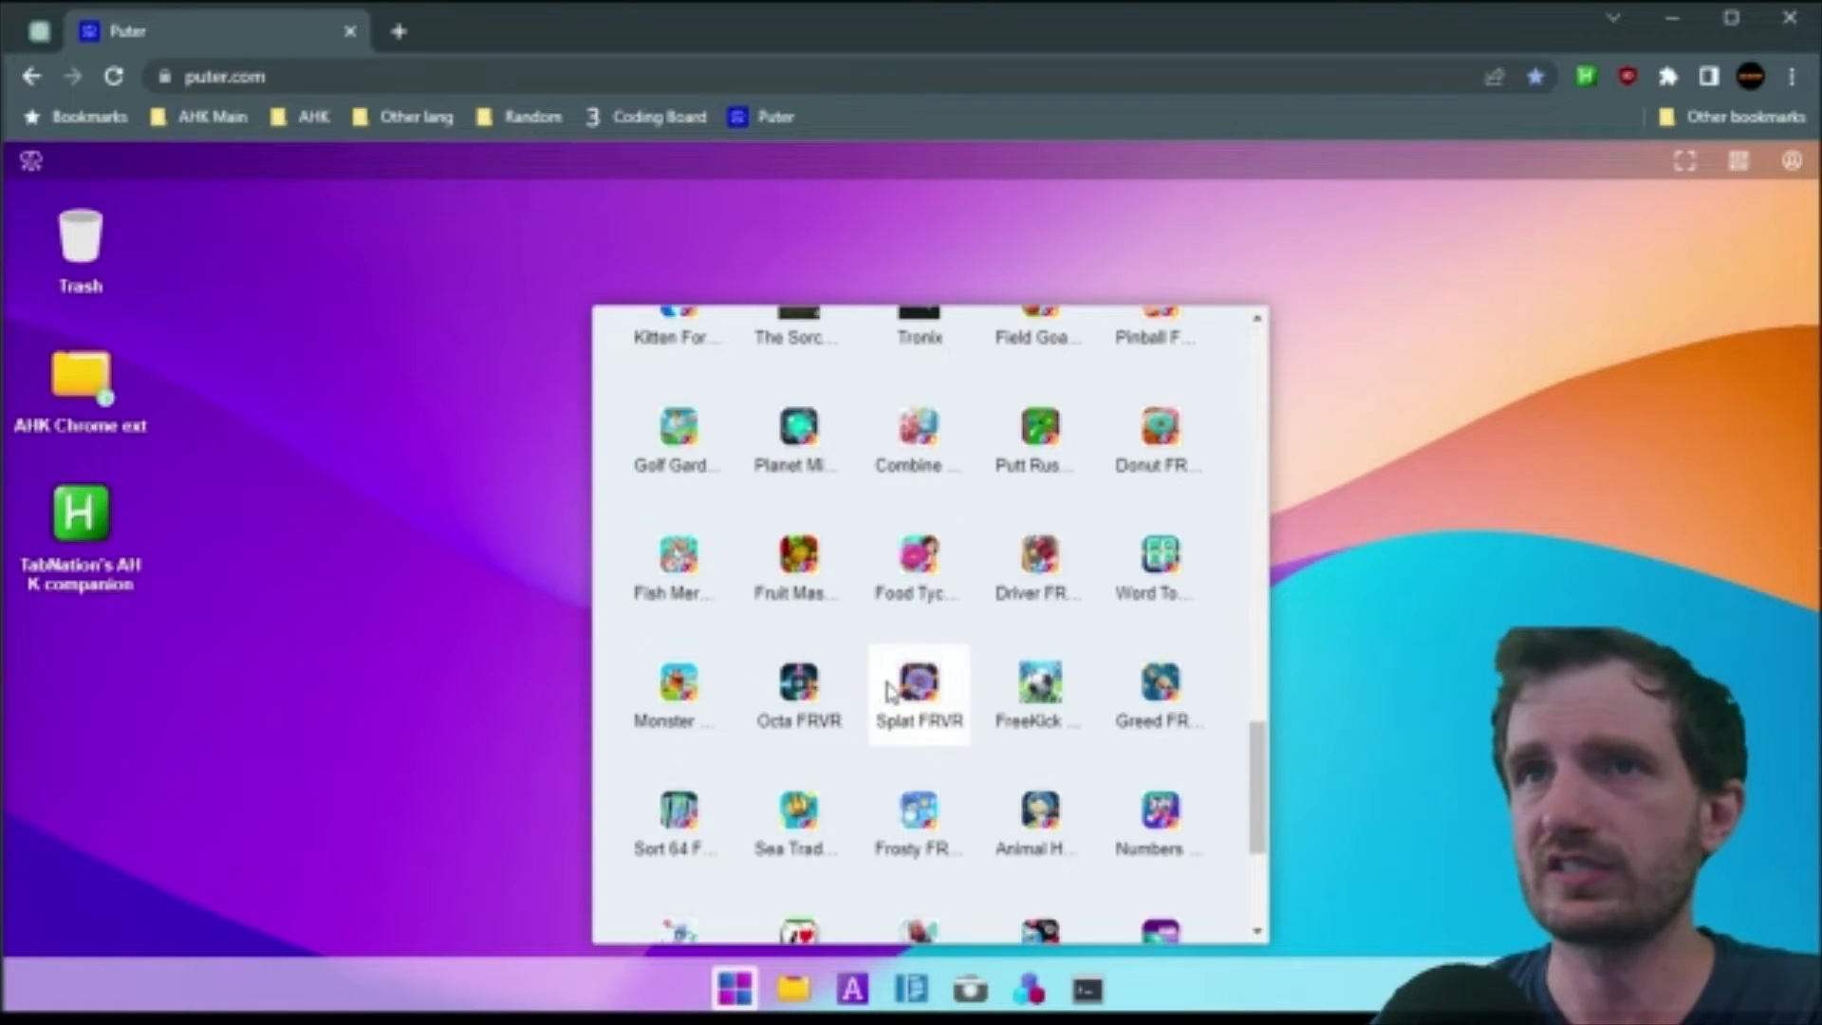
scroll("down", 3)
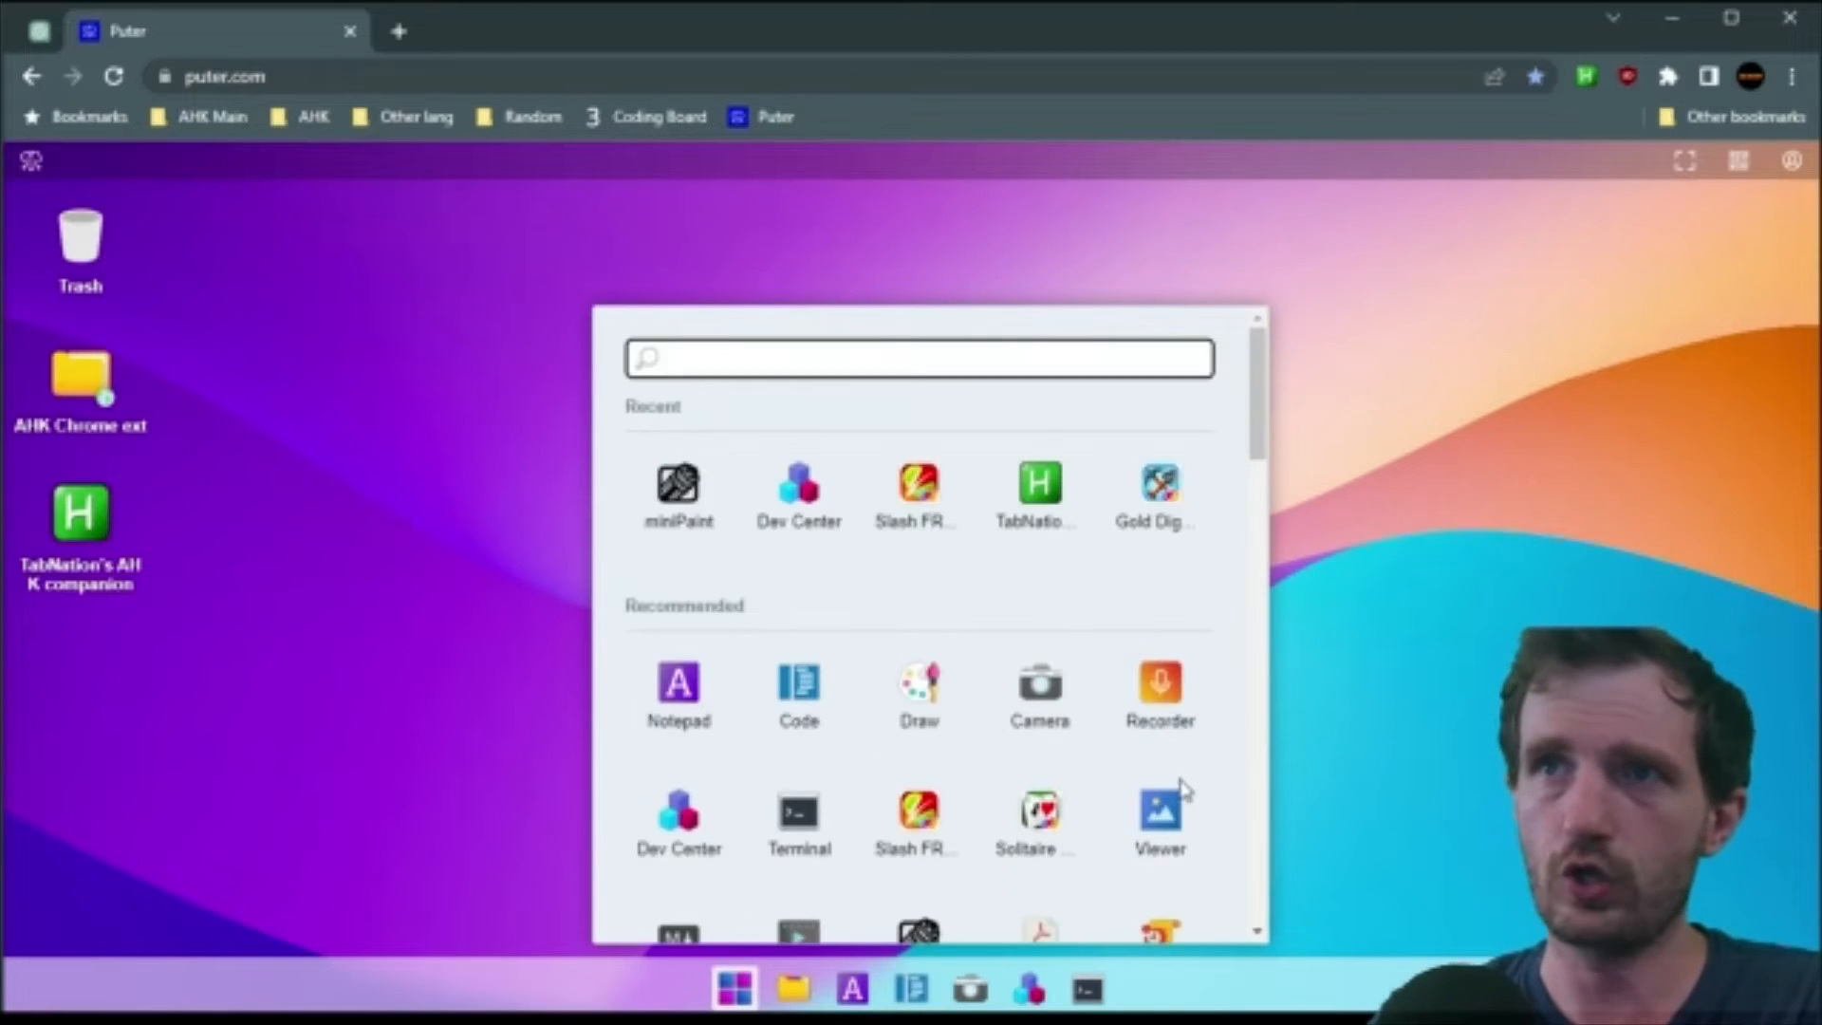
mouse_move(1194, 682)
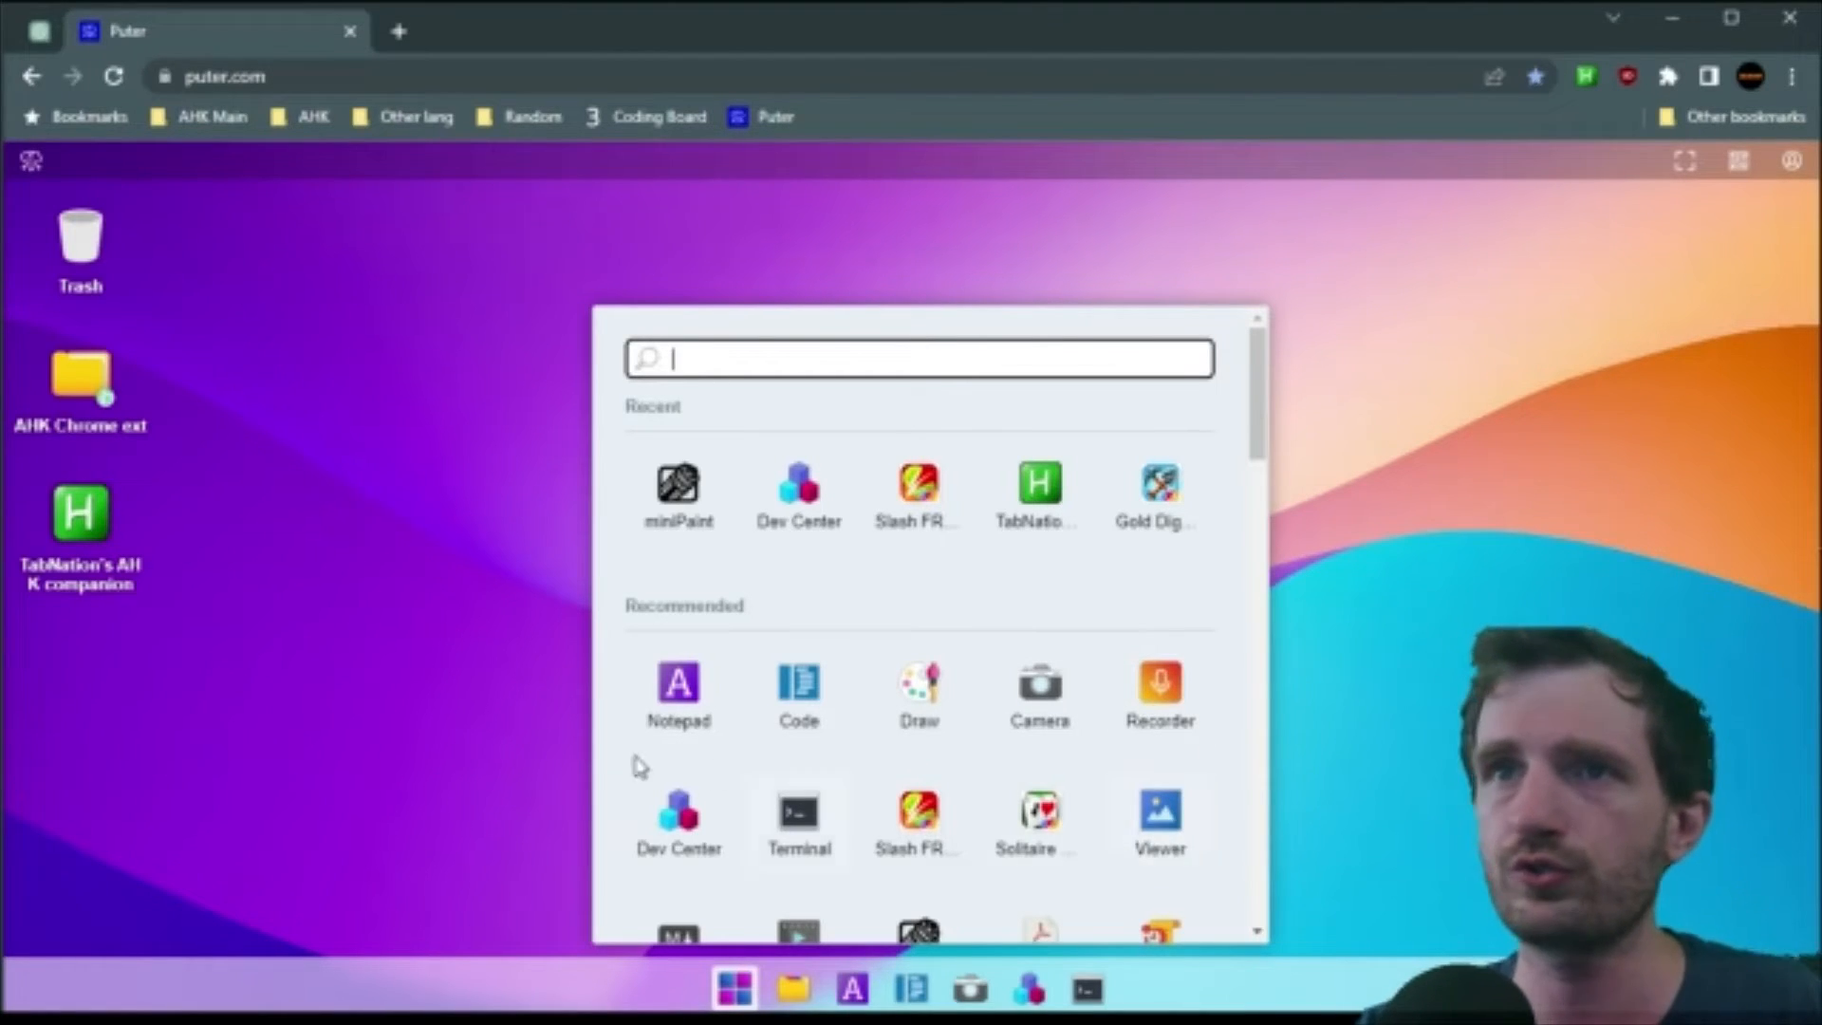
mouse_move(786, 703)
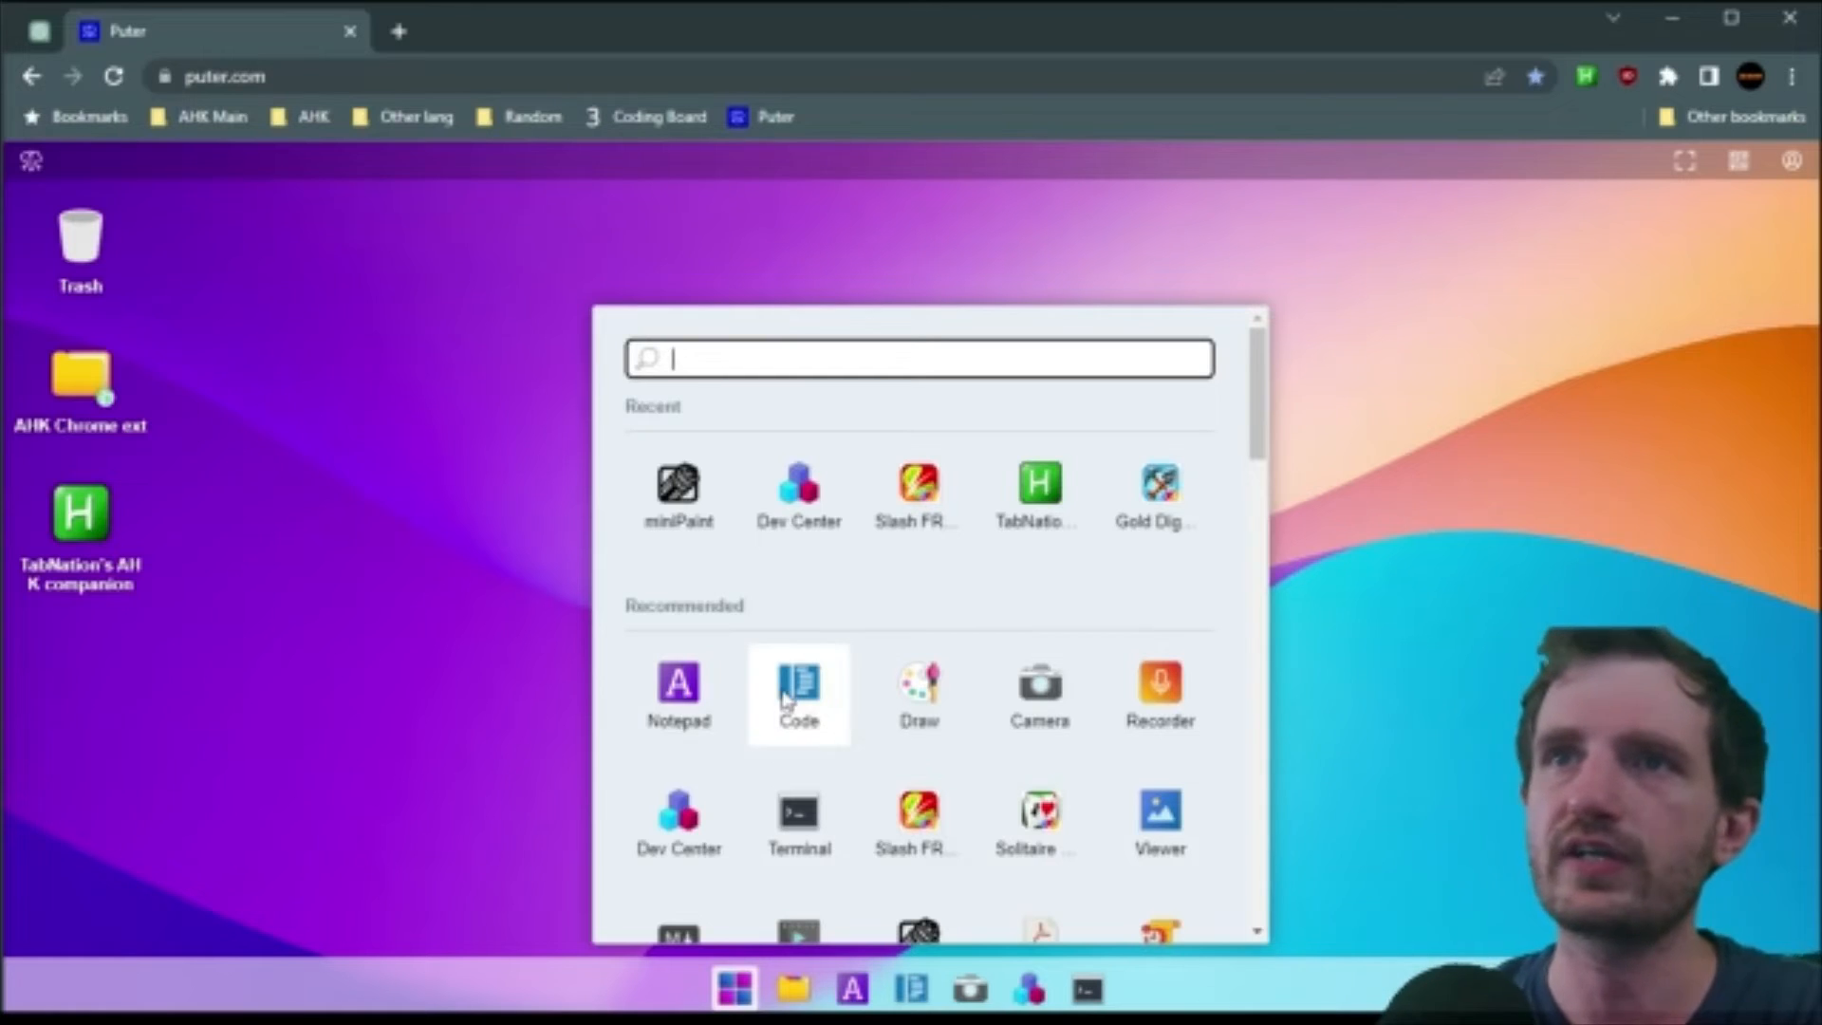
- Launch Code, write 'print hello', then close the editor choosing Don't Save
left_click(797, 679)
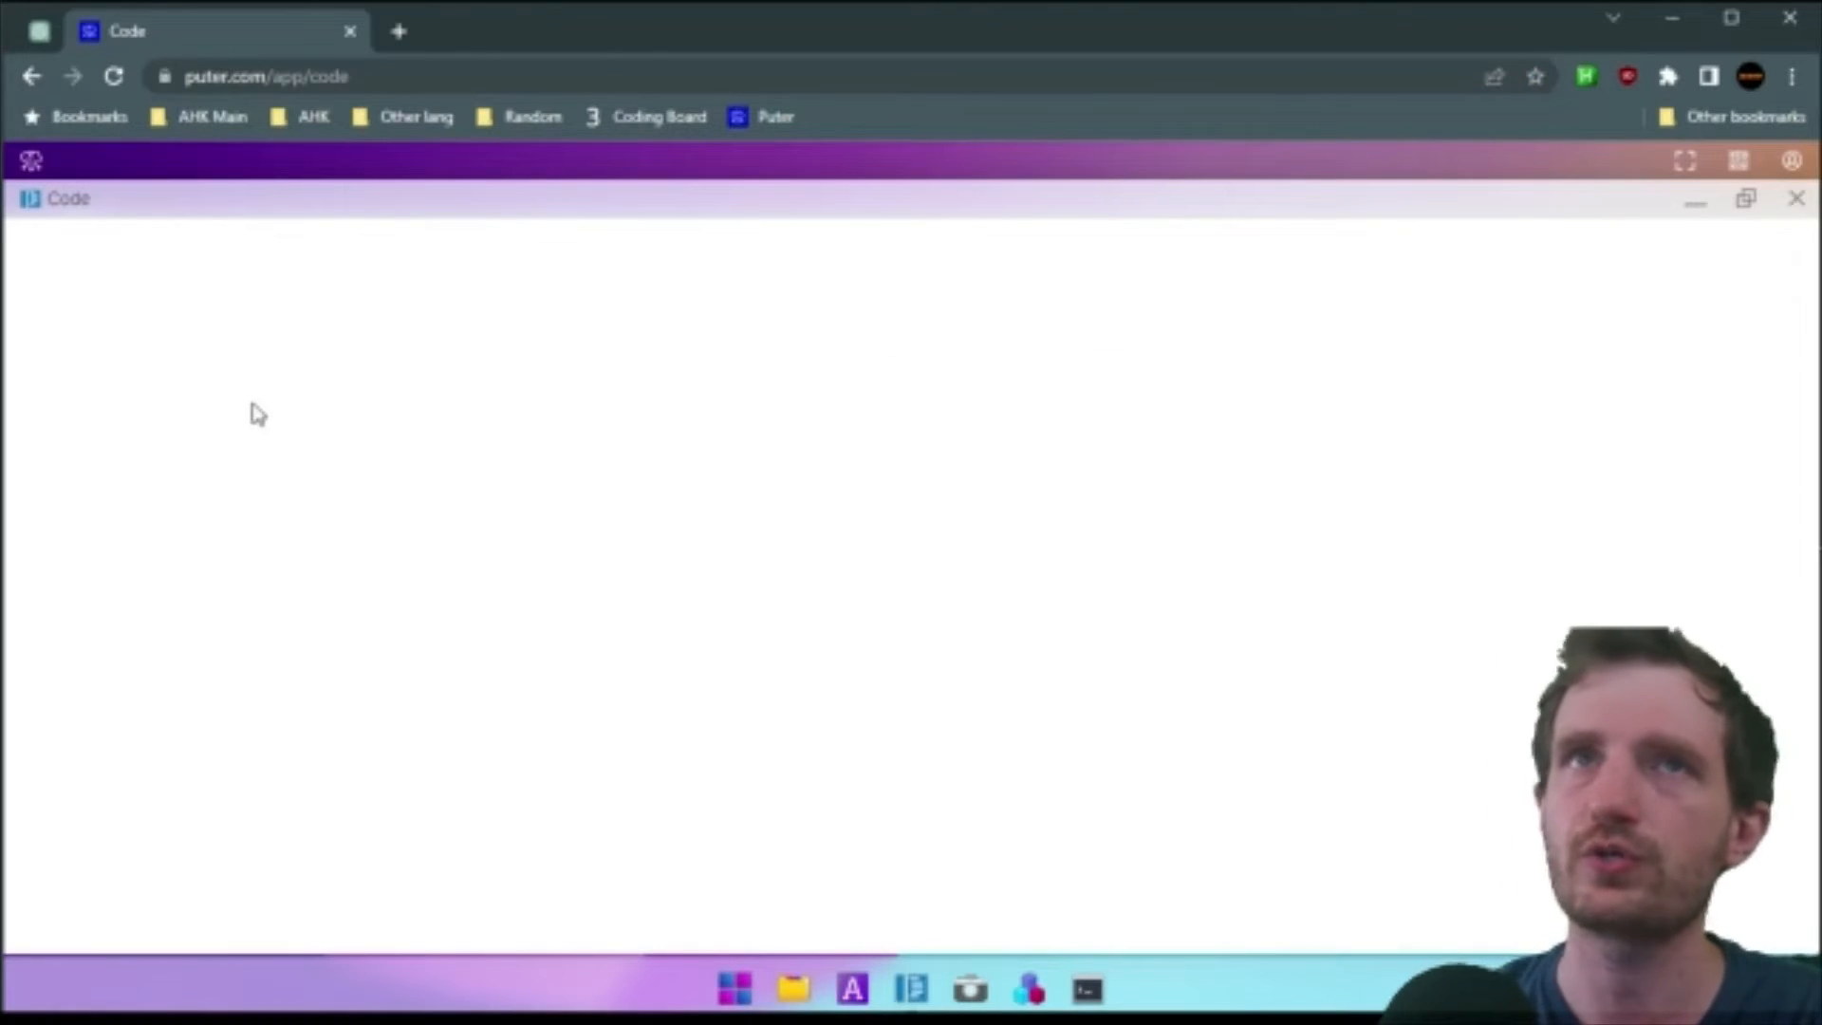
mouse_move(296, 410)
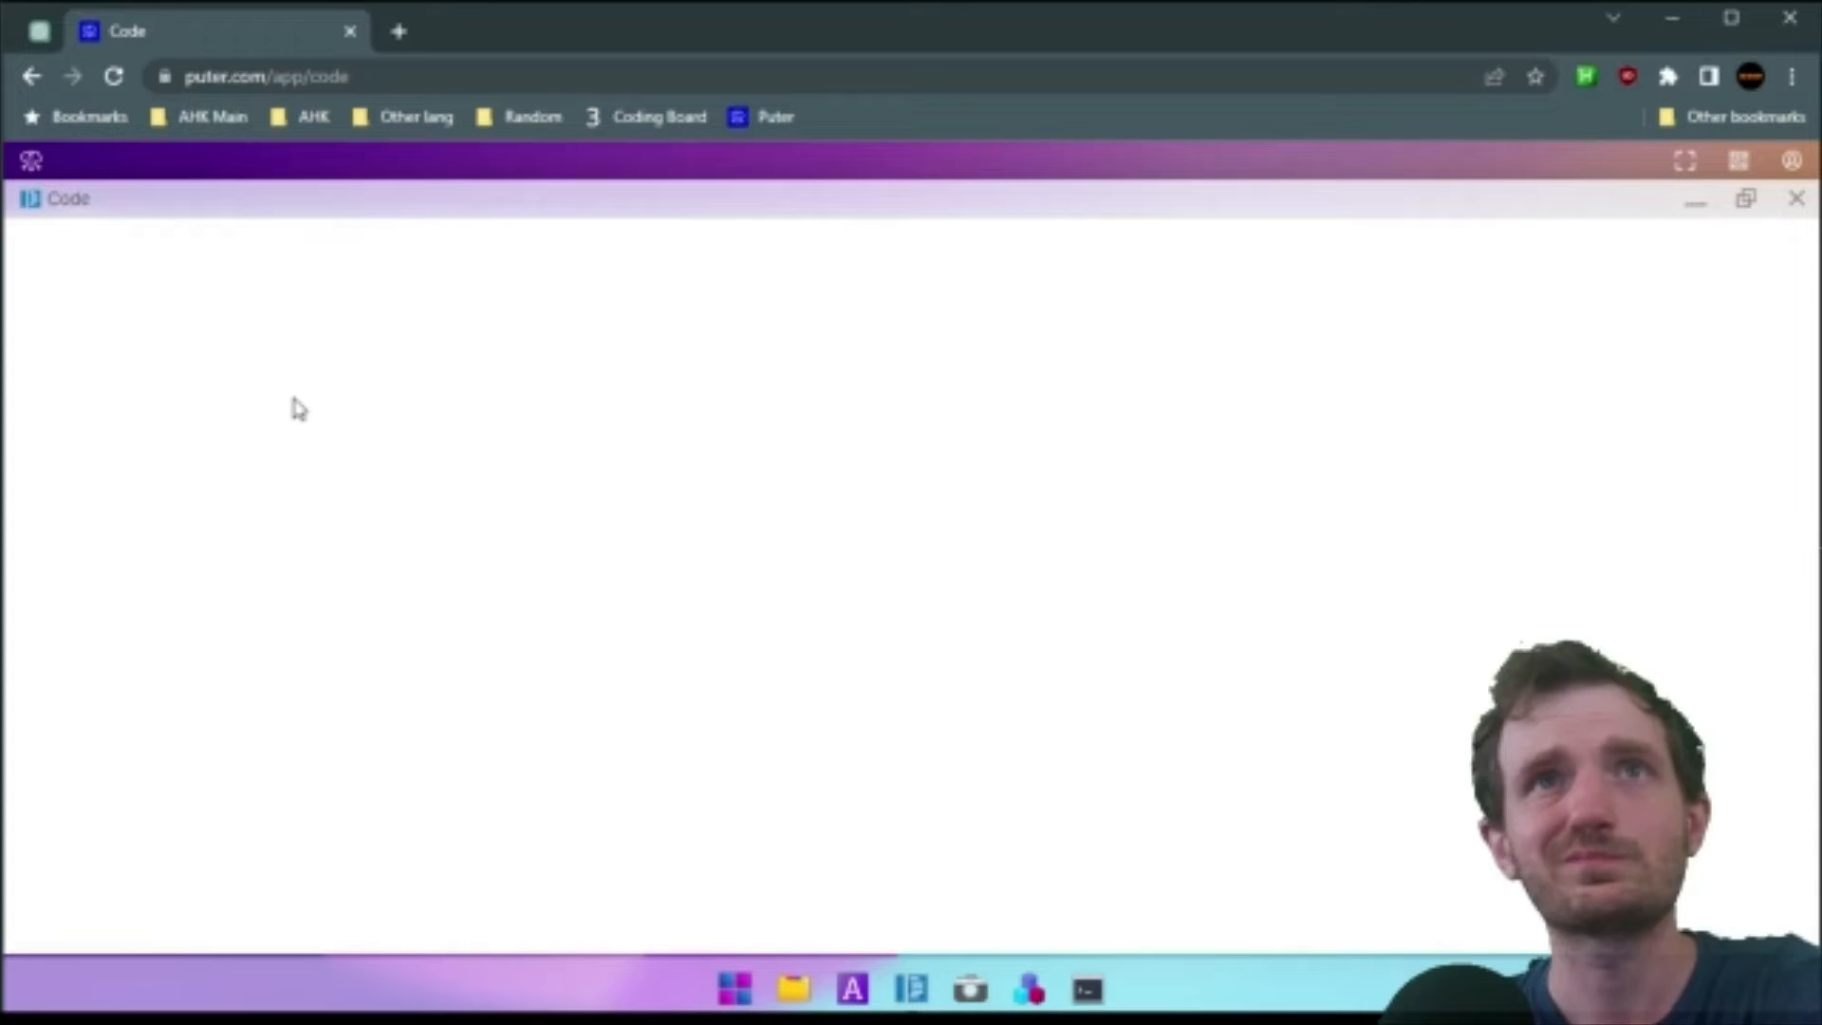
type("print hello")
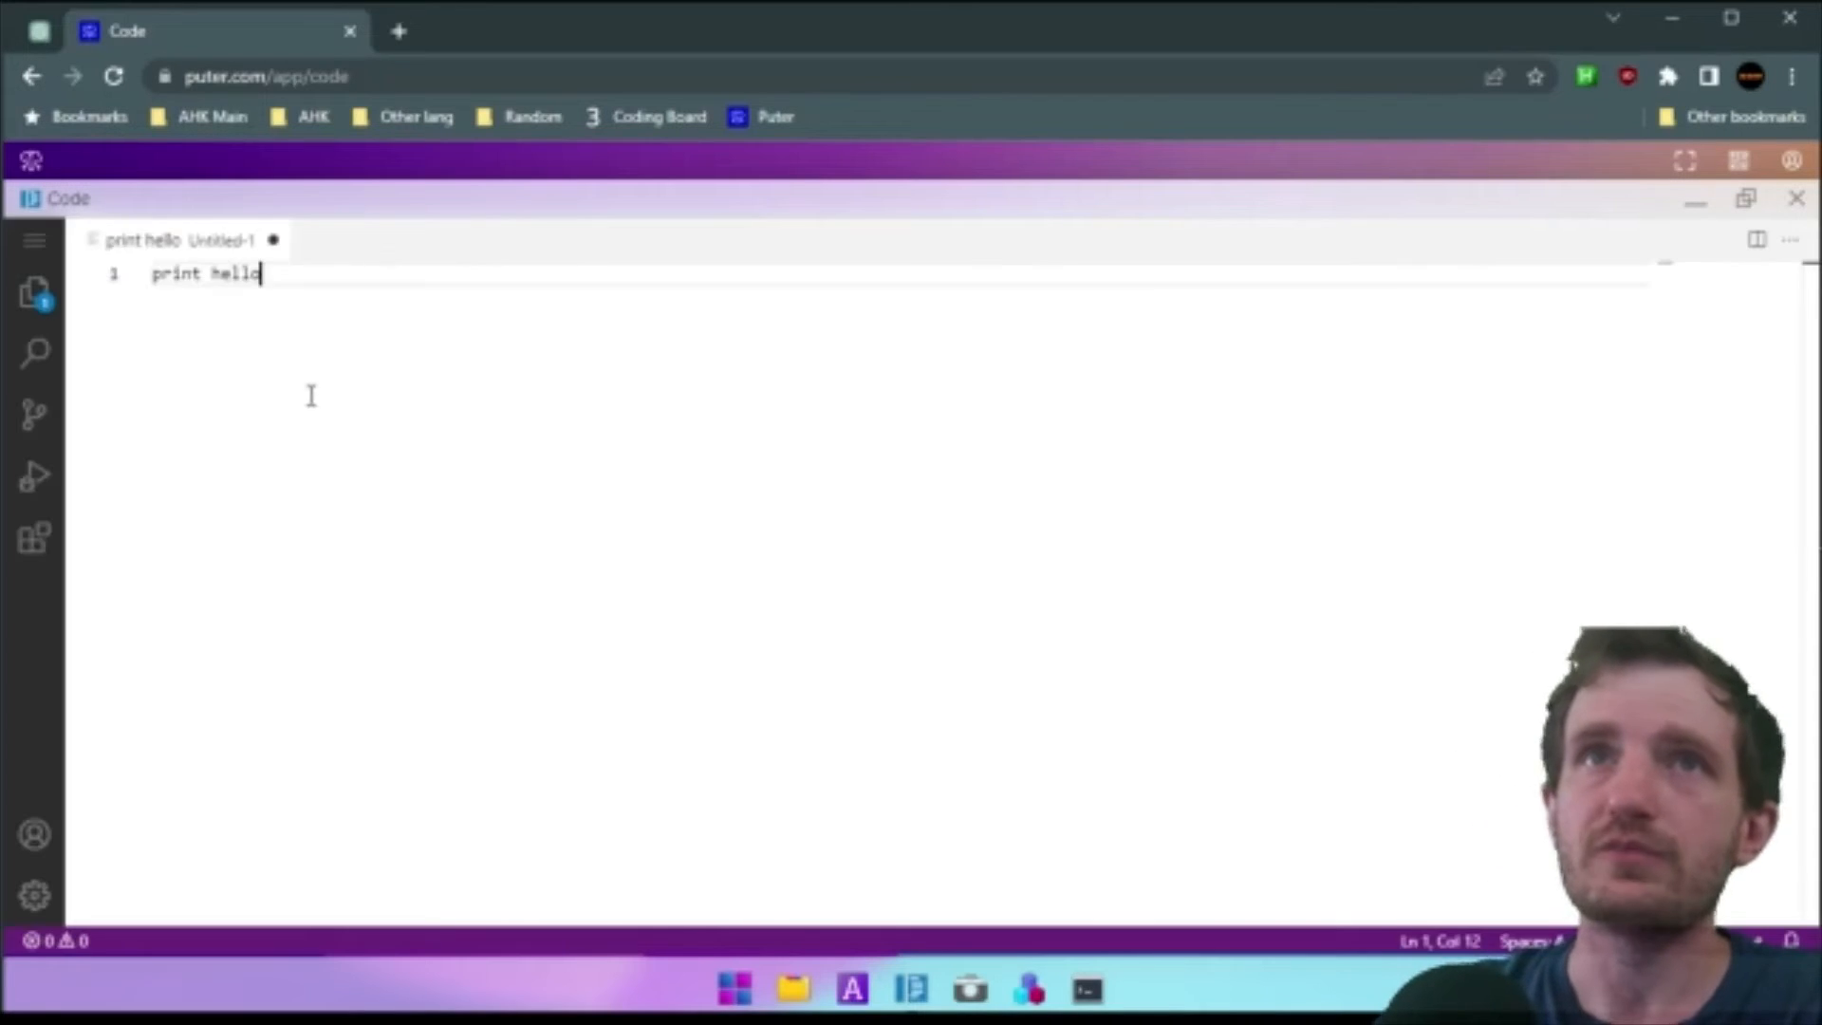
mouse_move(602, 638)
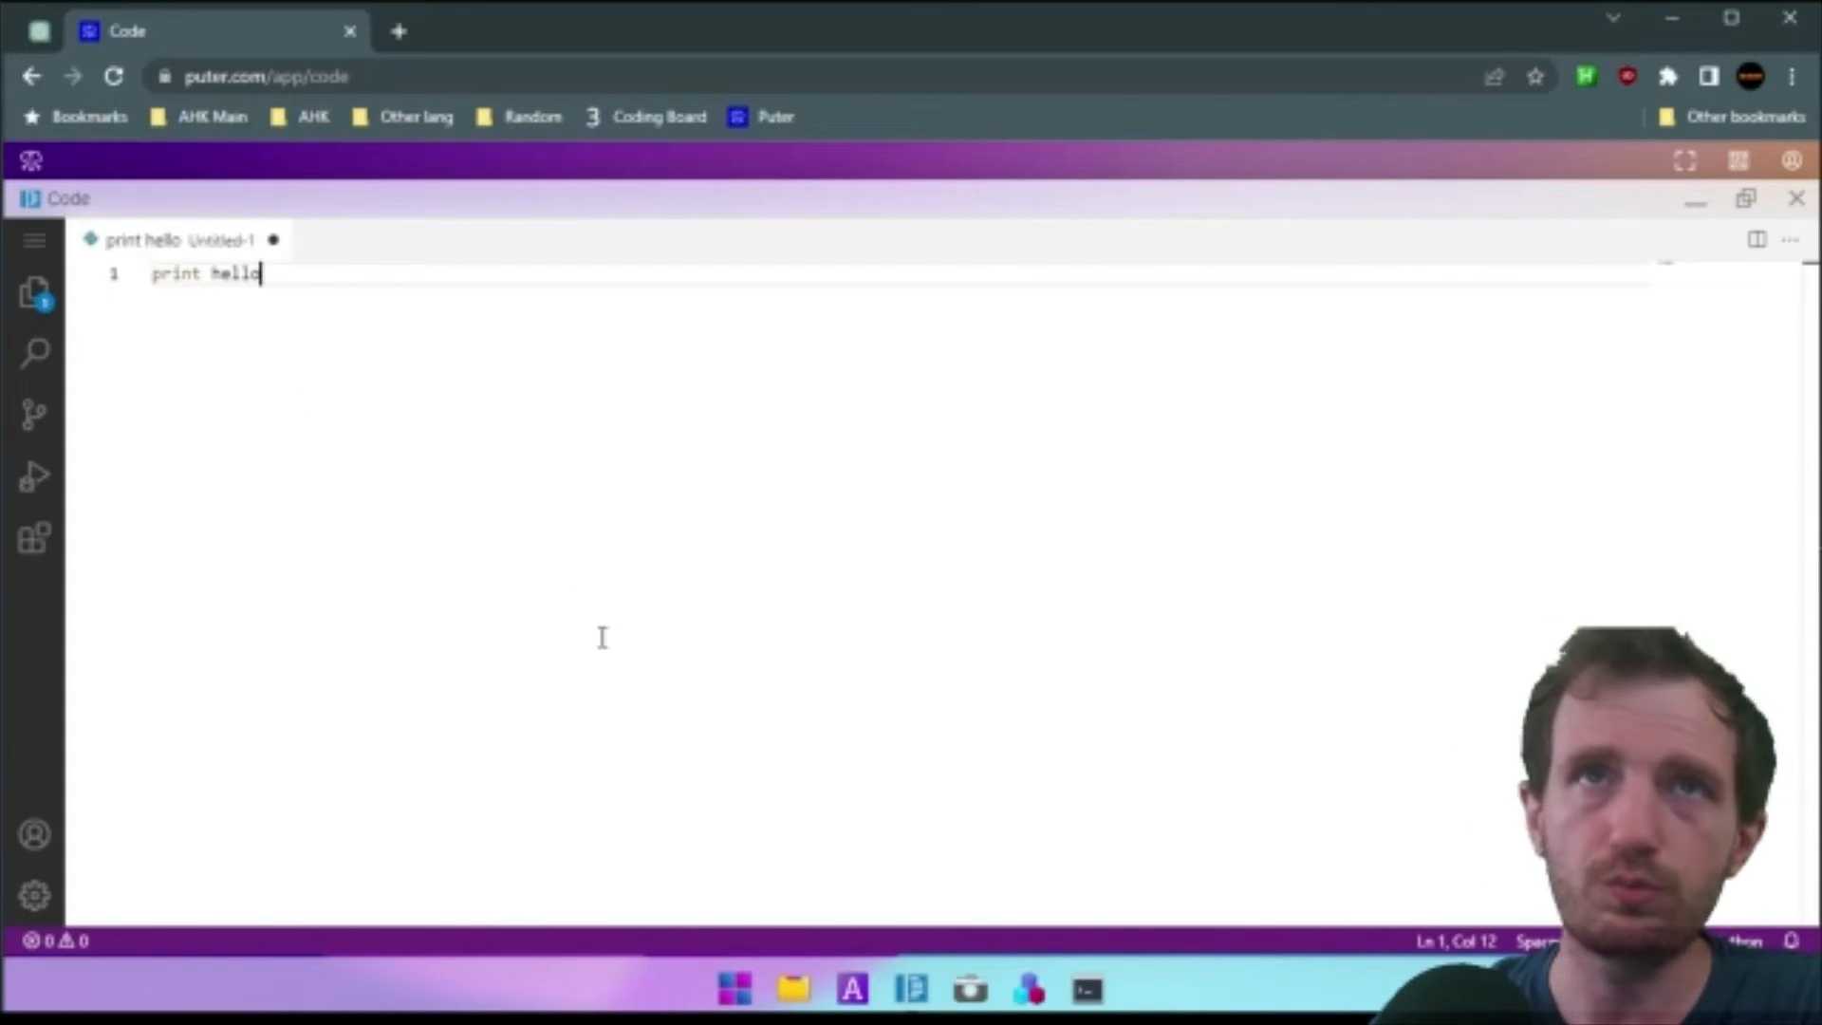
mouse_move(1006, 653)
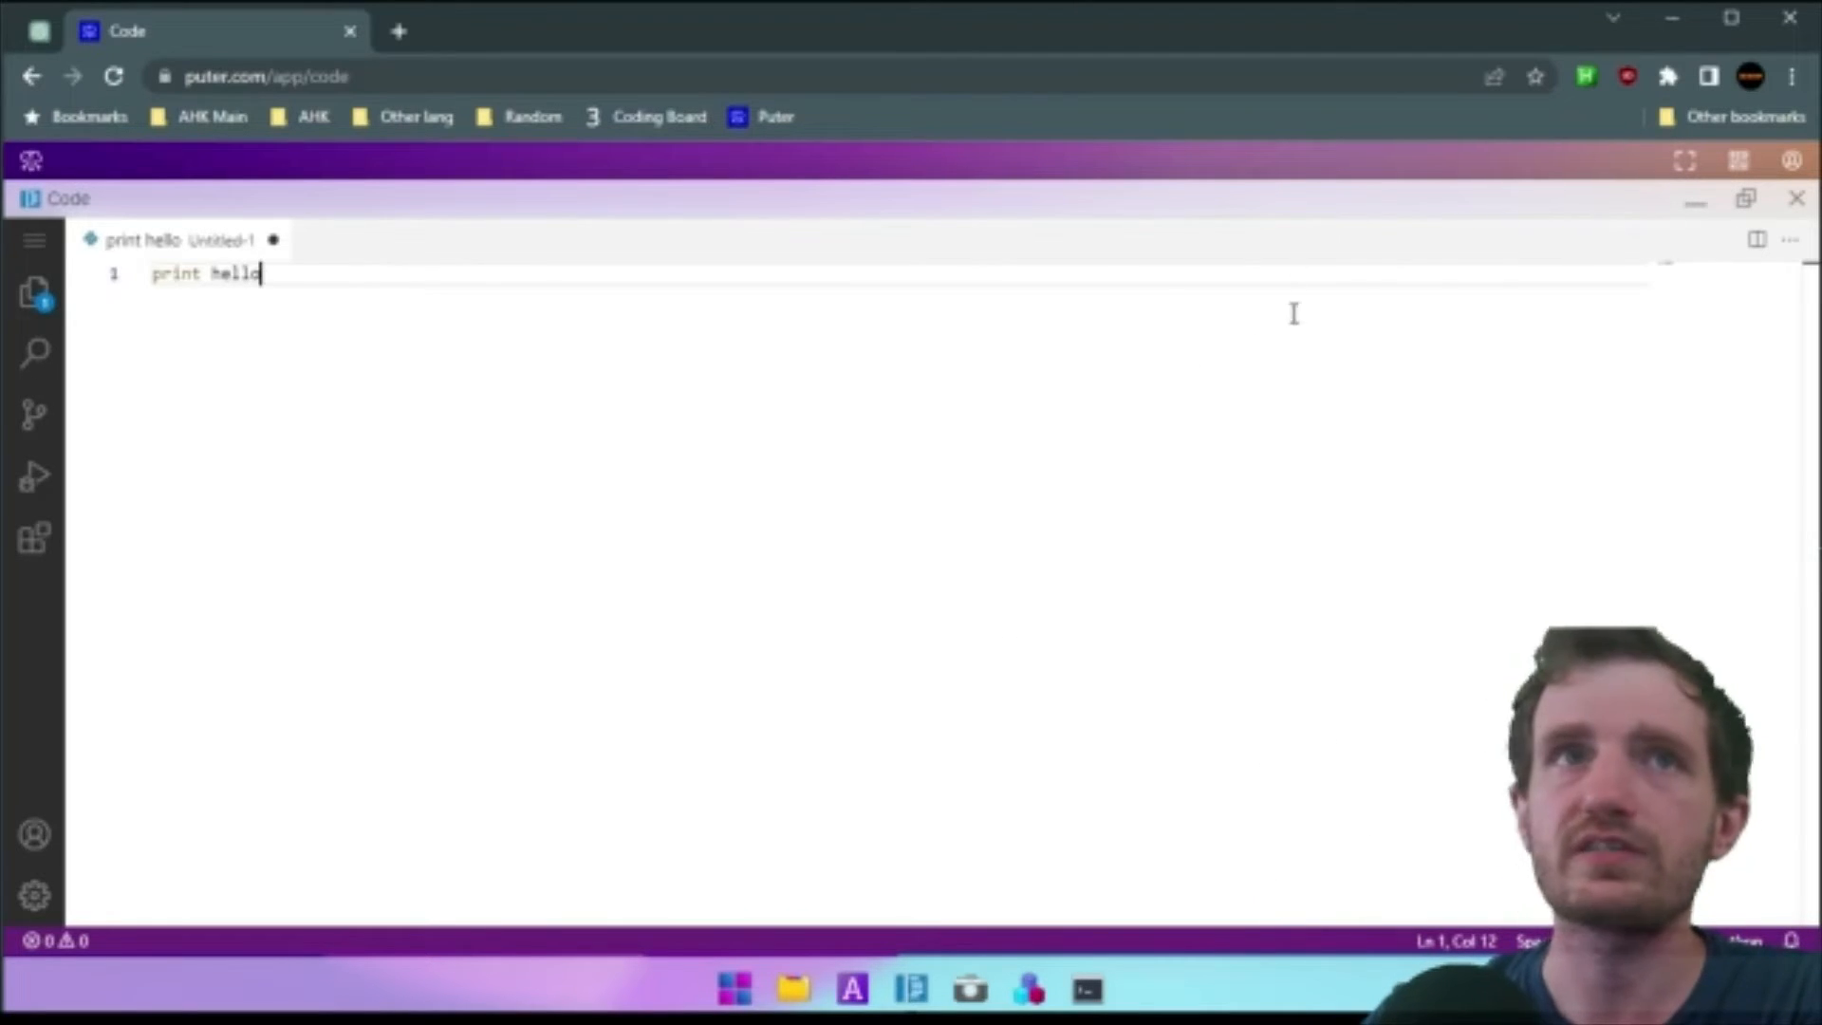
left_click(1792, 200)
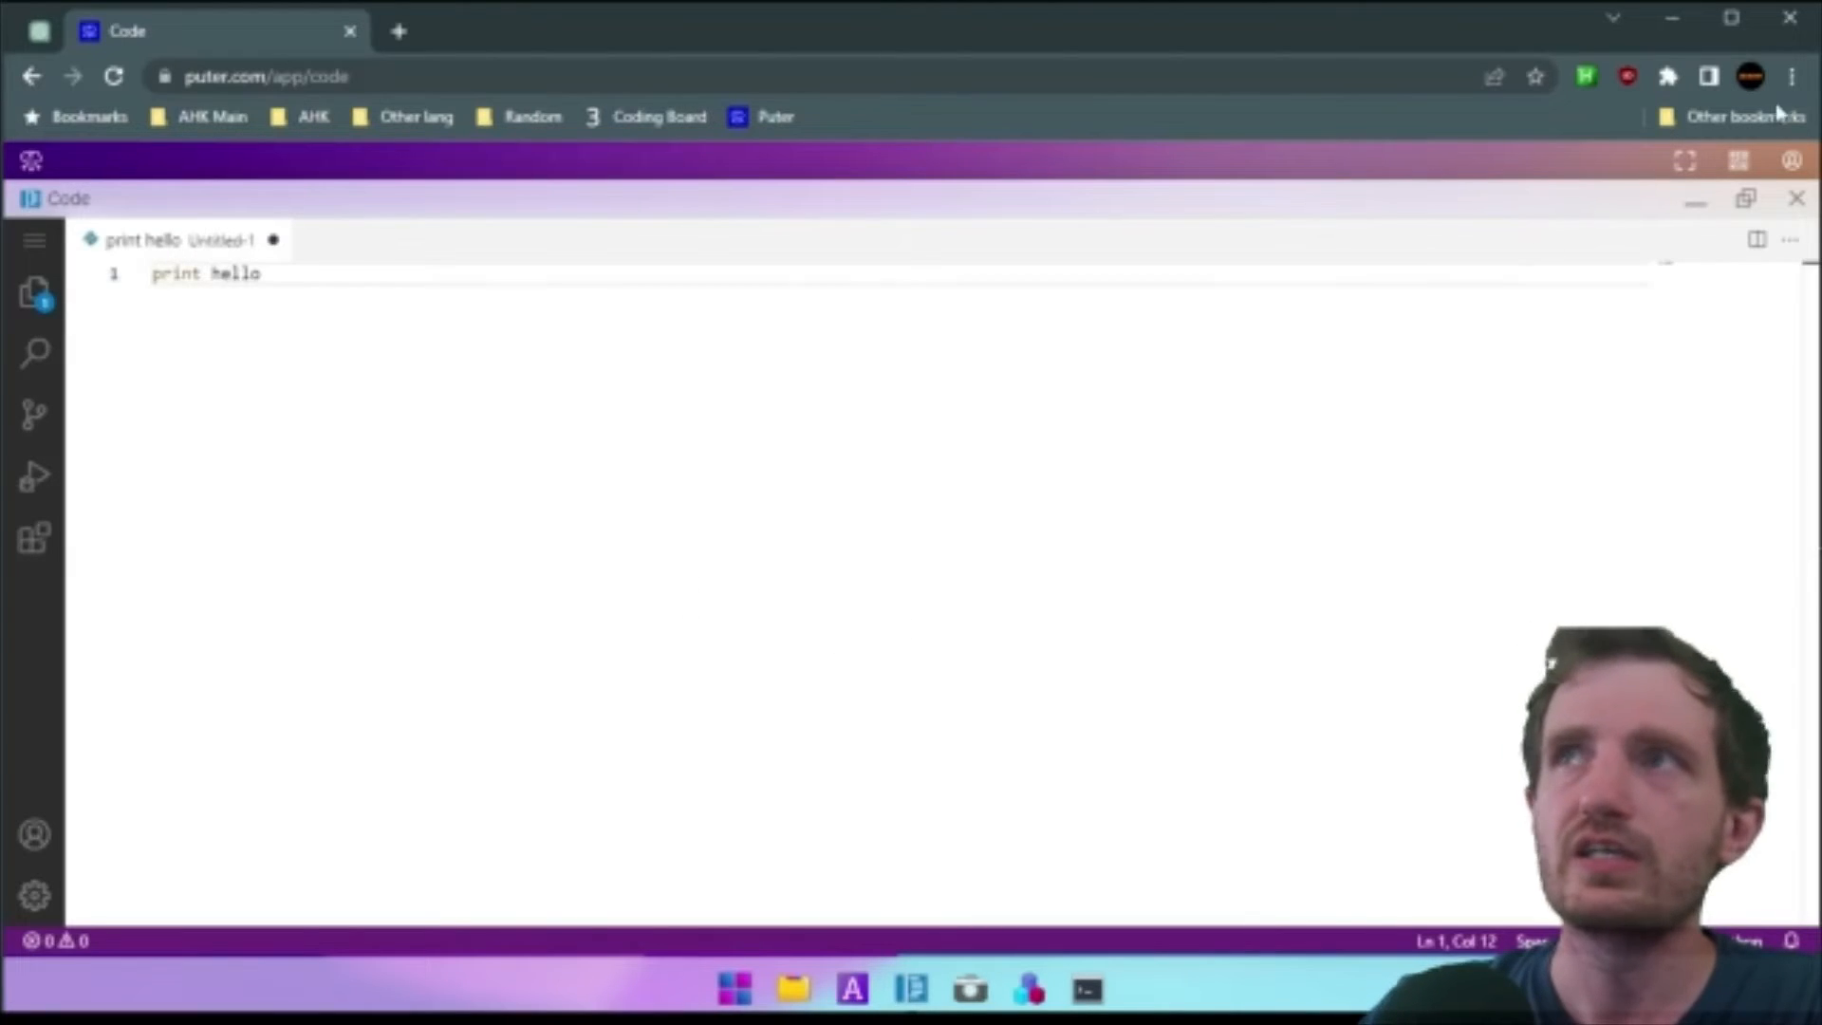
mouse_move(893, 635)
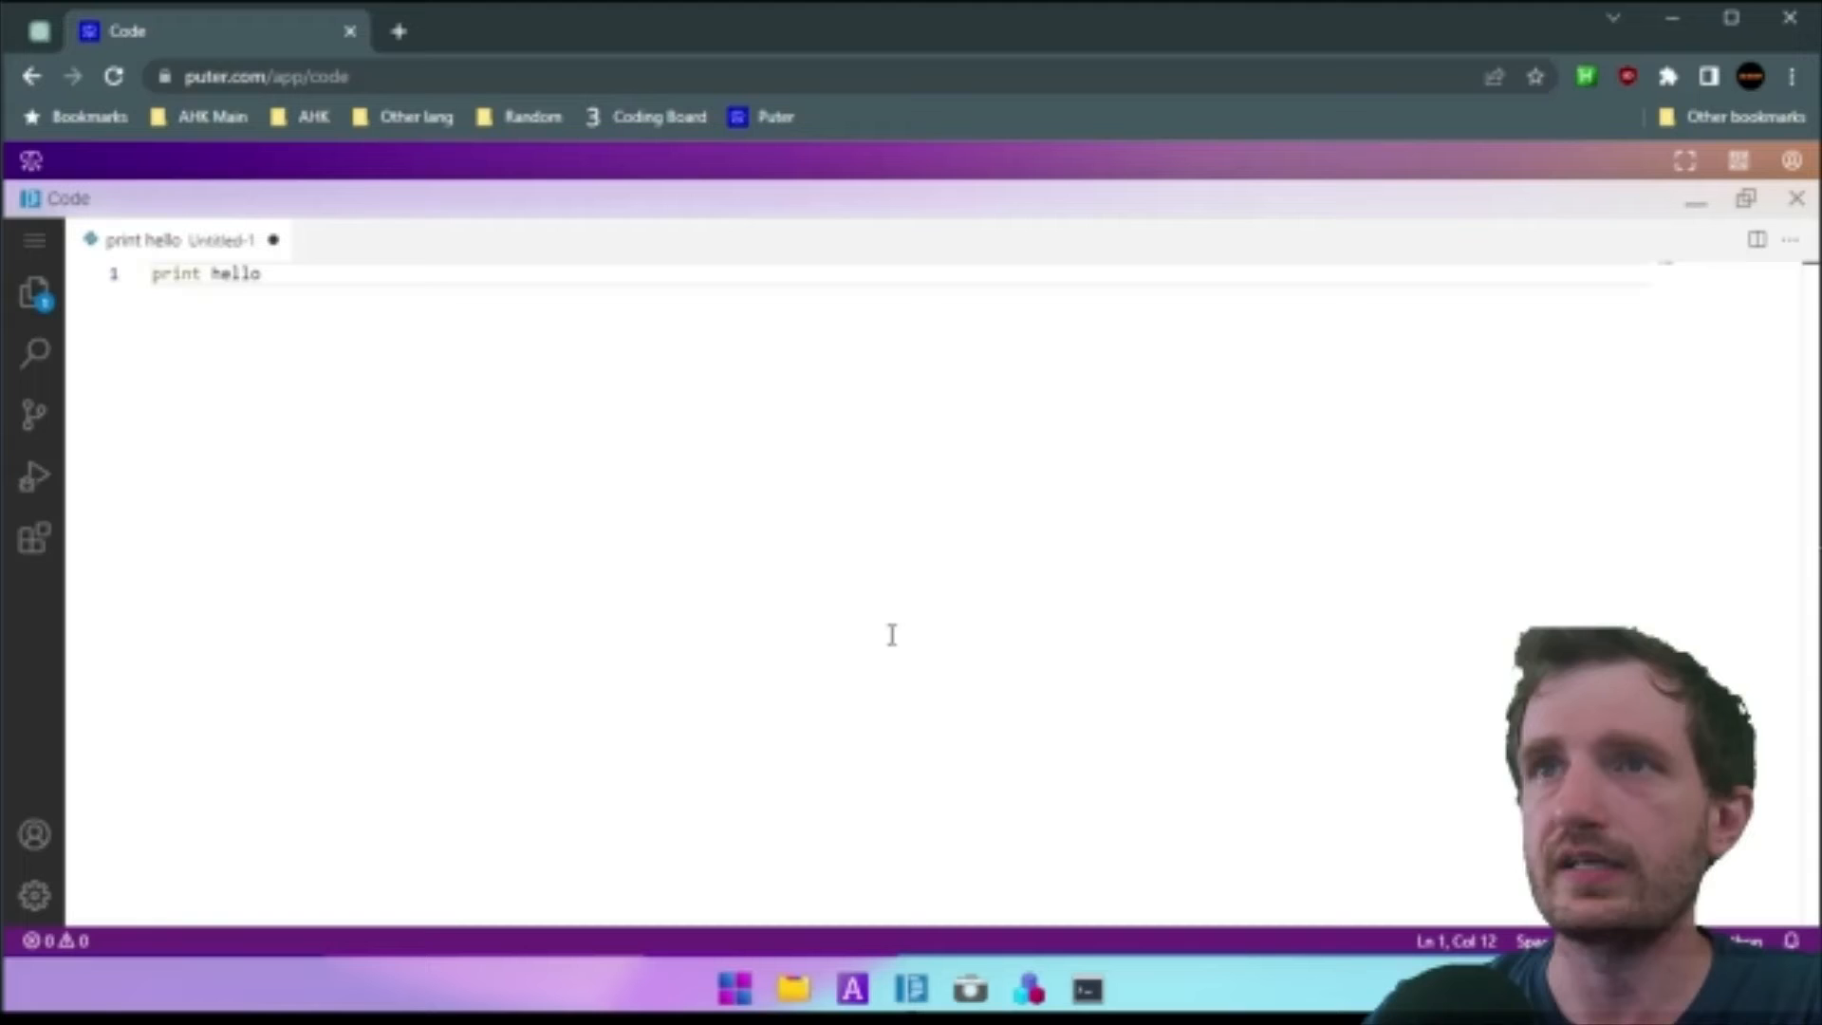
left_click(1796, 201)
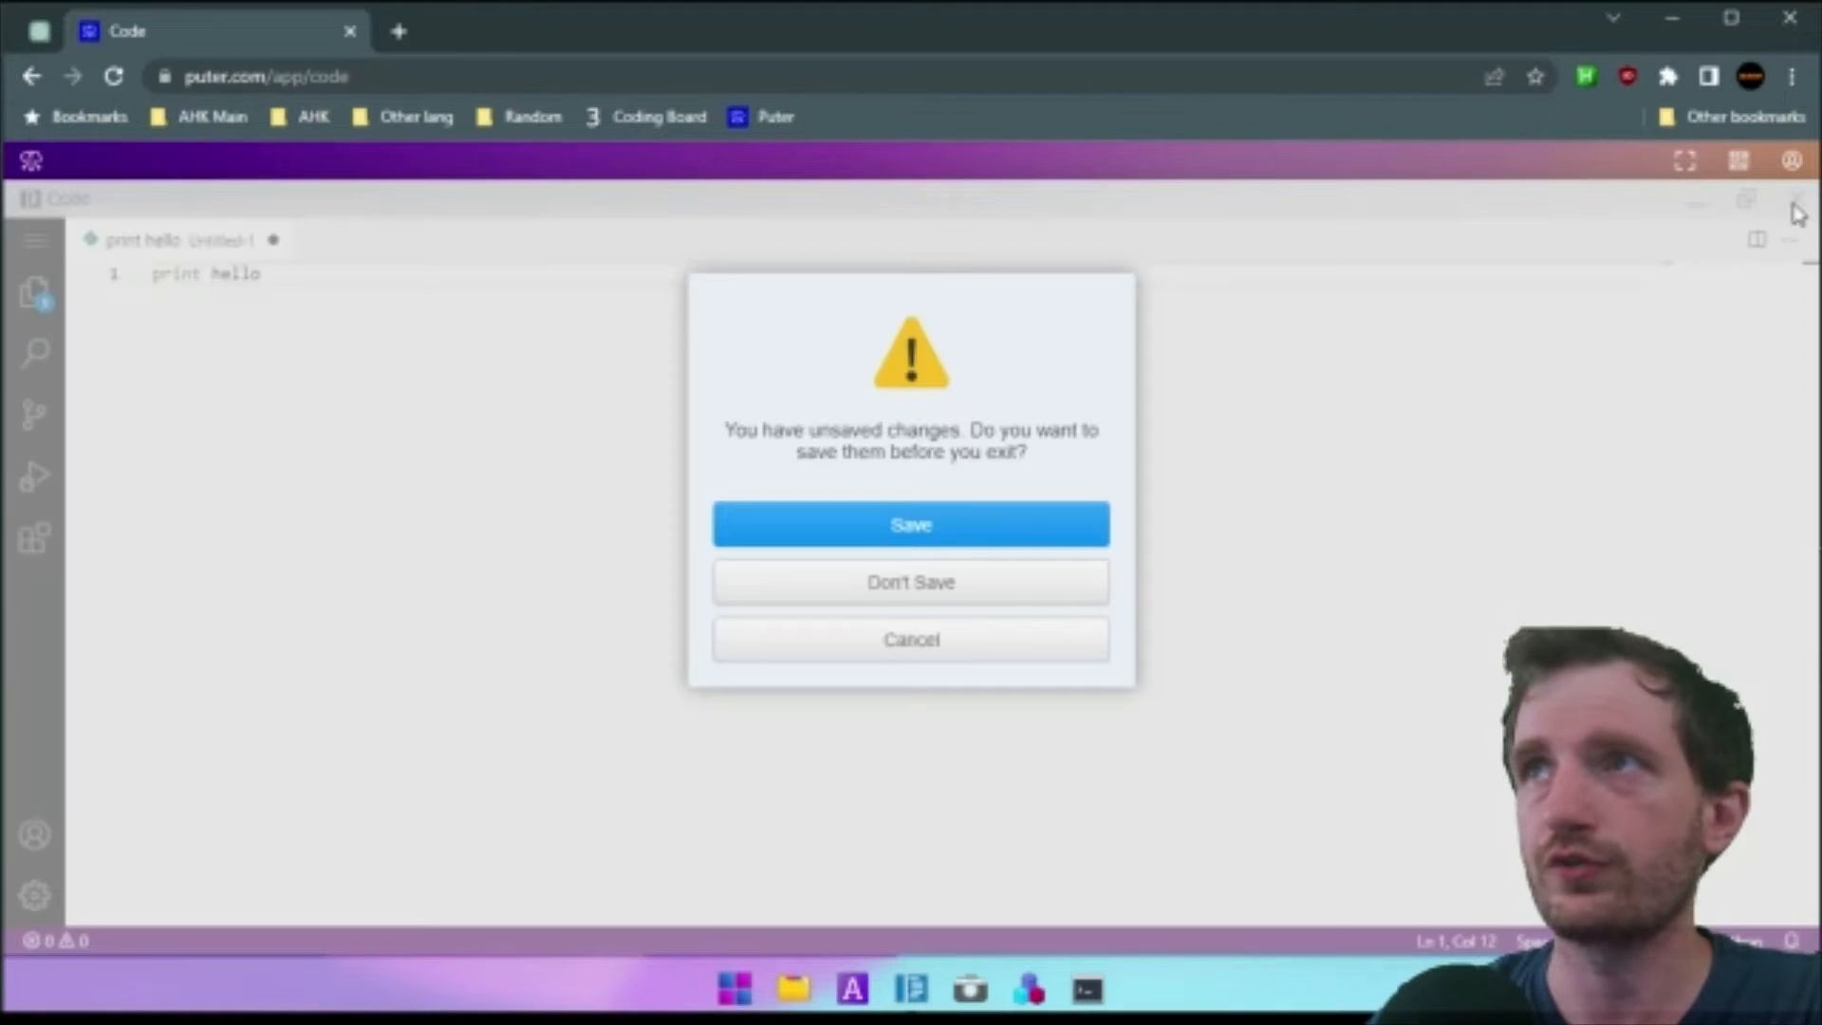
left_click(911, 583)
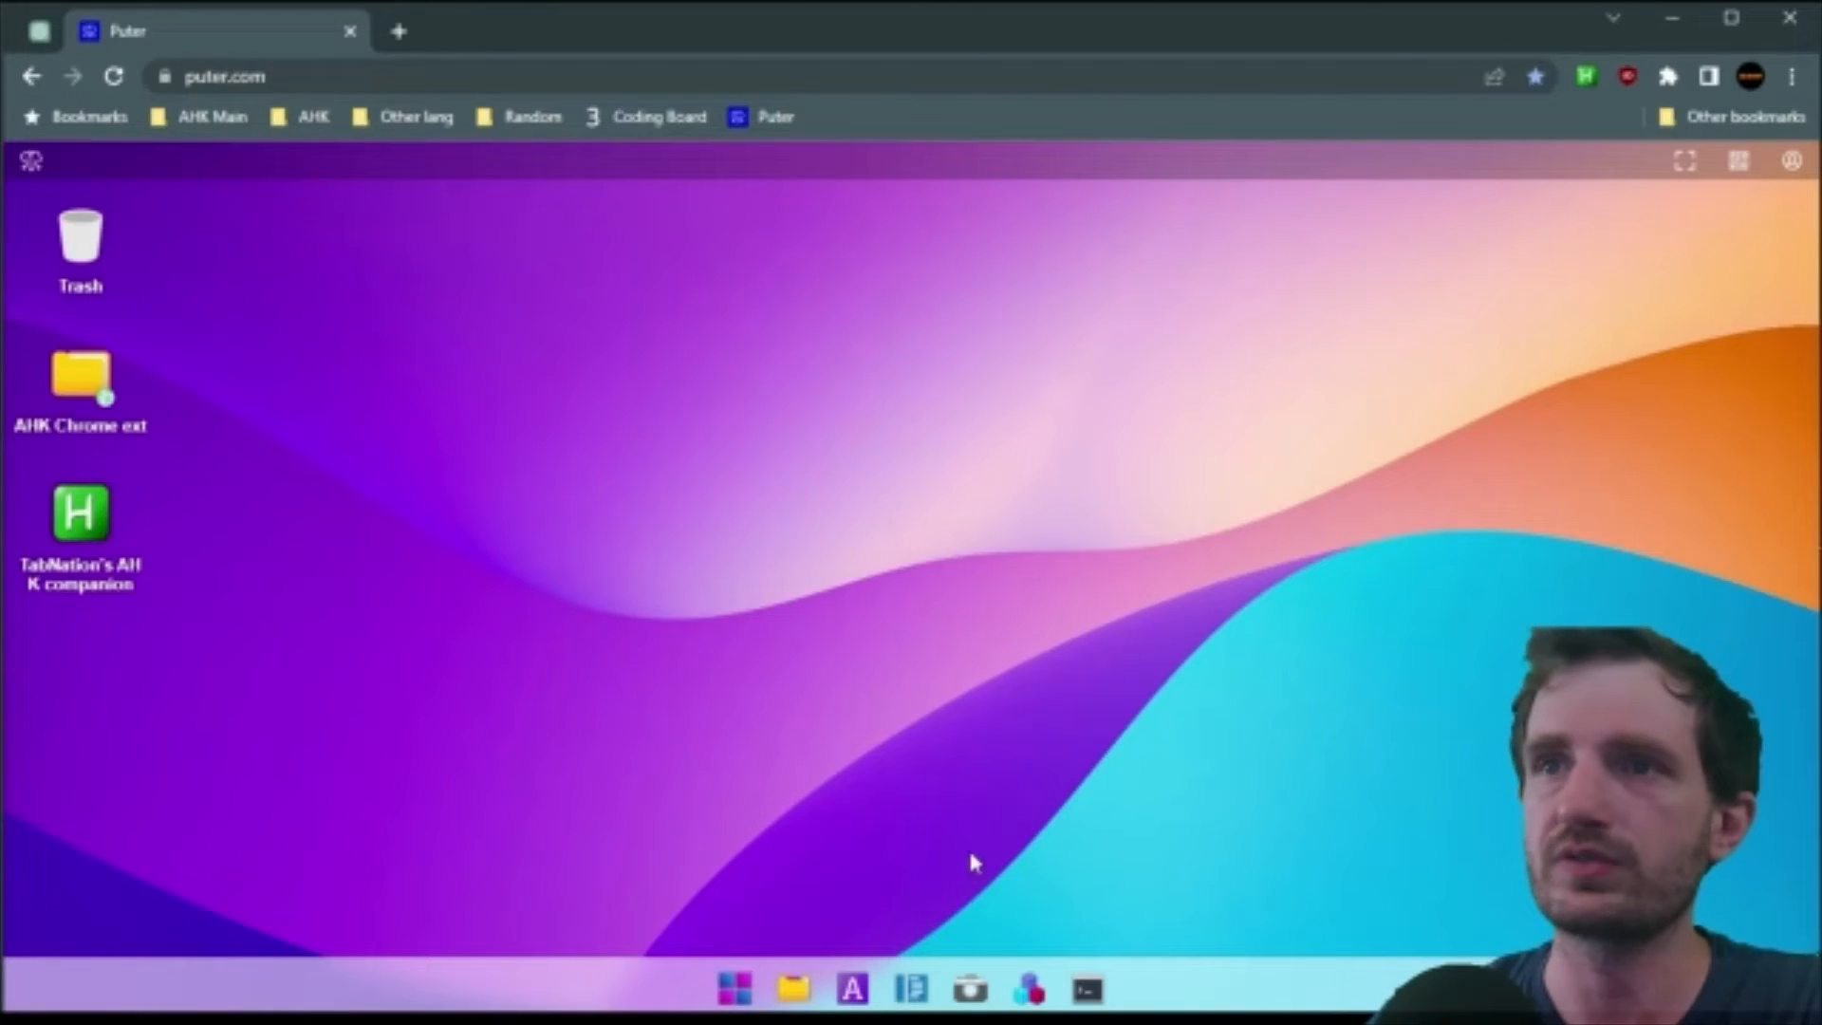
mouse_move(1029, 989)
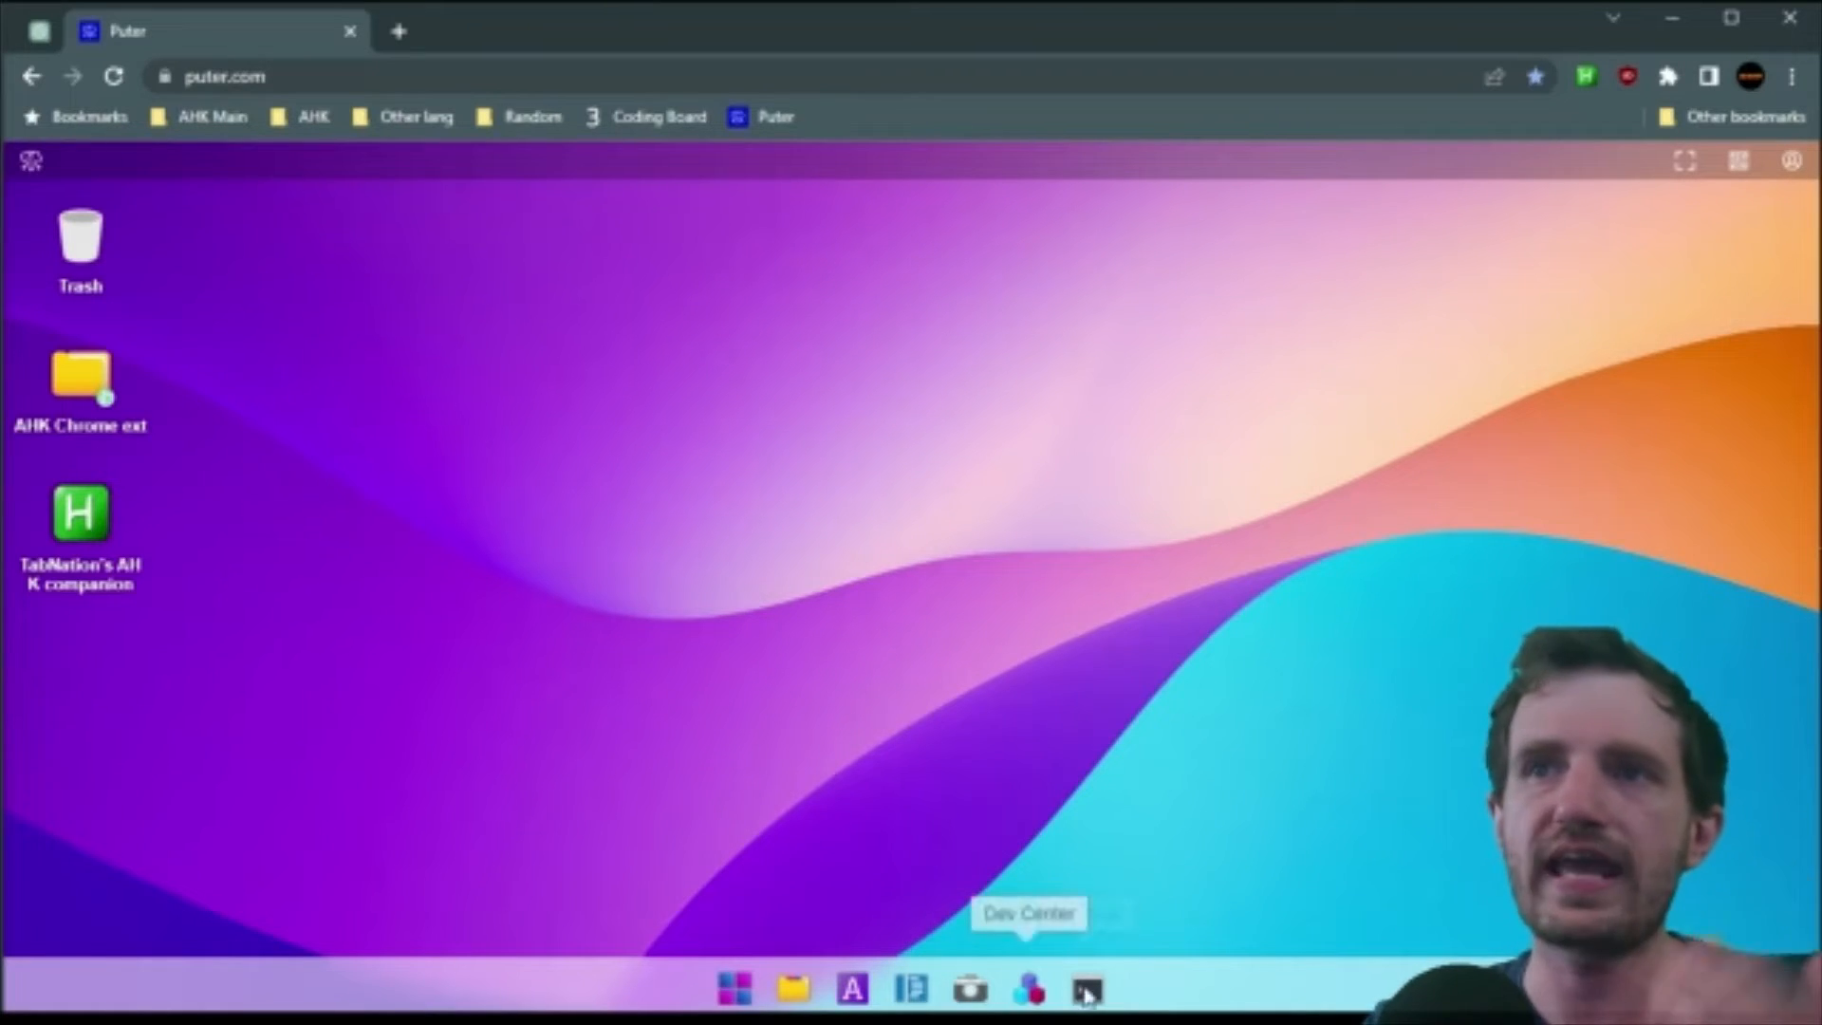
mouse_move(1093, 998)
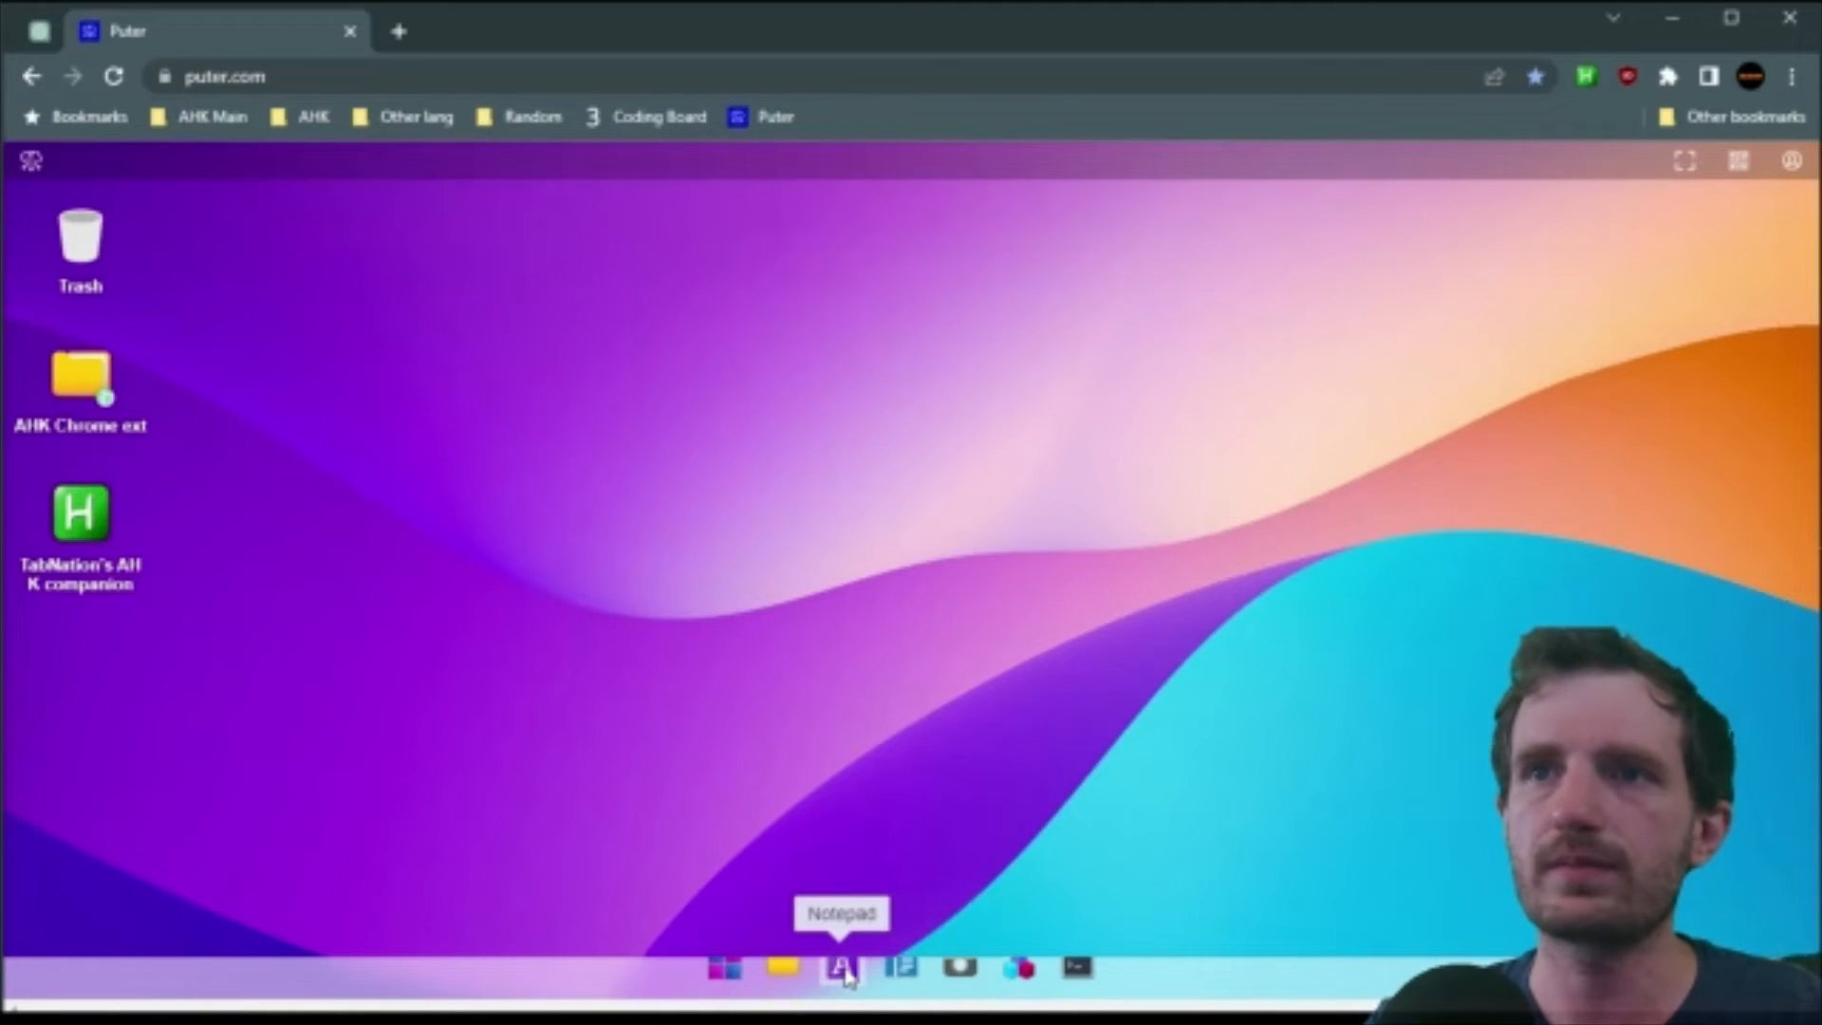
- Remove the Notepad entry from the taskbar via its right-click menu
right_click(843, 975)
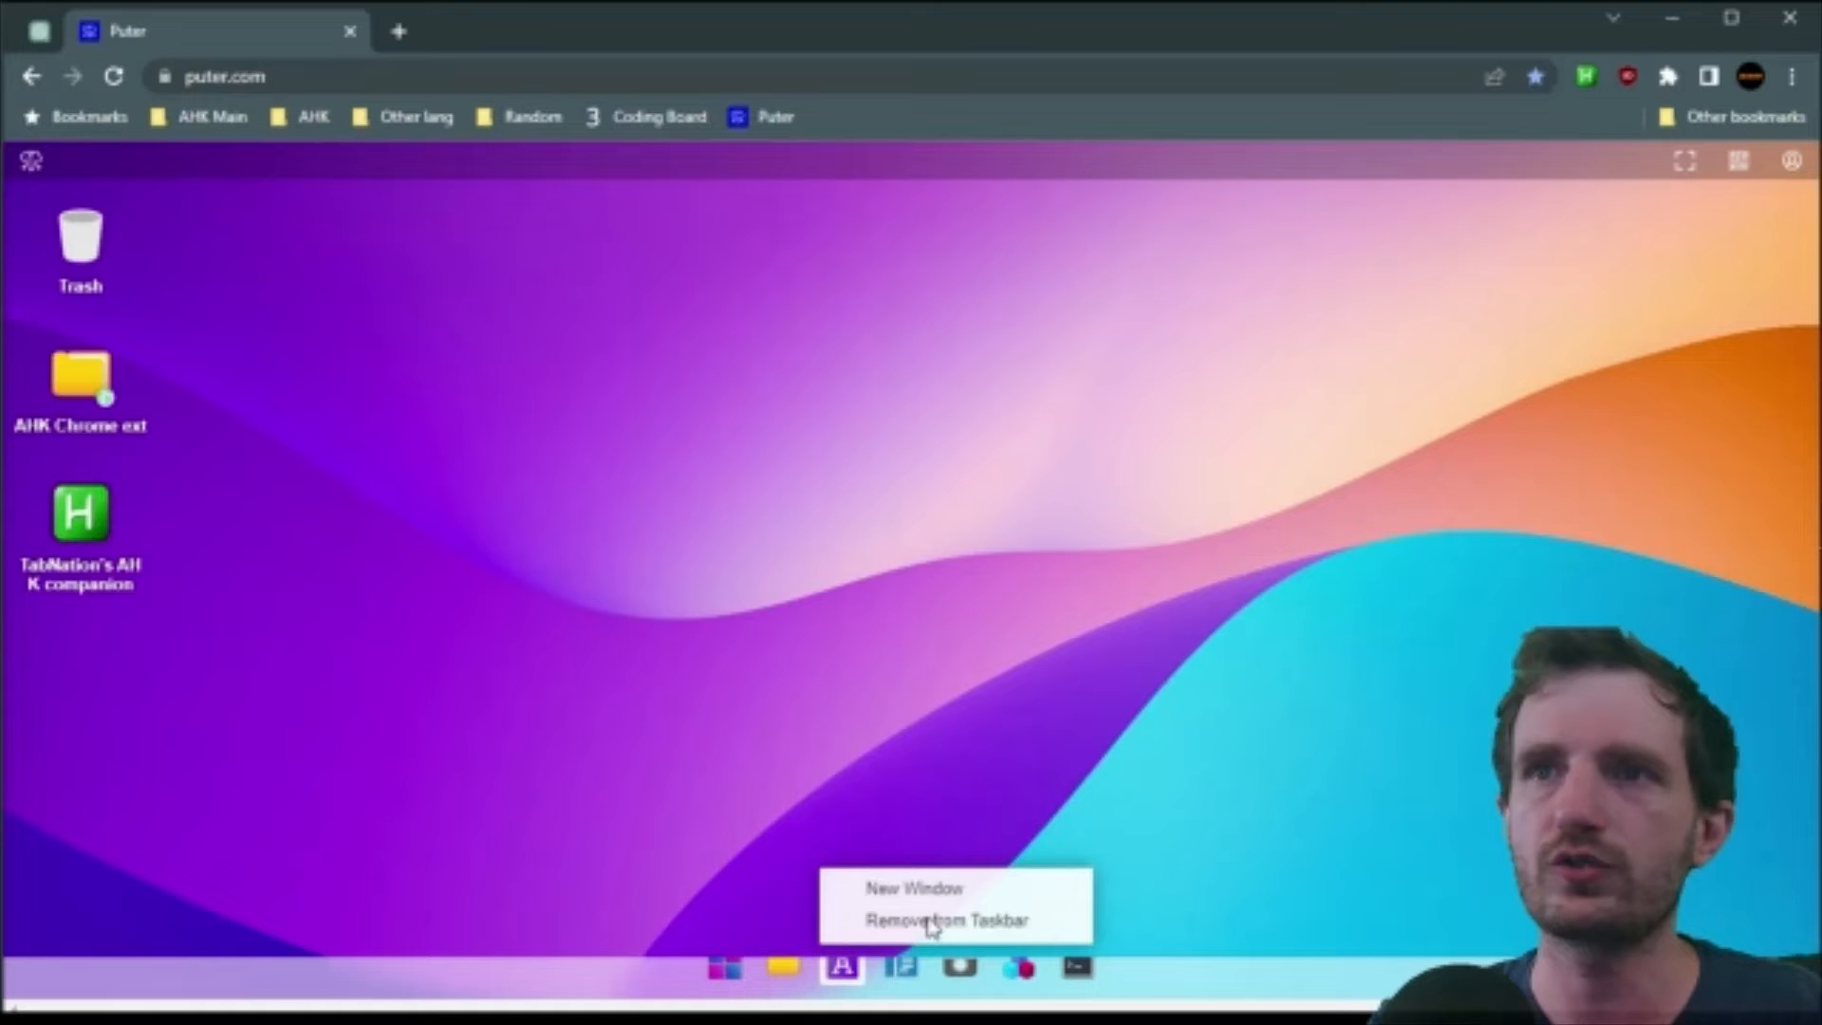
left_click(930, 919)
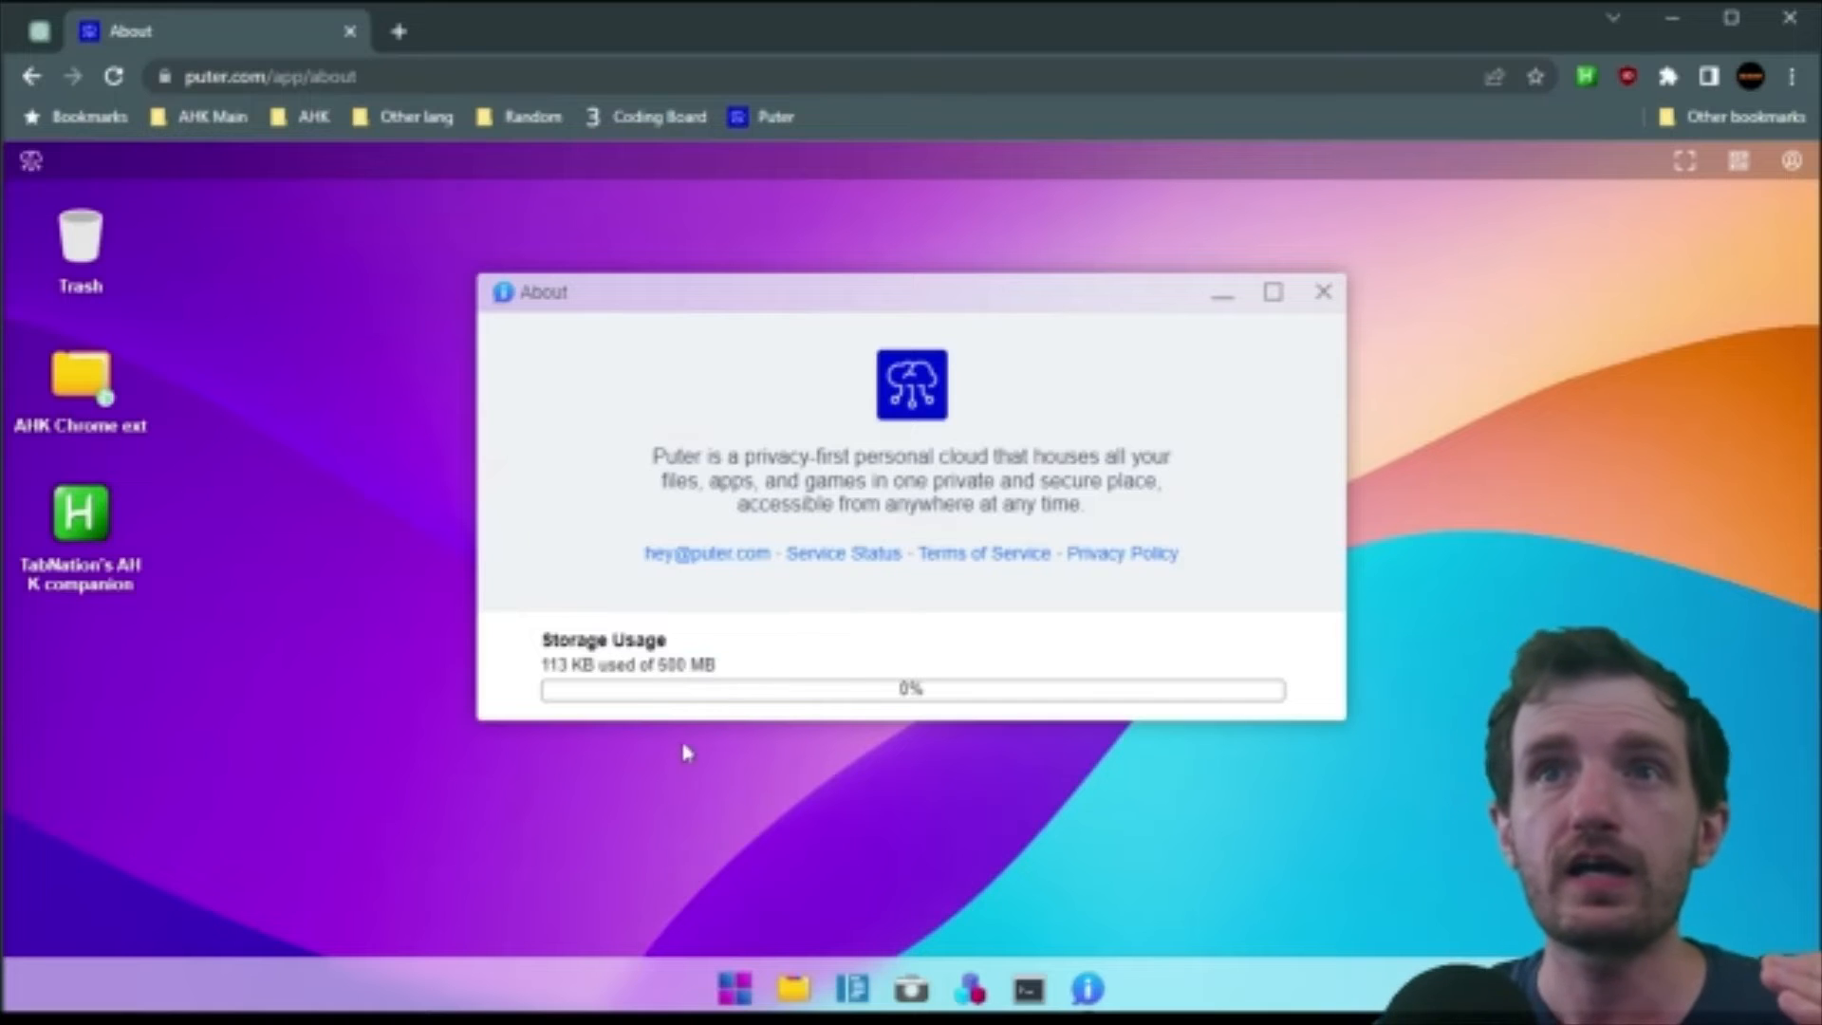
mouse_move(83, 554)
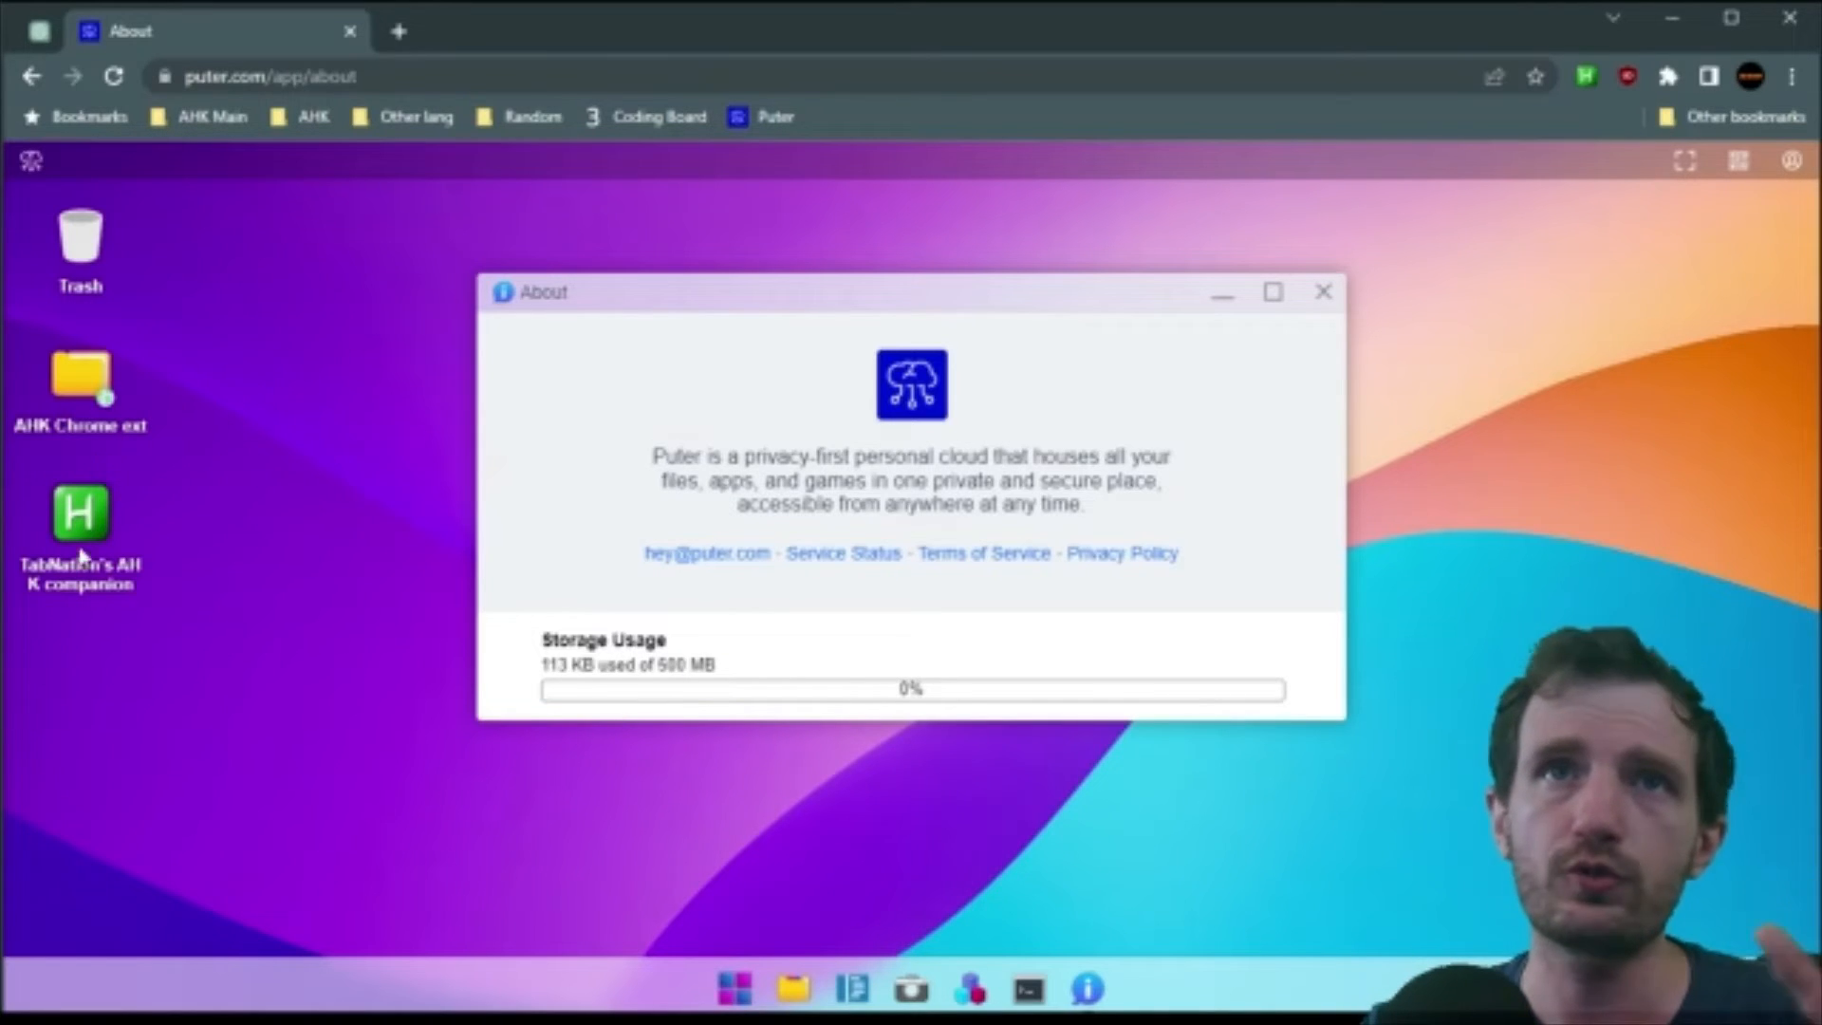
- Highlight the 113 KB used-storage figure in the About window
double_click(562, 664)
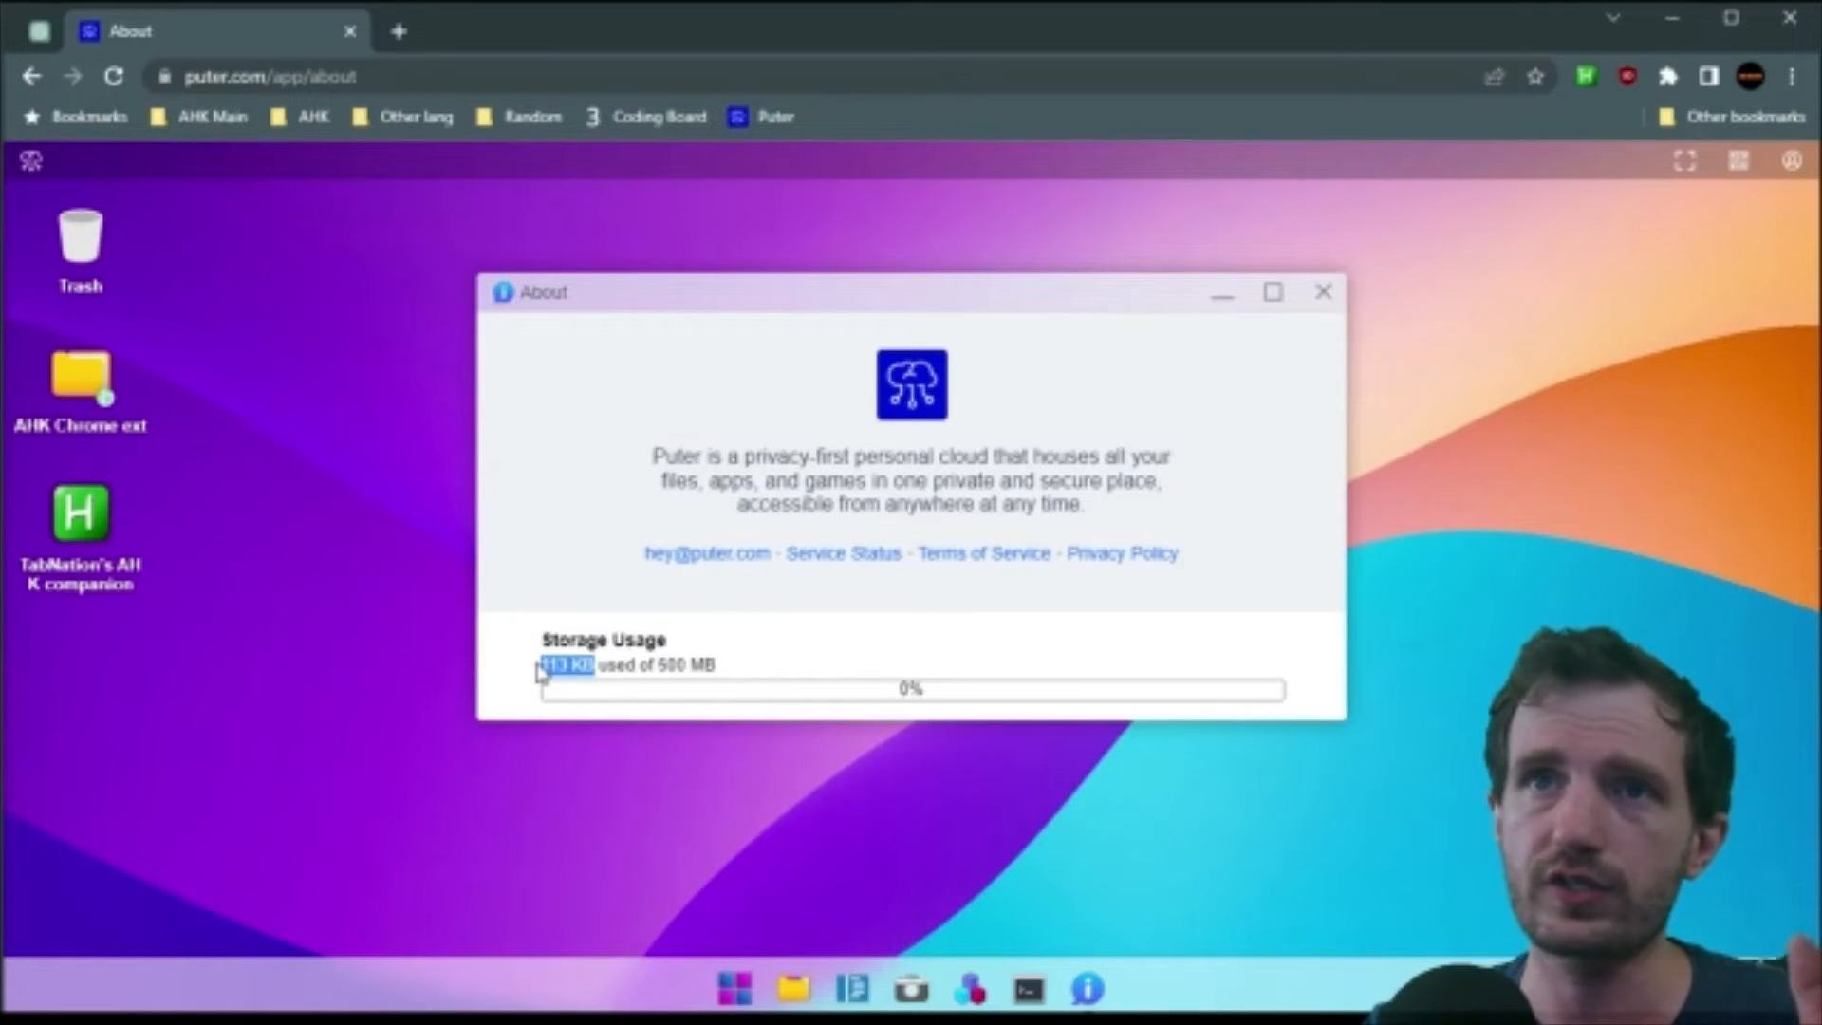
mouse_move(865, 645)
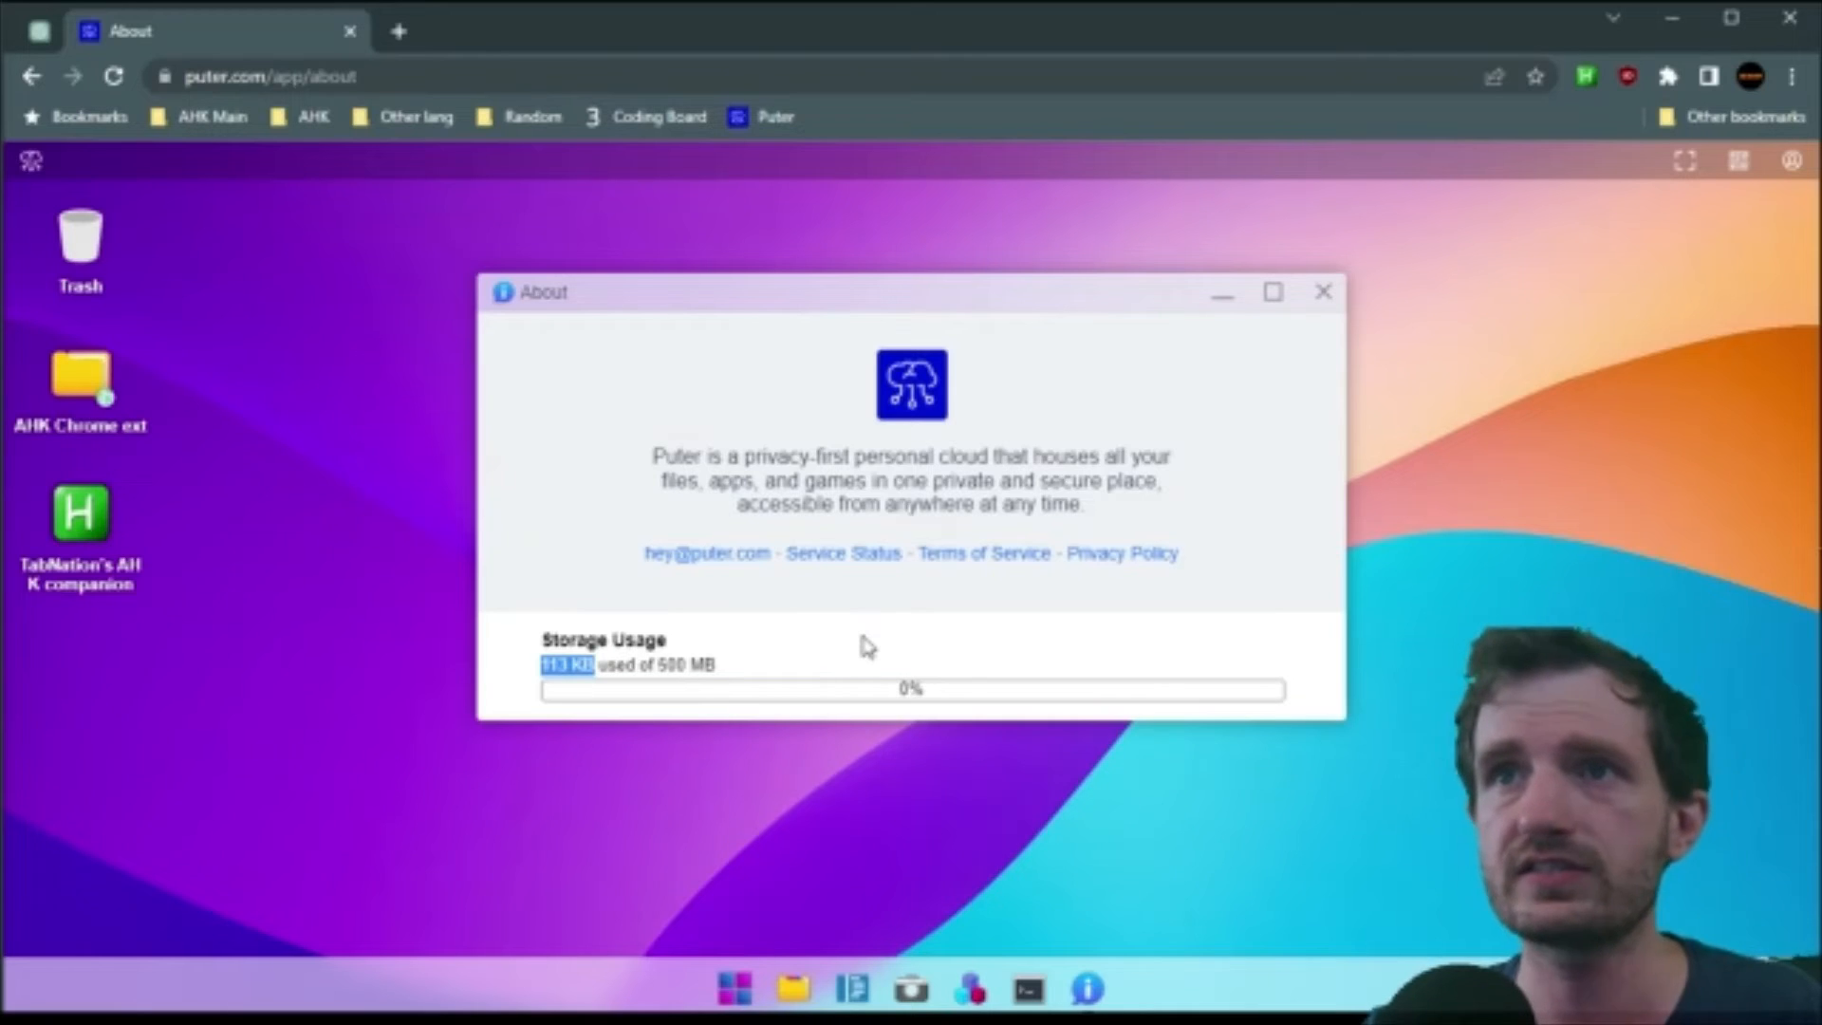
mouse_move(951, 641)
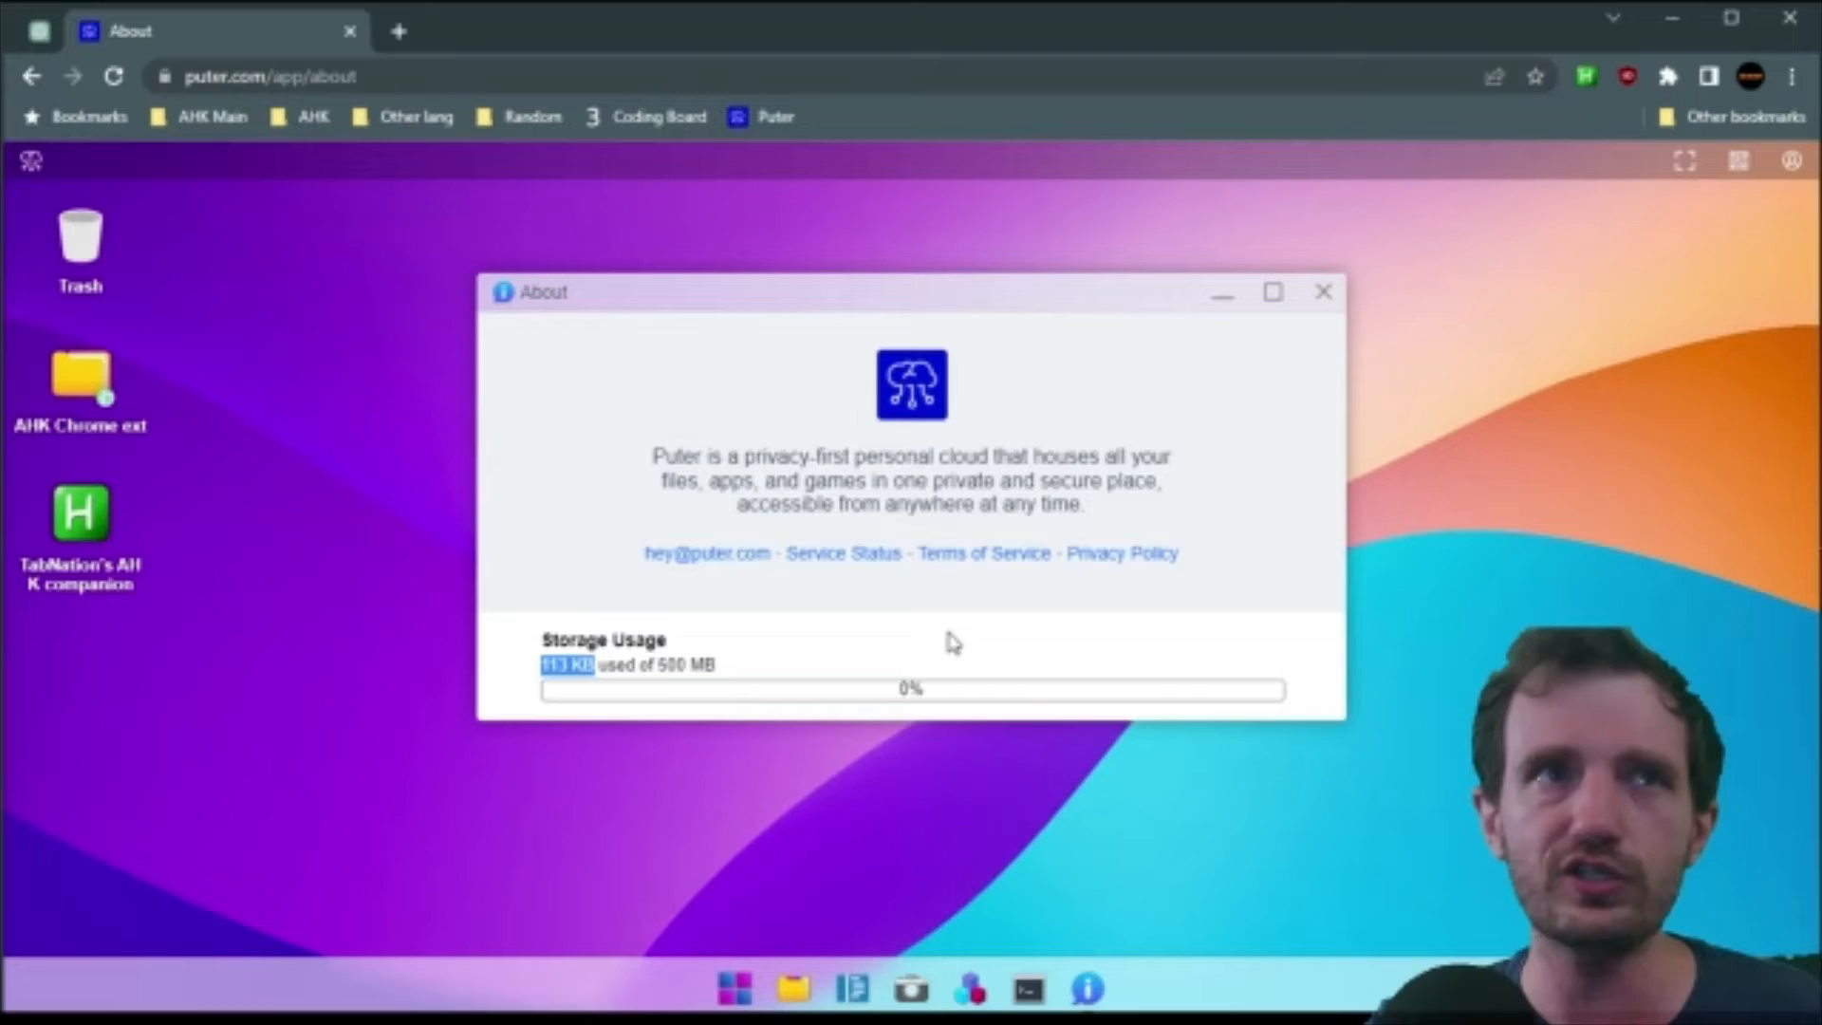
mouse_move(854, 646)
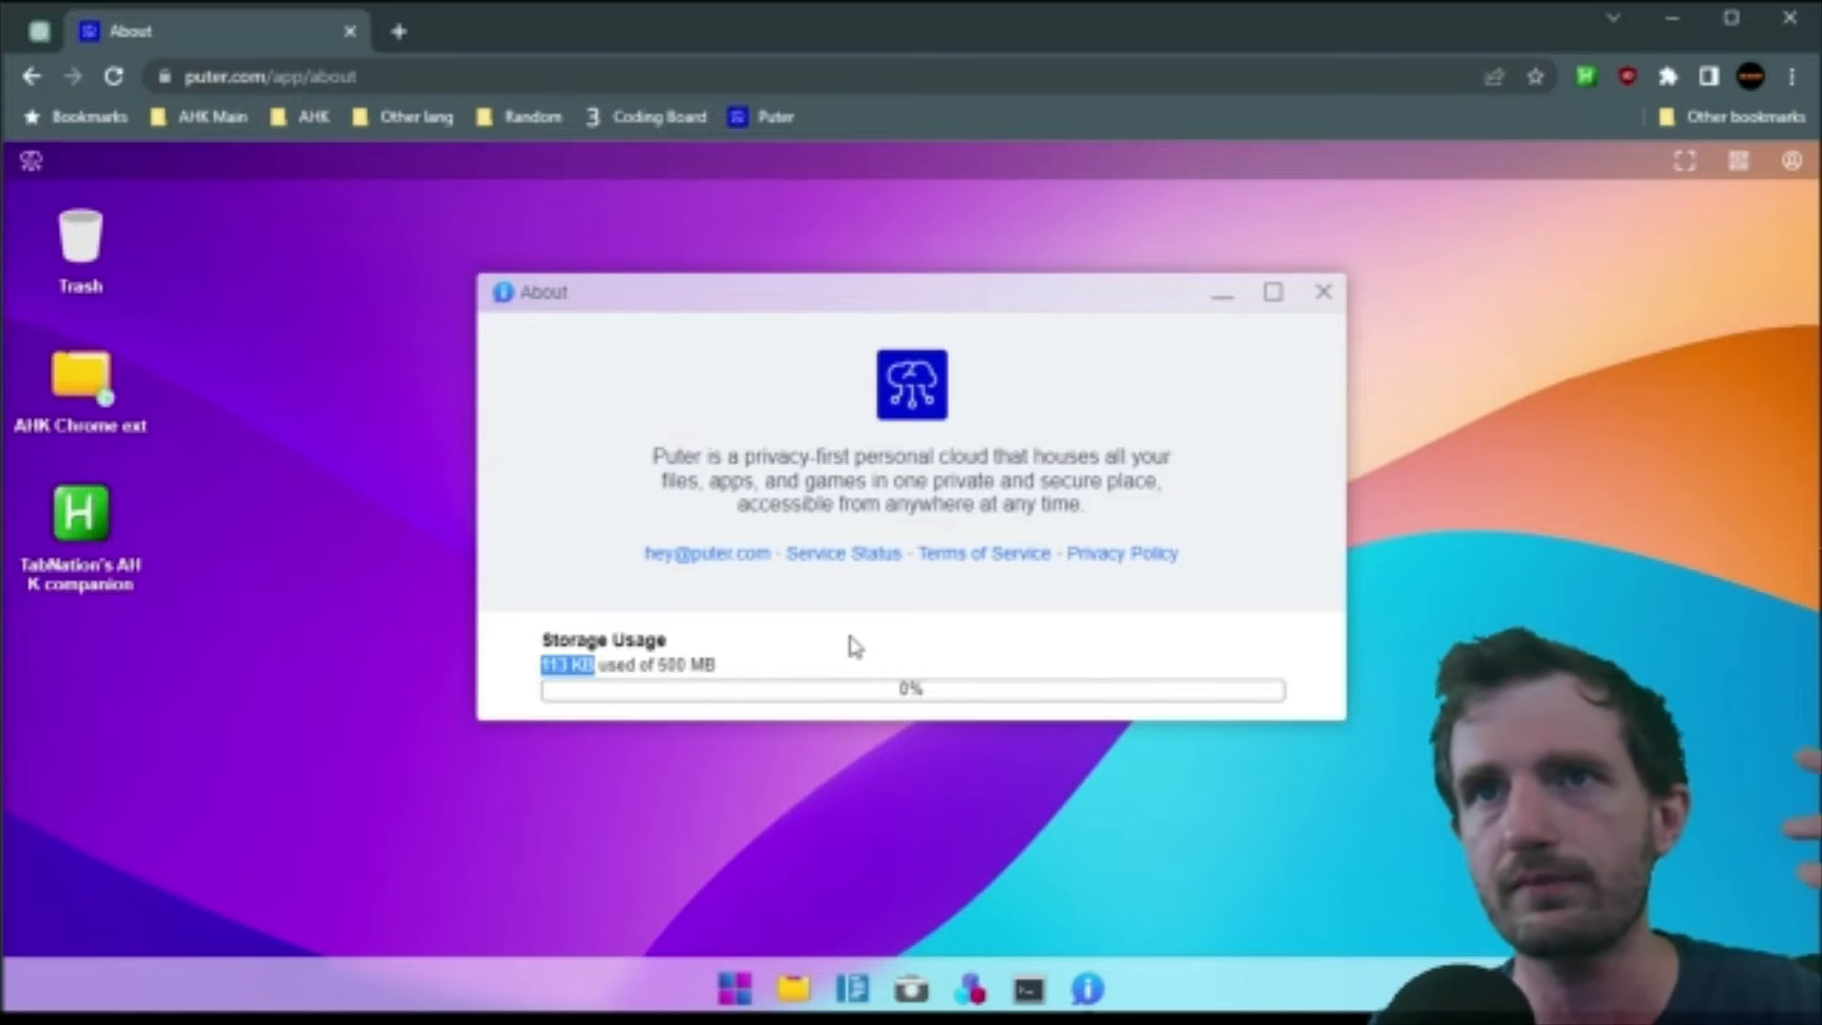
mouse_move(1053, 594)
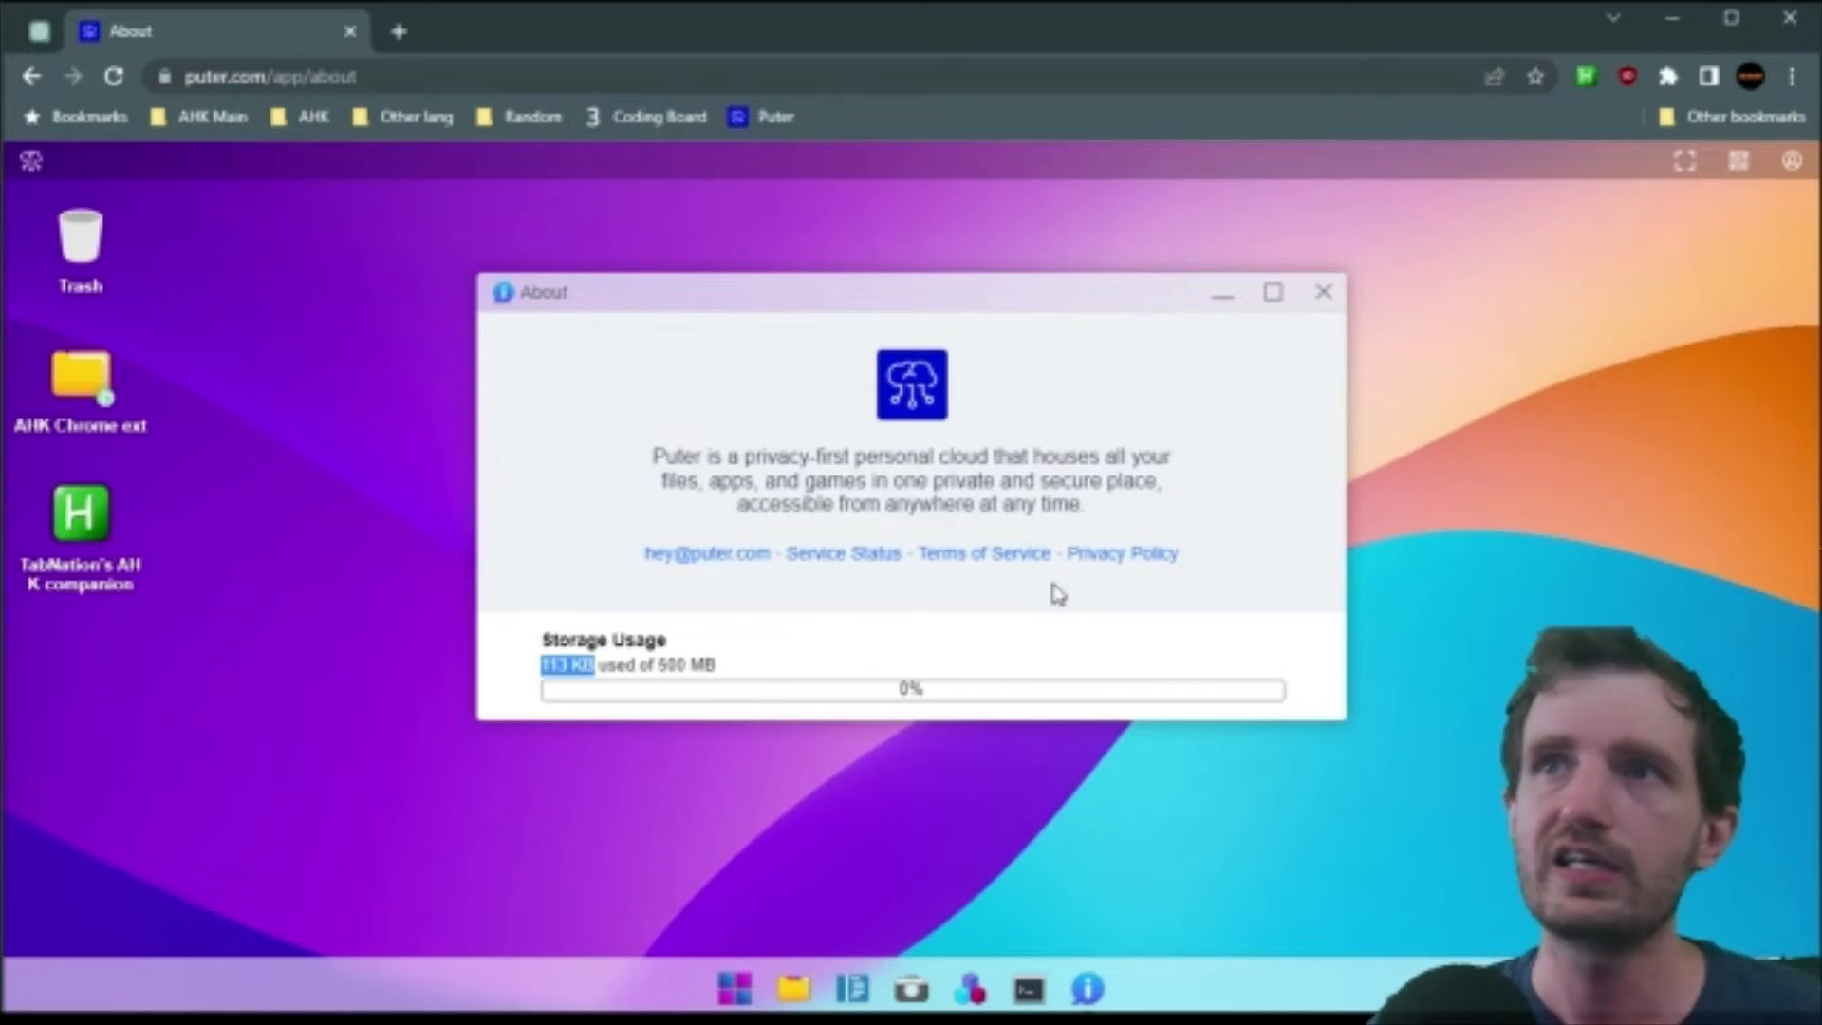
mouse_move(1246, 478)
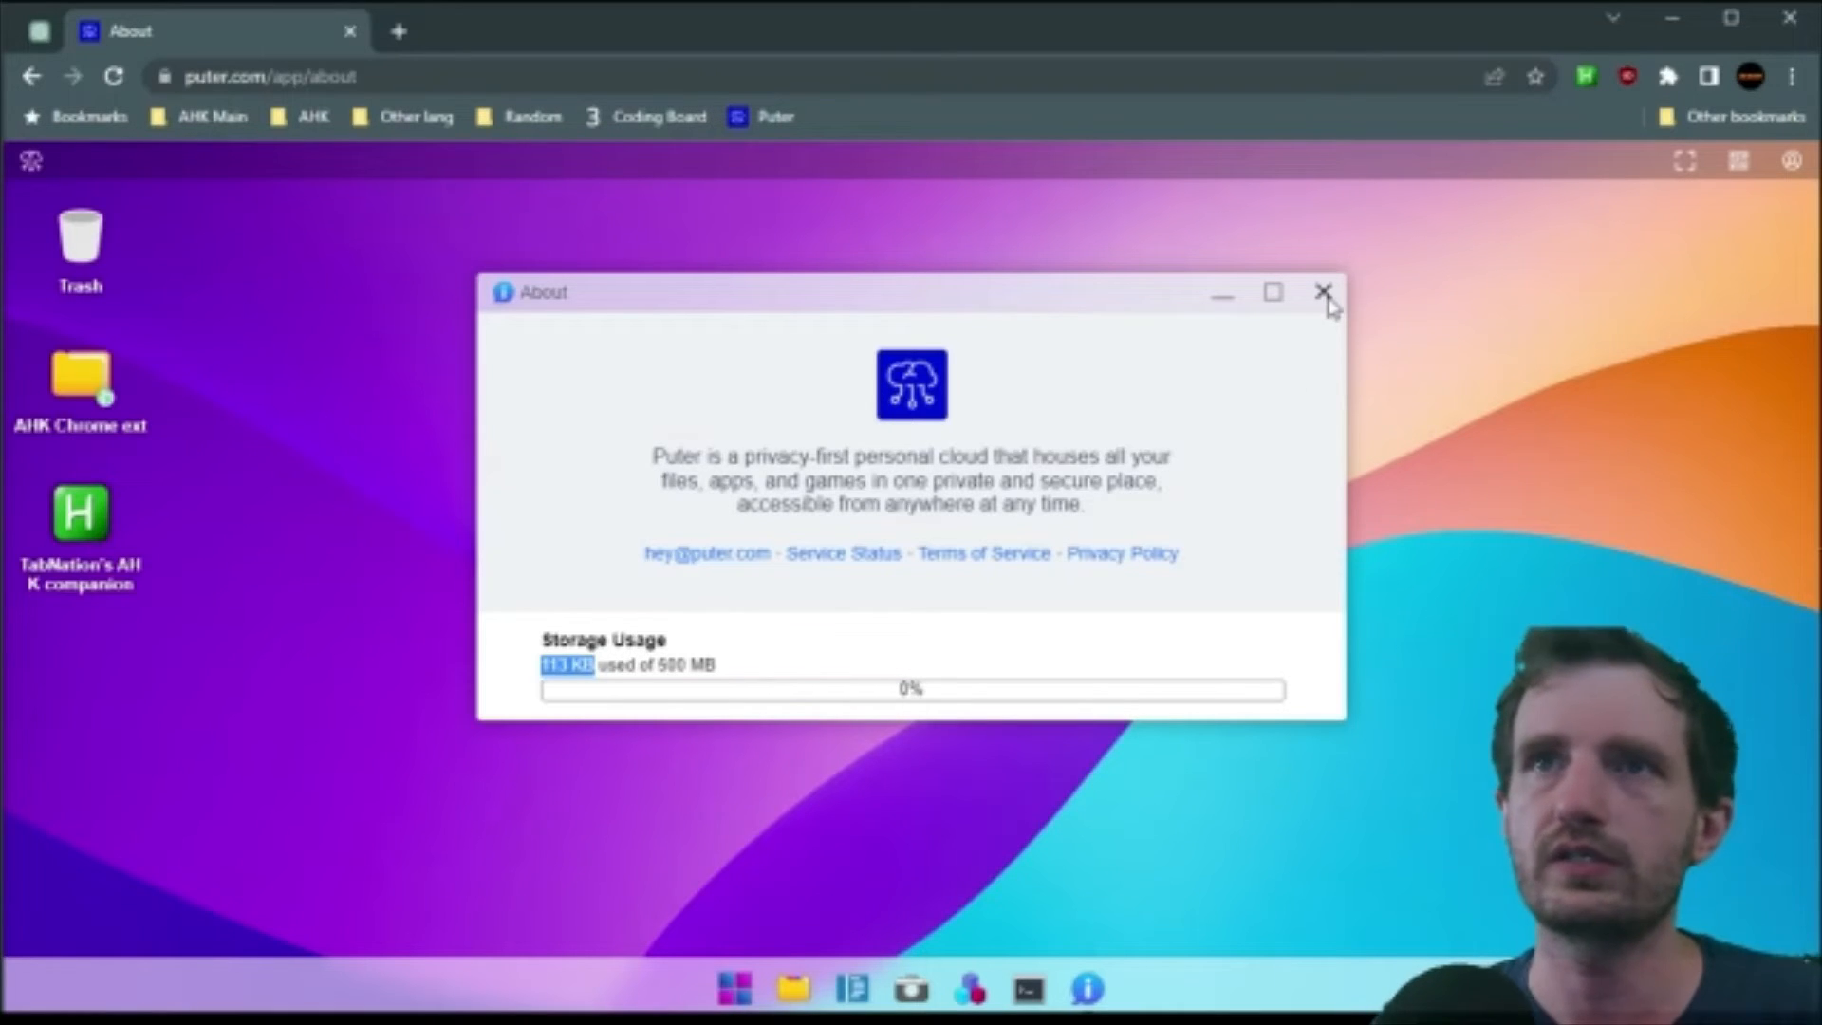
mouse_move(732, 570)
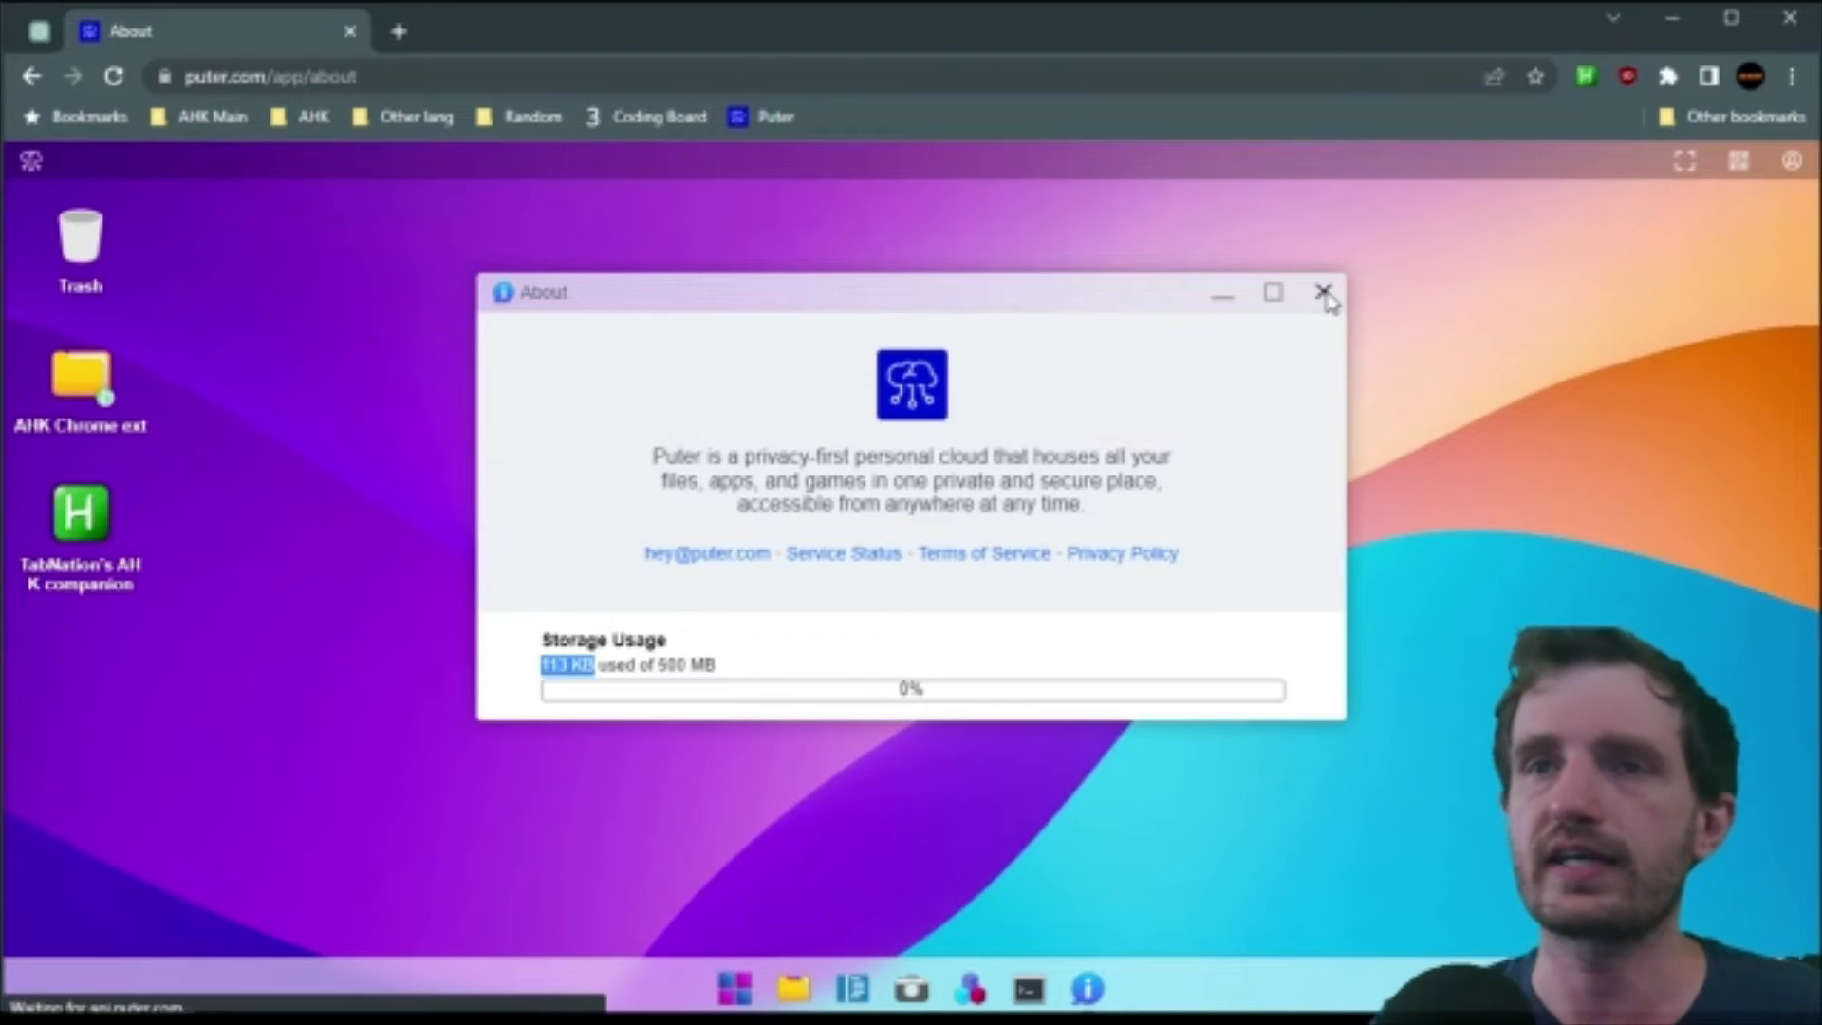
- Close About and, in the Dev Center, highlight the earning-step text lines
left_click(1321, 292)
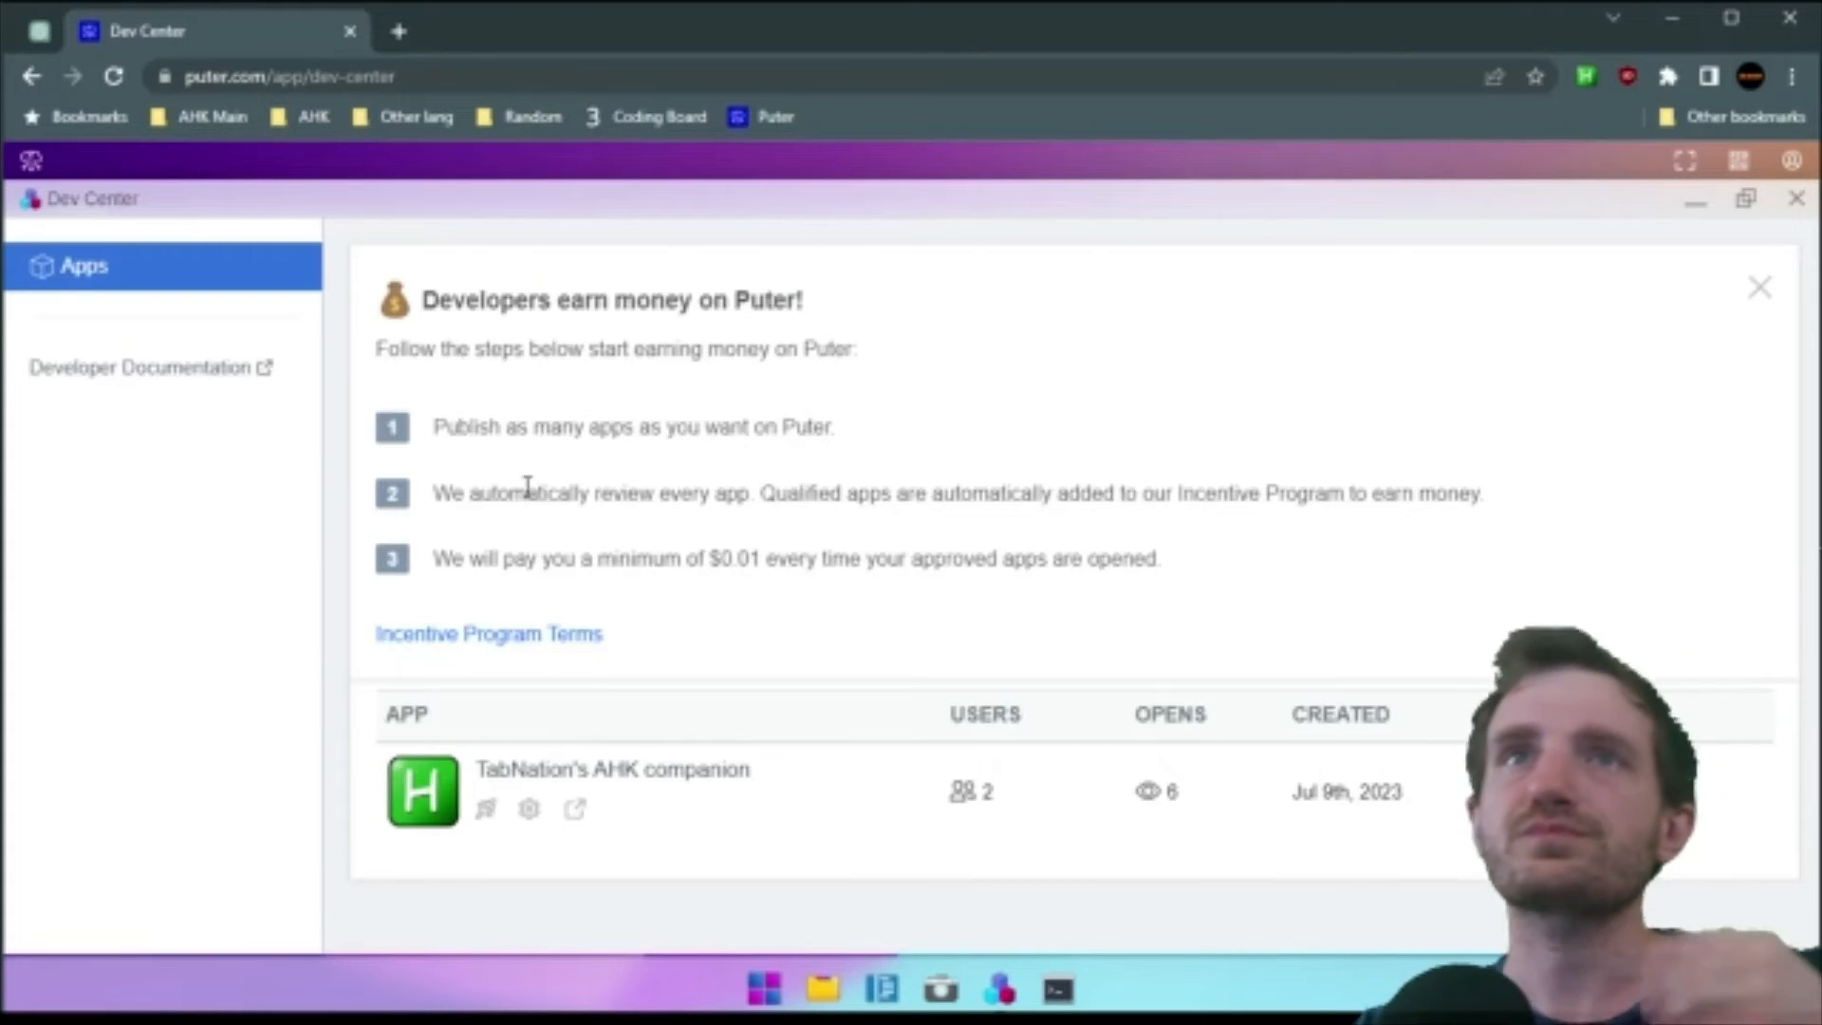
left_click_drag(439, 349, 858, 349)
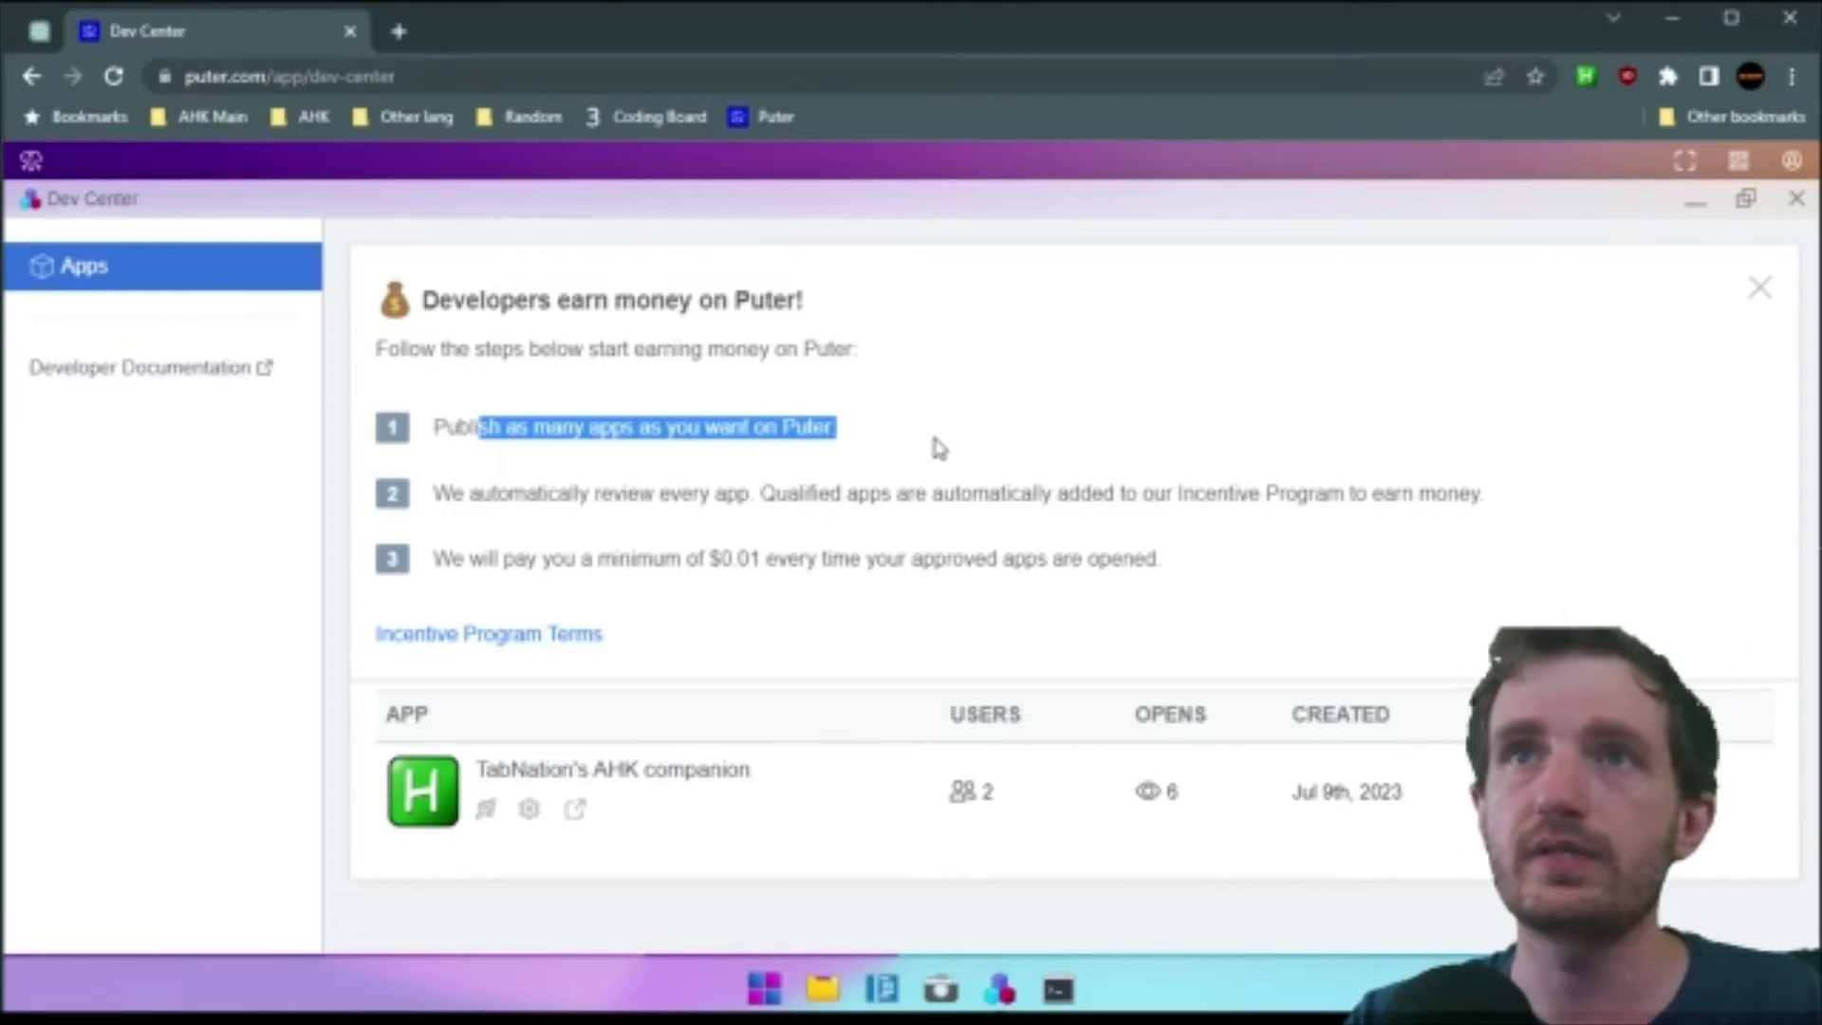
mouse_move(907, 786)
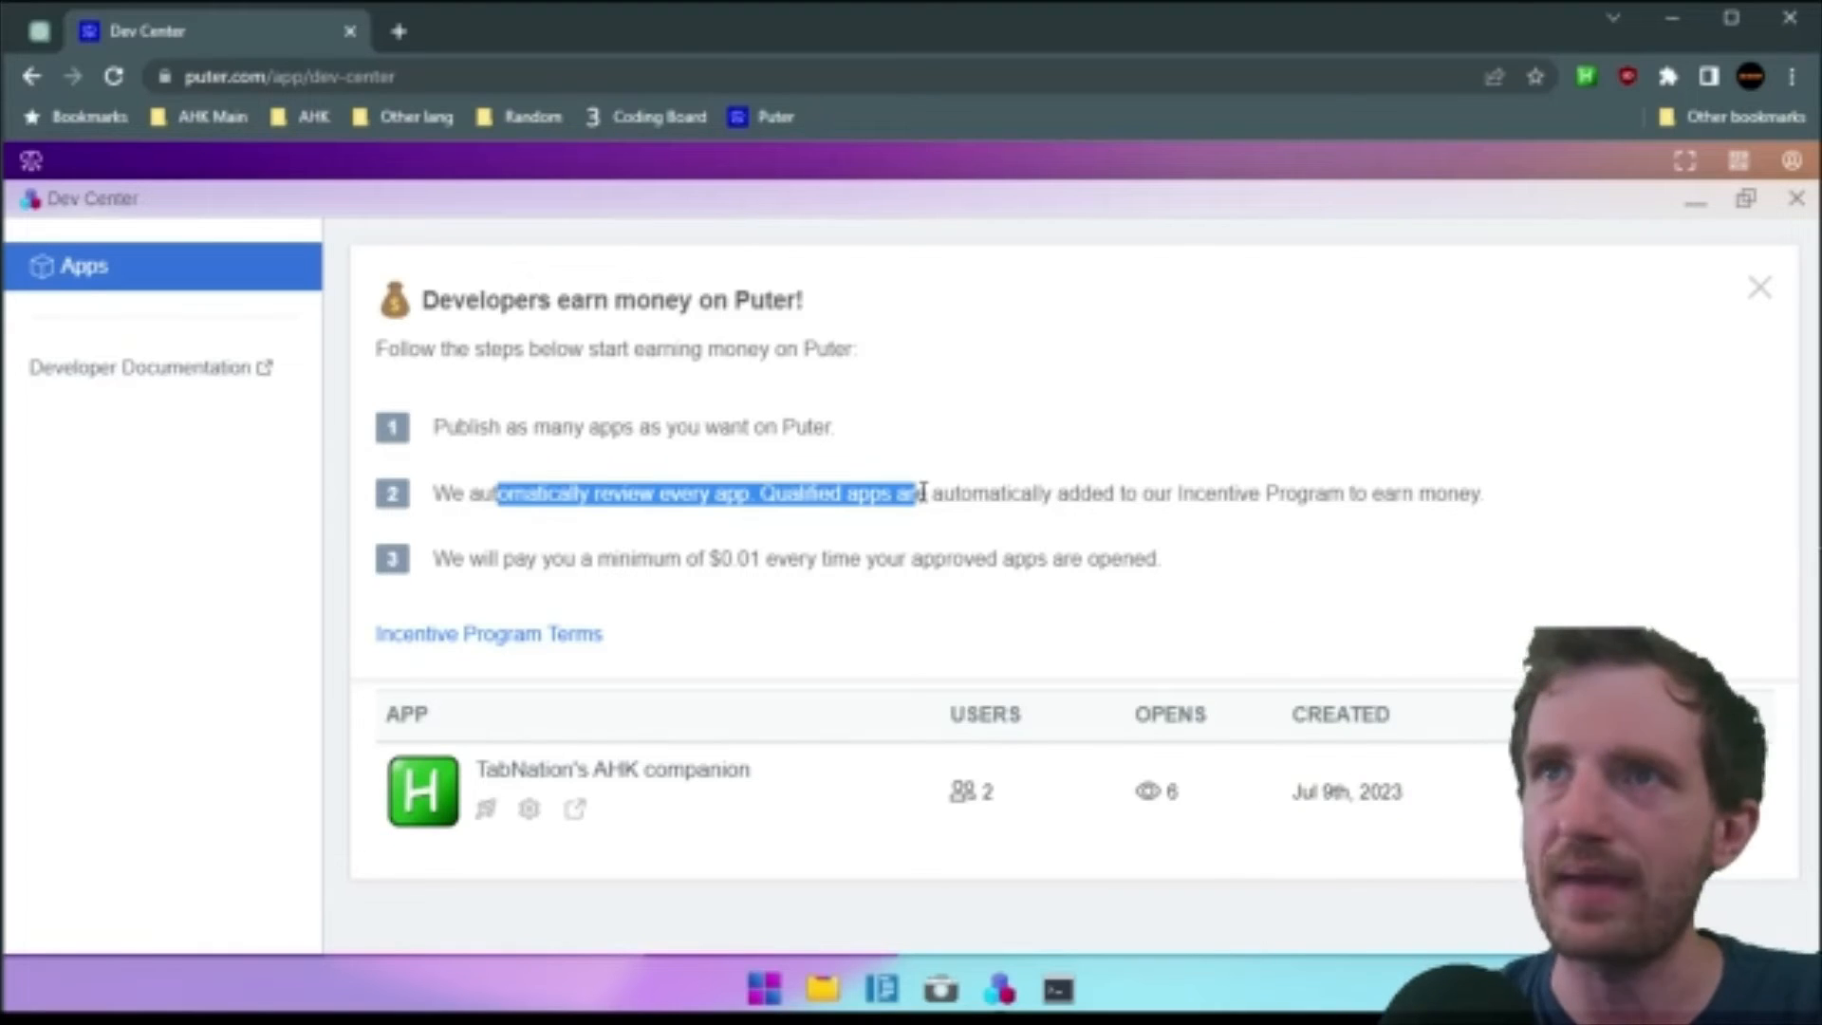
left_click(951, 494)
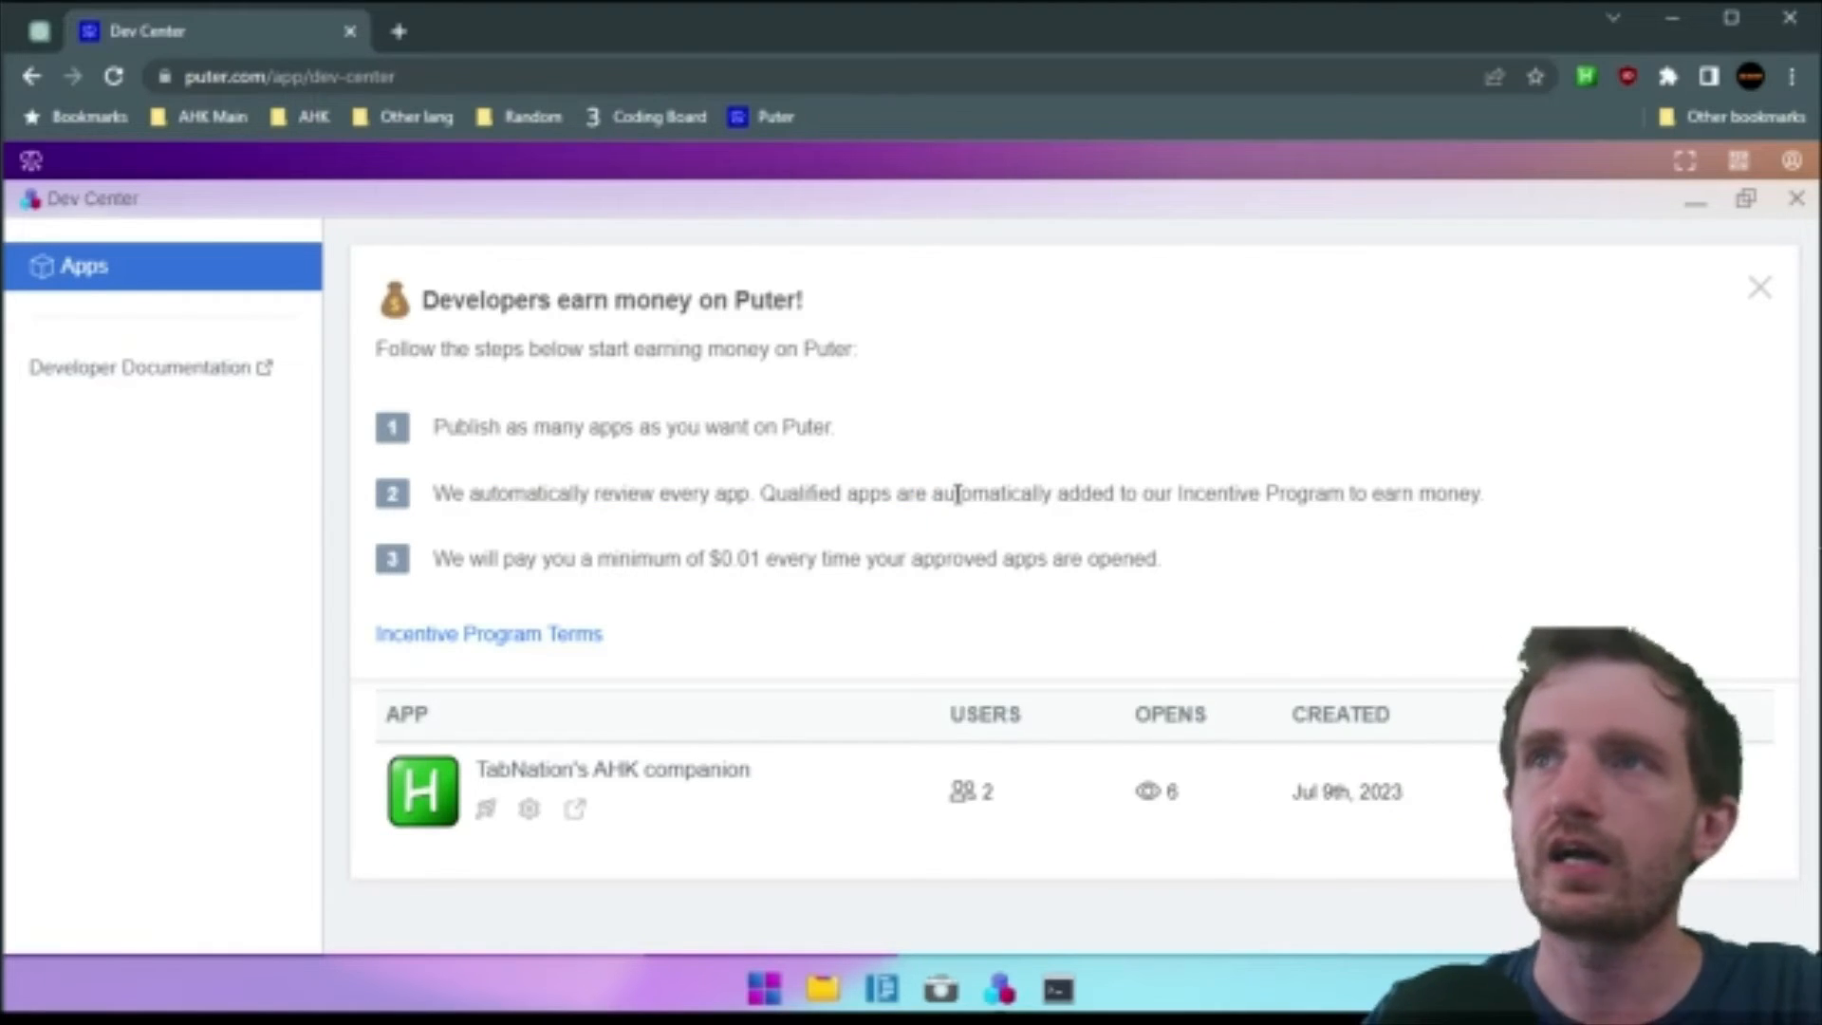
left_click_drag(501, 558, 1158, 558)
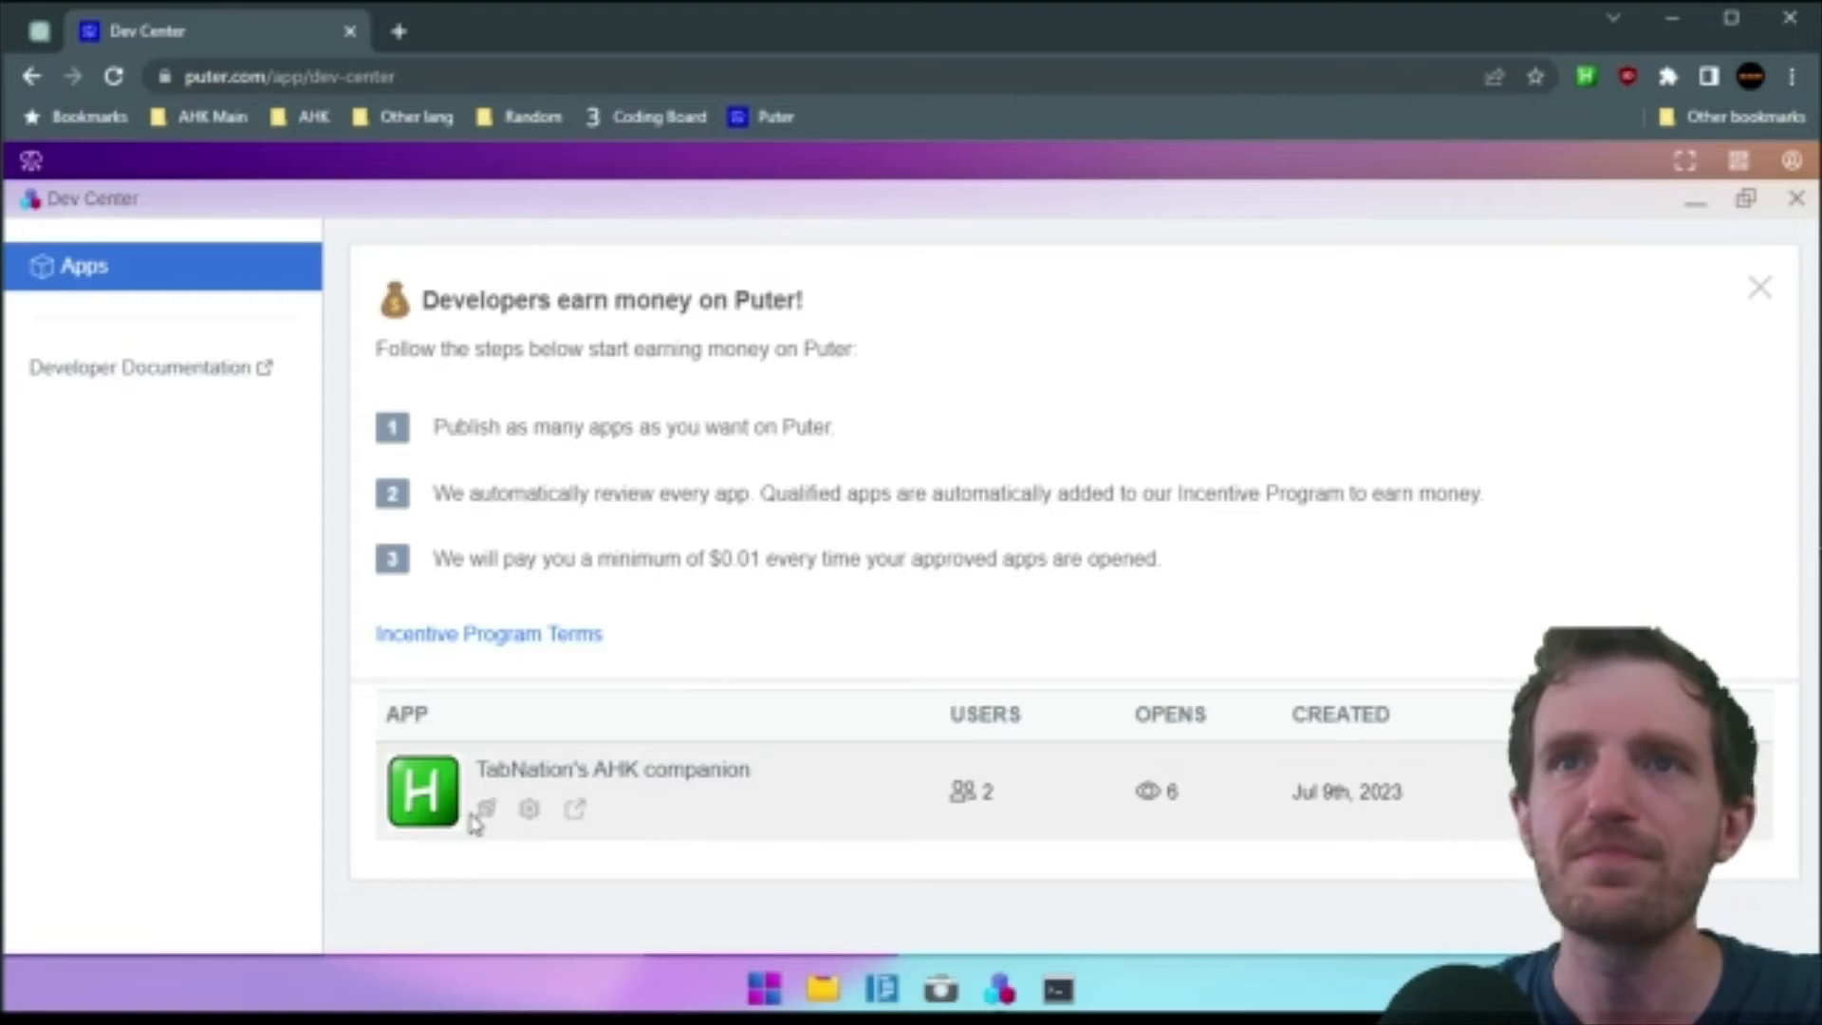
mouse_move(490, 812)
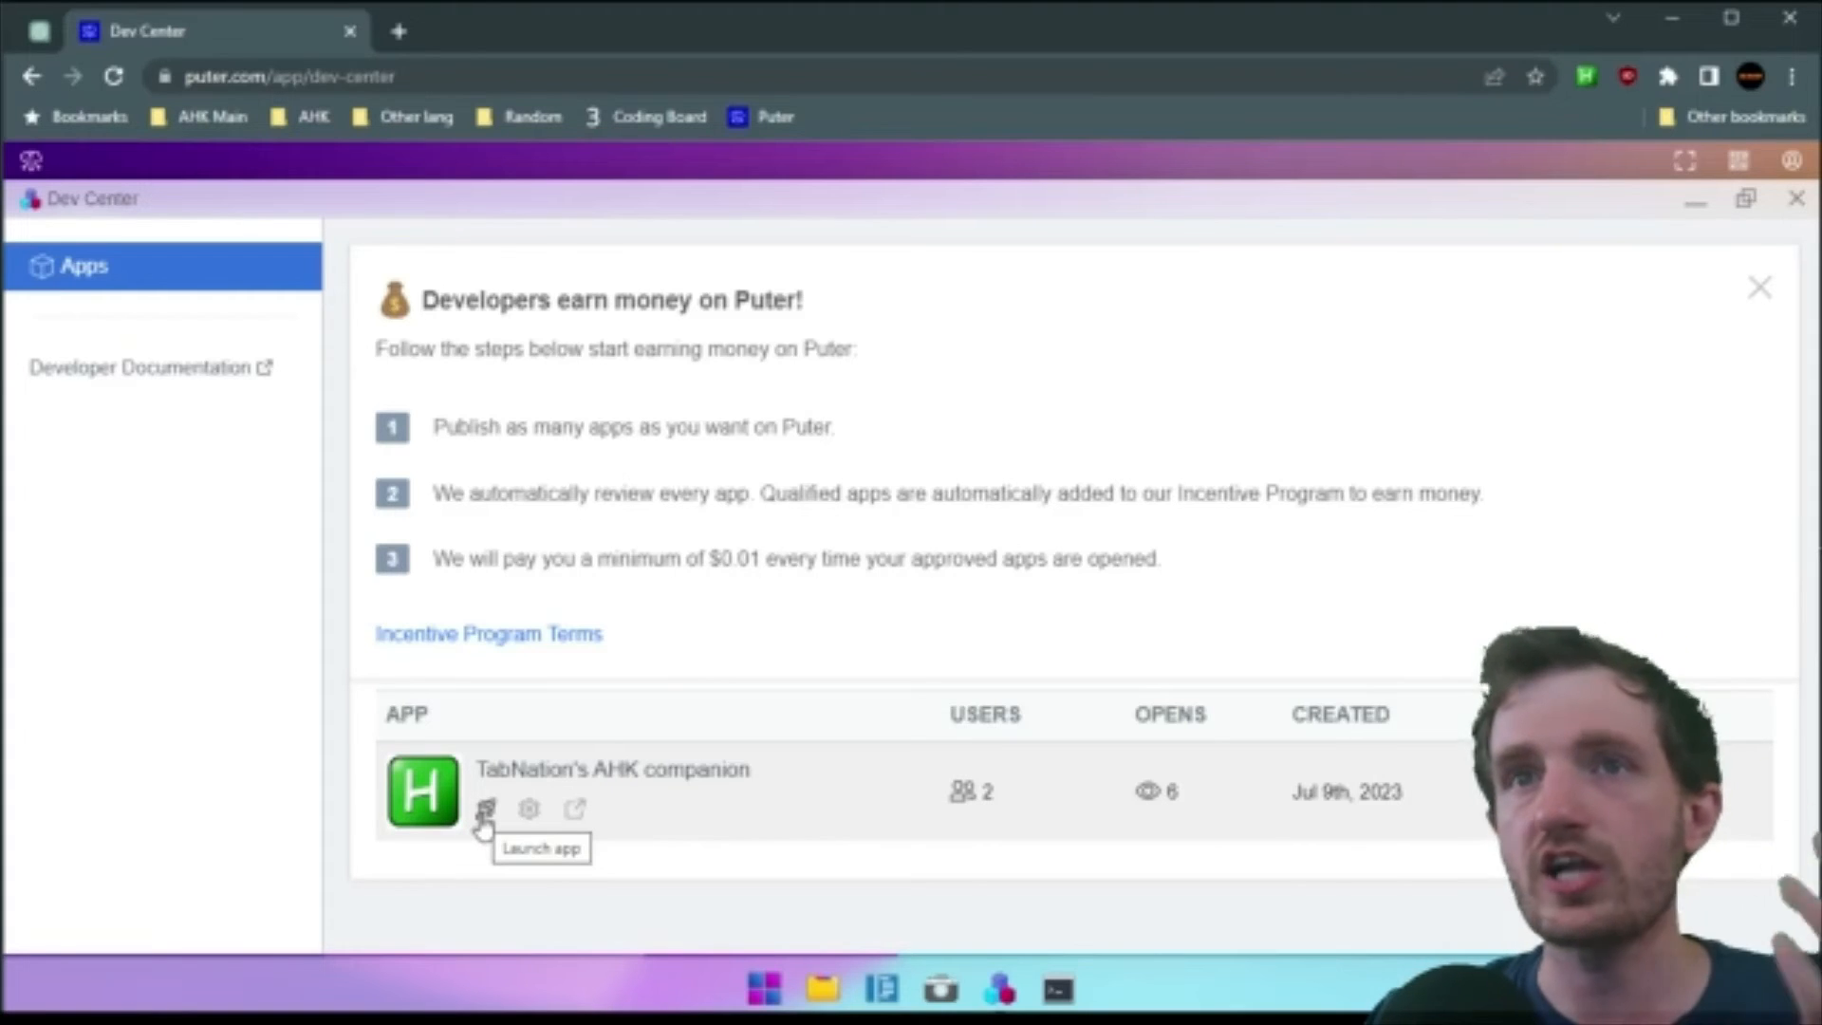
left_click(486, 811)
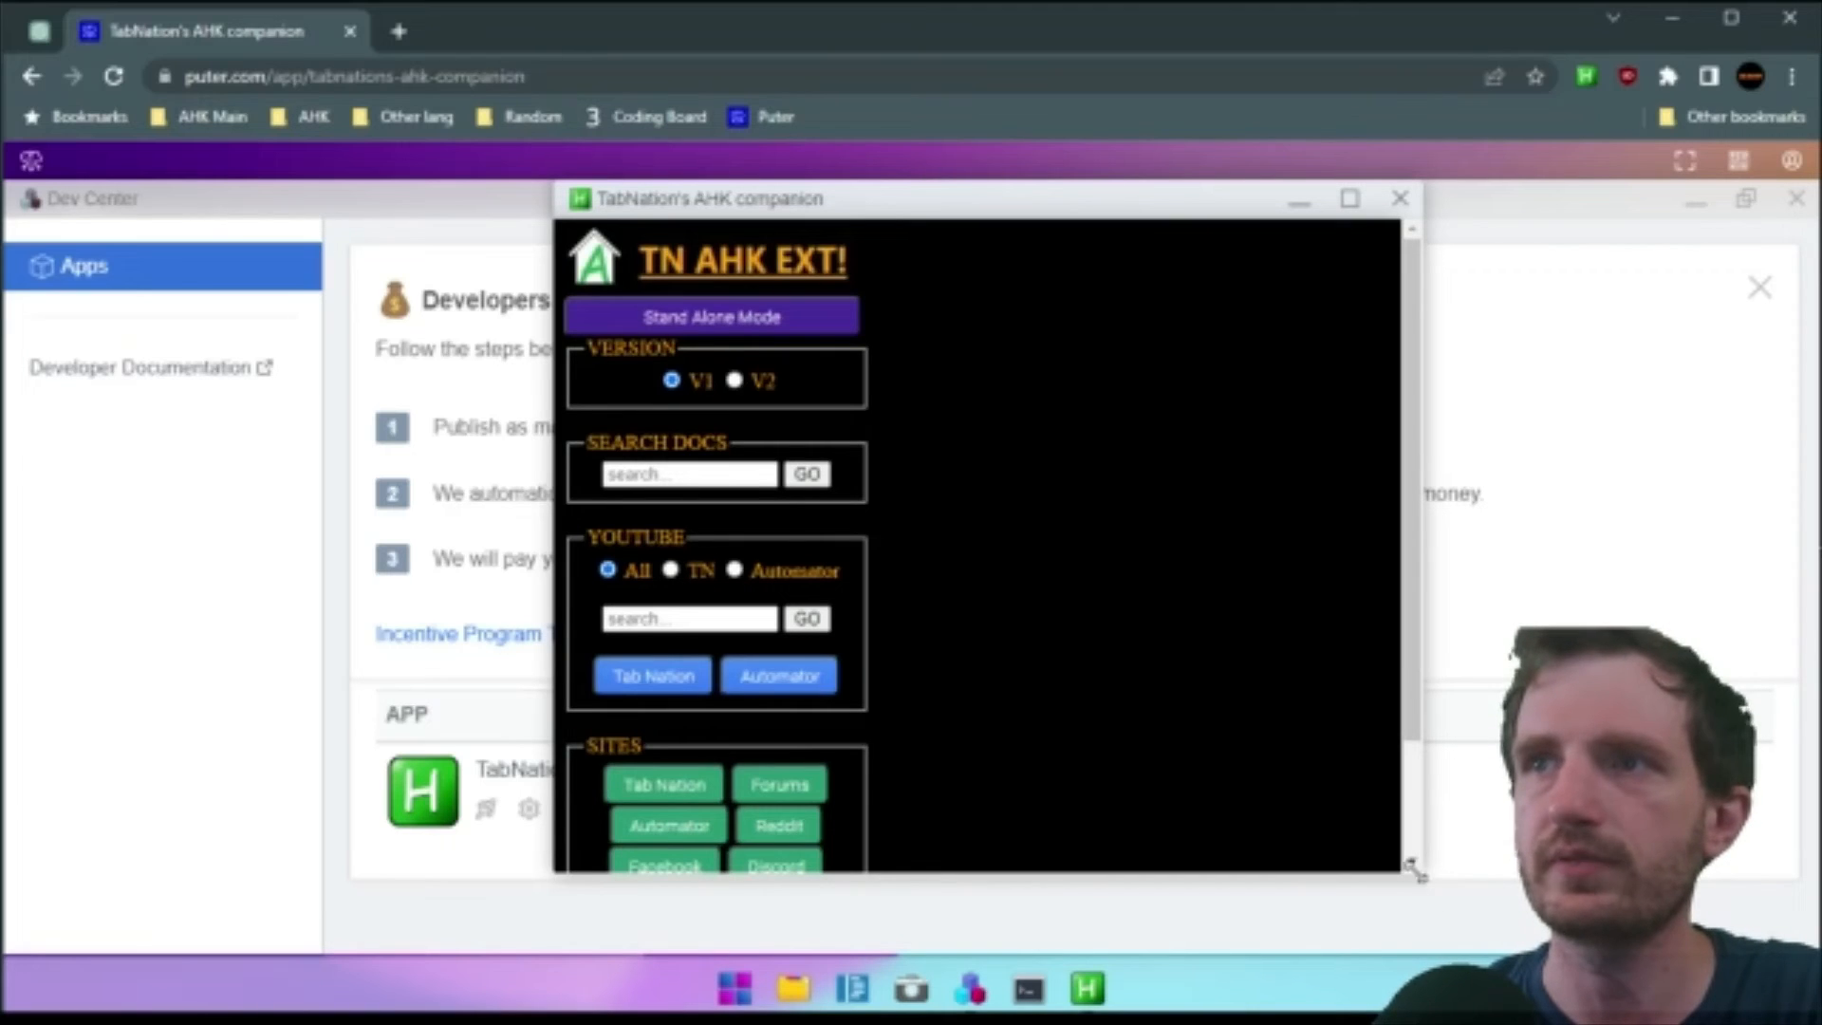
left_click_drag(1416, 869, 1099, 918)
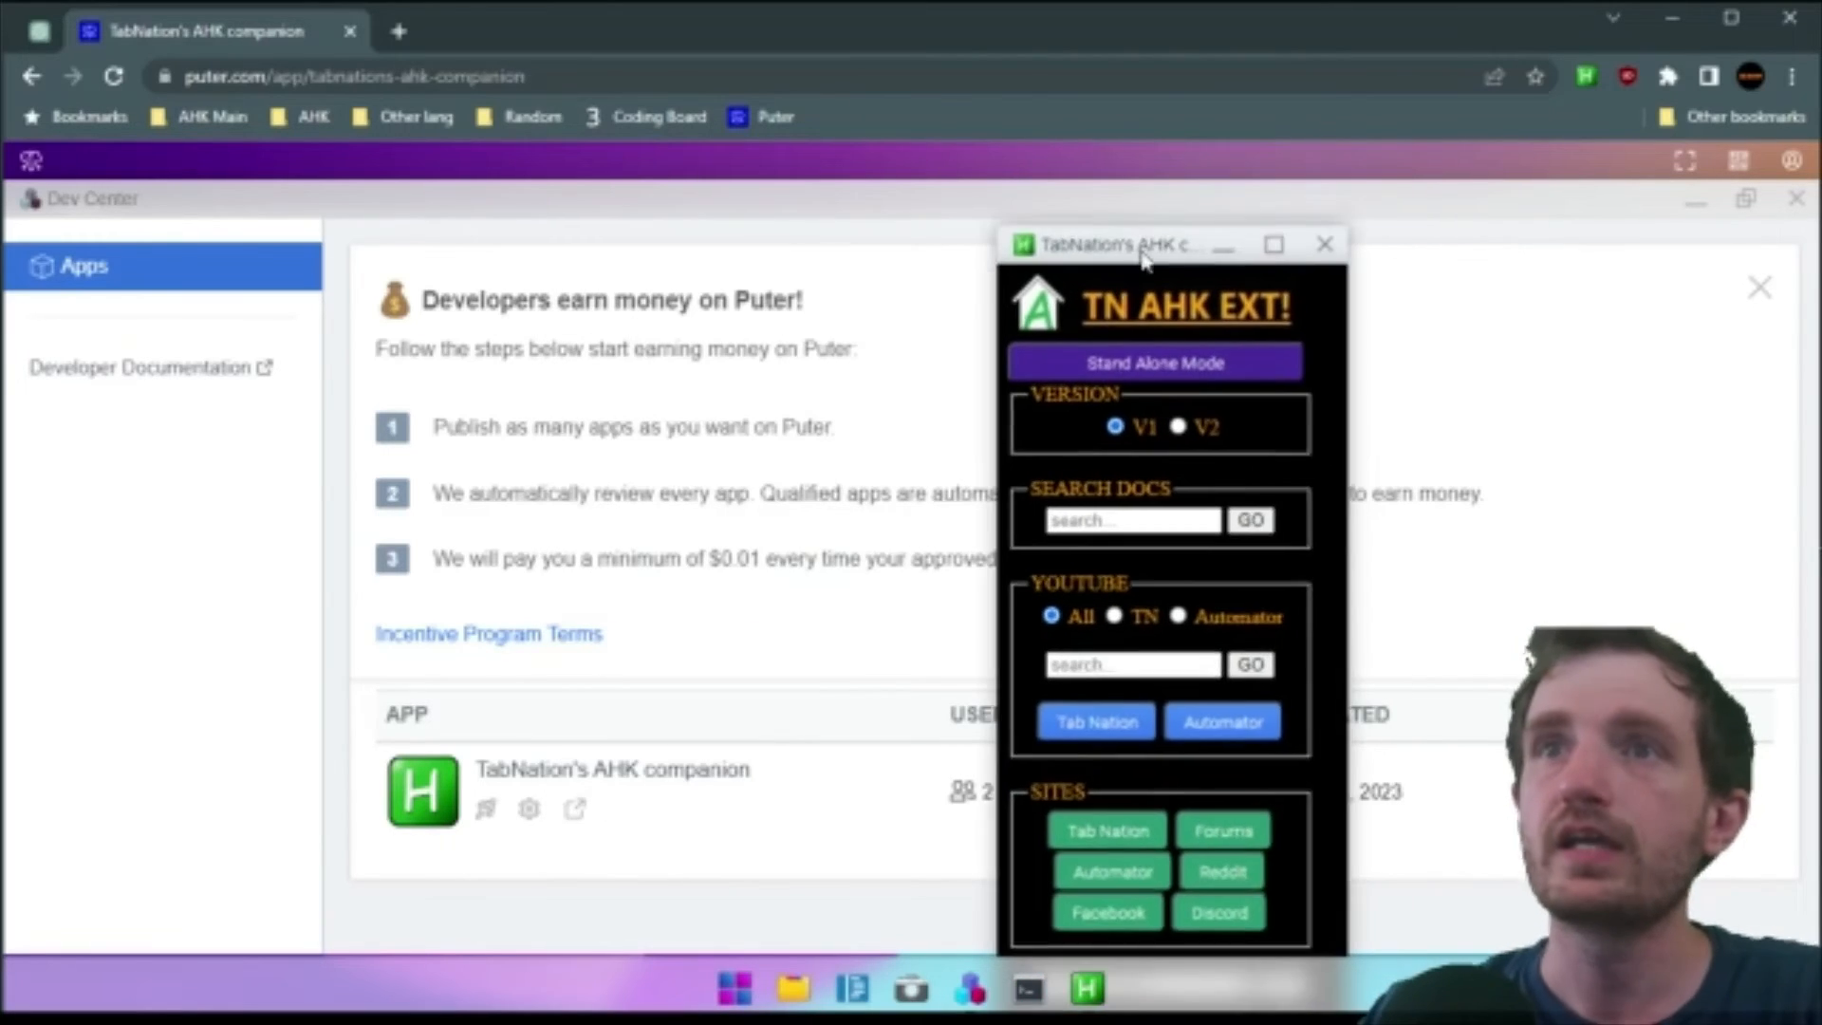
left_click(1325, 245)
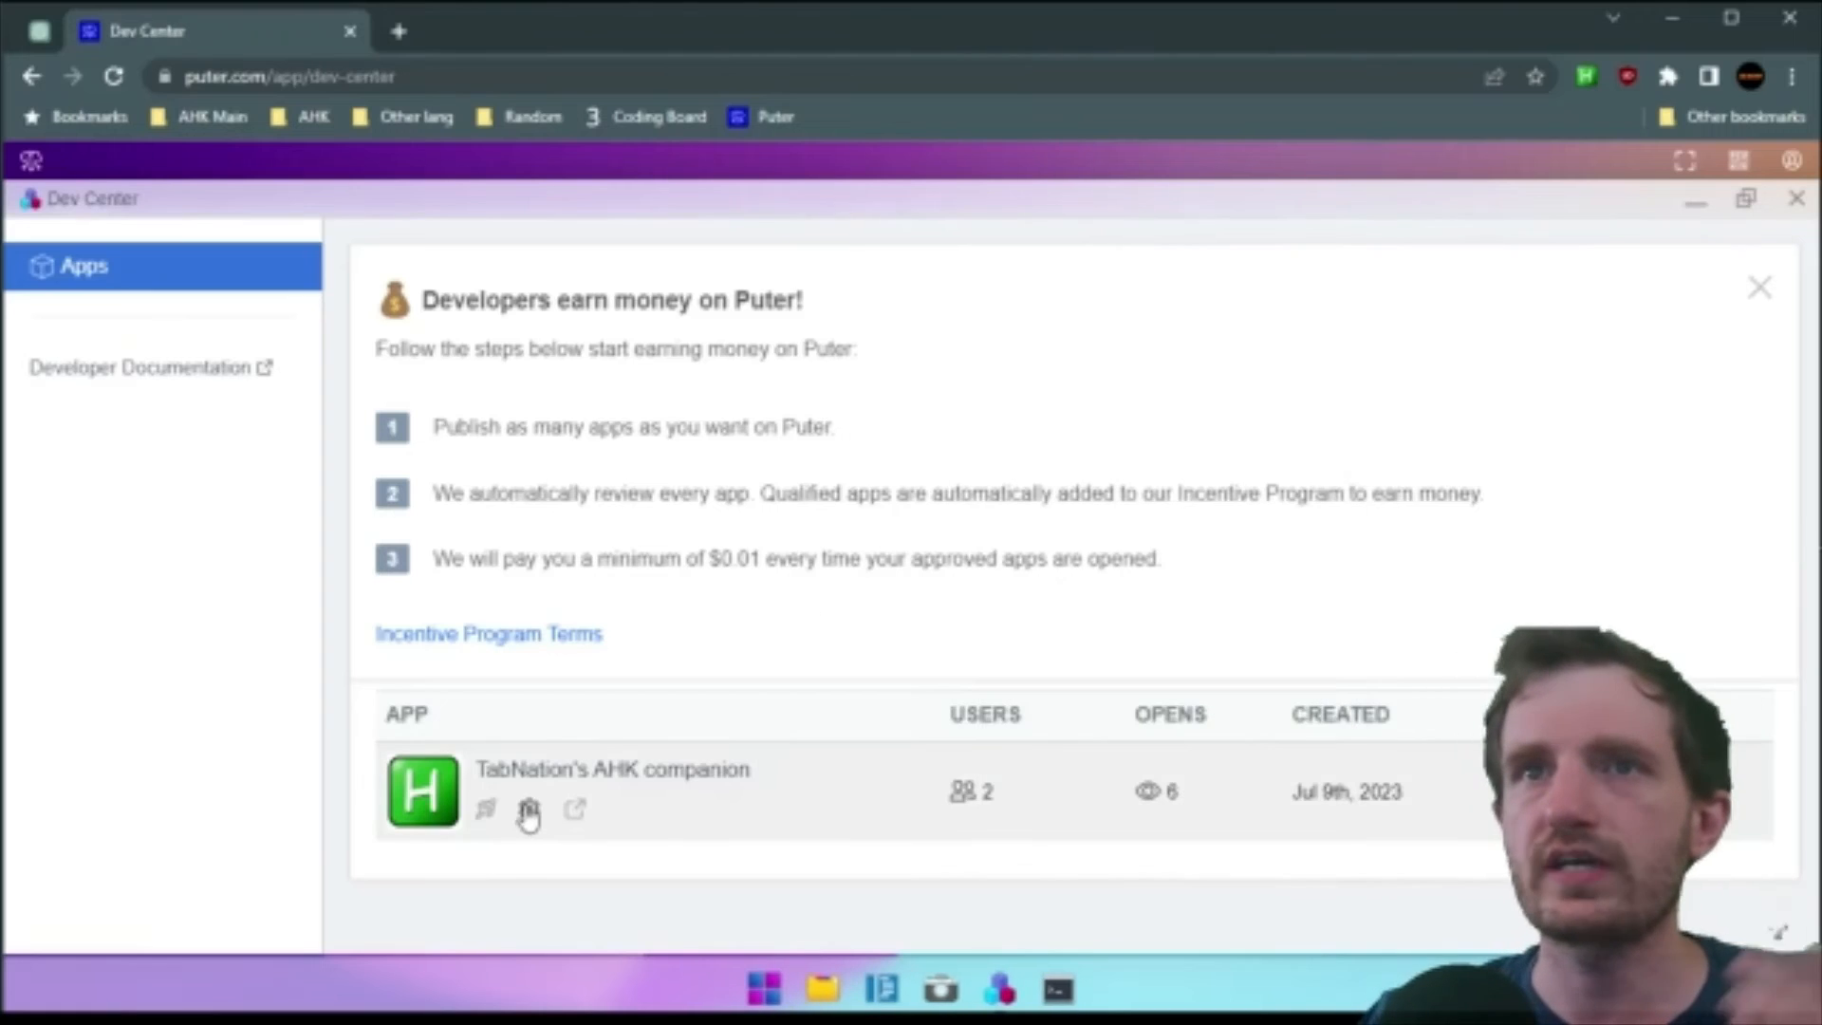
mouse_move(526, 812)
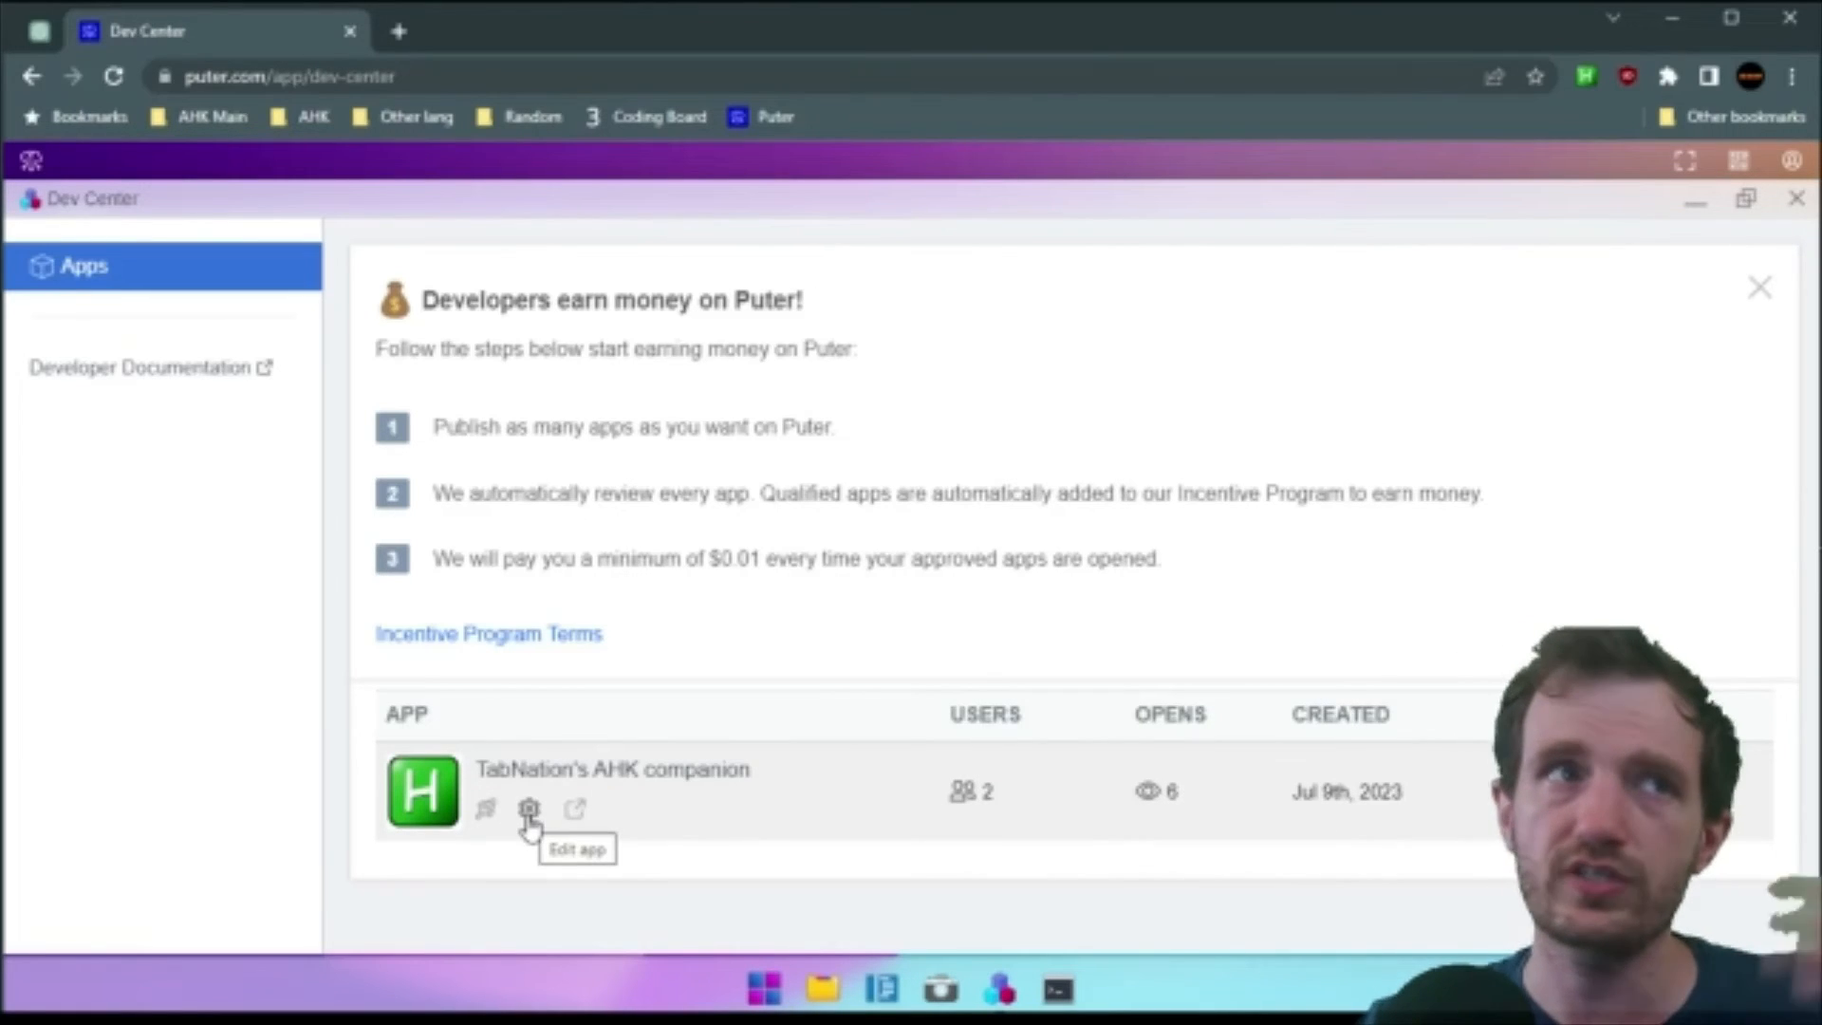
mouse_move(583, 824)
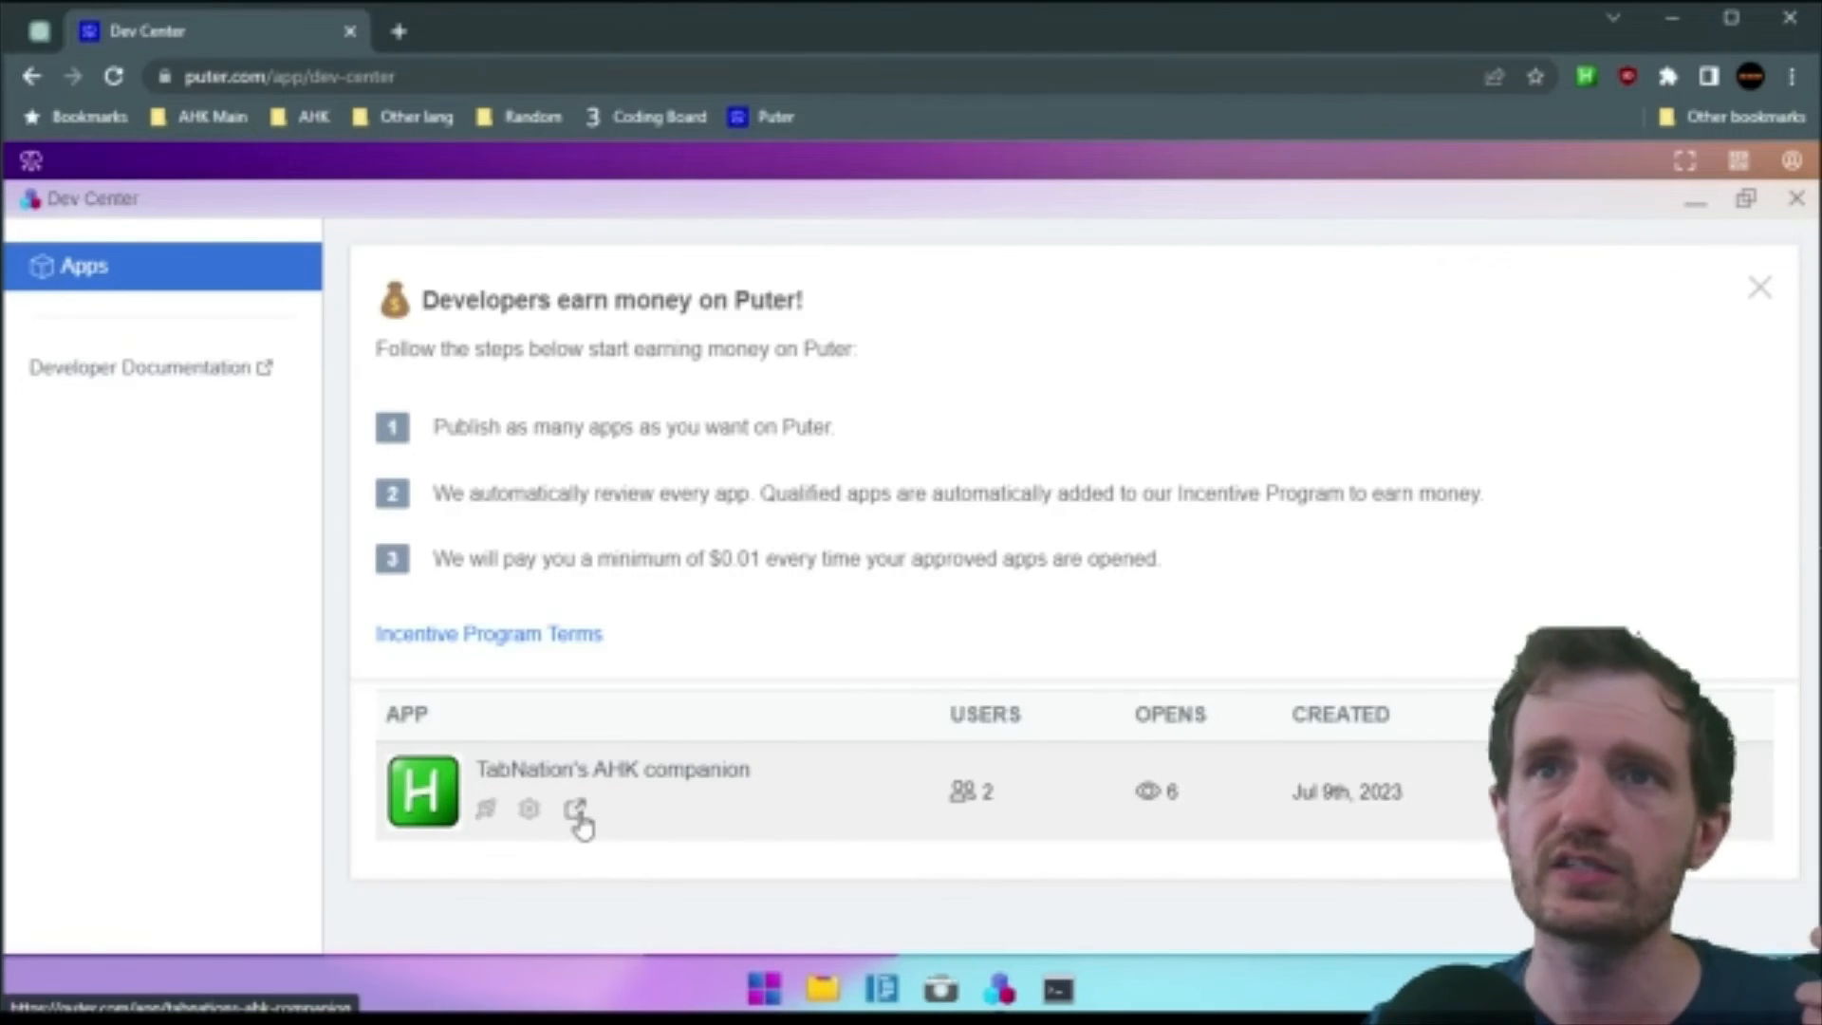
left_click(573, 809)
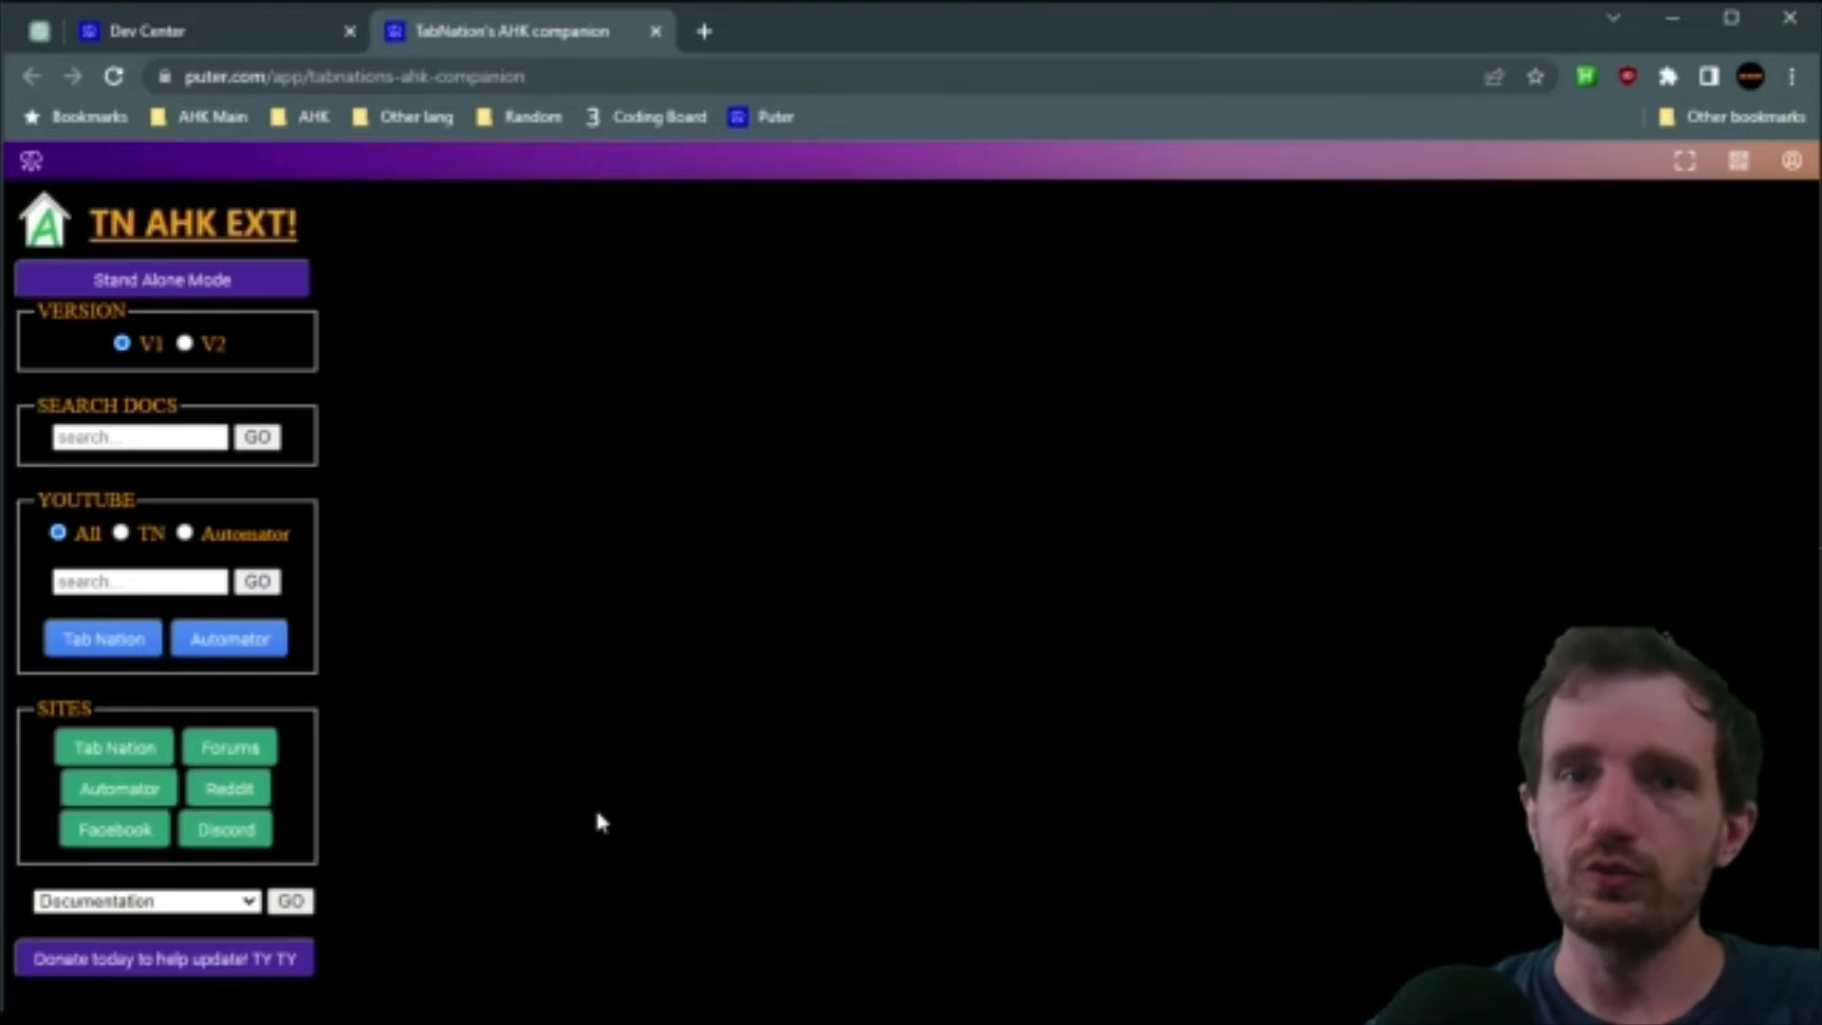
mouse_move(903, 708)
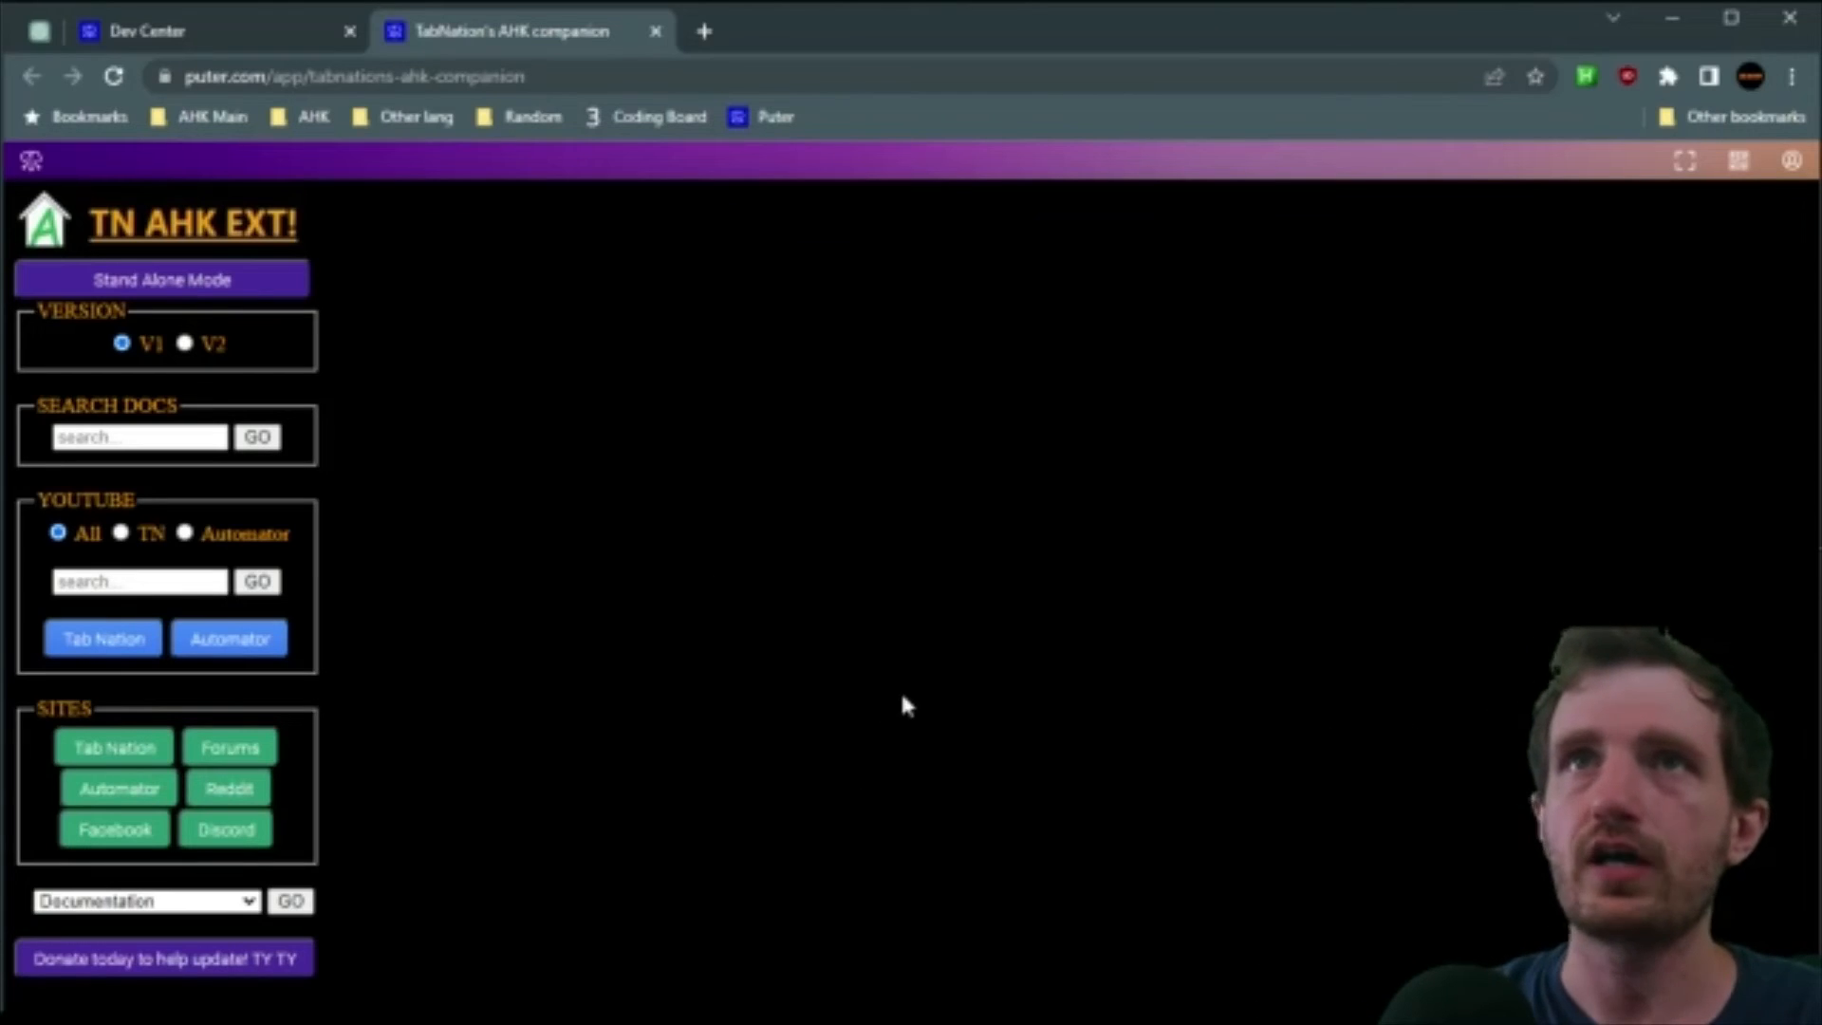
mouse_move(866, 694)
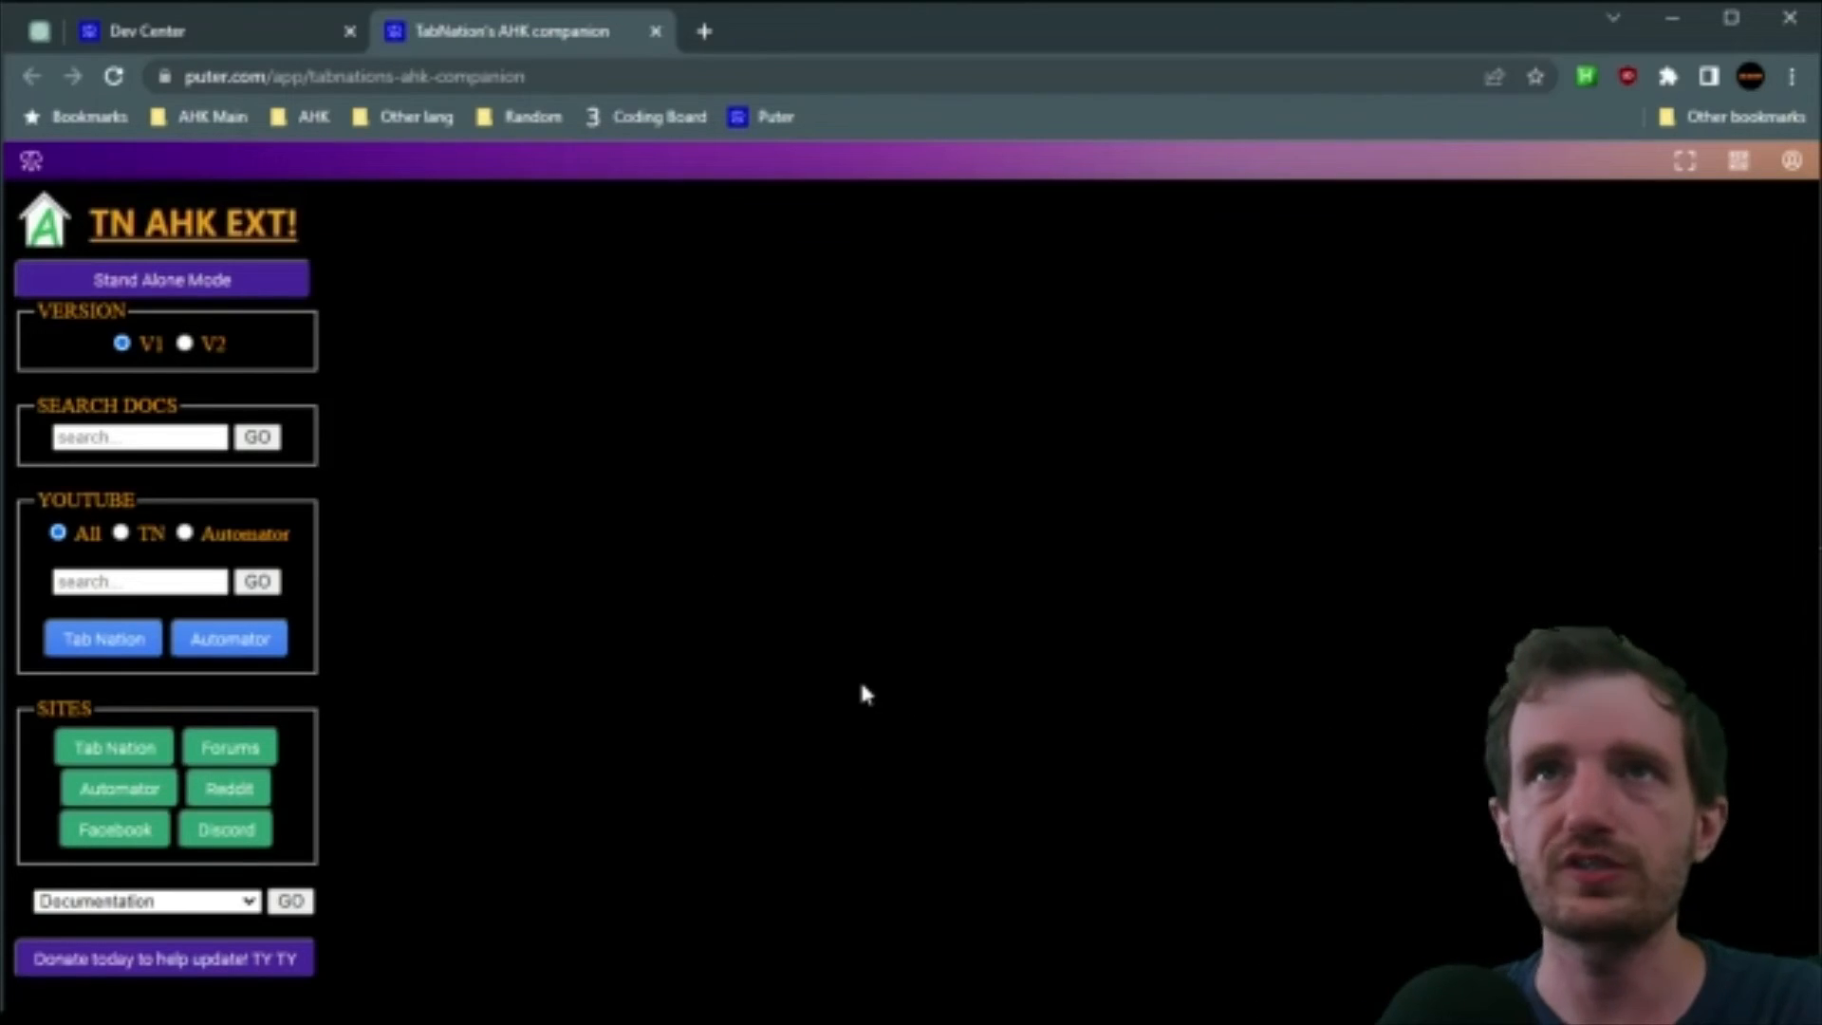
mouse_move(572, 211)
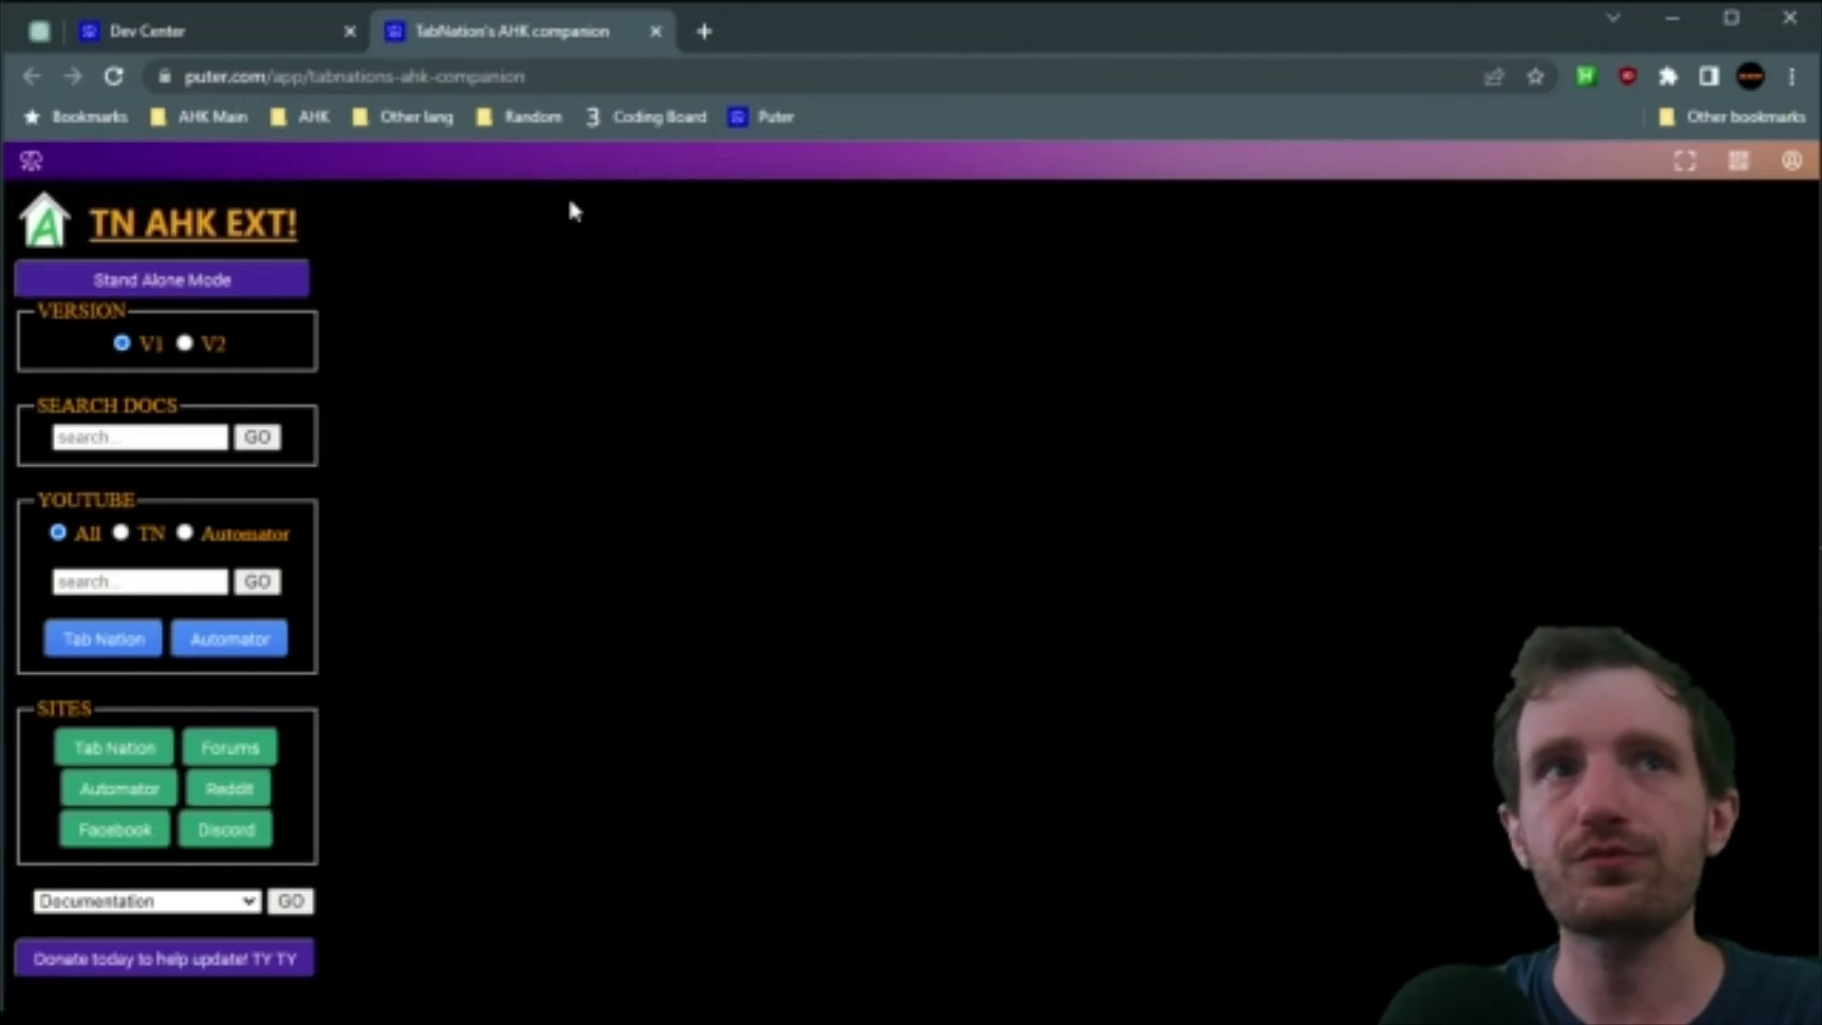
left_click(300, 76)
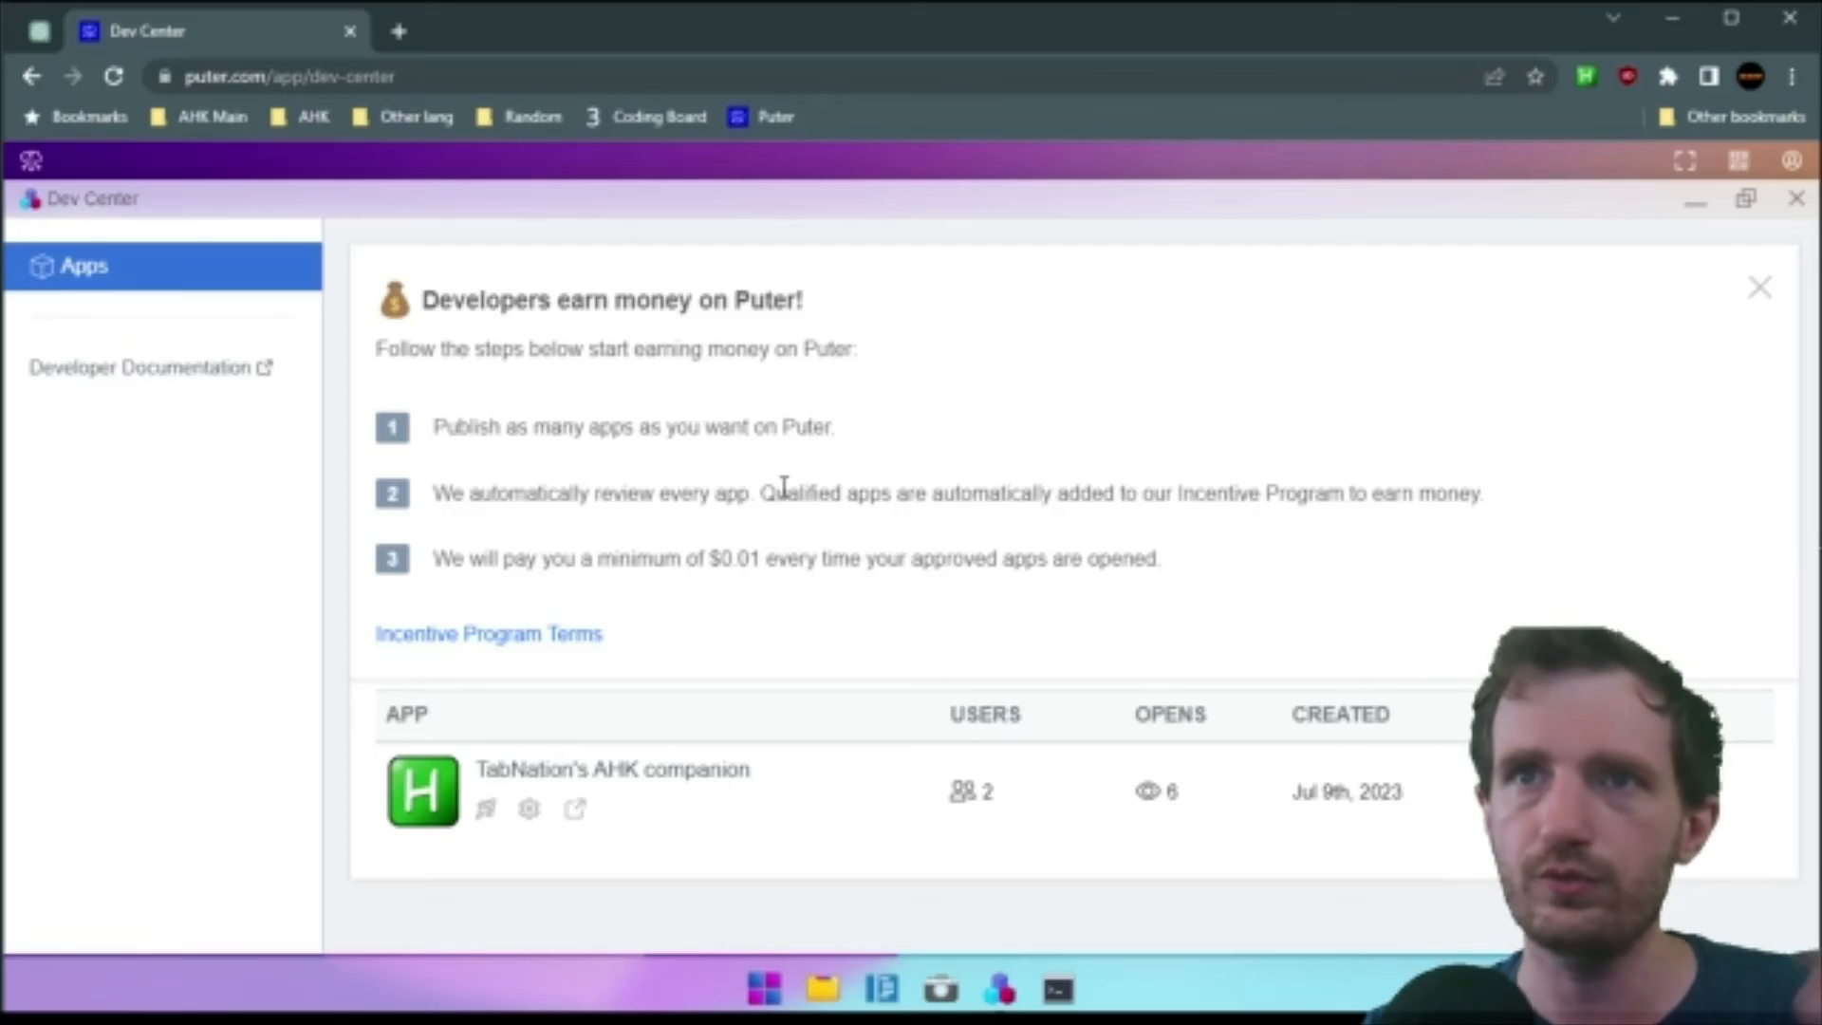
mouse_move(1040, 423)
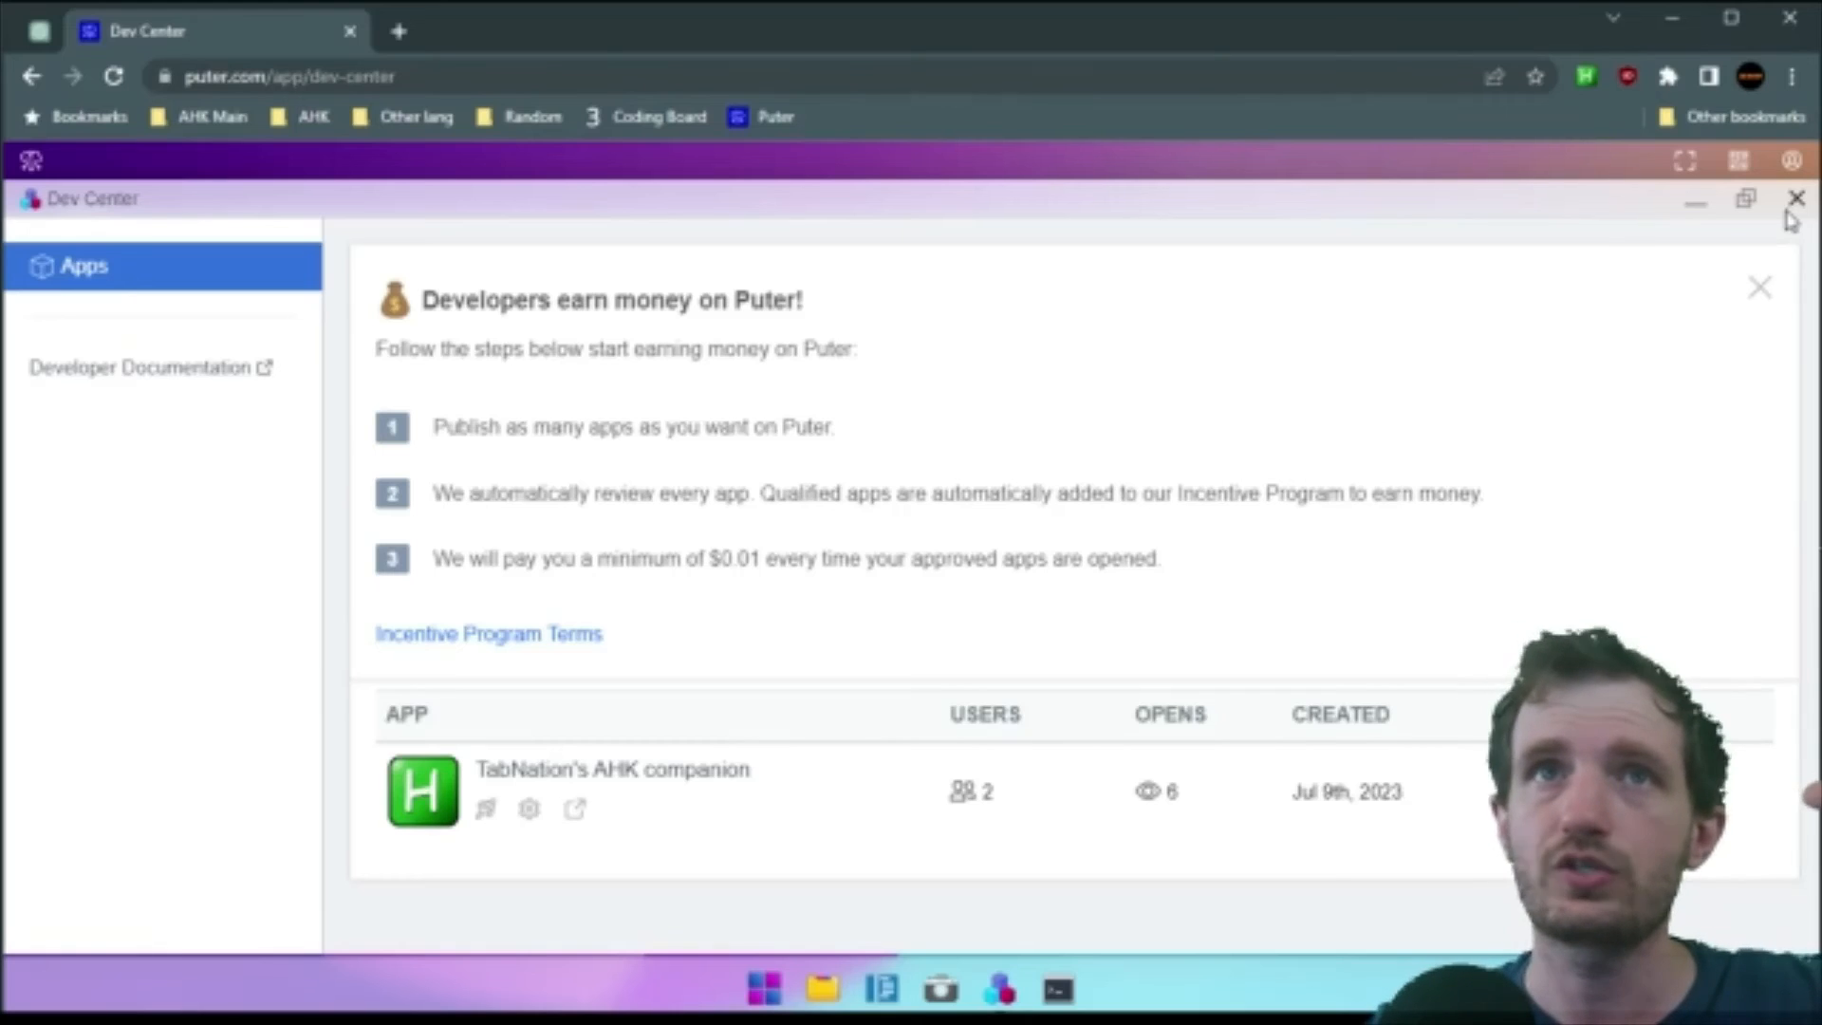
- Close the Dev Center window, returning to the desktop
left_click(1791, 199)
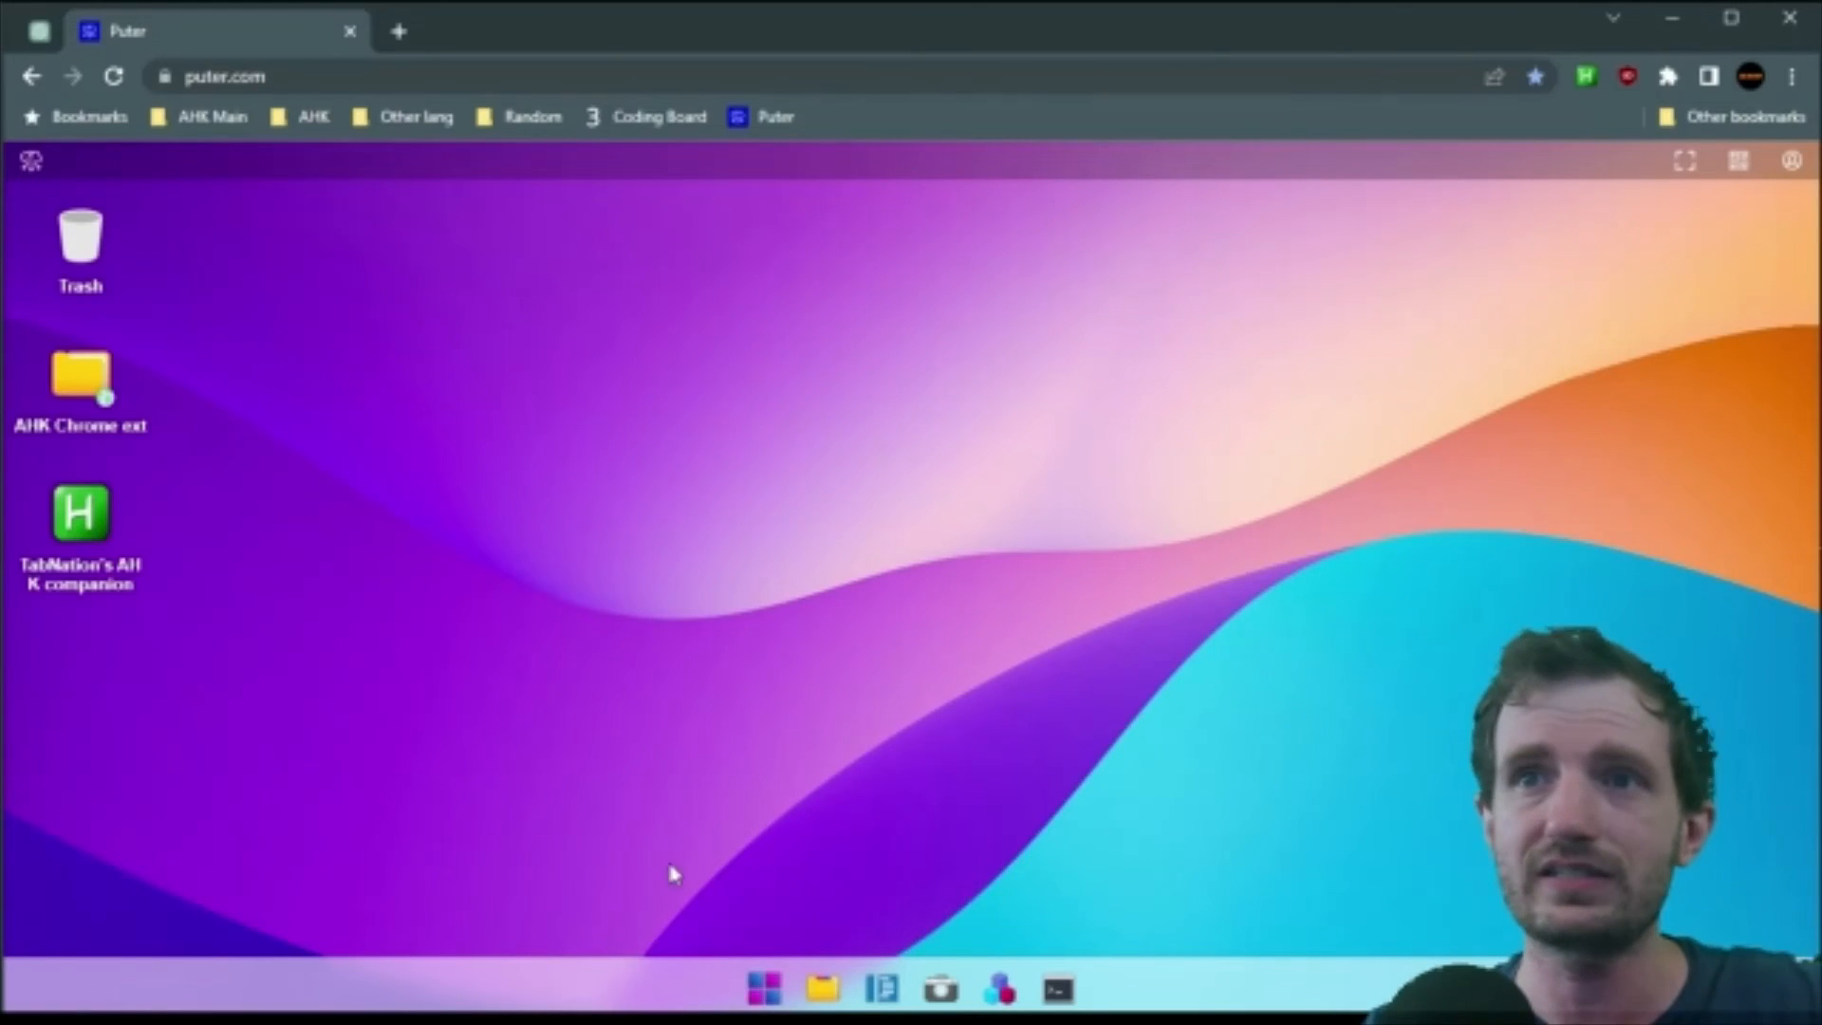
- Browse the Start launcher's full app list down to Calculator and launch it
left_click(763, 987)
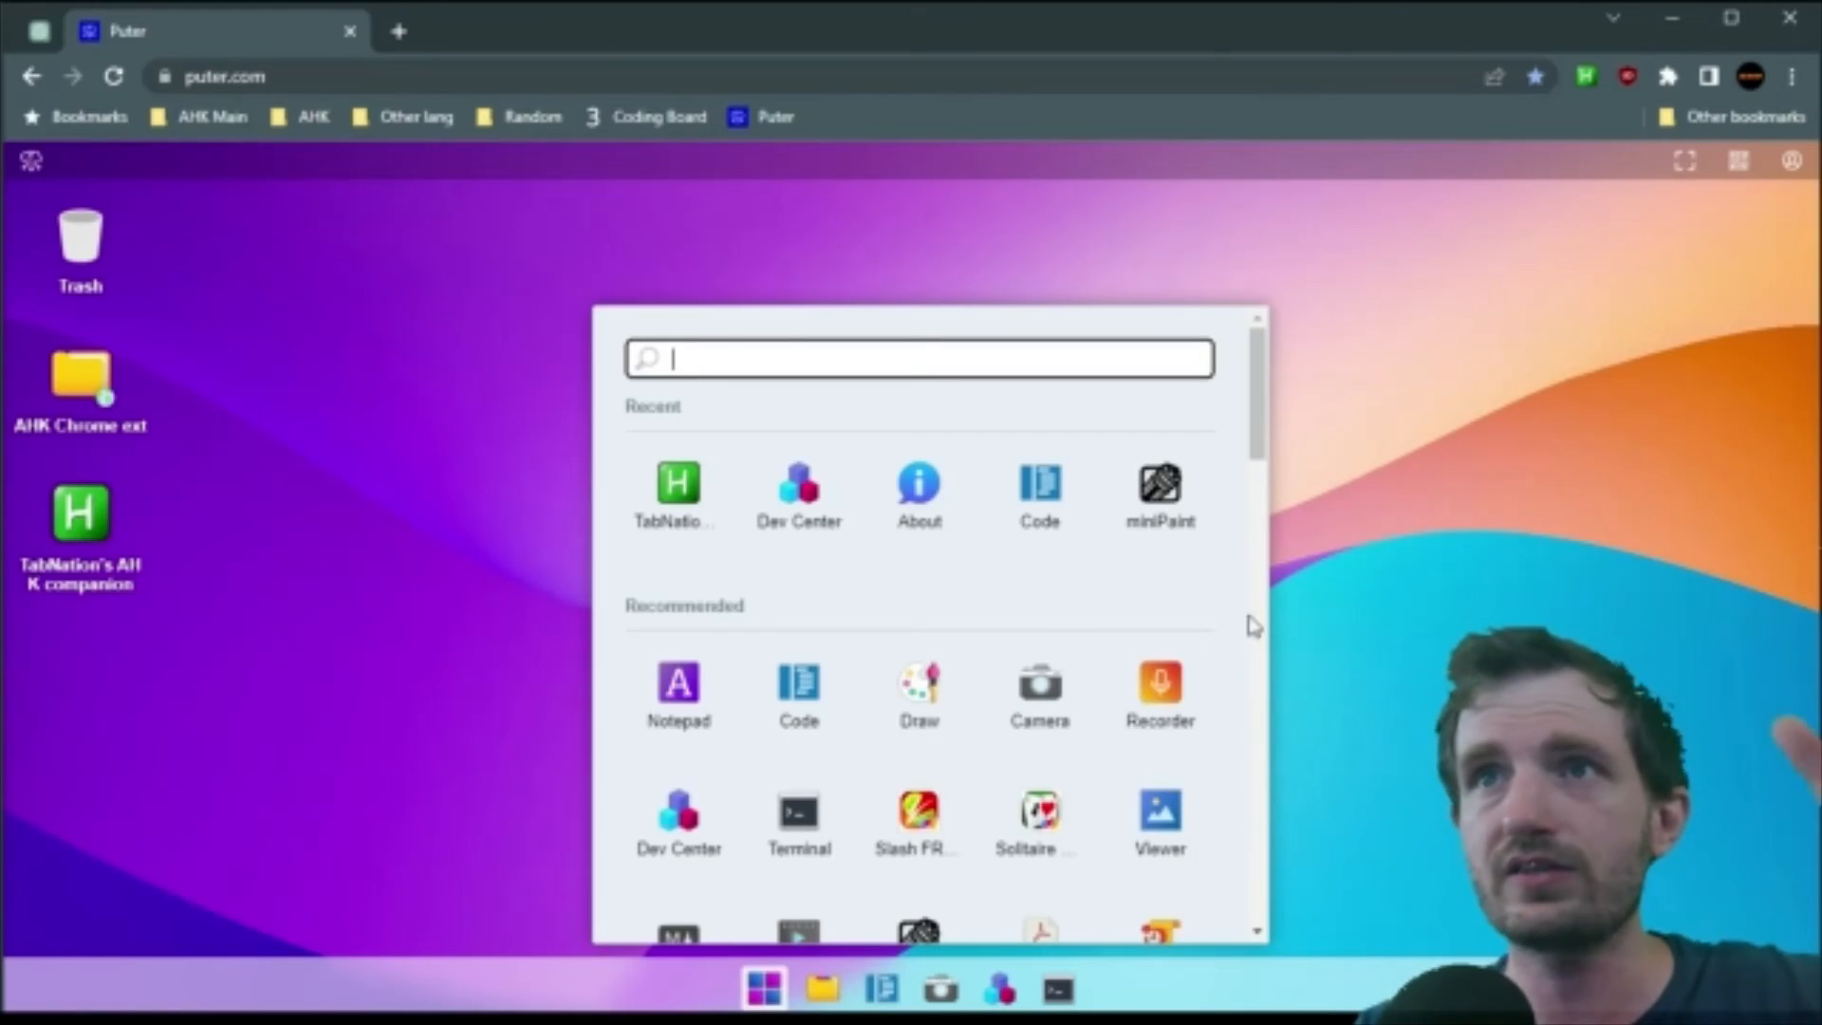
scroll("down", 3)
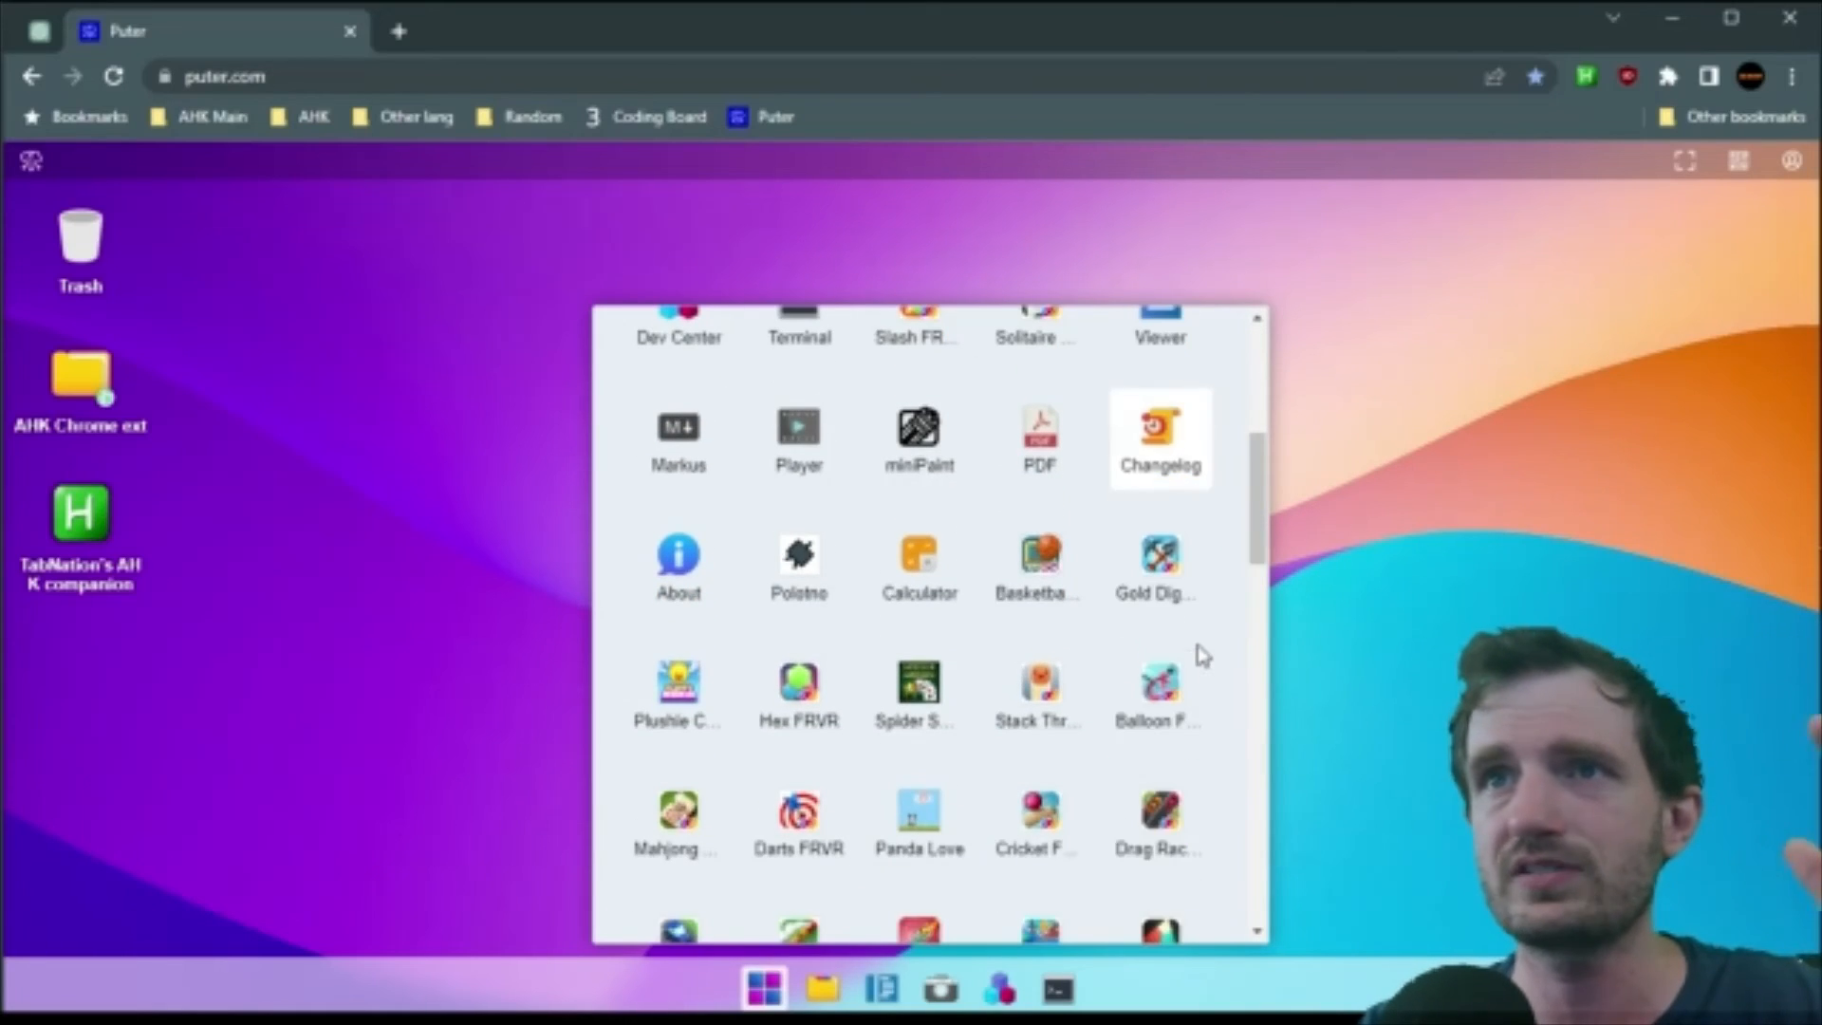
scroll("down", 3)
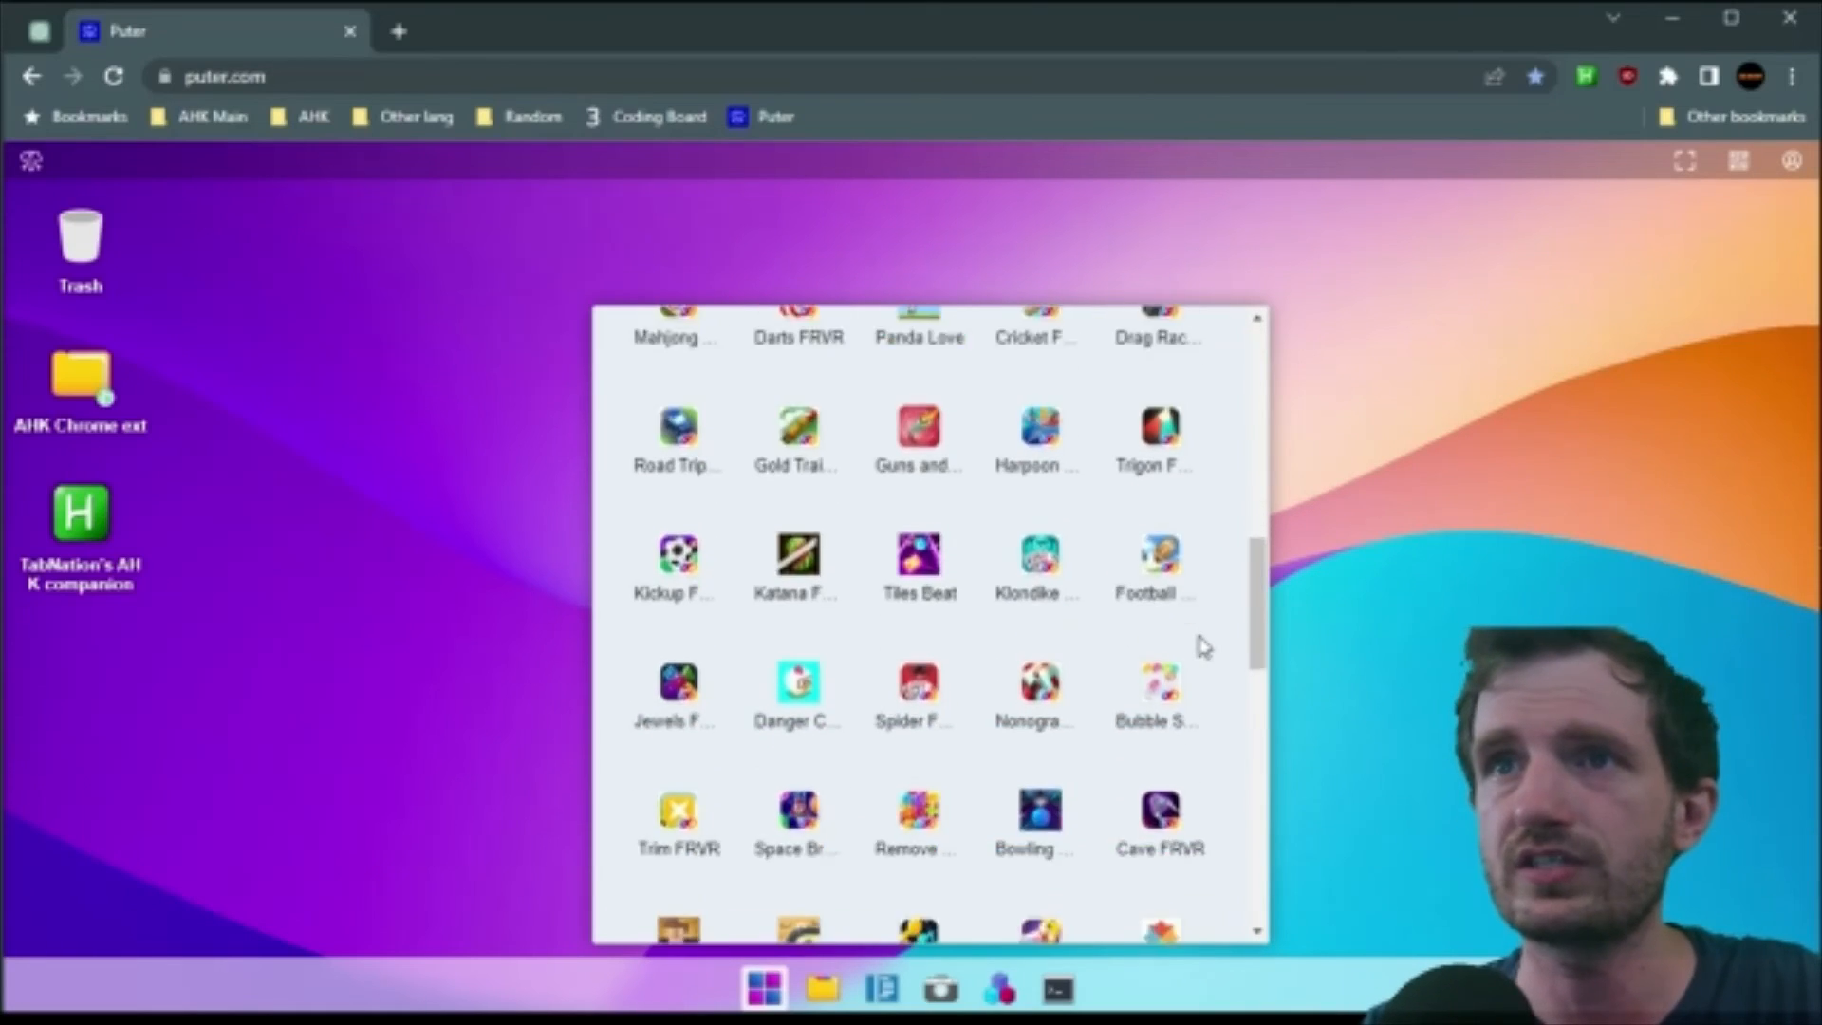
scroll("down", 3)
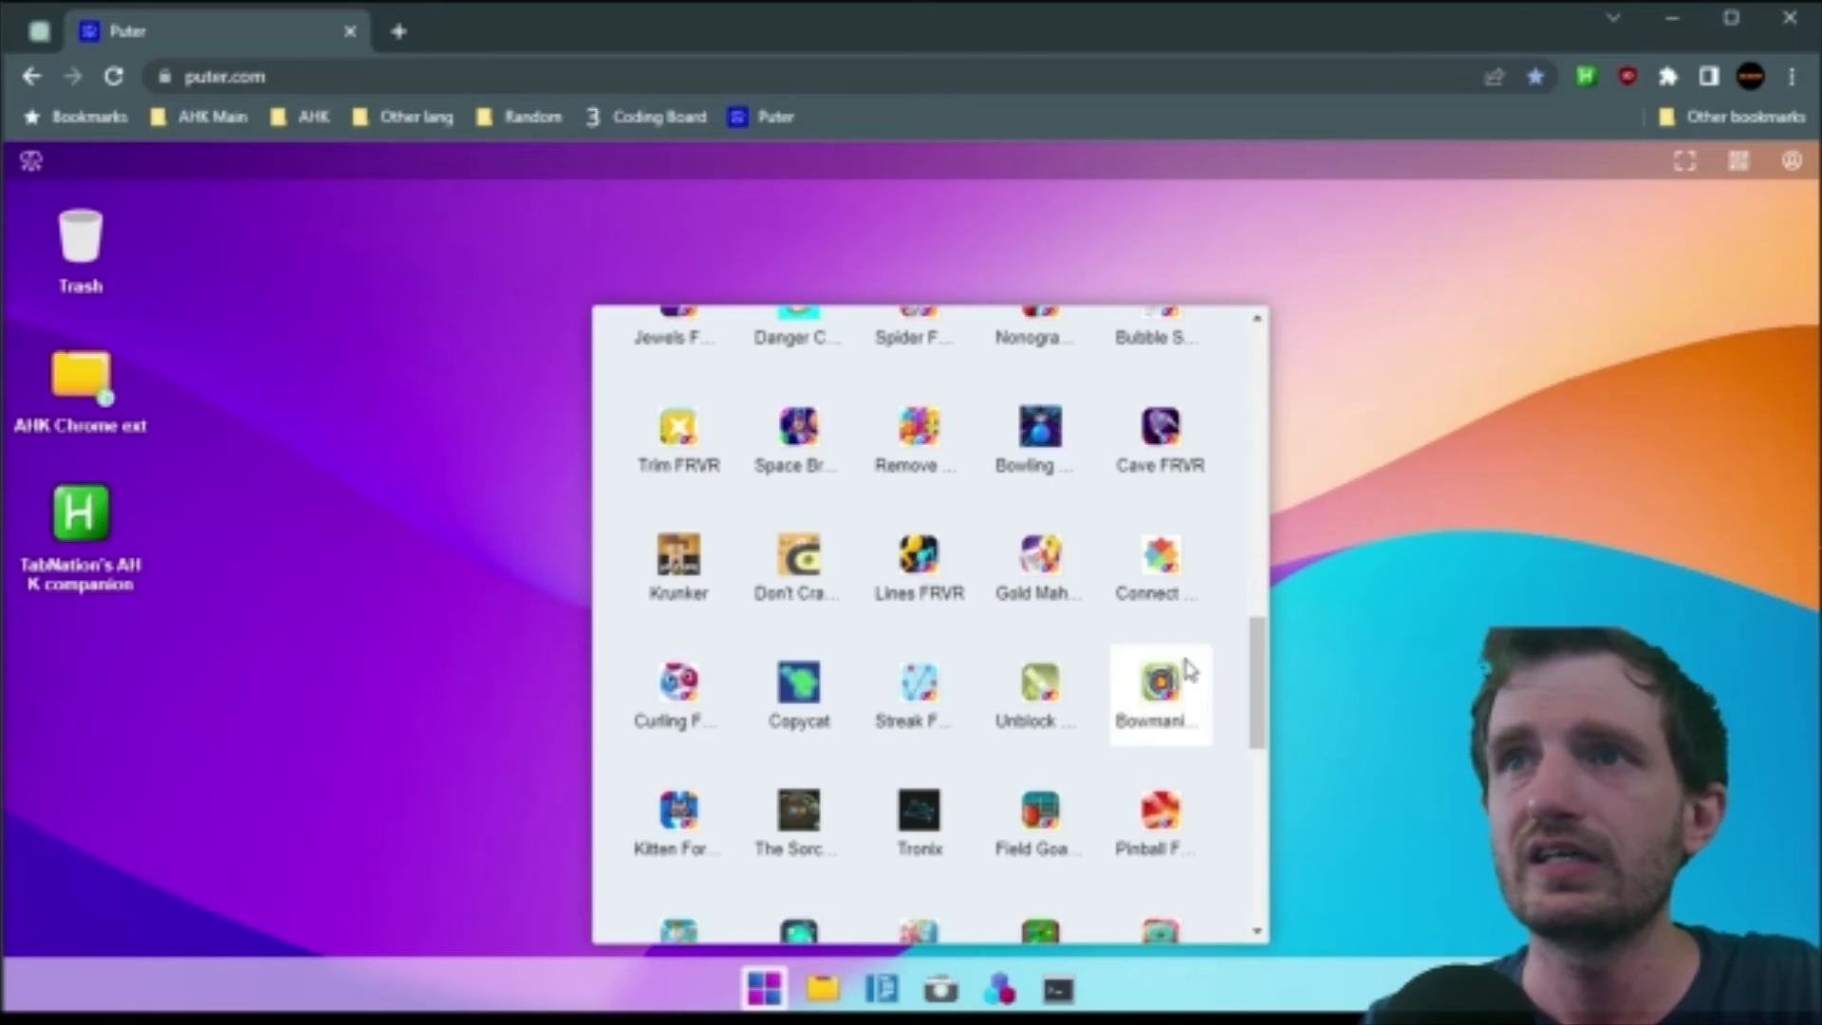
scroll("down", 3)
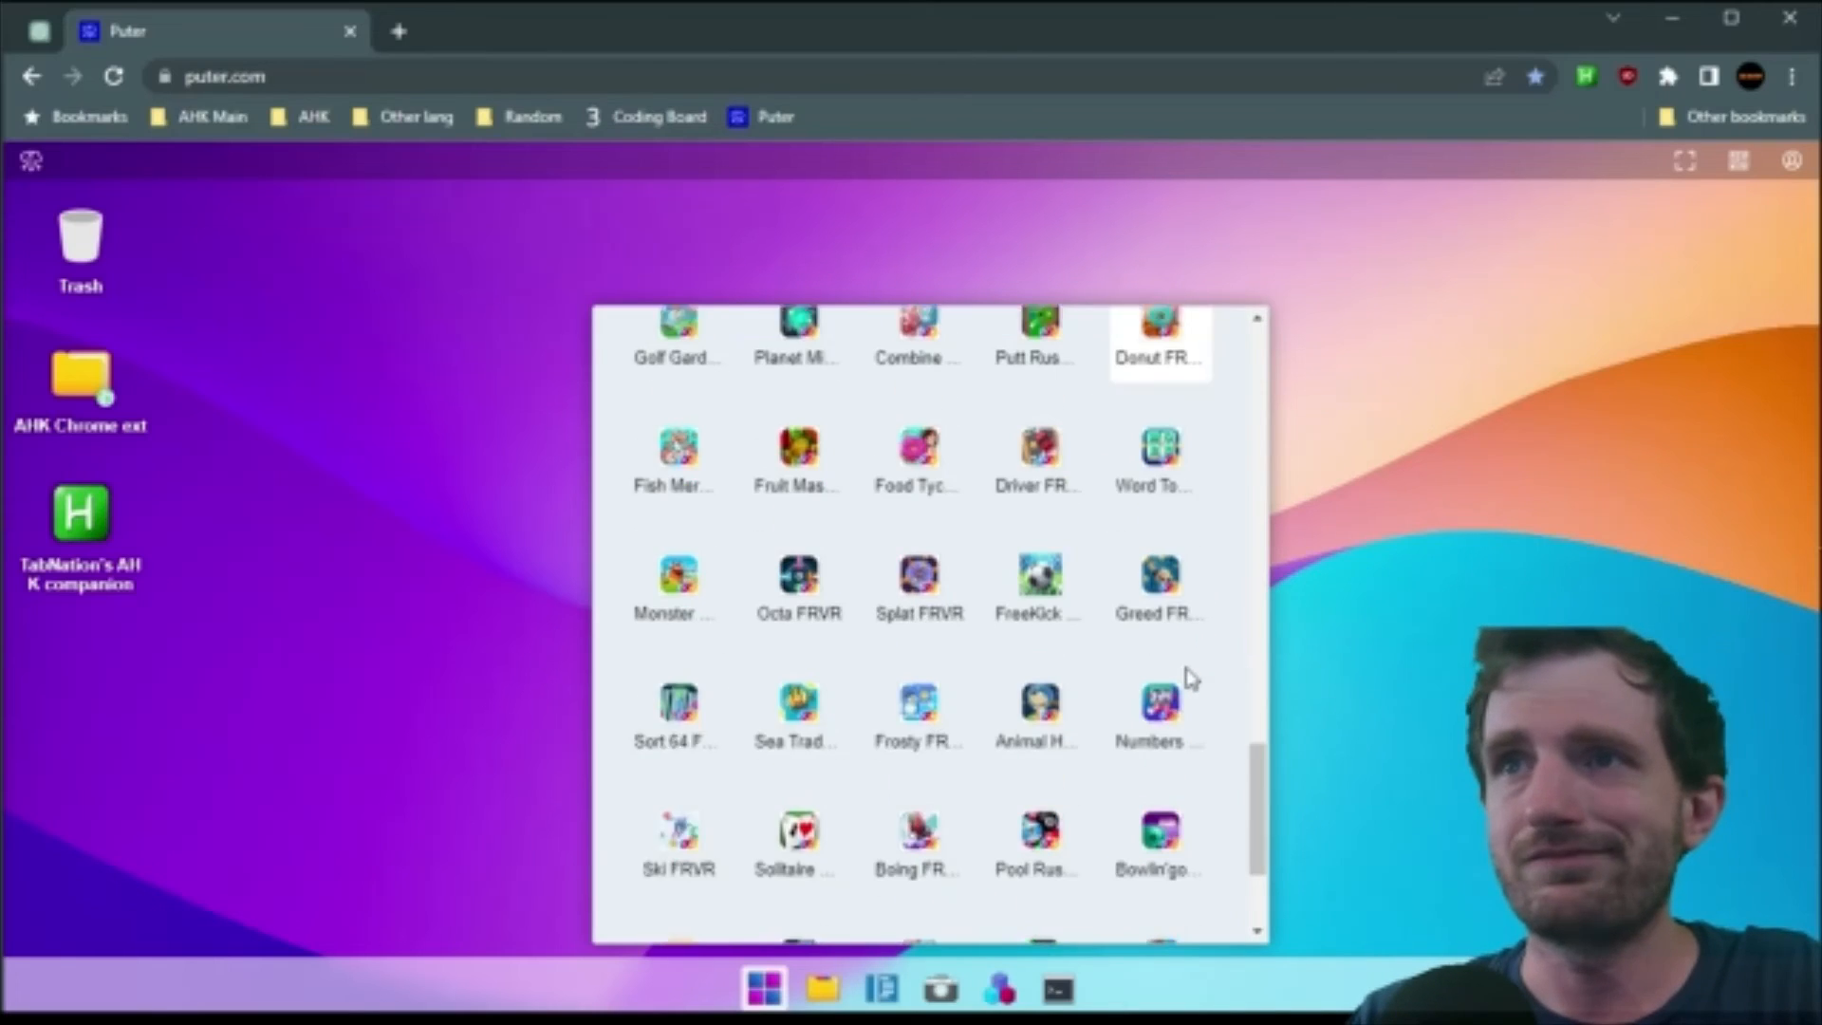
scroll("down", 3)
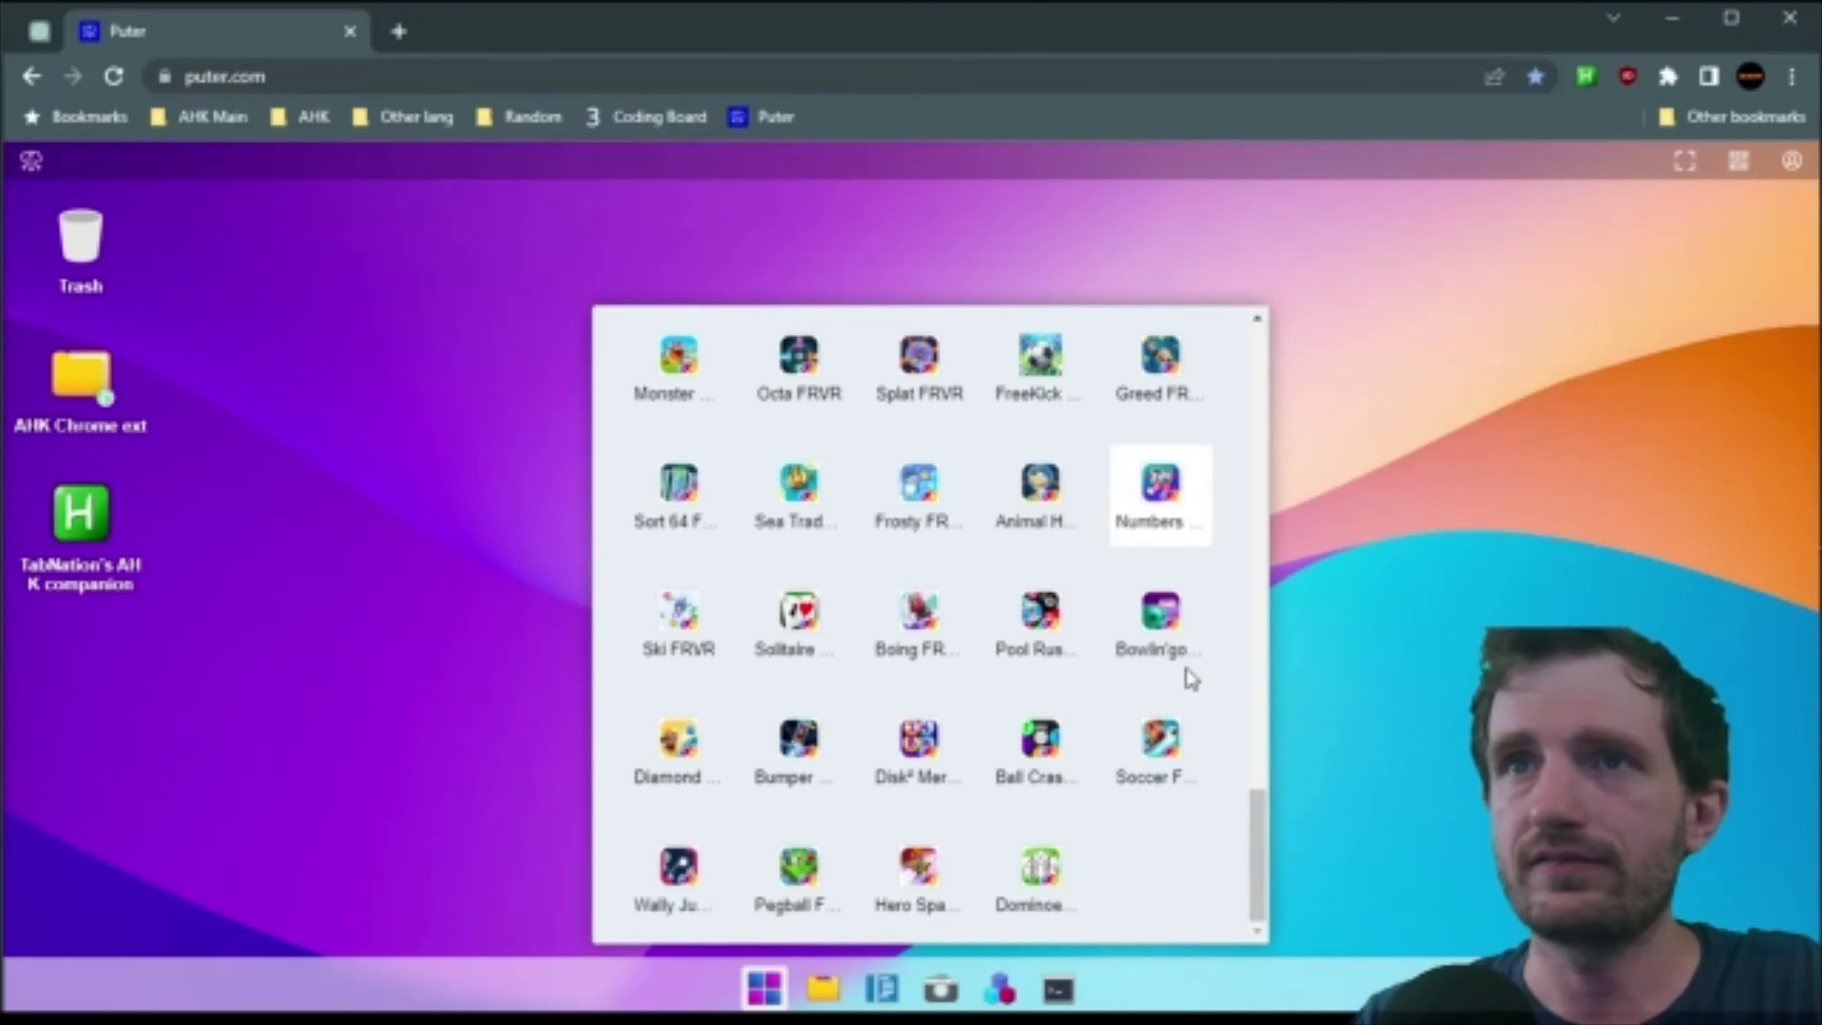
mouse_move(1237, 873)
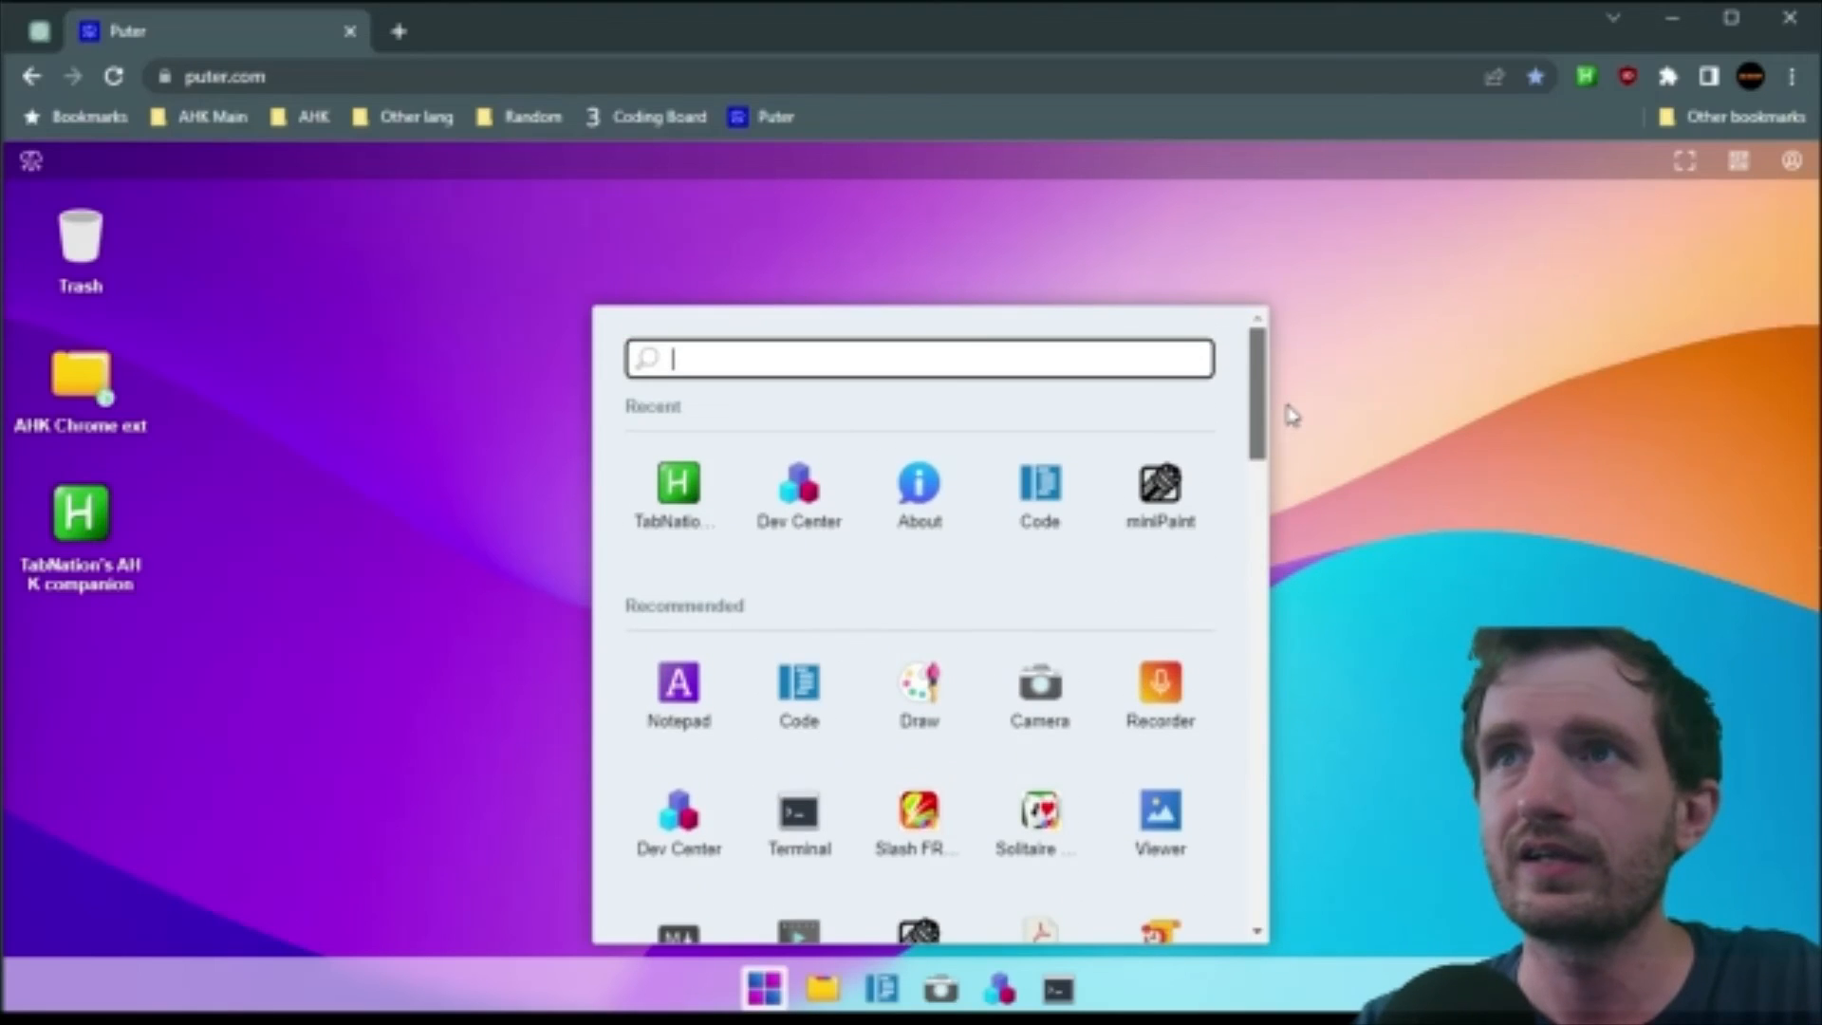
scroll("down", 3)
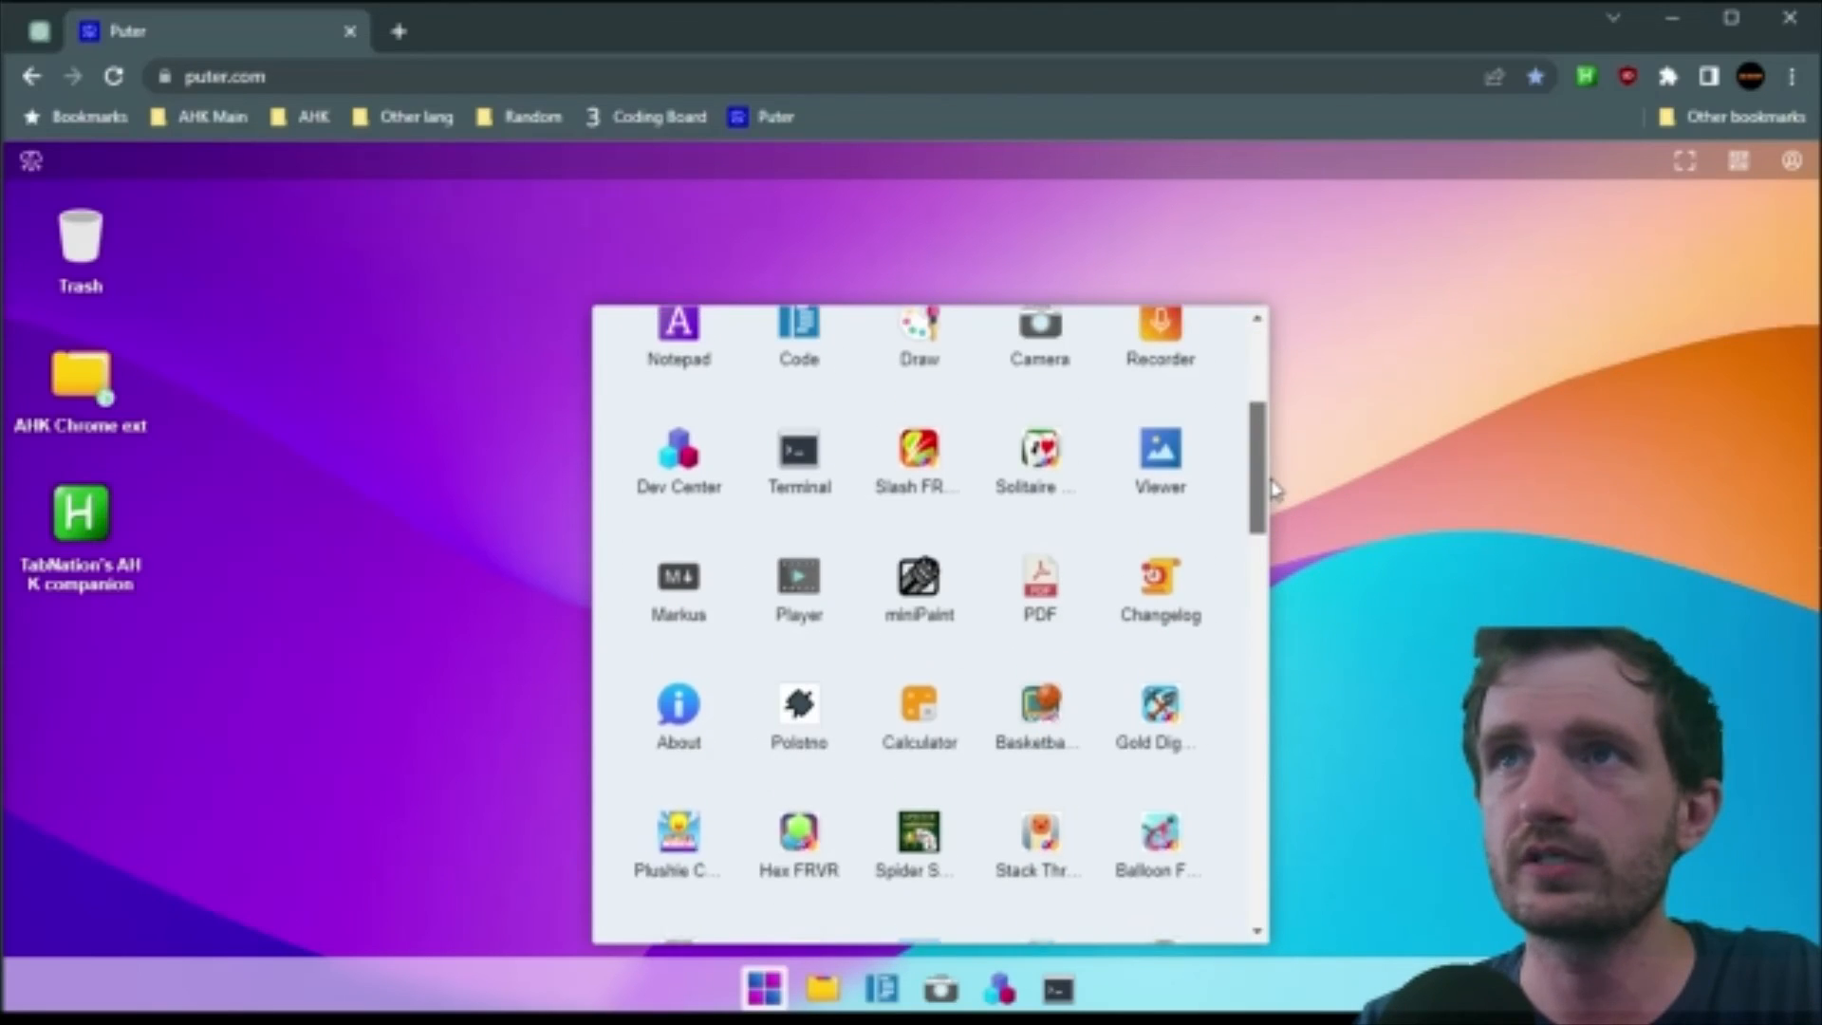
scroll("down", 3)
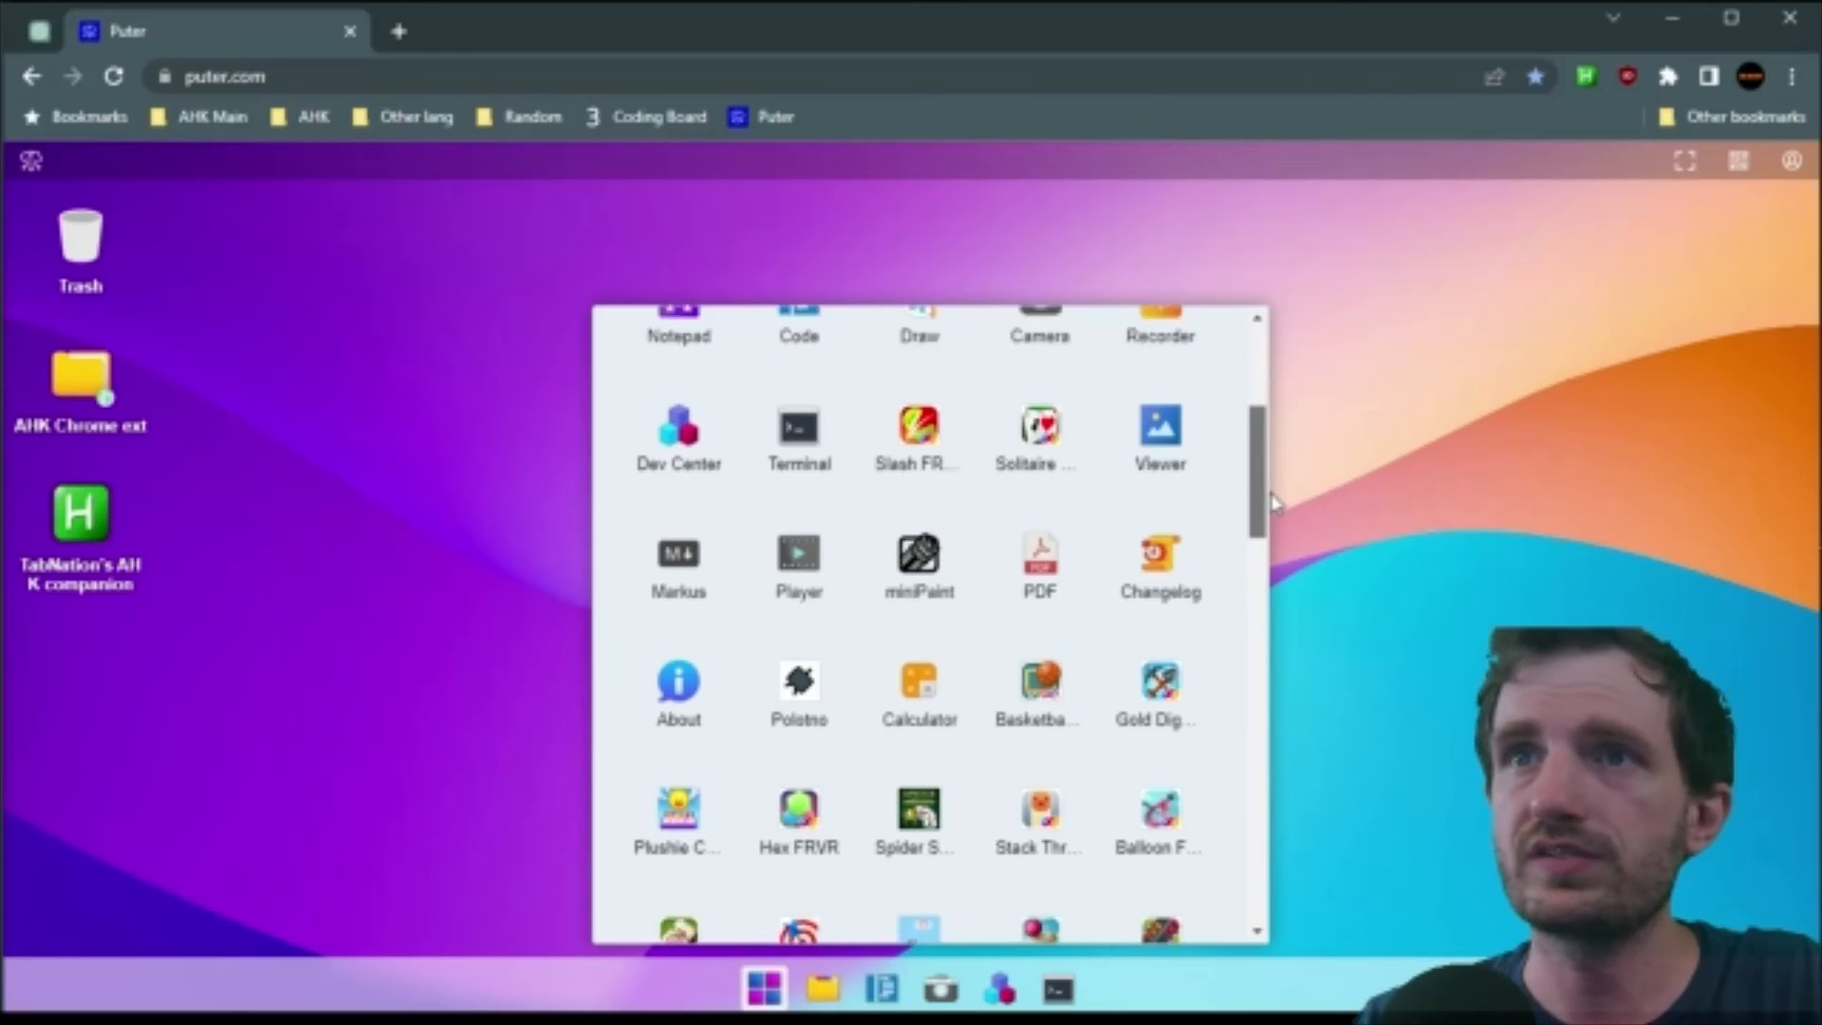
scroll("down", 3)
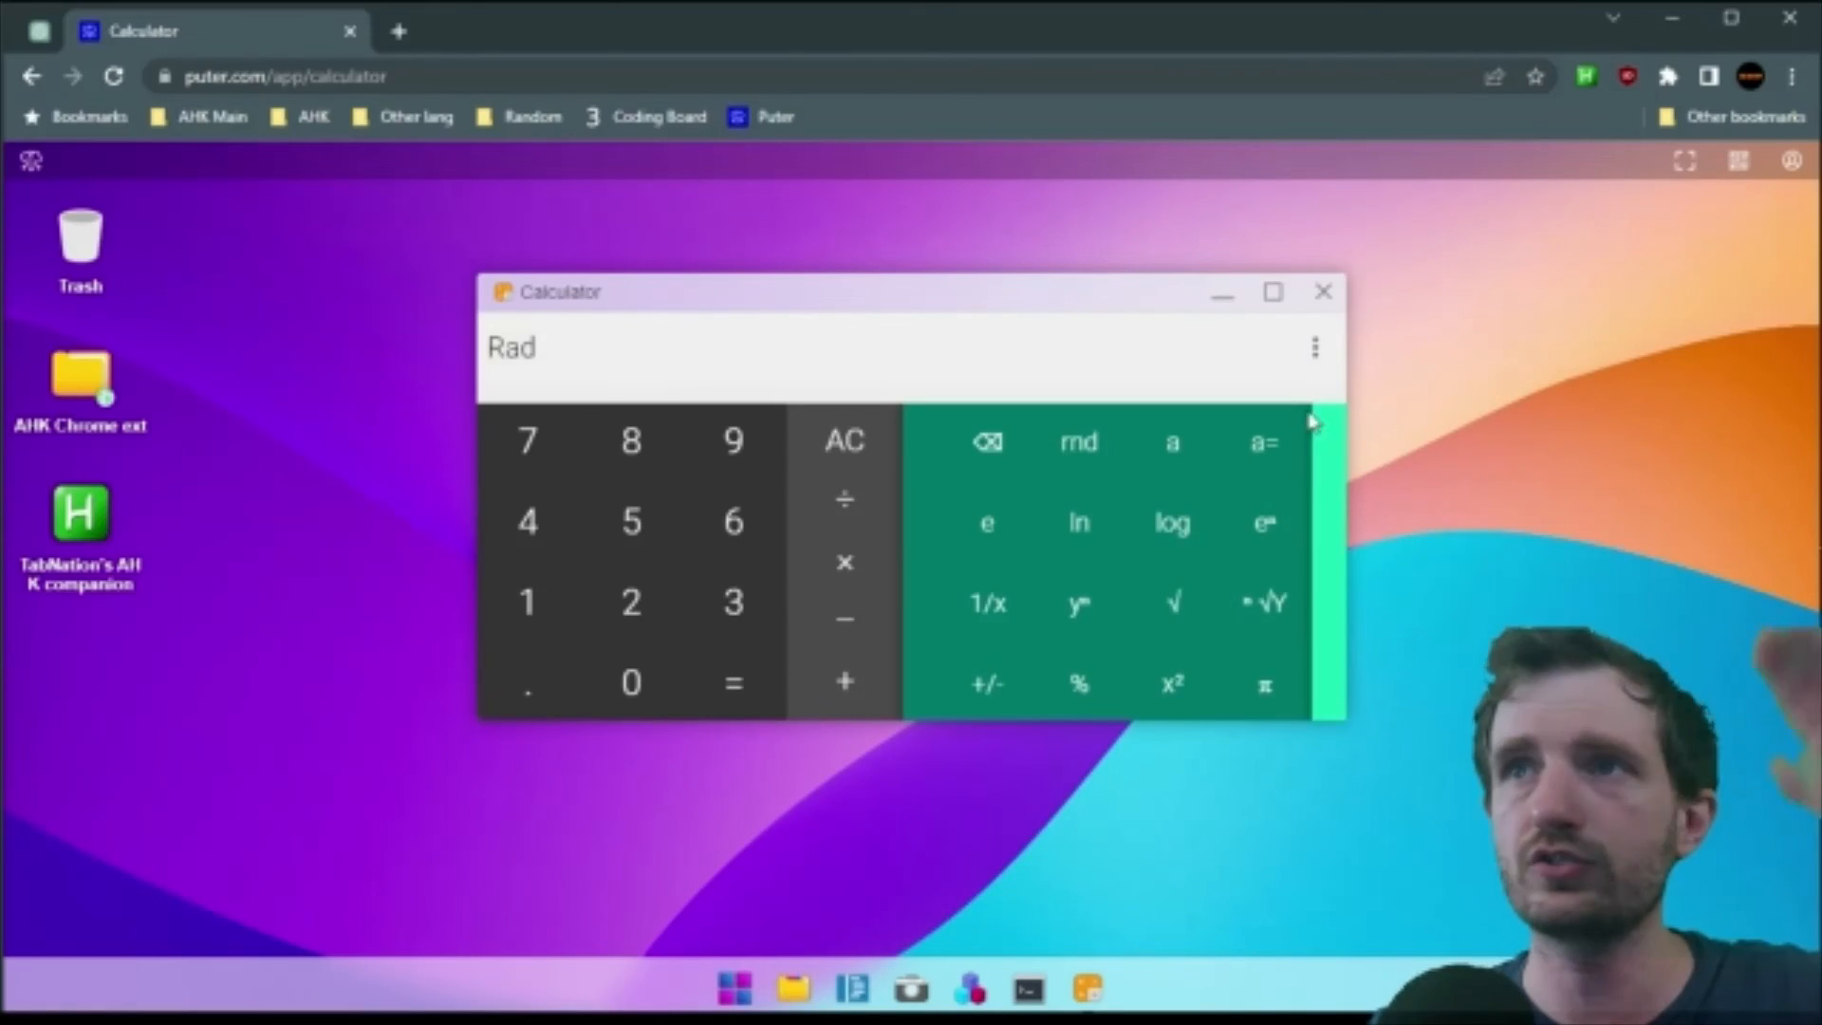
- Close the Calculator window, returning to the desktop
left_click(1323, 290)
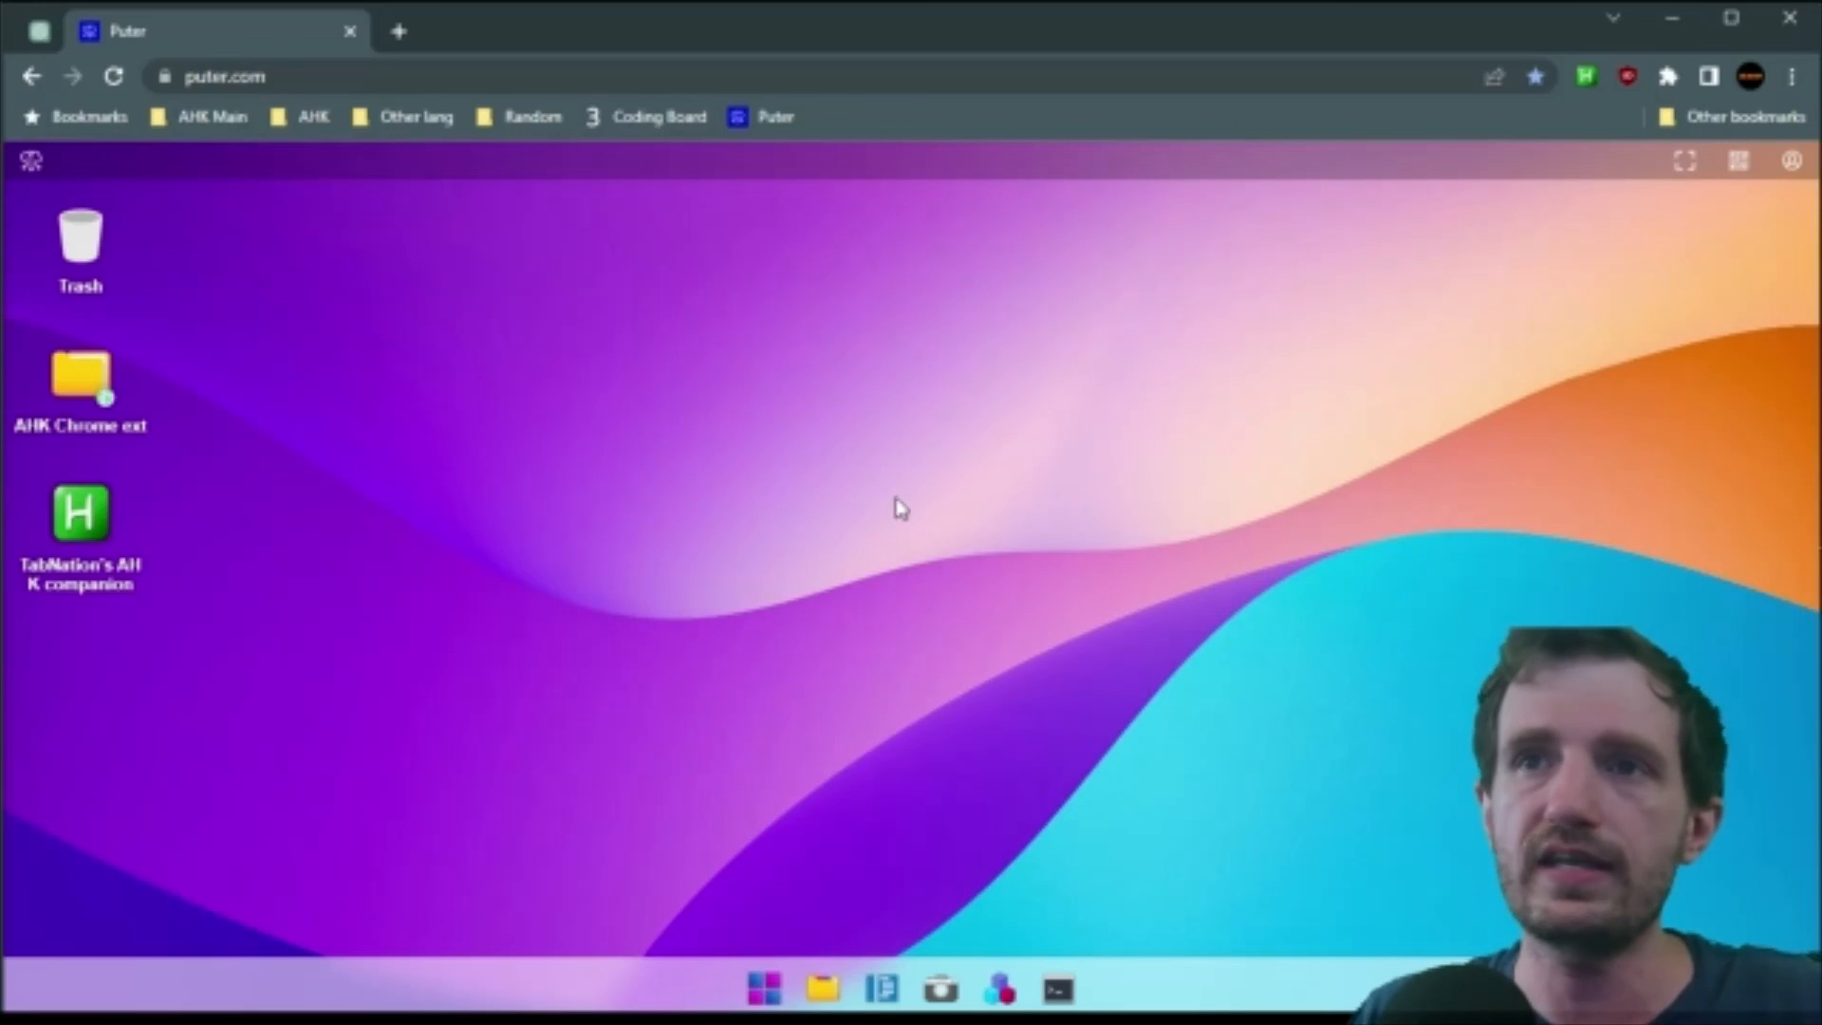
mouse_move(839, 543)
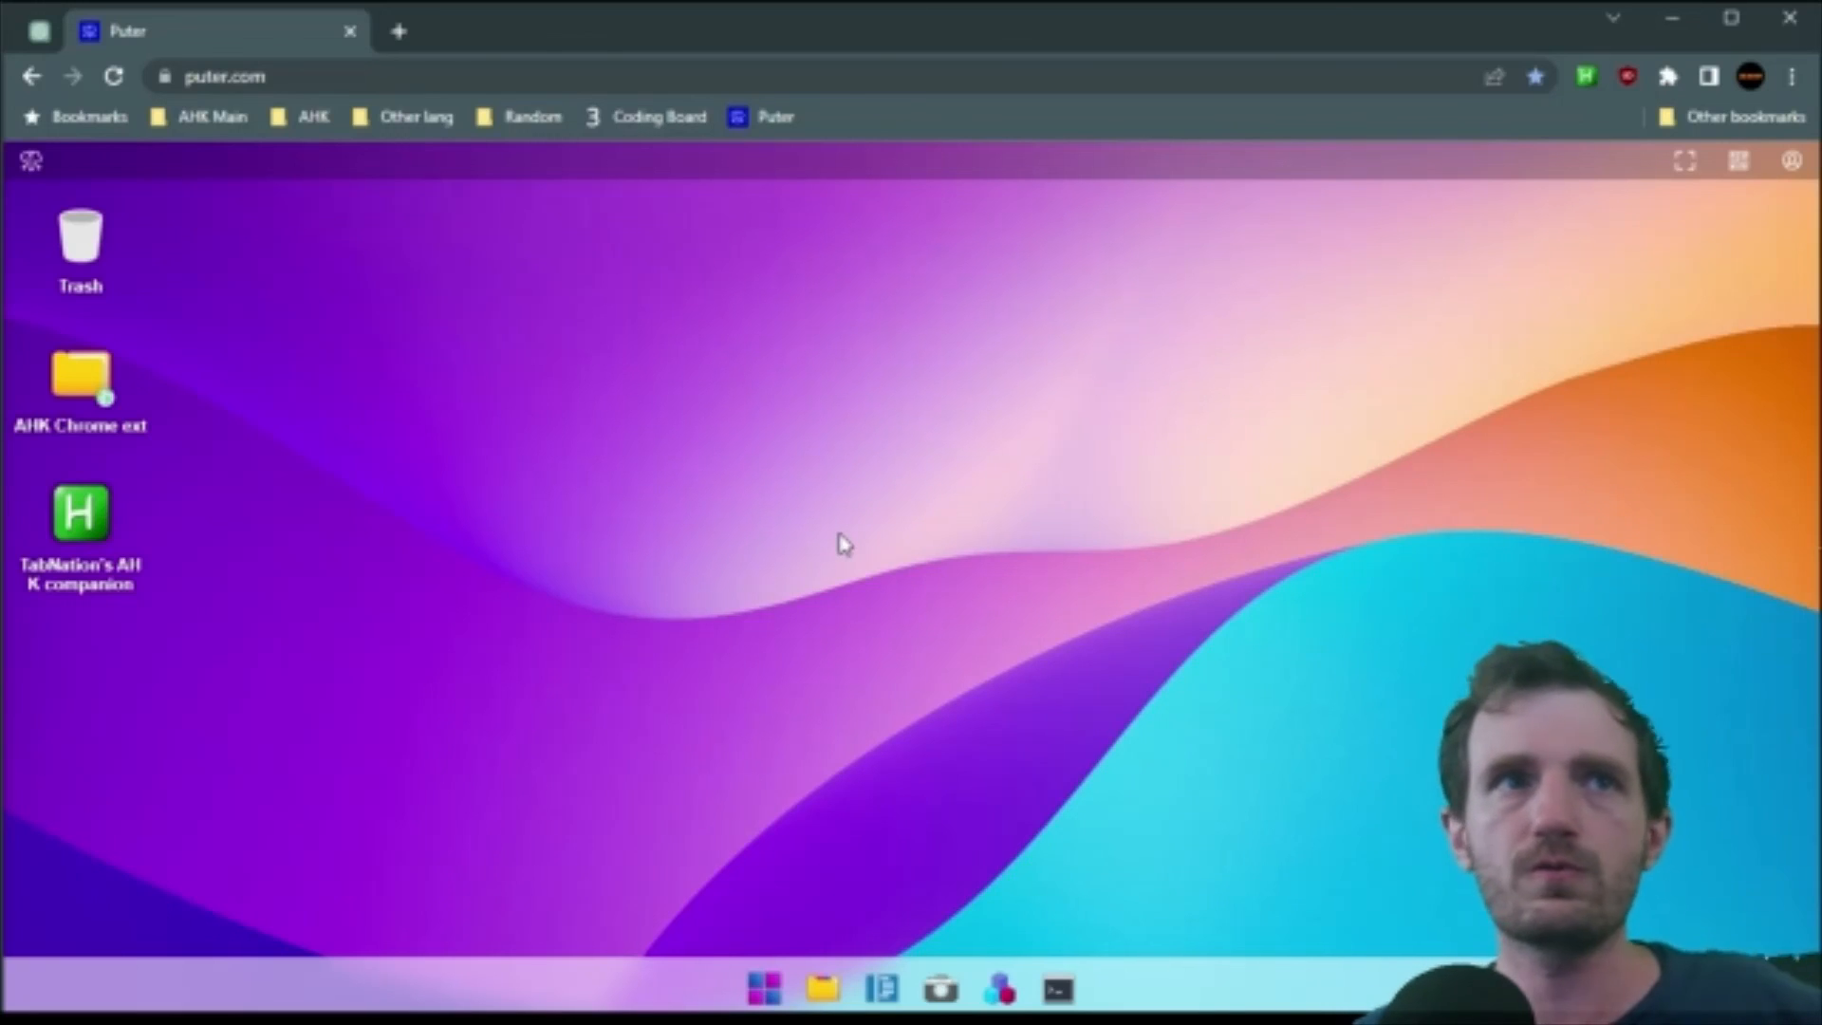